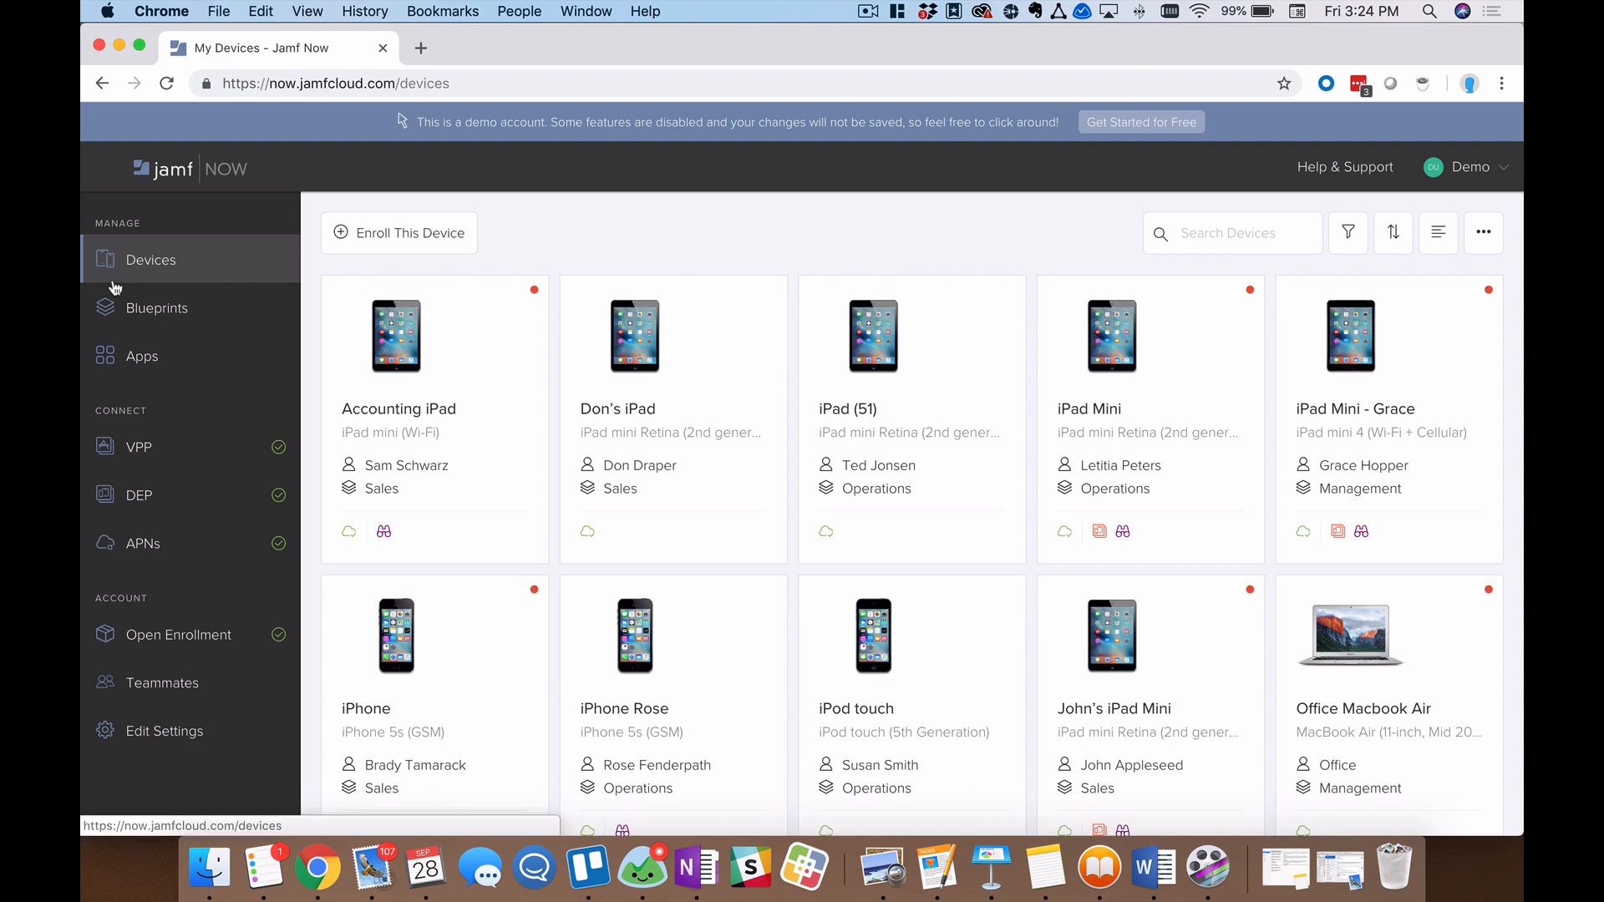
Show the Blueprints list with Check-In Kiosk, Management, Operations and Sales
click(157, 308)
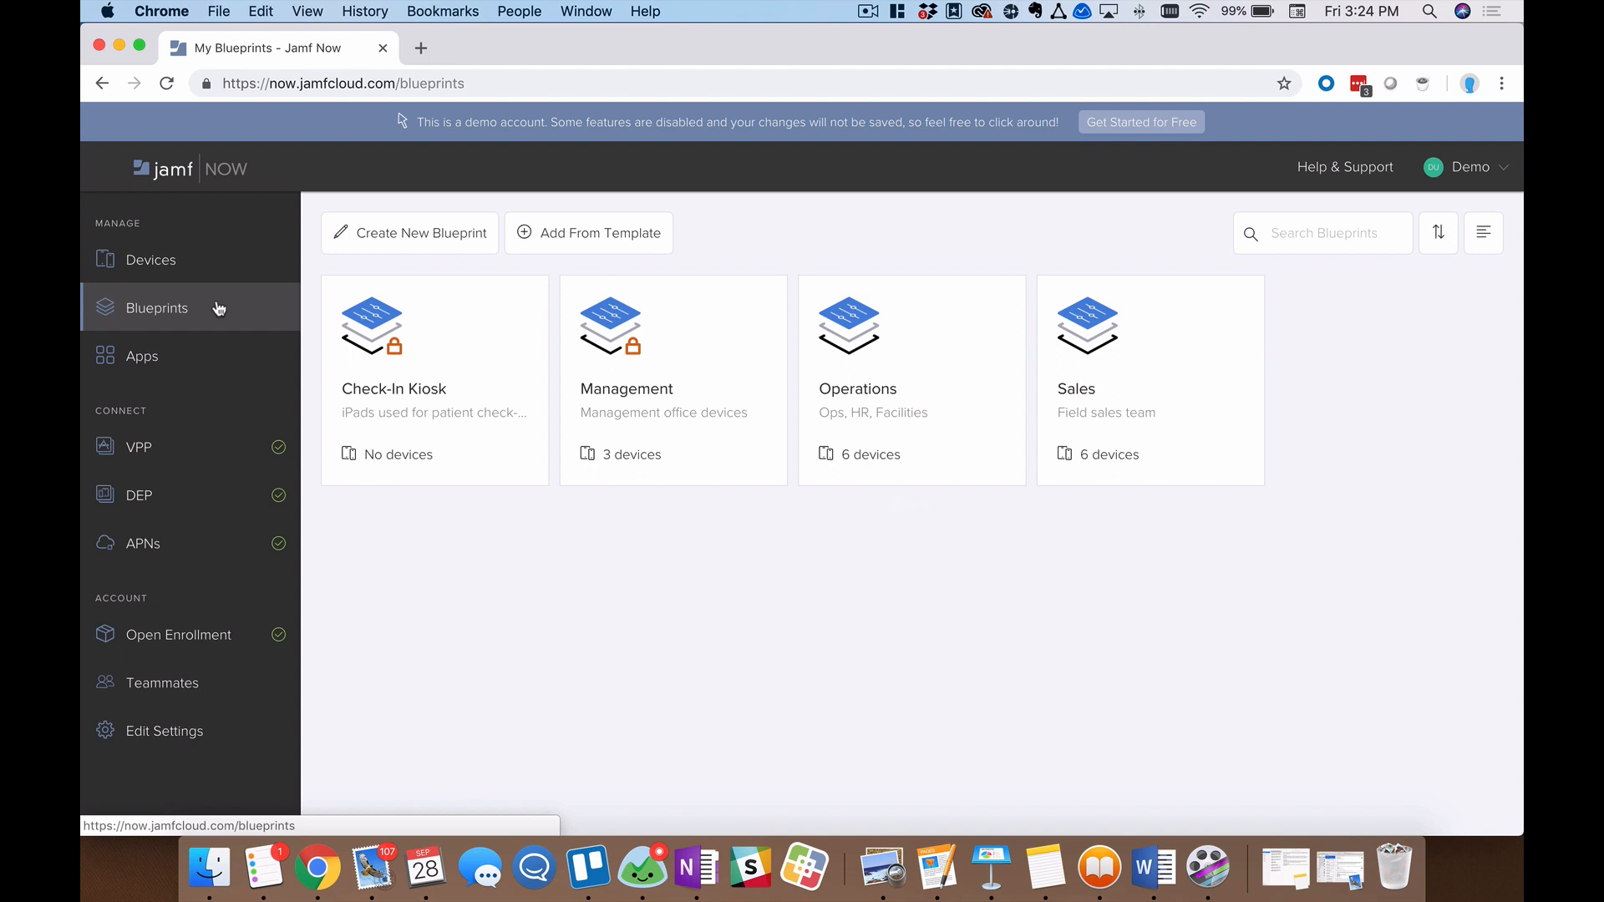
mouse_move(1099, 413)
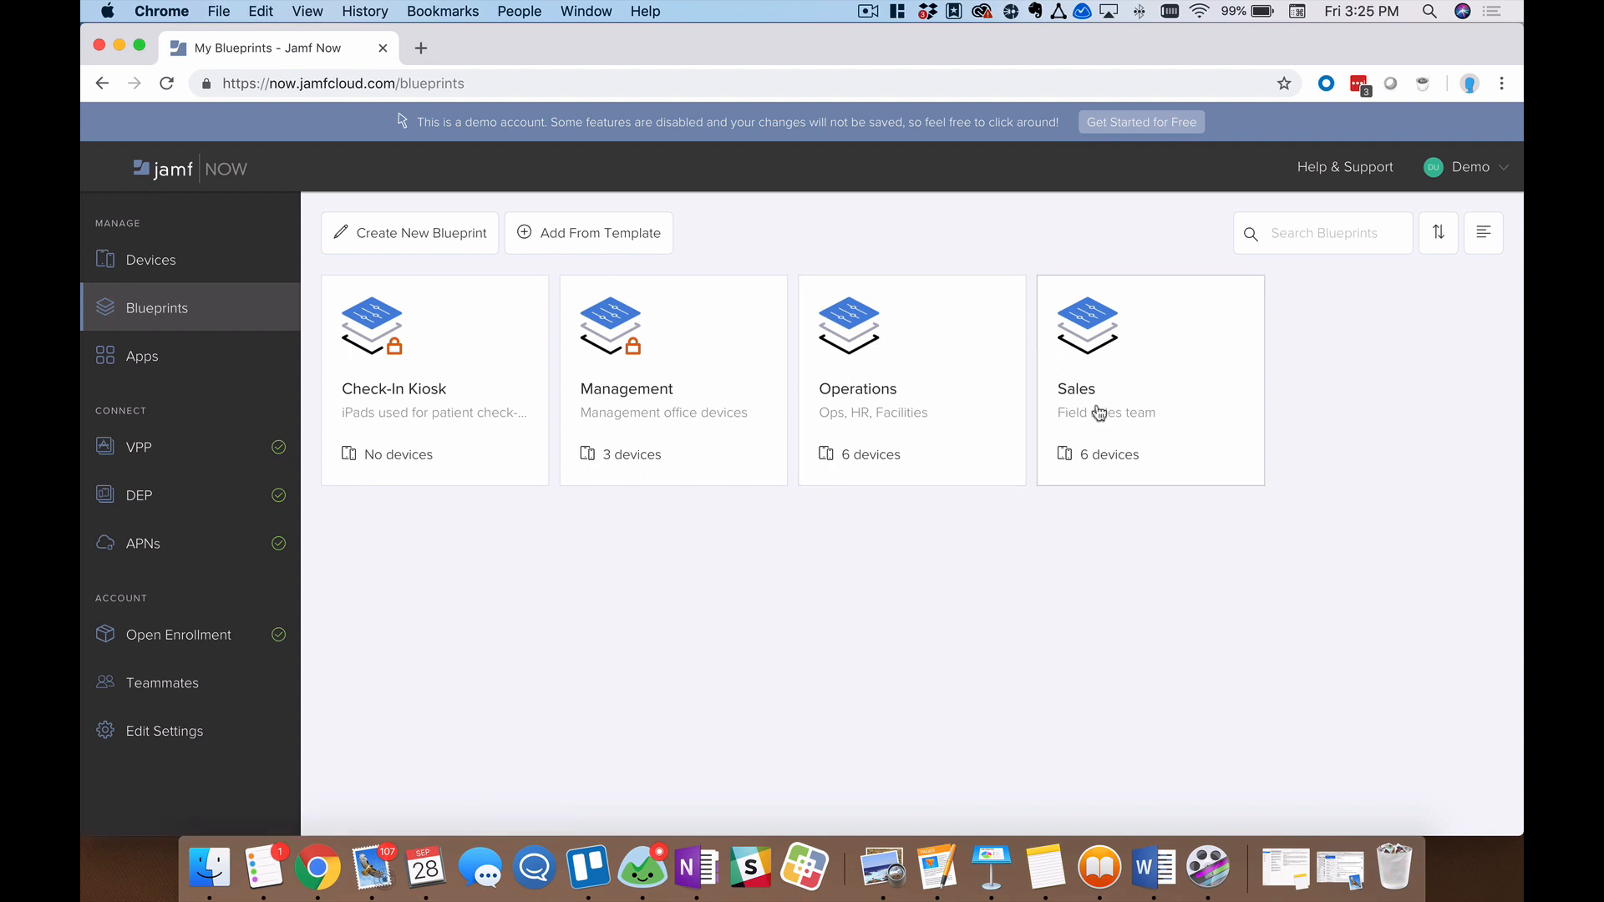
mouse_move(1149, 381)
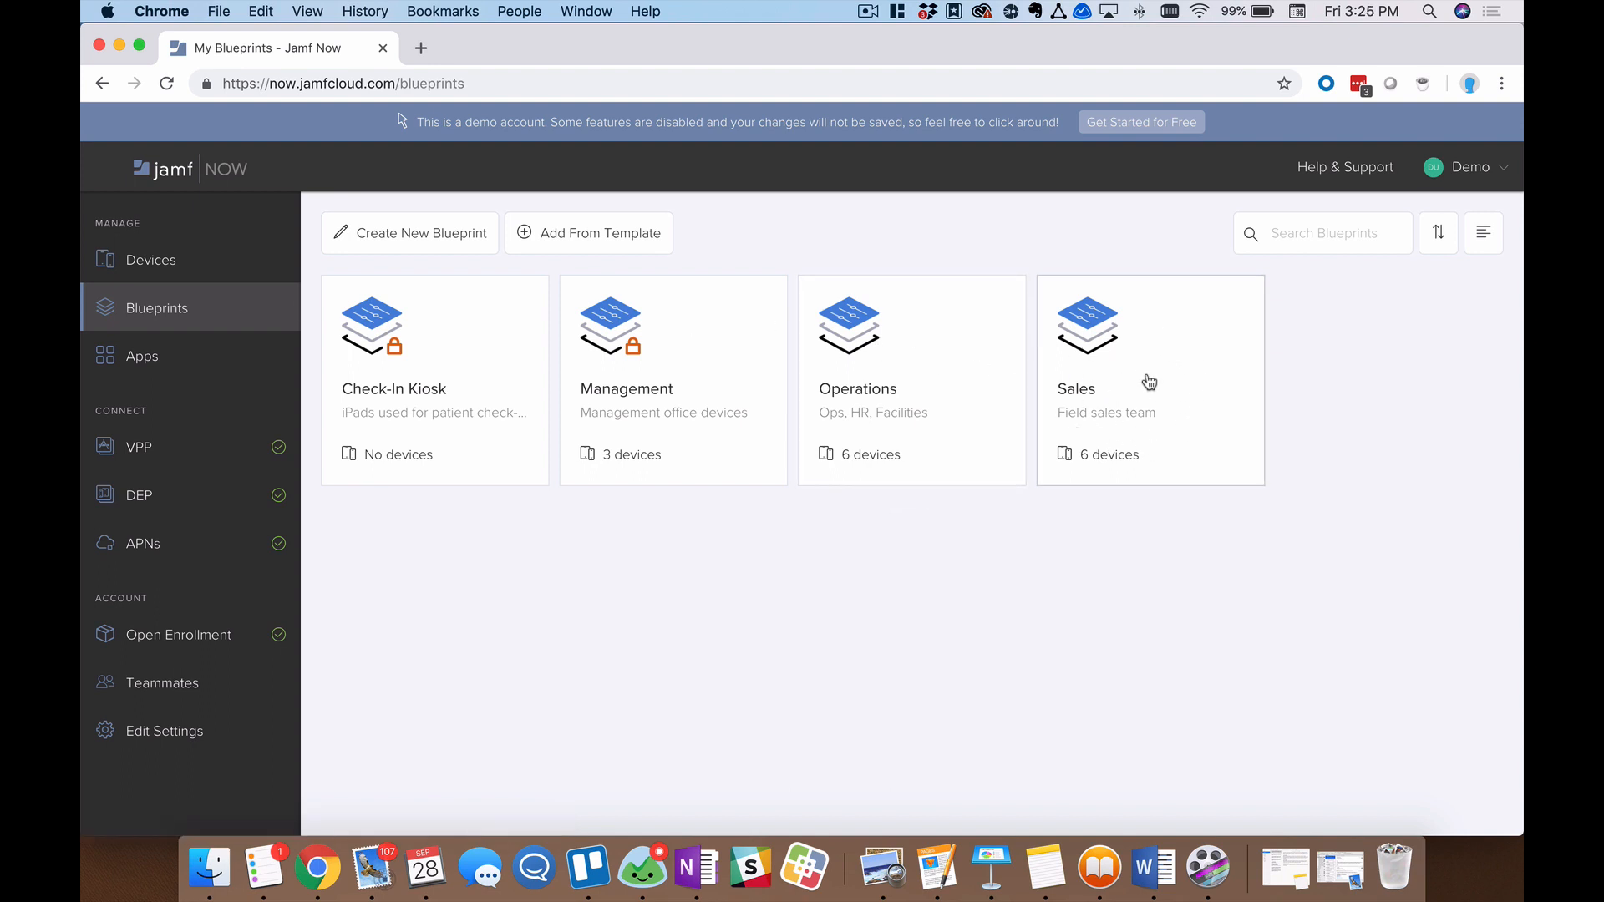
Open the Sales blueprint listing Box for iPhone and iPad and DocuSign
click(1150, 380)
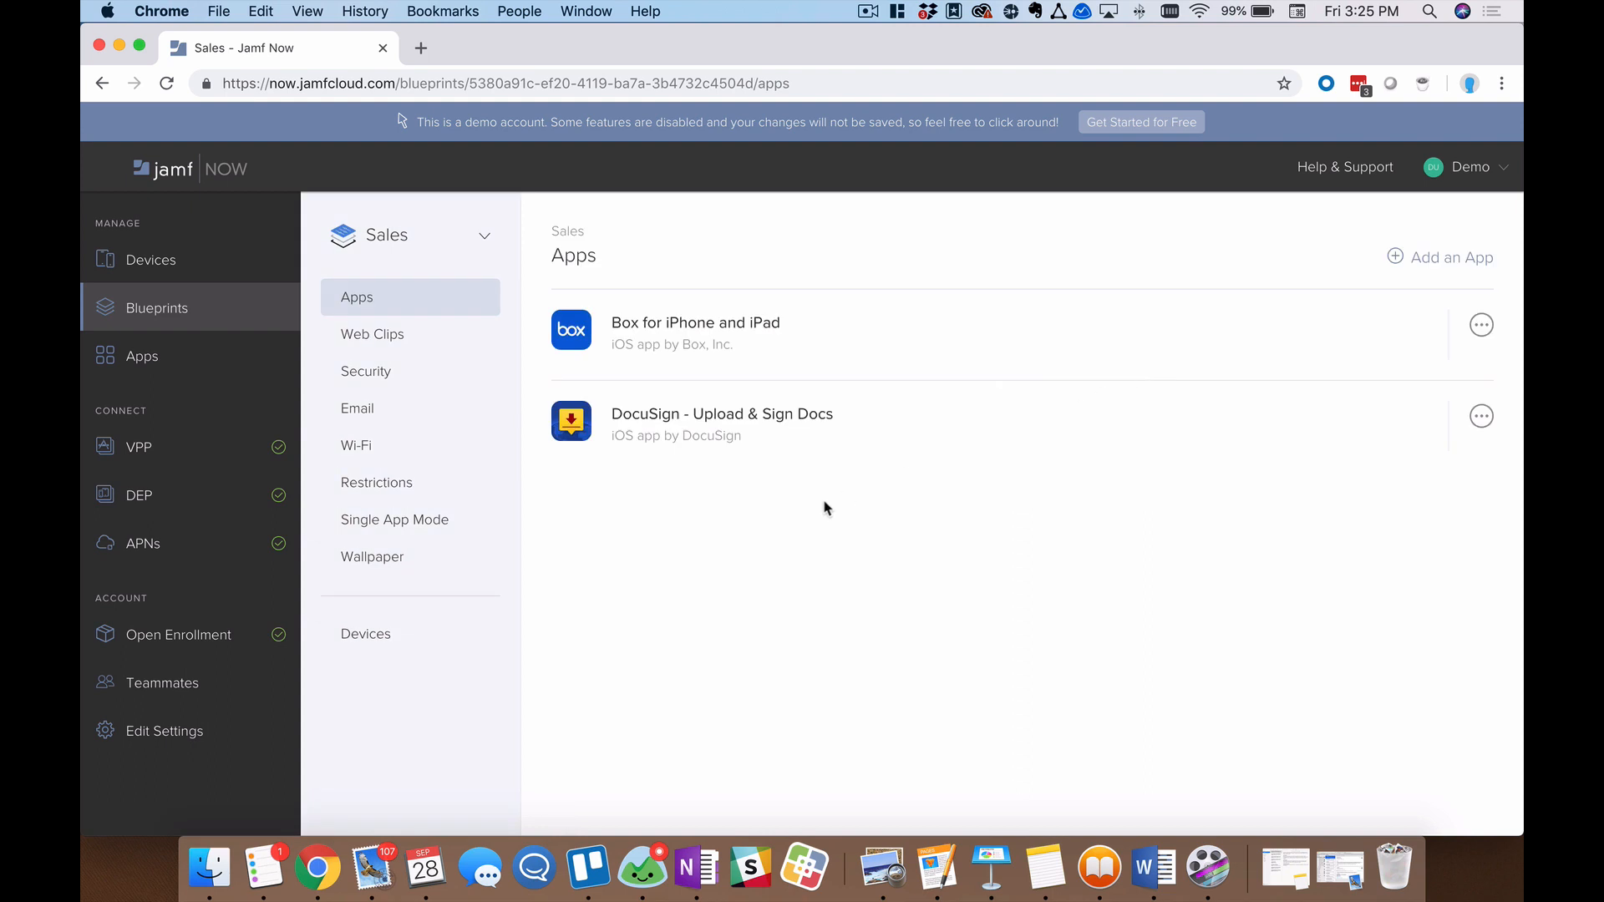
mouse_move(536, 345)
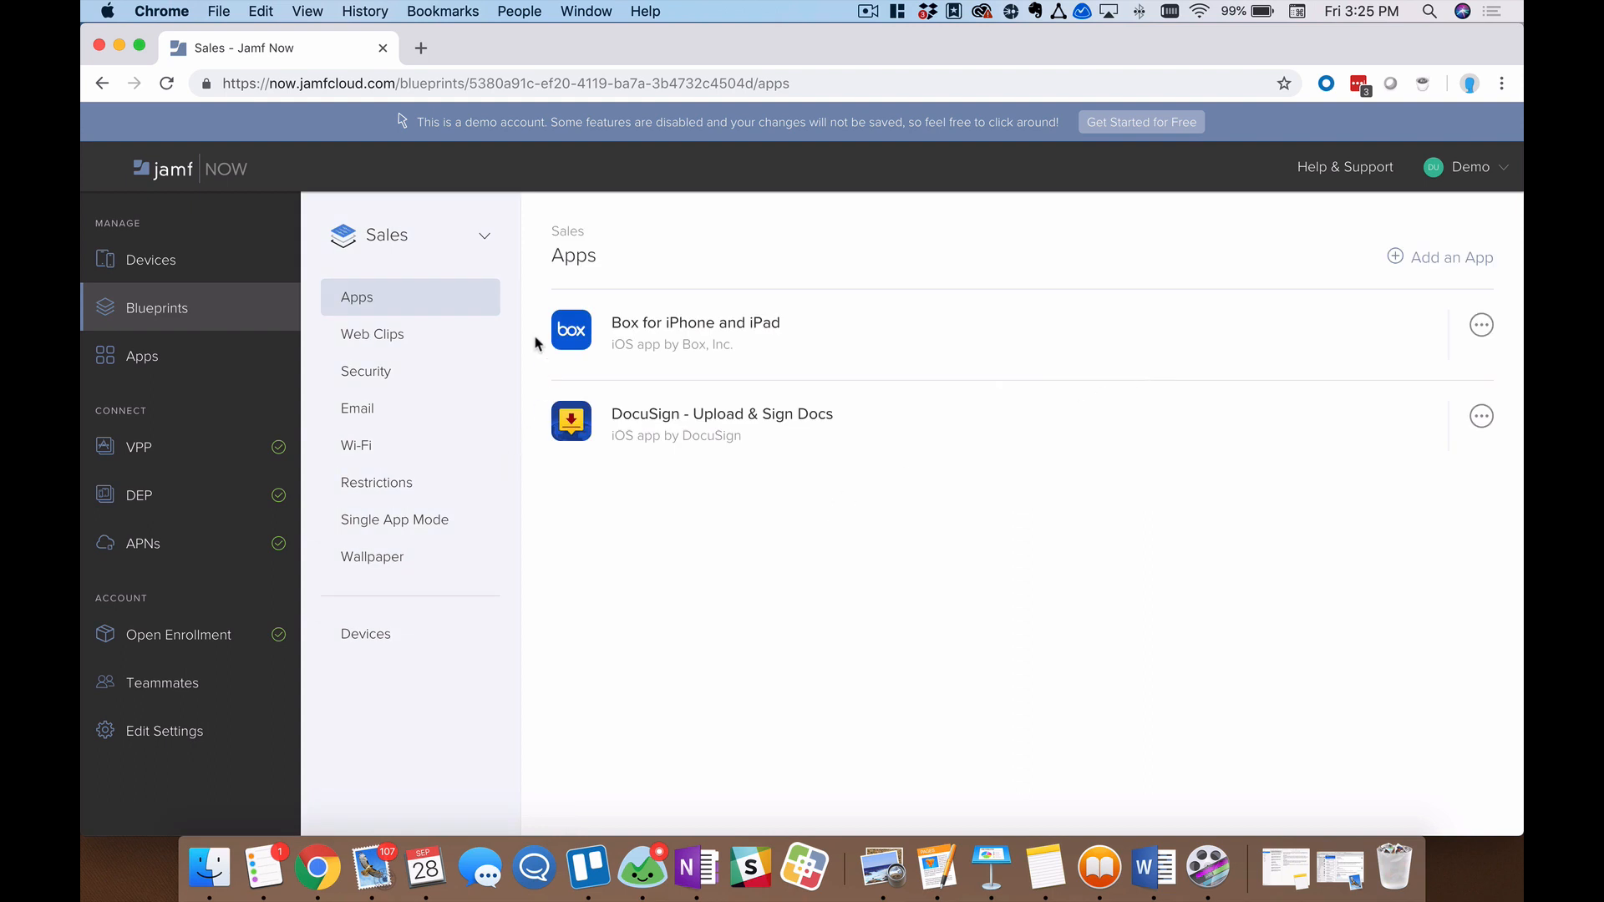
mouse_move(394, 612)
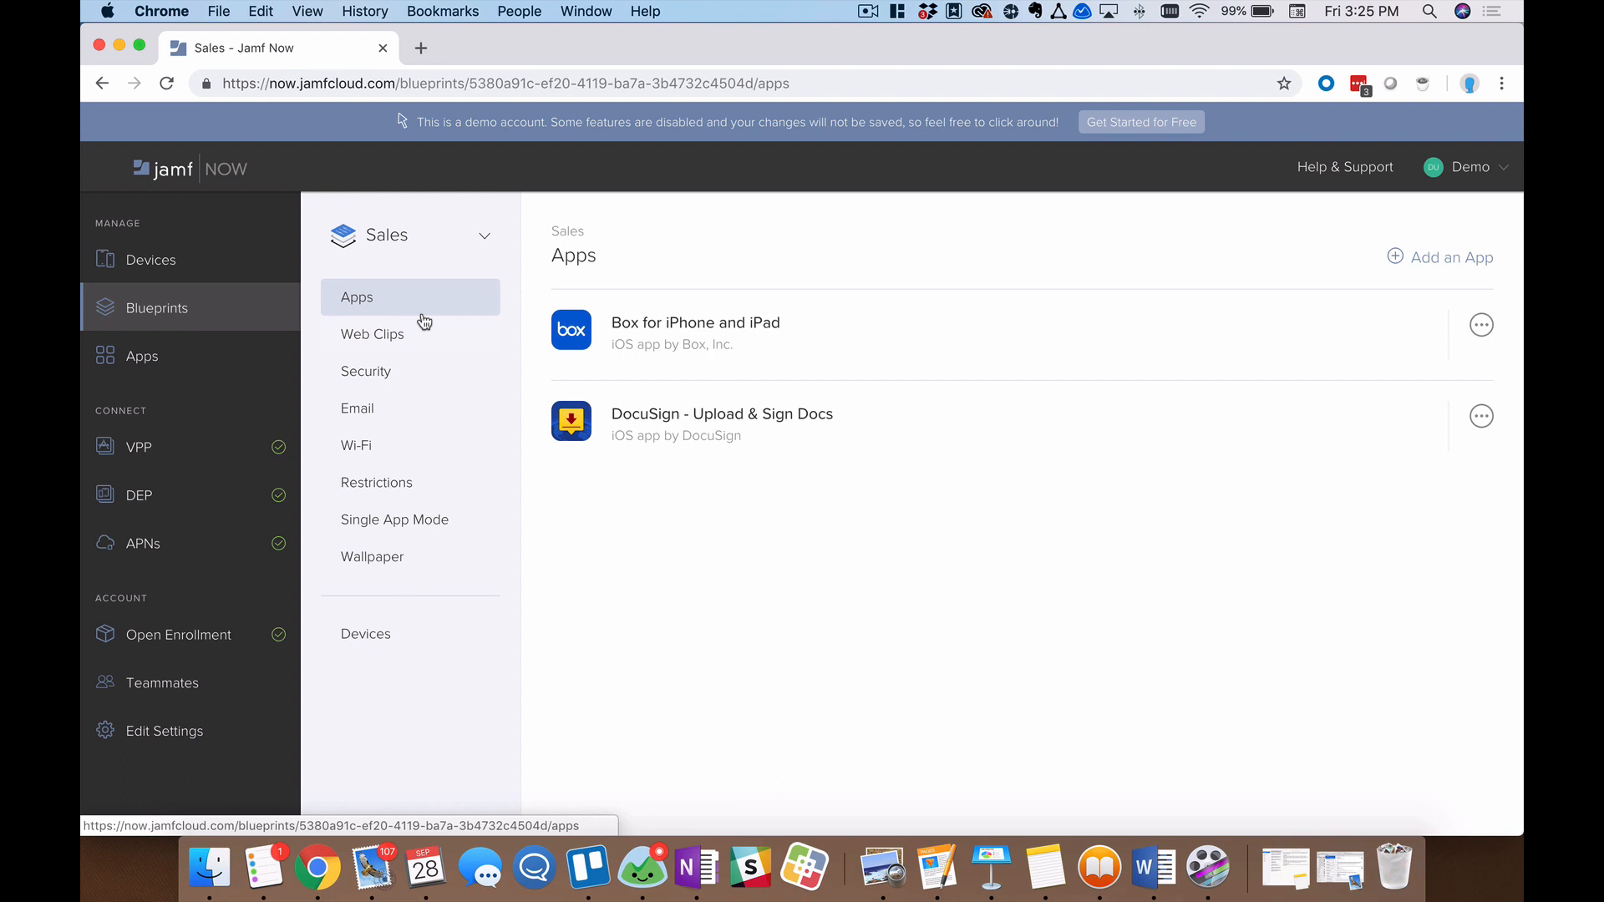
mouse_move(434, 310)
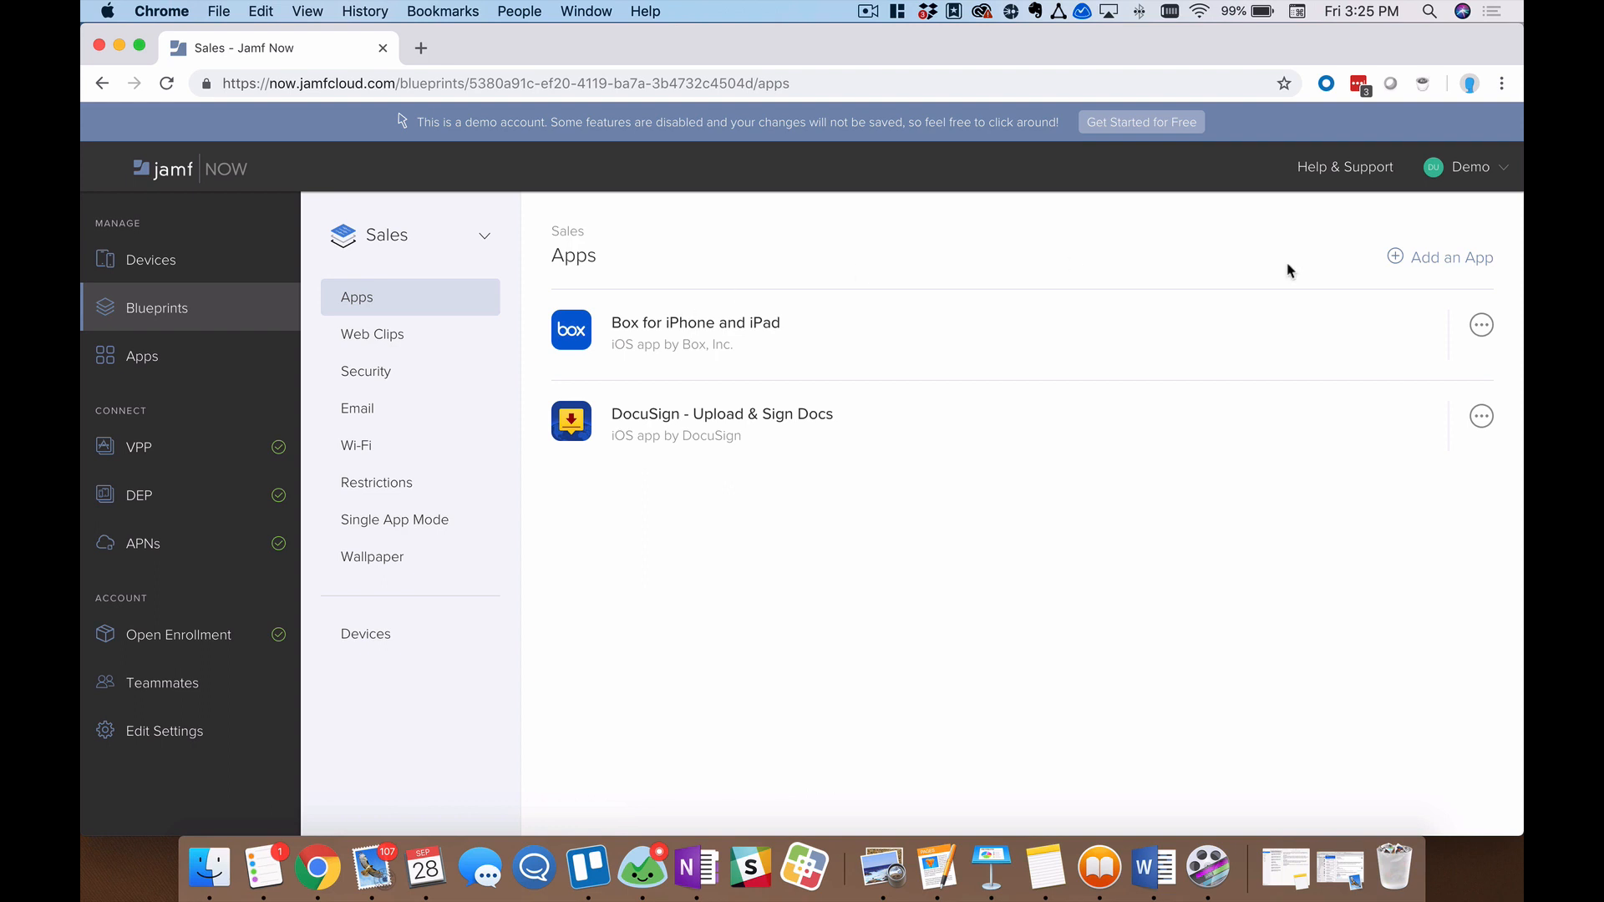
Bring up the Add Apps to Blueprint panel and browse the available VPP apps
click(1452, 257)
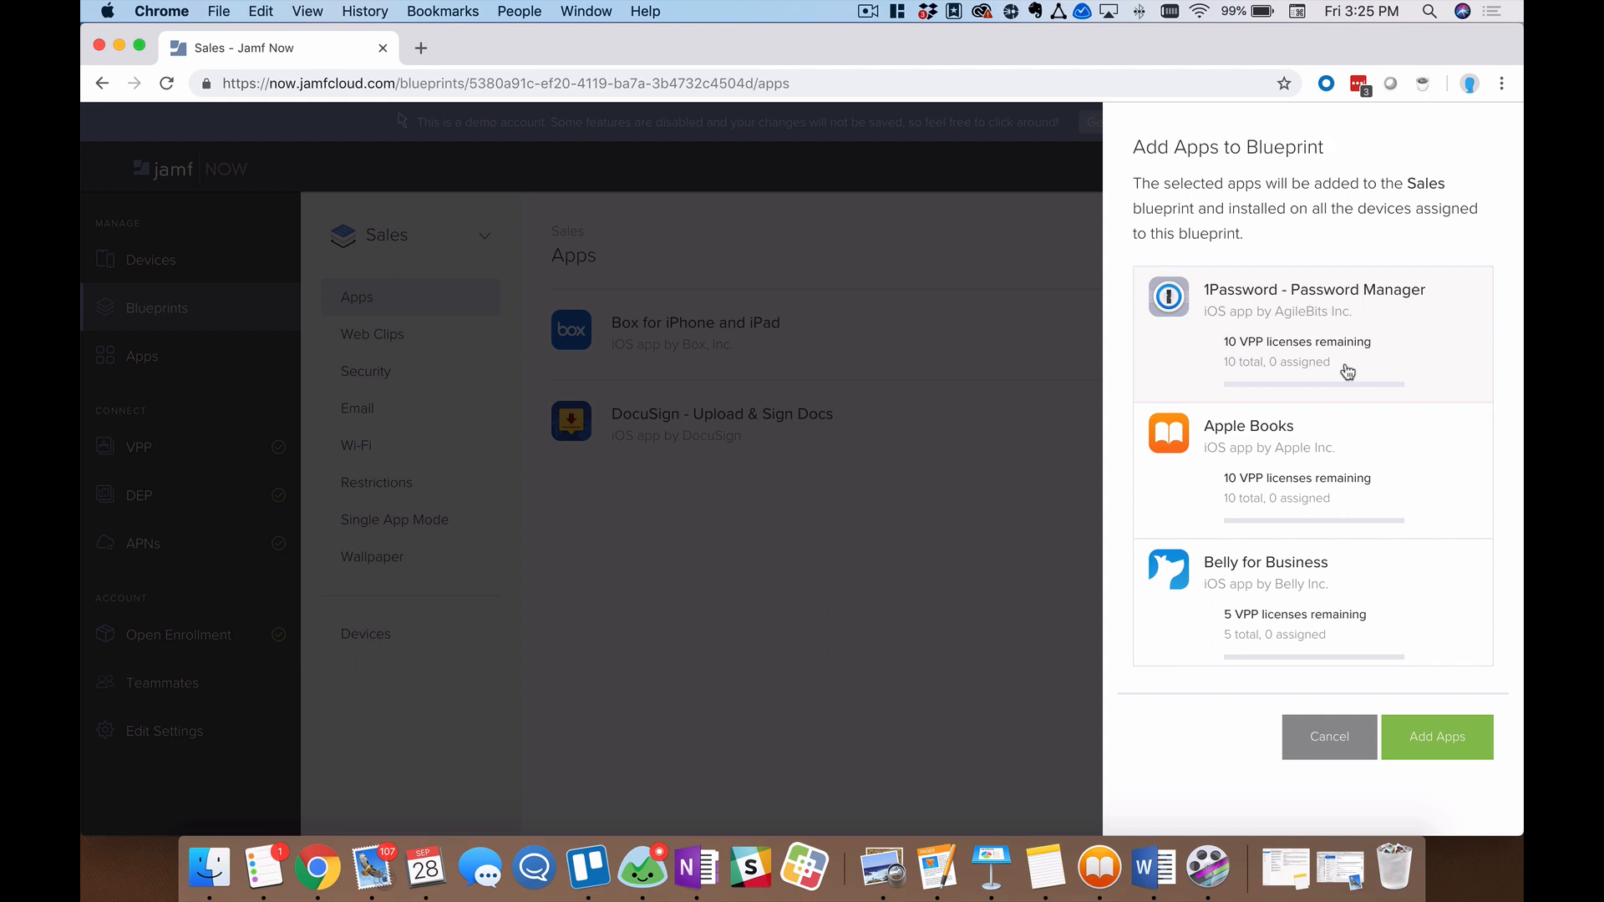
scroll(down, 3)
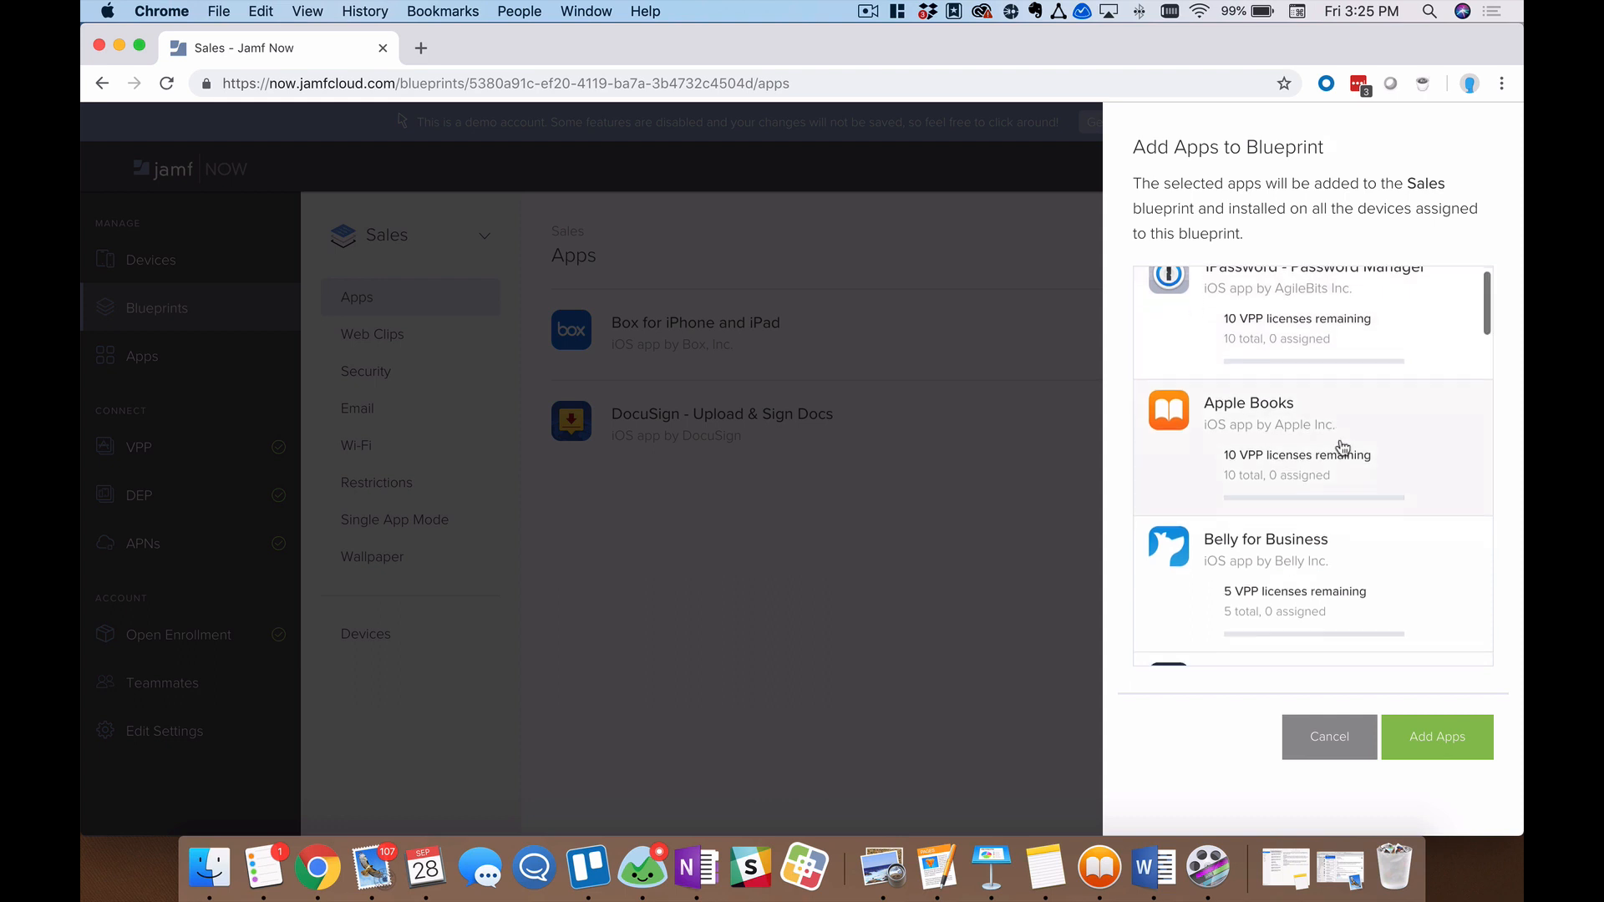
scroll(down, 3)
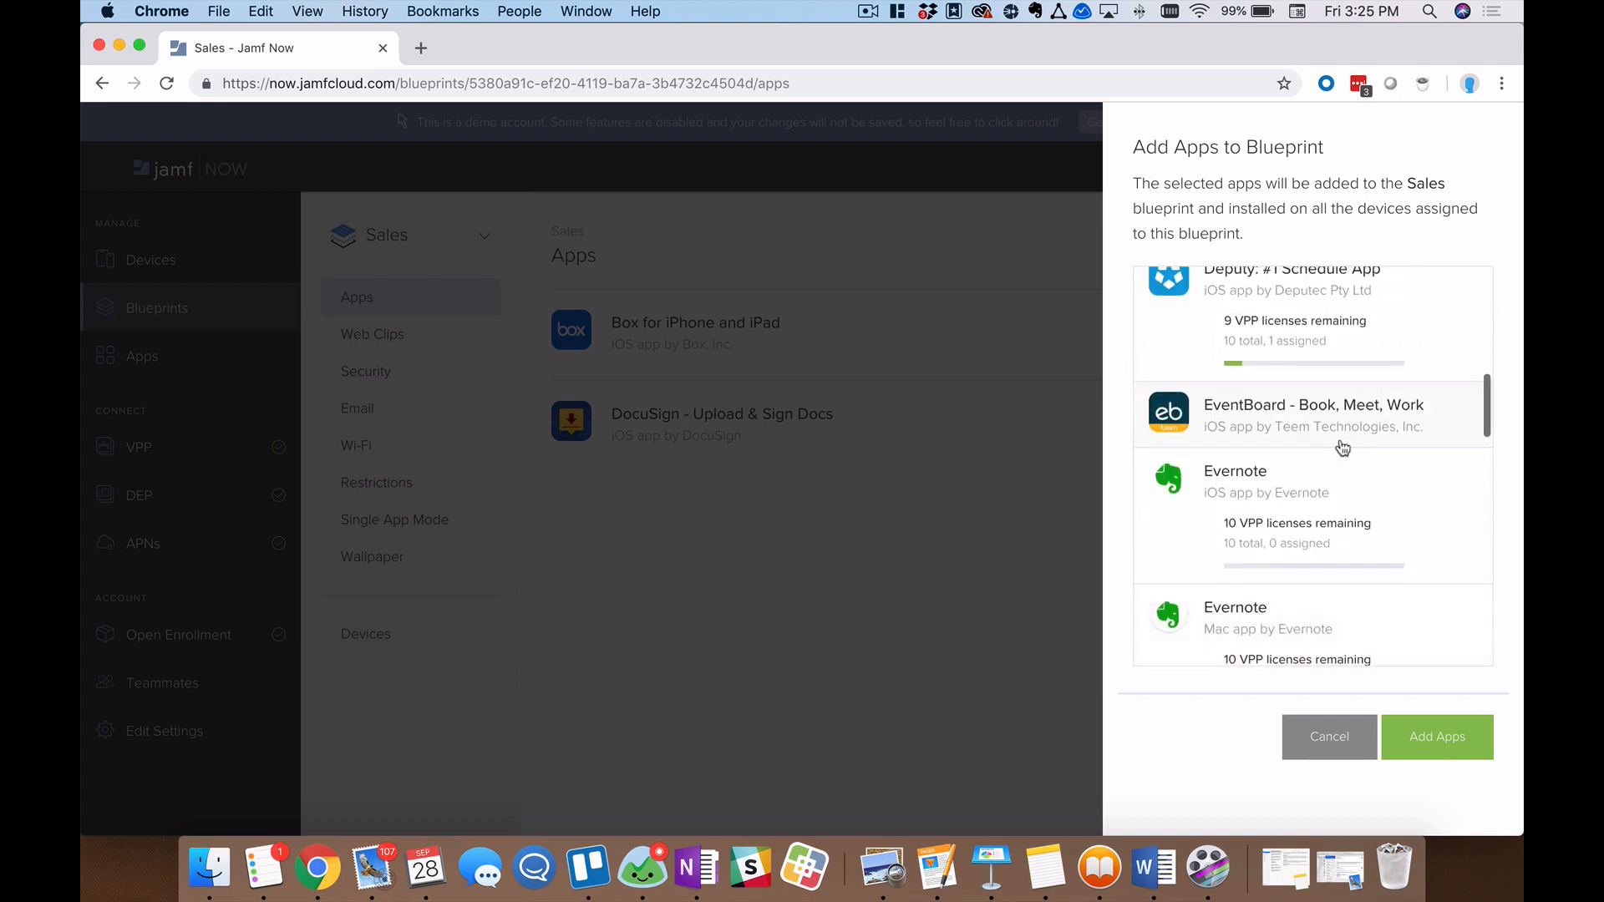
mouse_move(1051, 468)
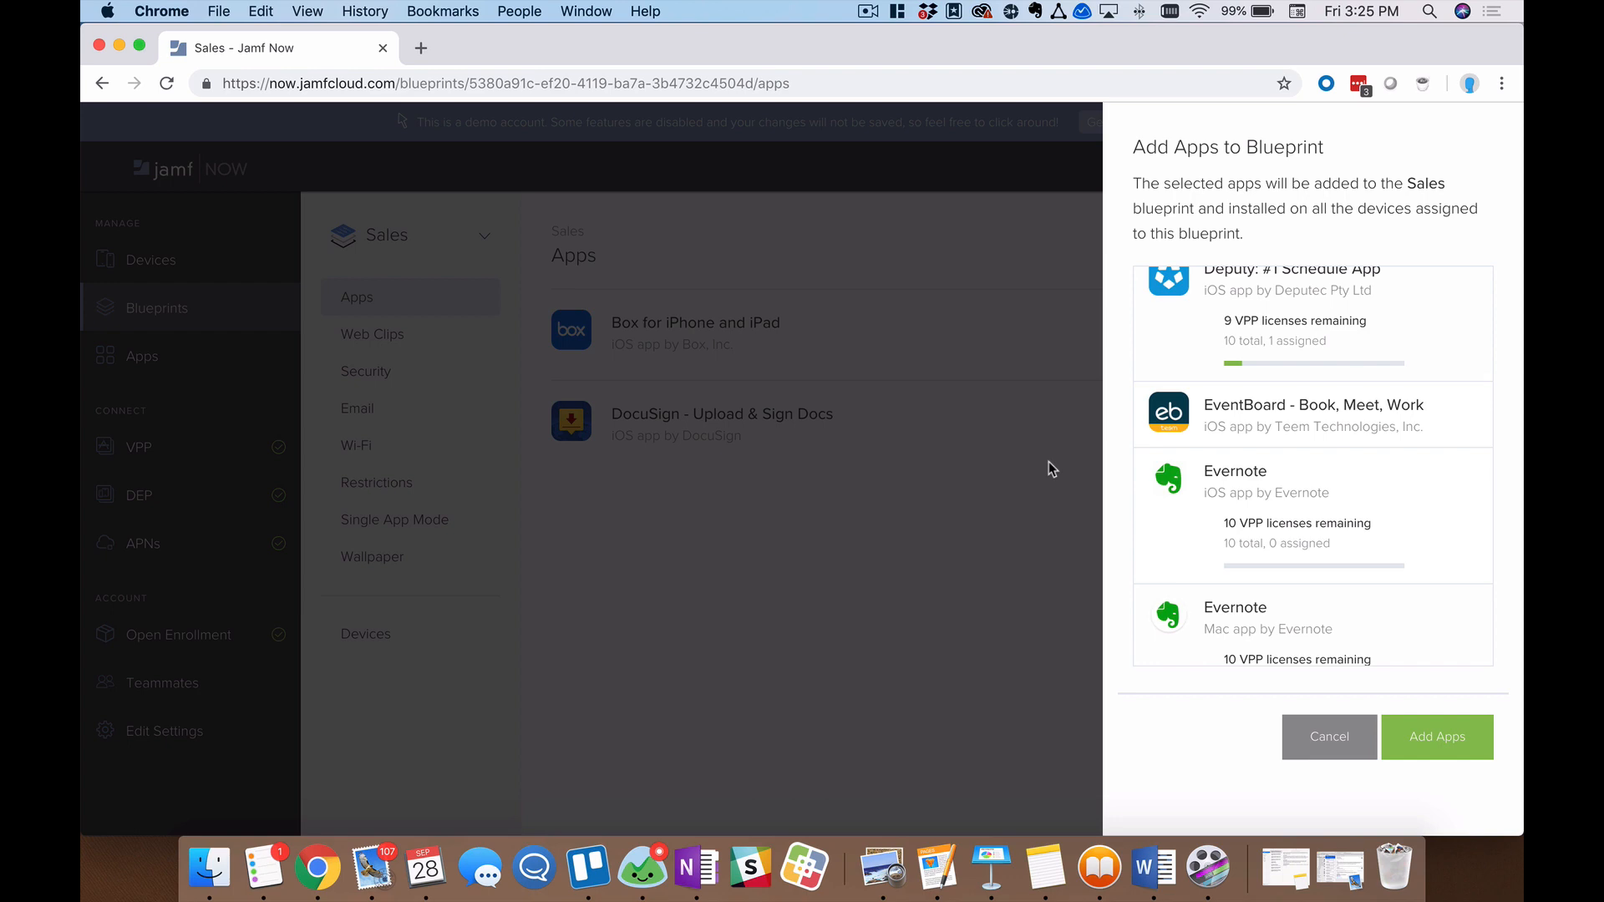
Cancel the Add Apps panel, leaving Sales with only Box and DocuSign
click(1330, 737)
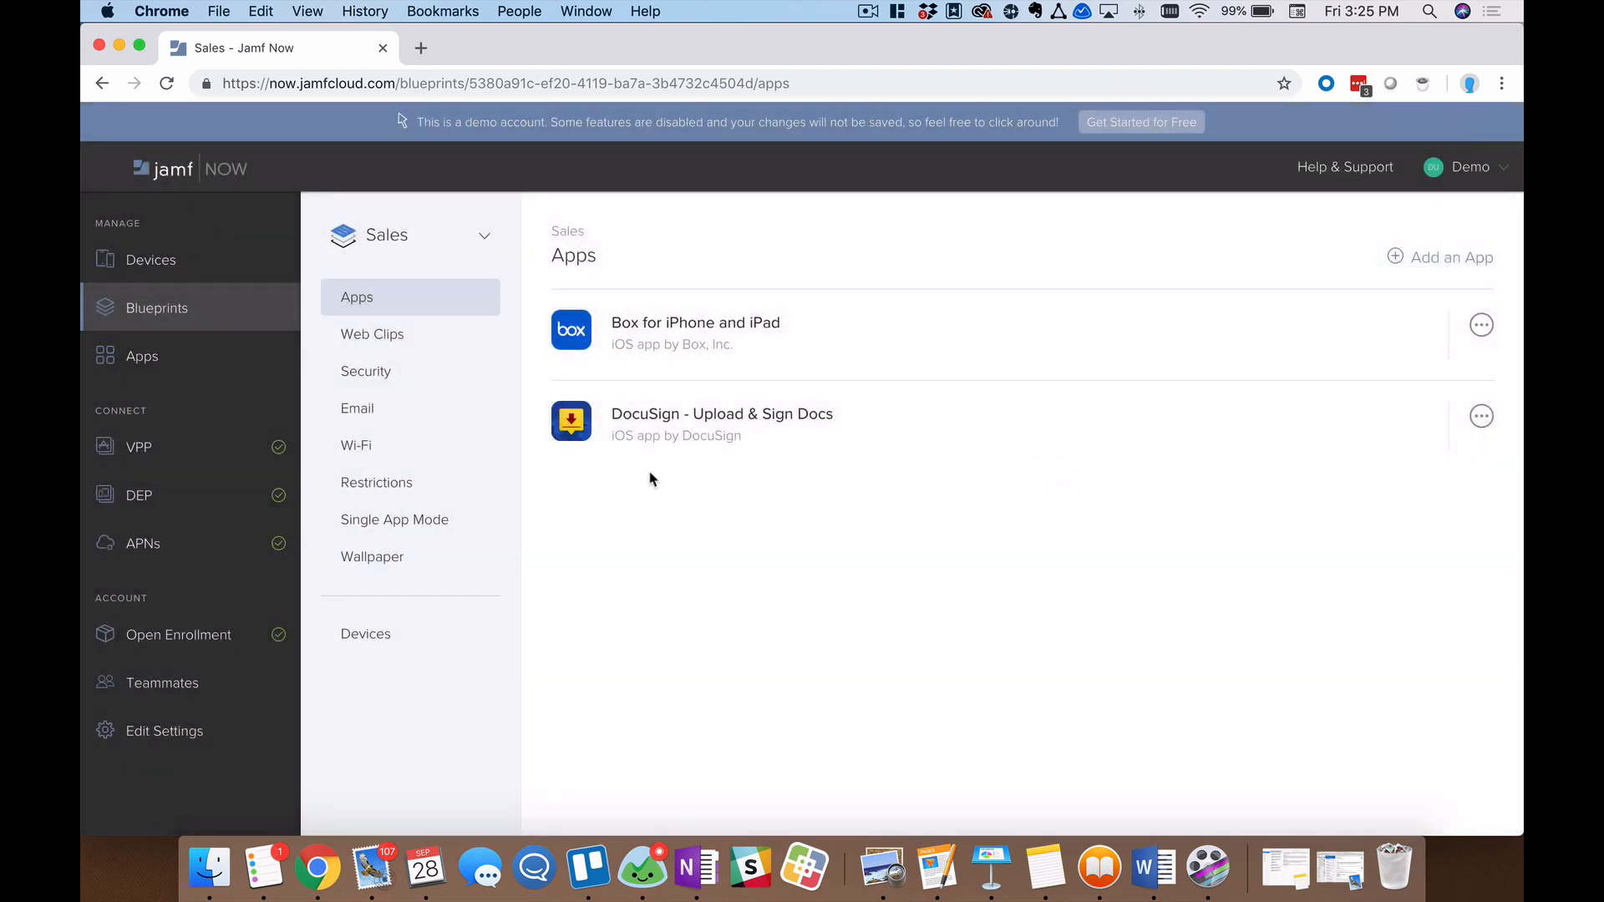
mouse_move(690, 481)
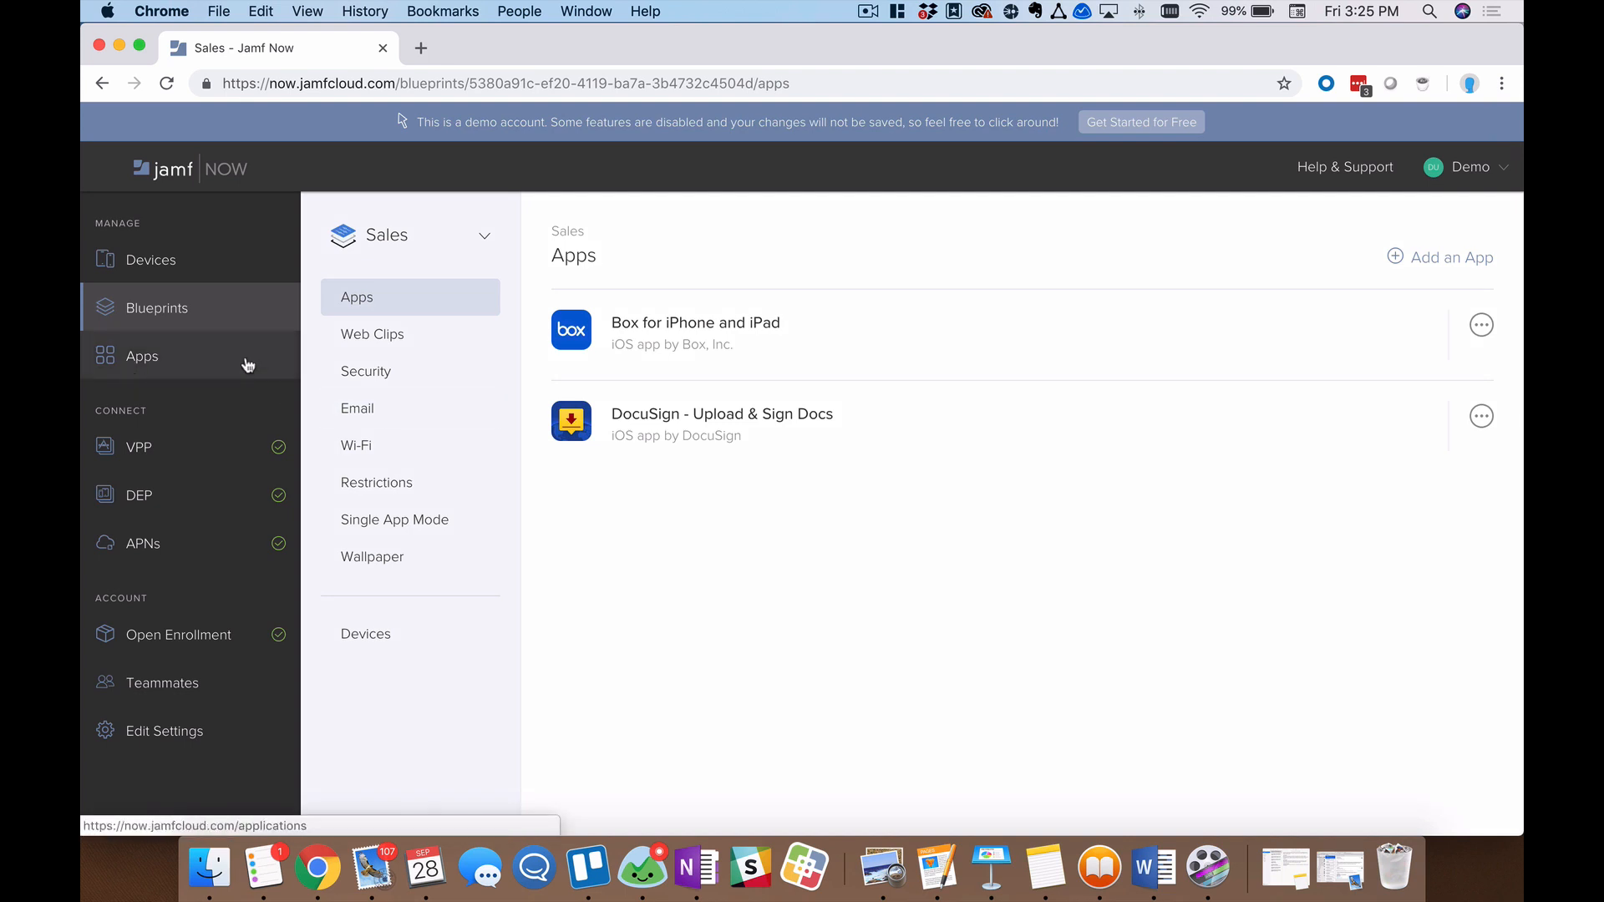
mouse_move(228, 369)
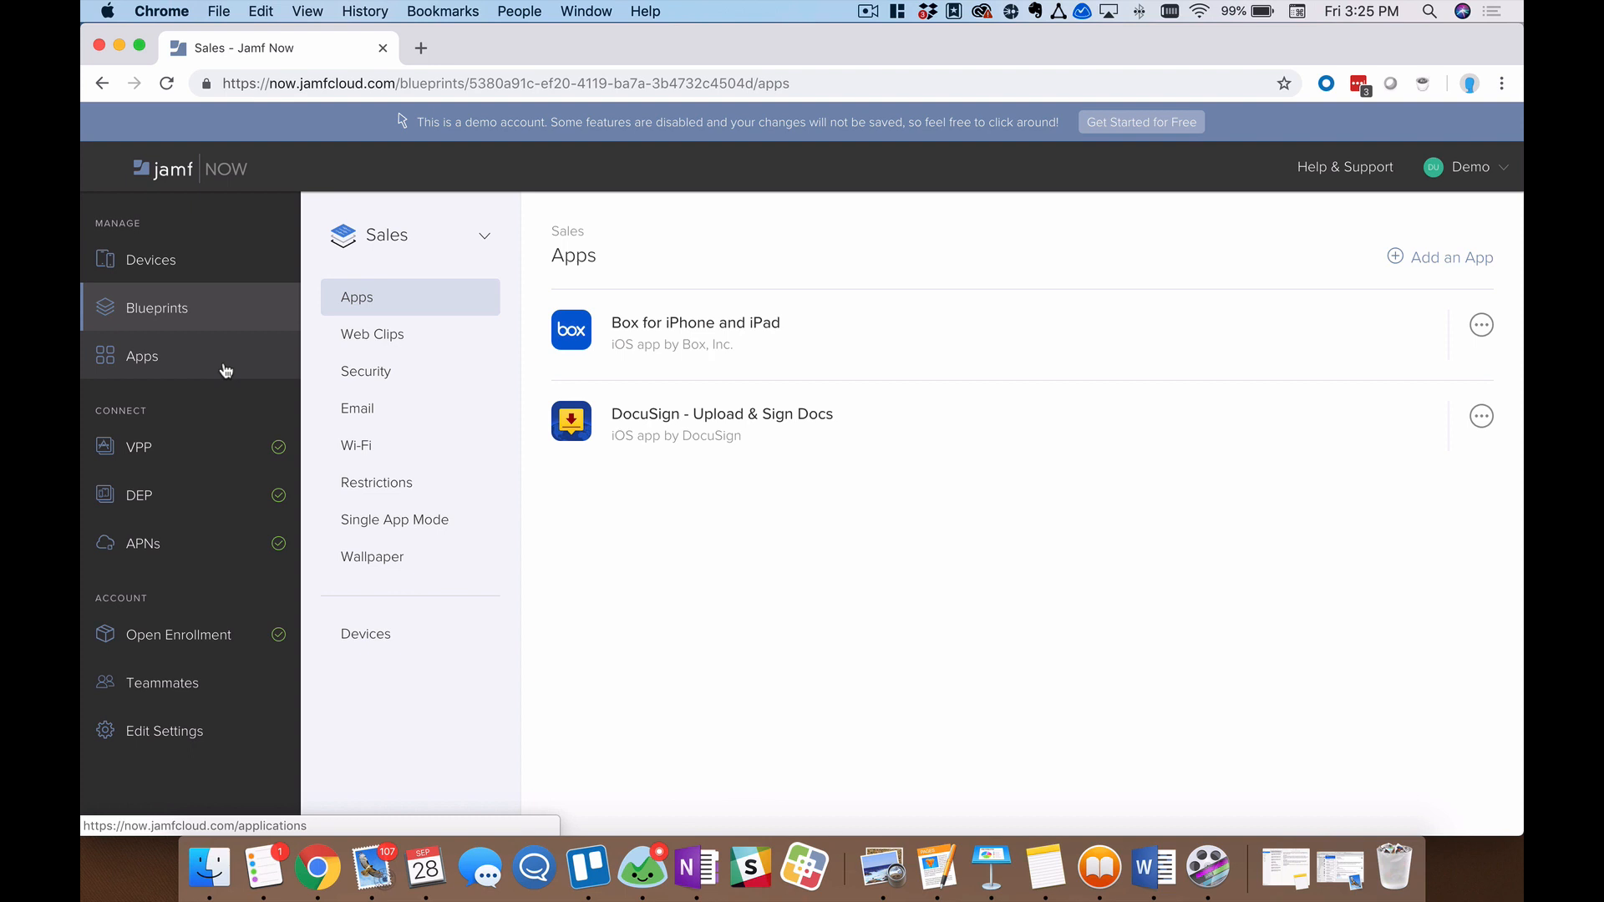
mouse_move(1457, 259)
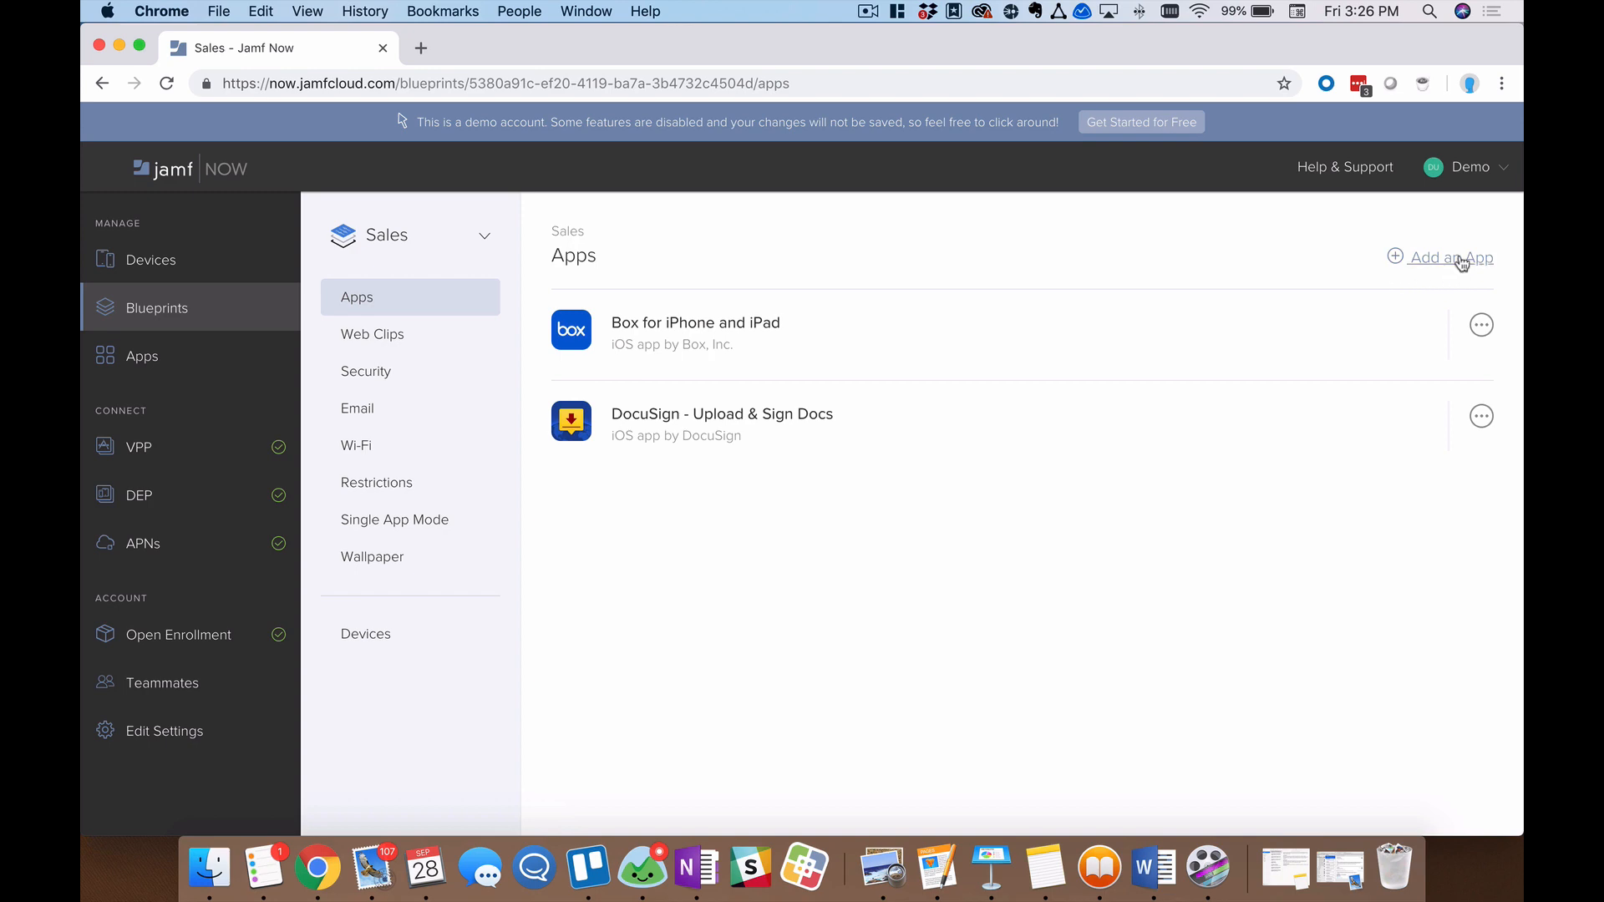
click(1447, 258)
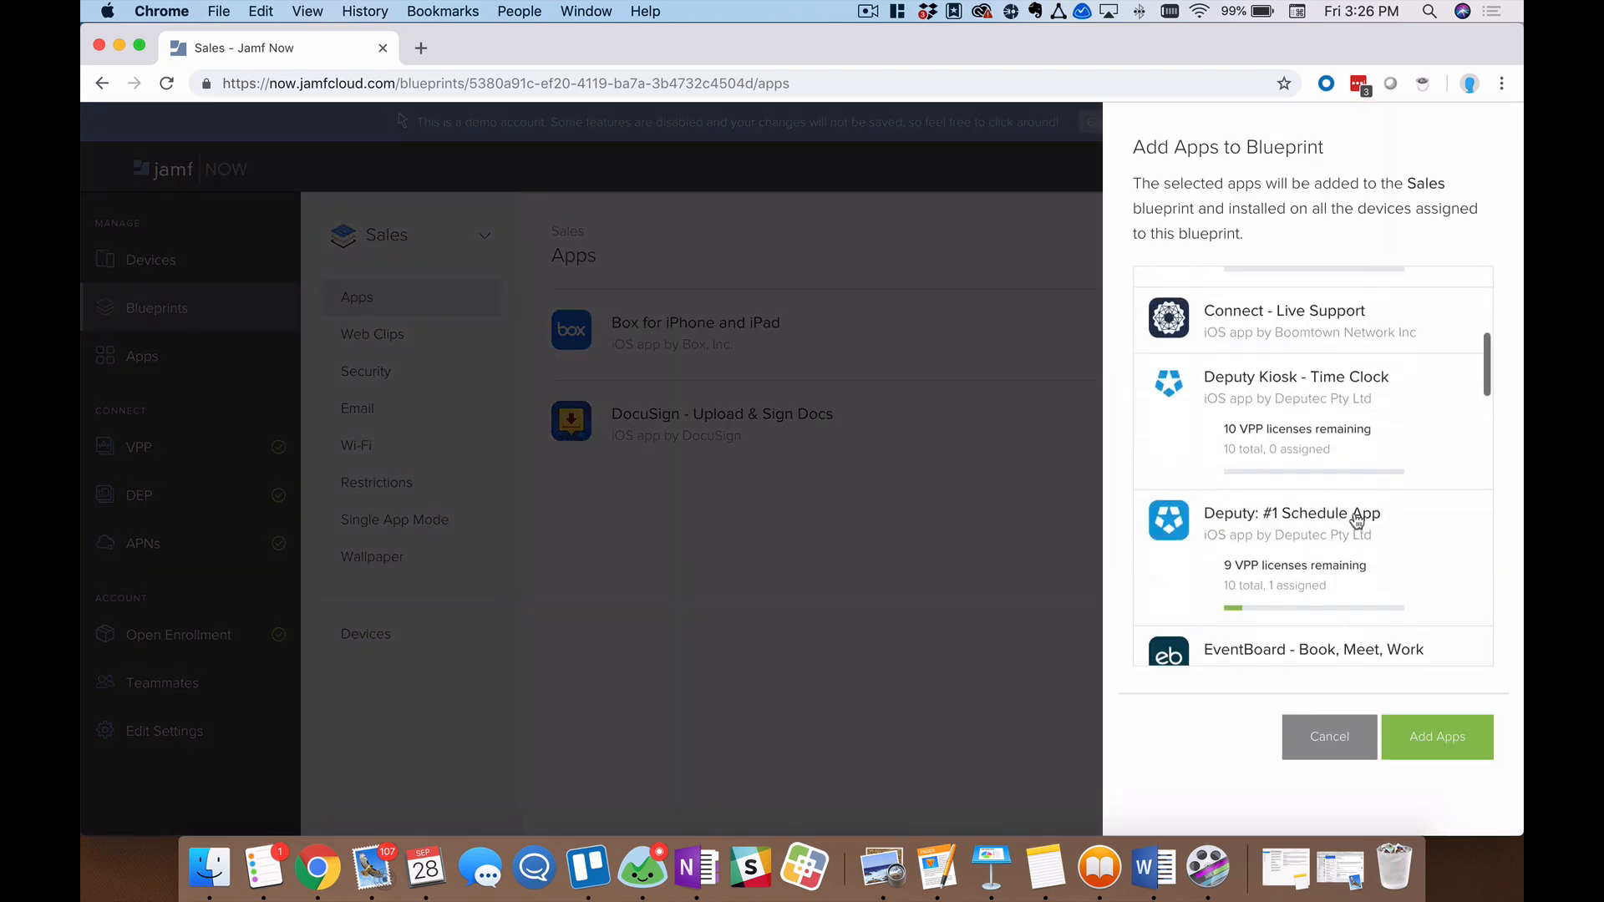
scroll(down, 3)
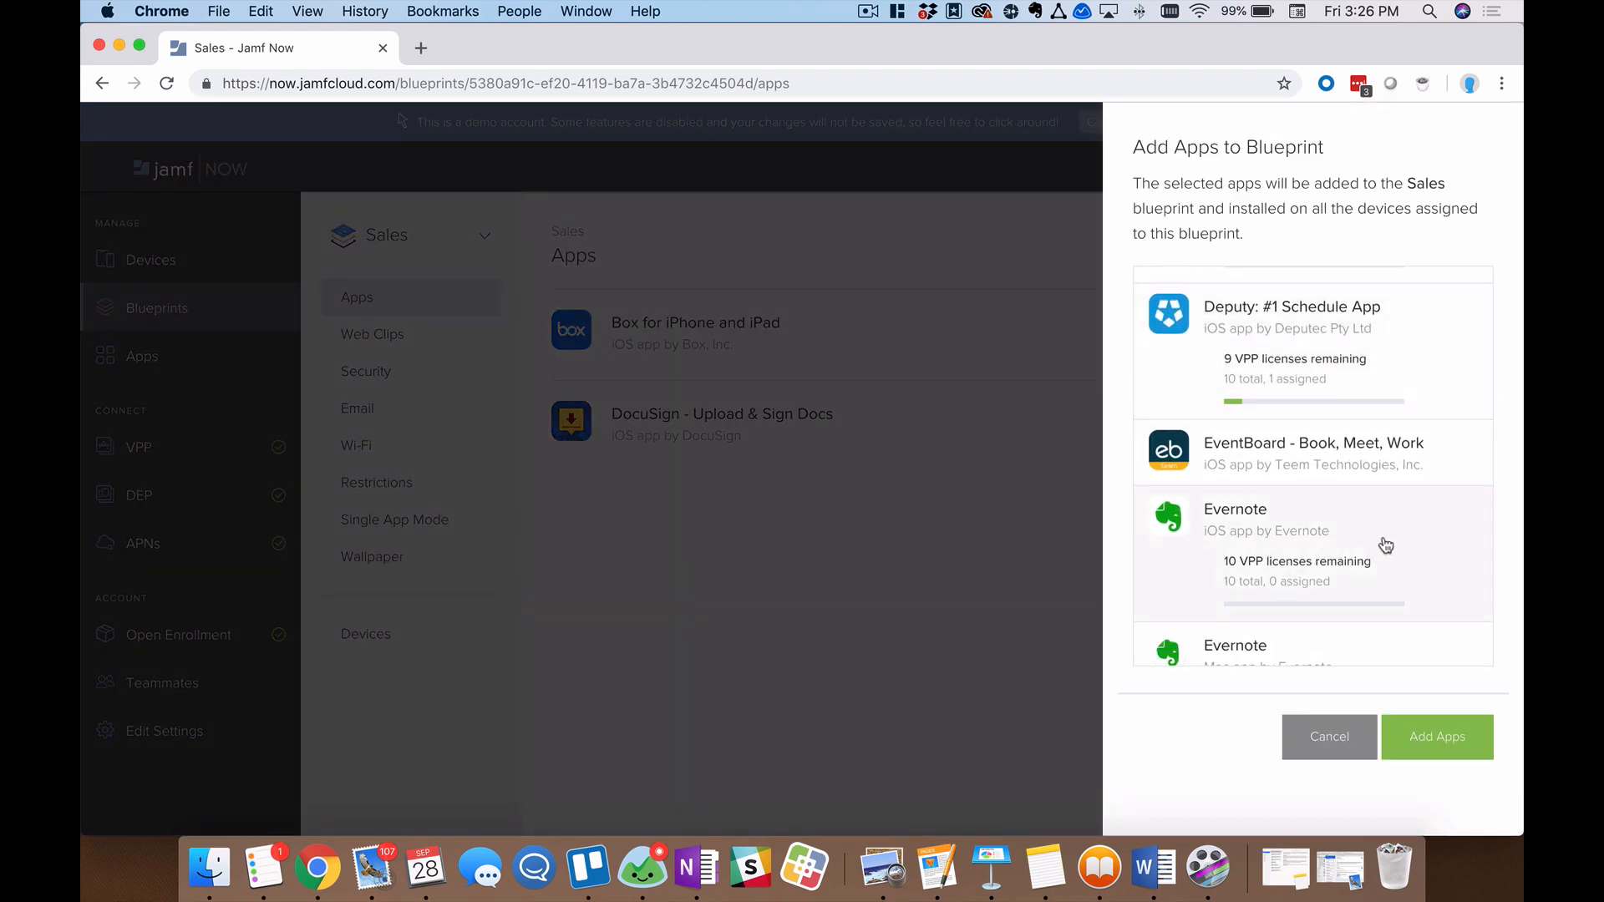
click(1314, 546)
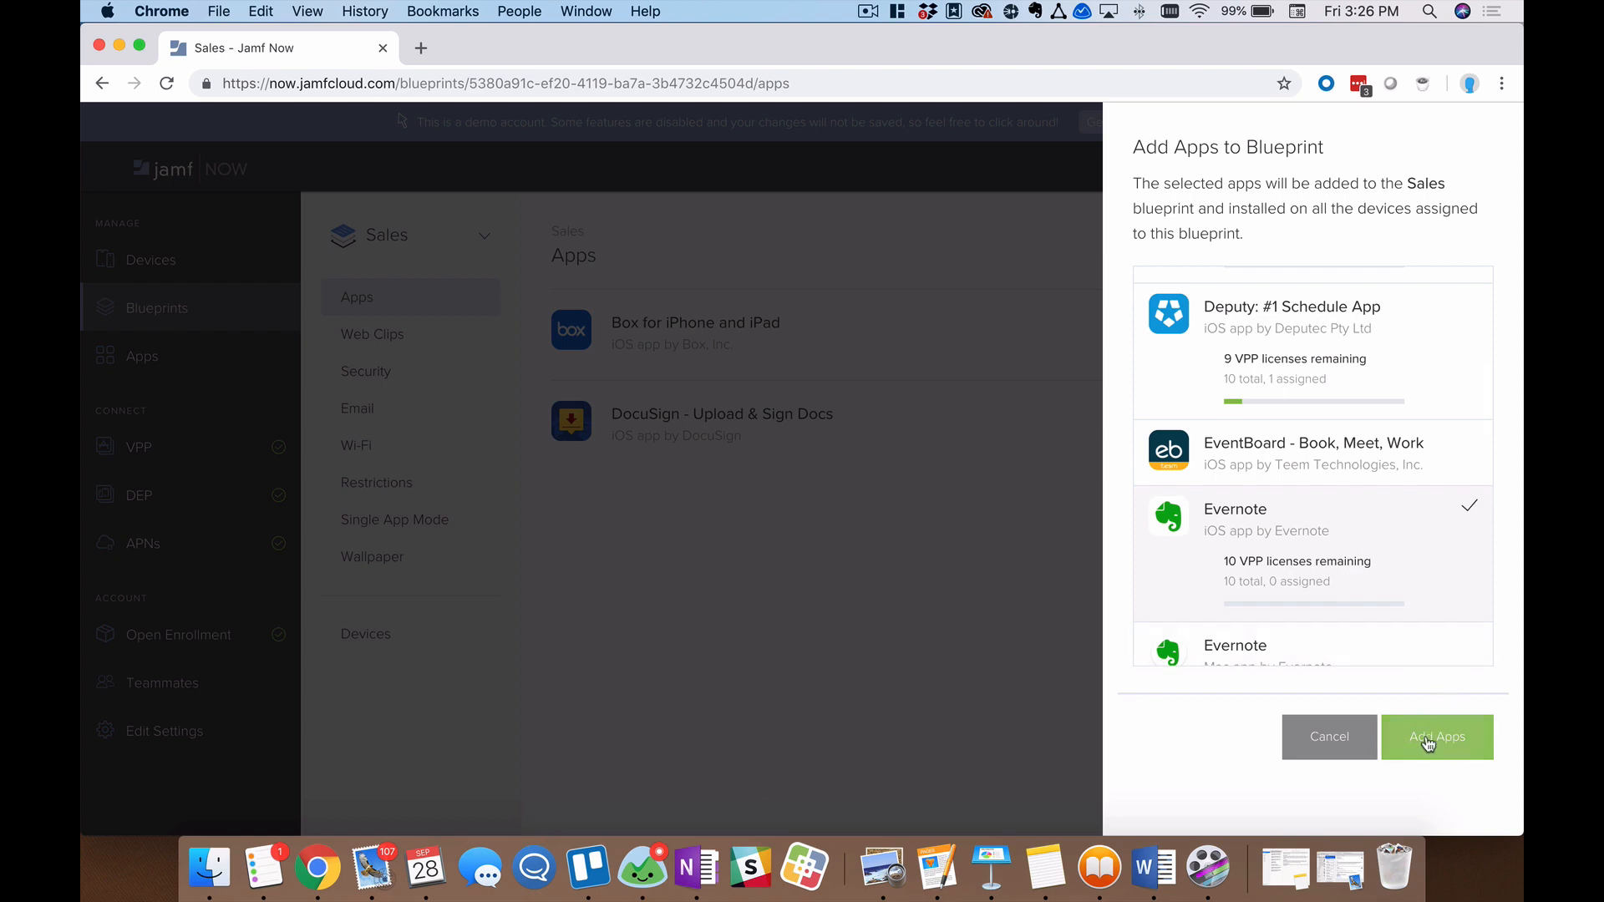
click(1436, 737)
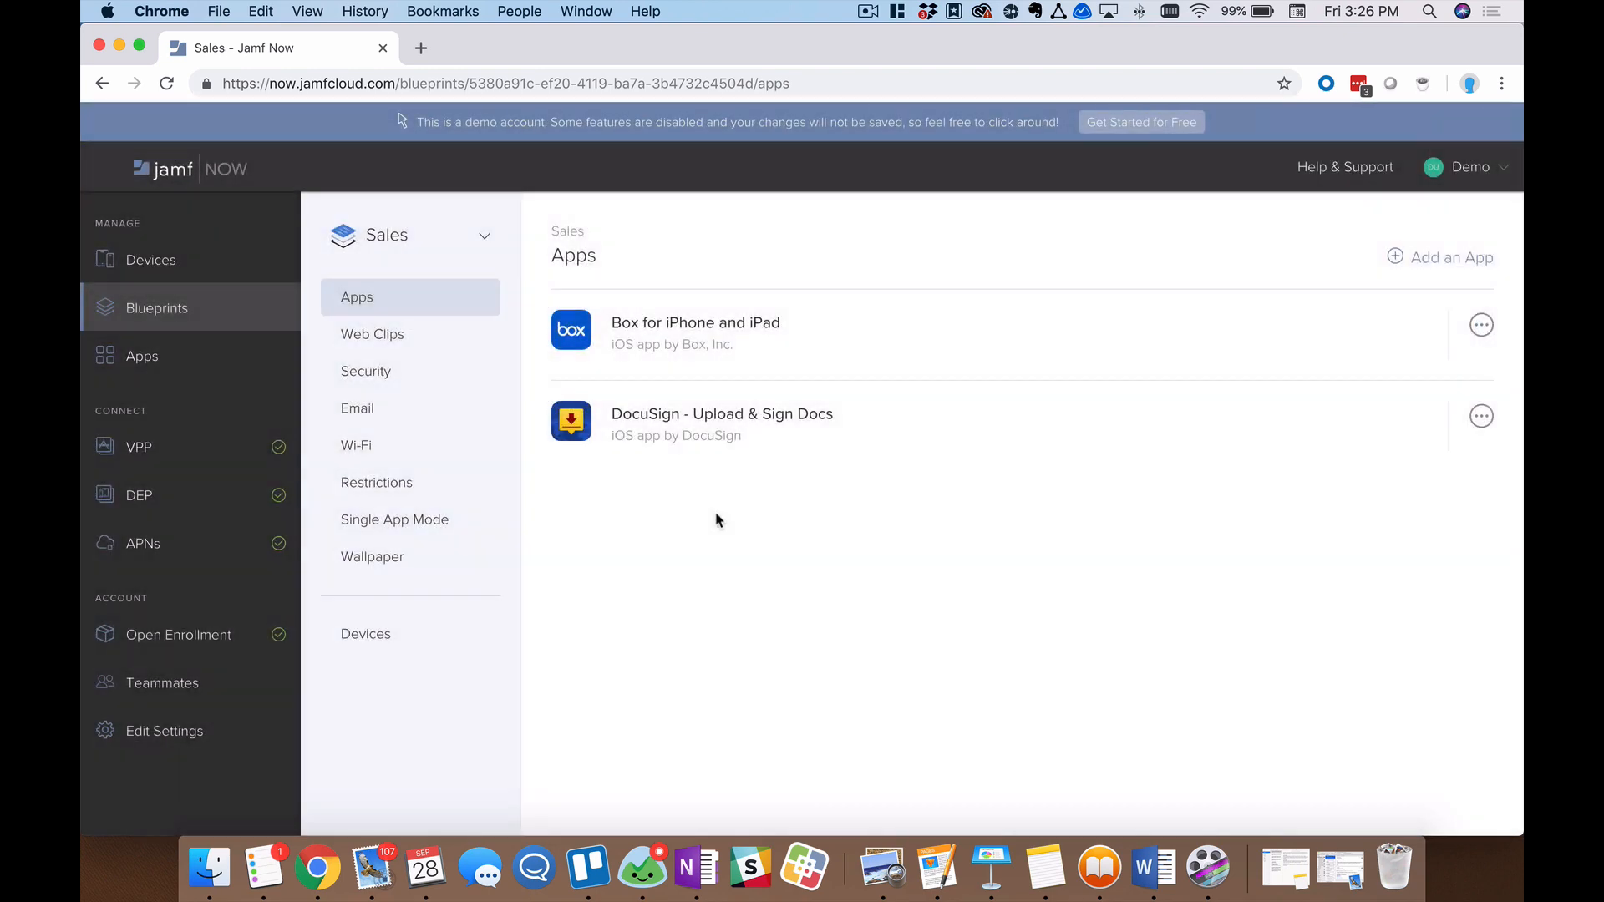
mouse_move(589, 504)
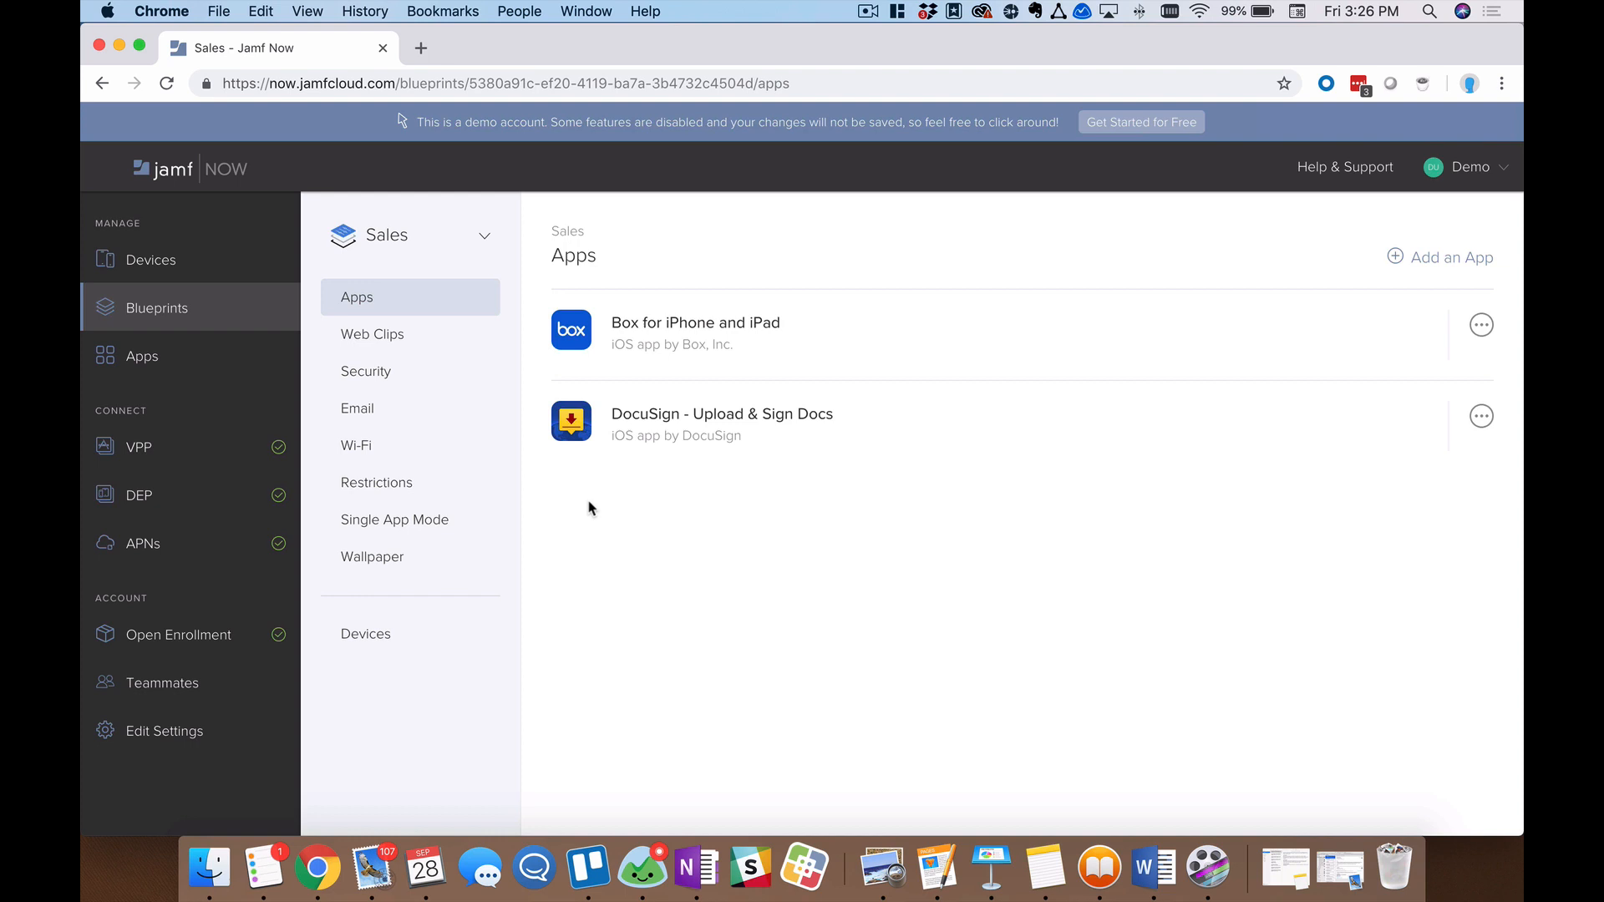
mouse_move(658, 516)
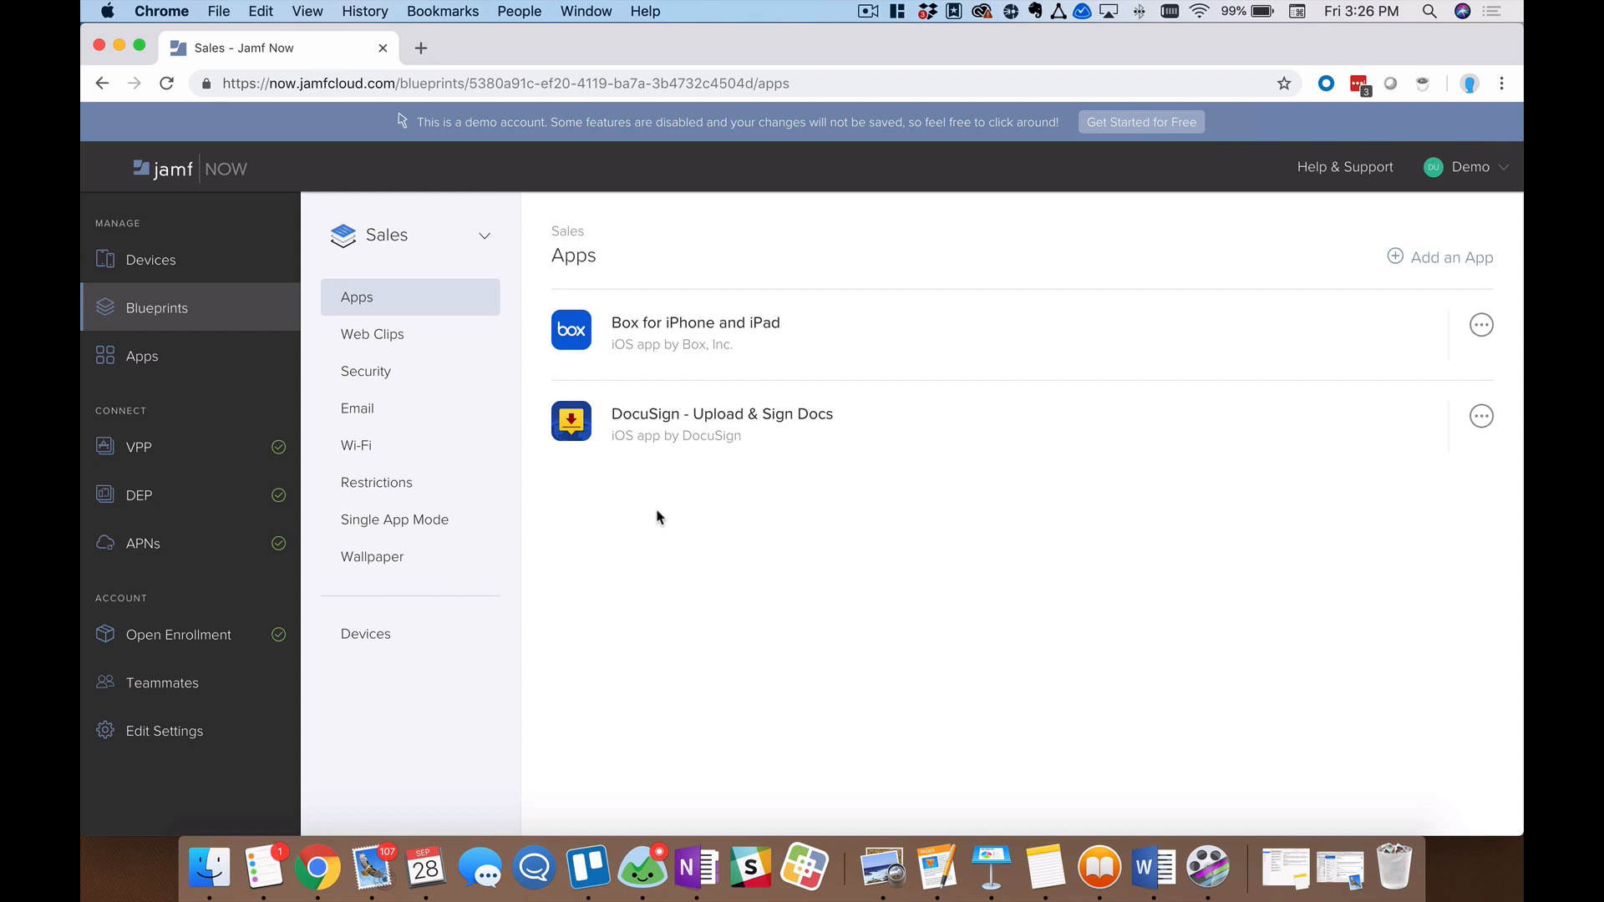
mouse_move(394, 579)
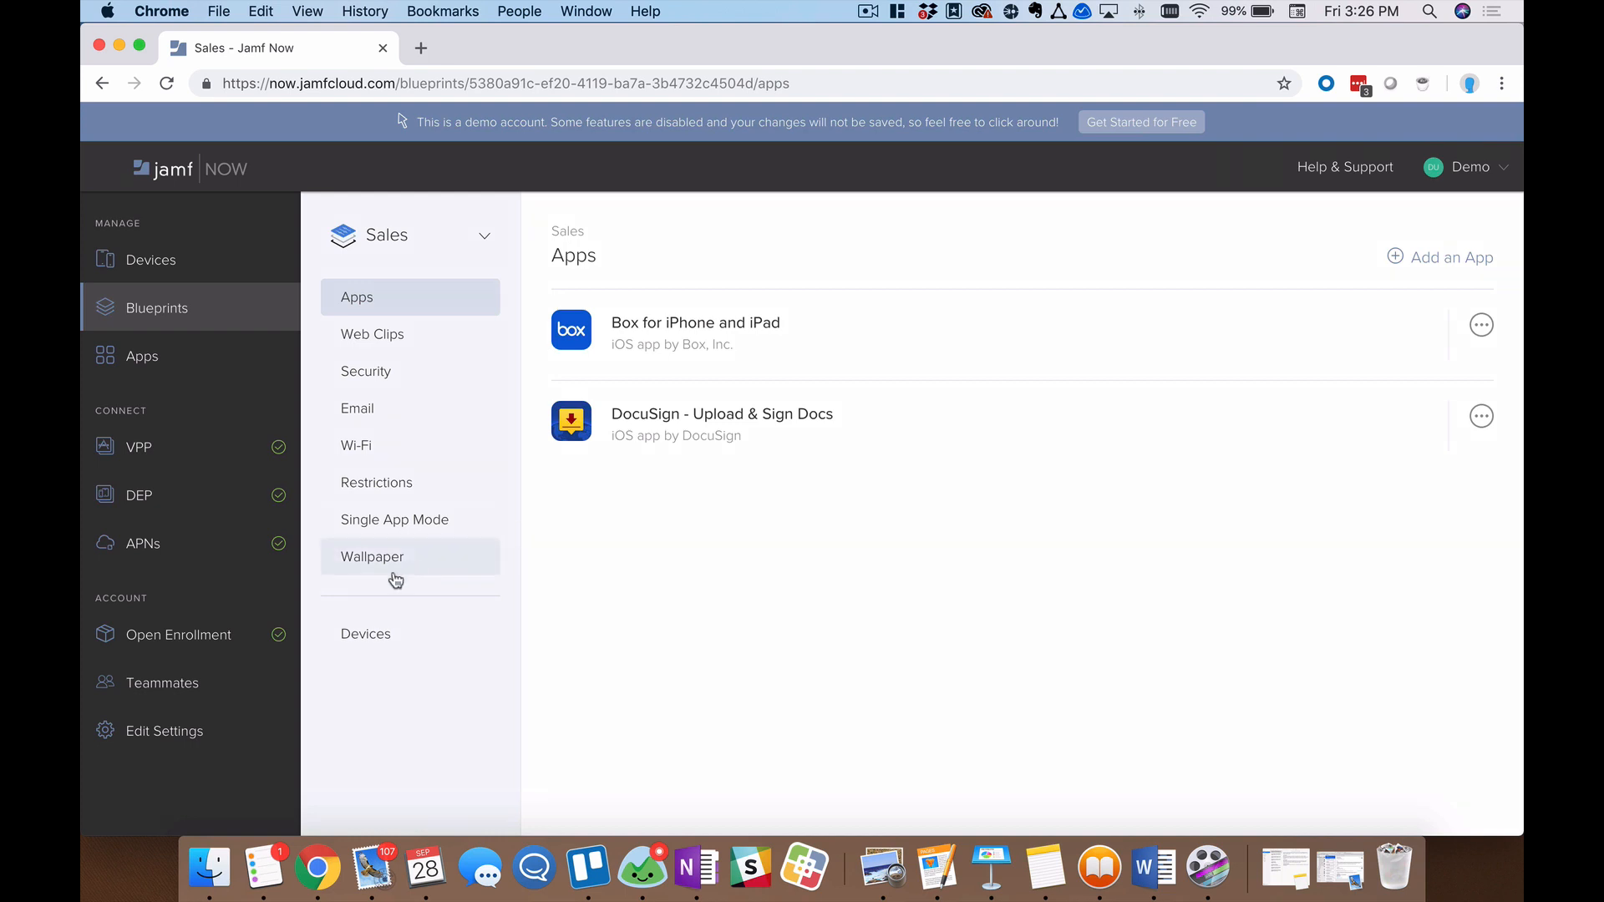
mouse_move(401, 240)
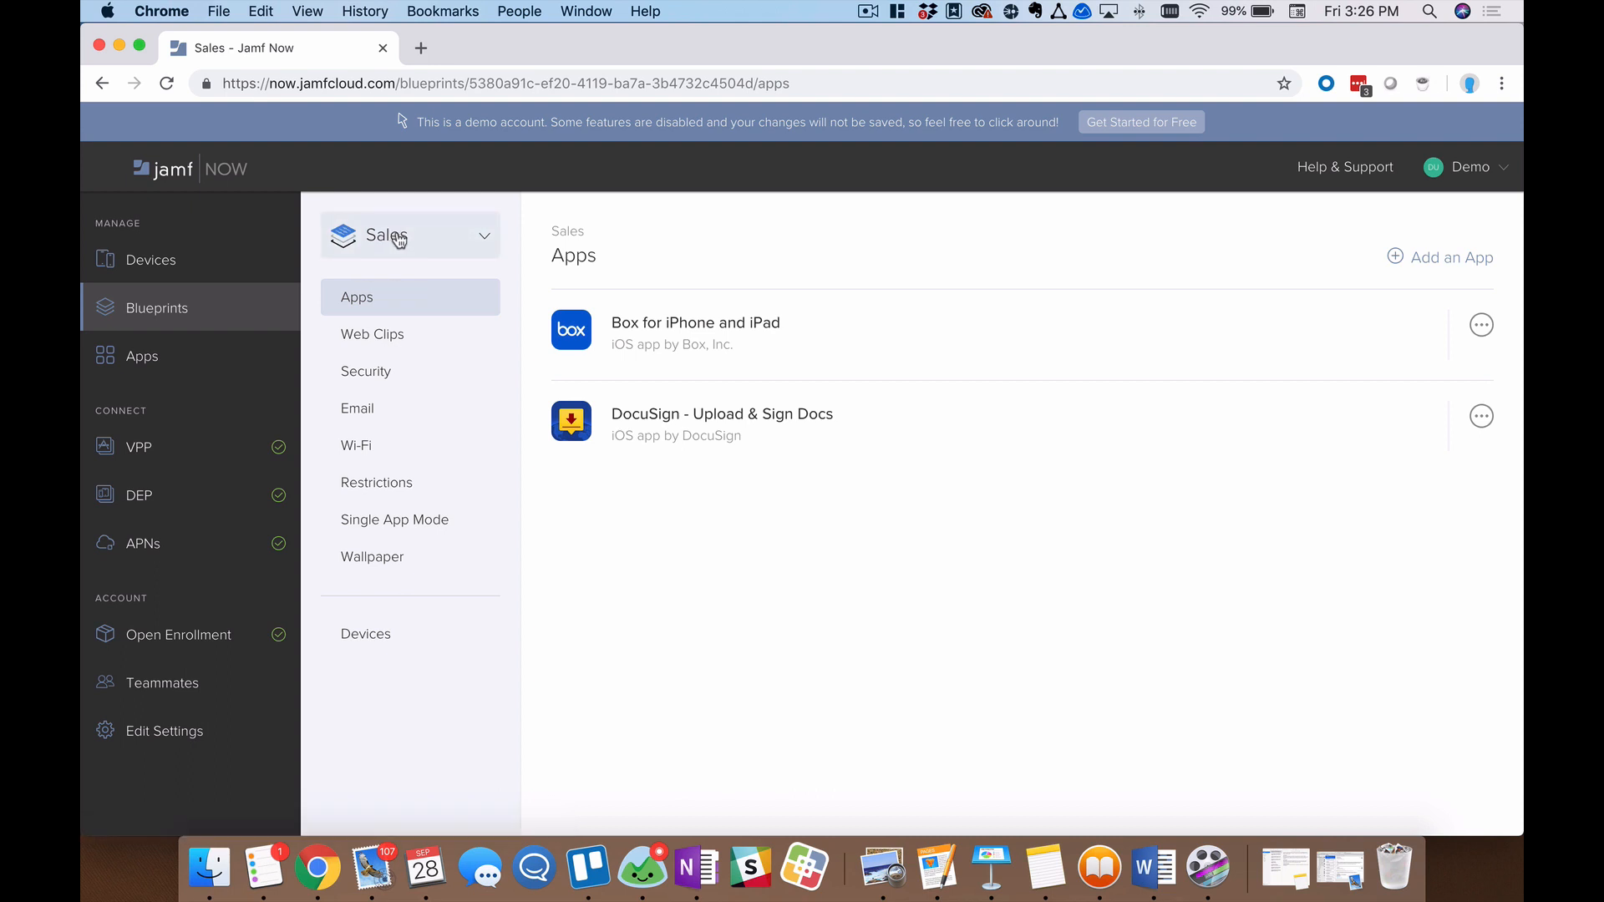
mouse_move(438, 338)
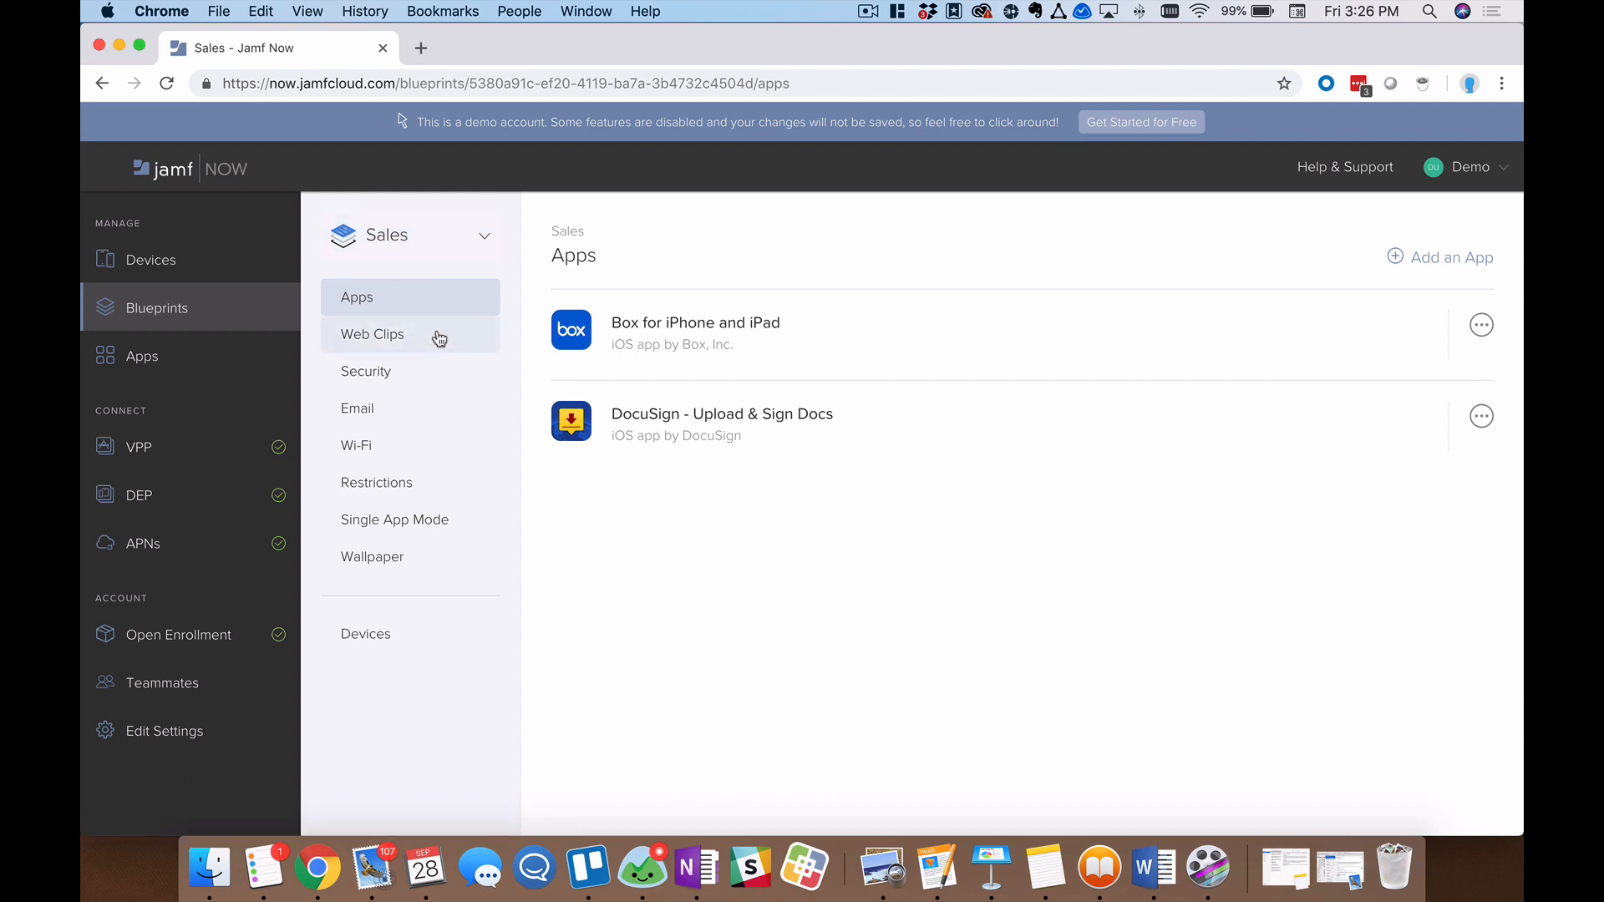
mouse_move(401, 344)
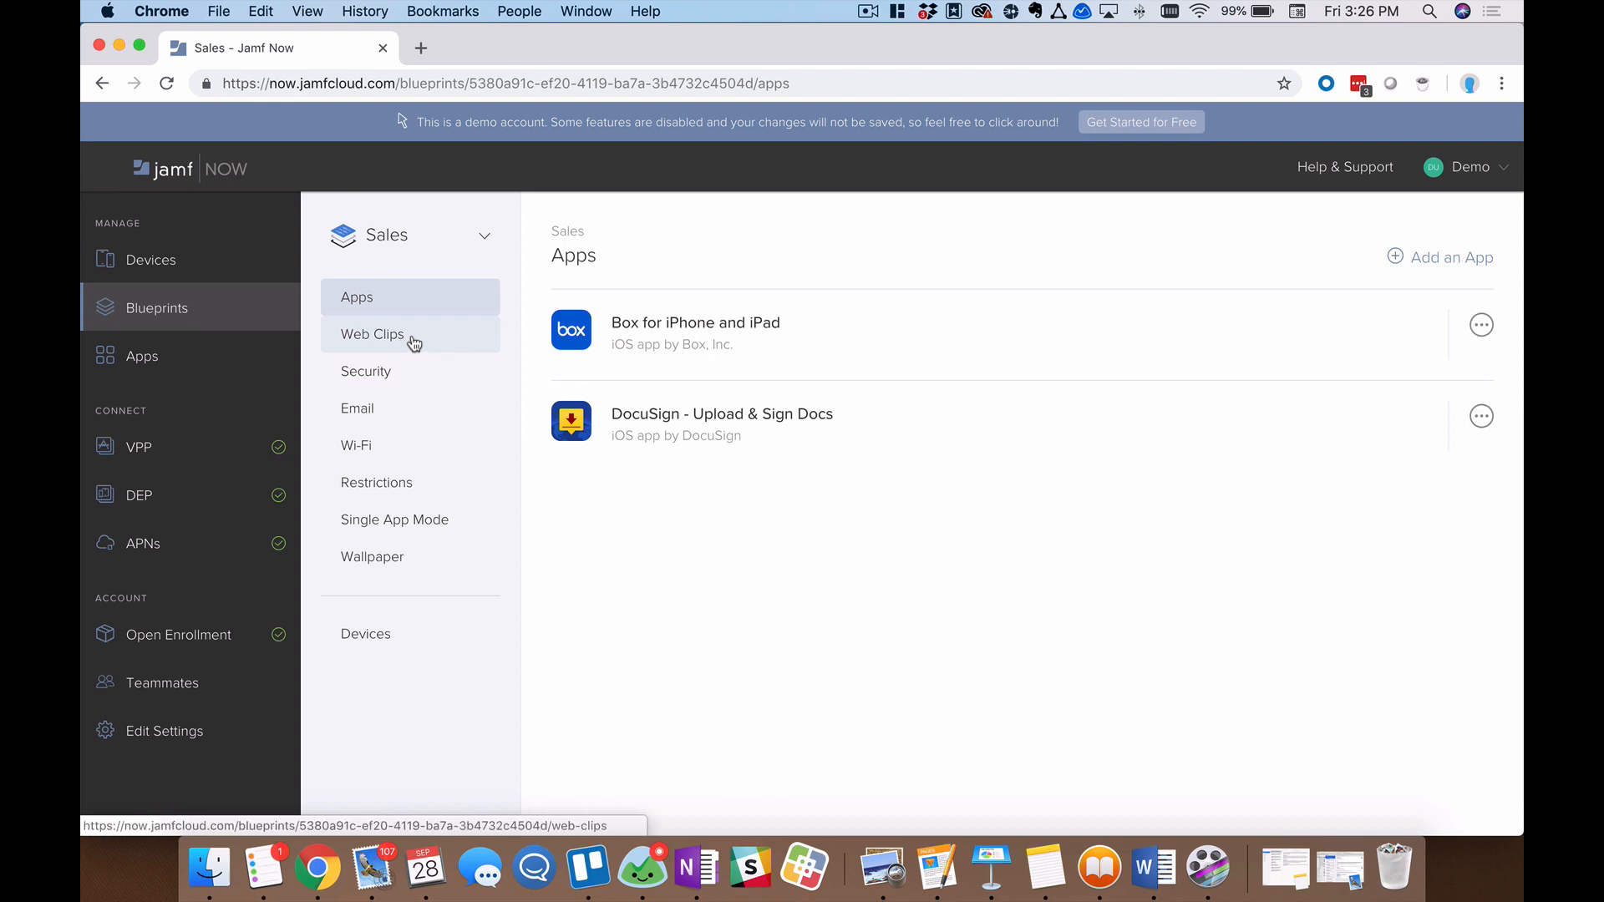
Start a new web clip in the Sales blueprint's Web Clips section
click(371, 334)
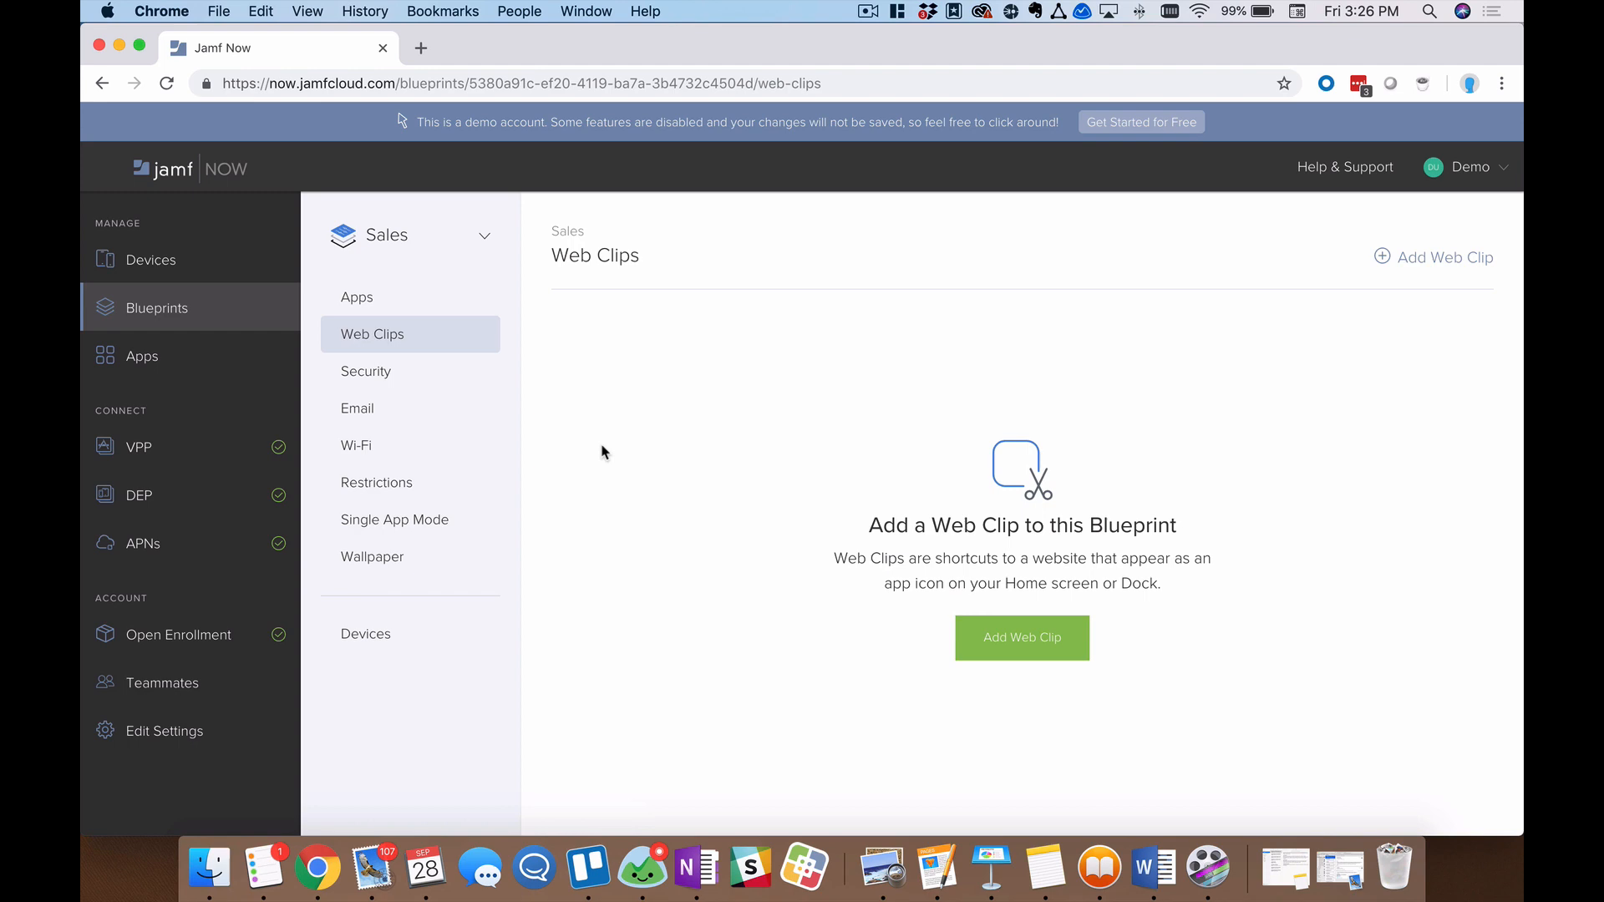
click(1023, 638)
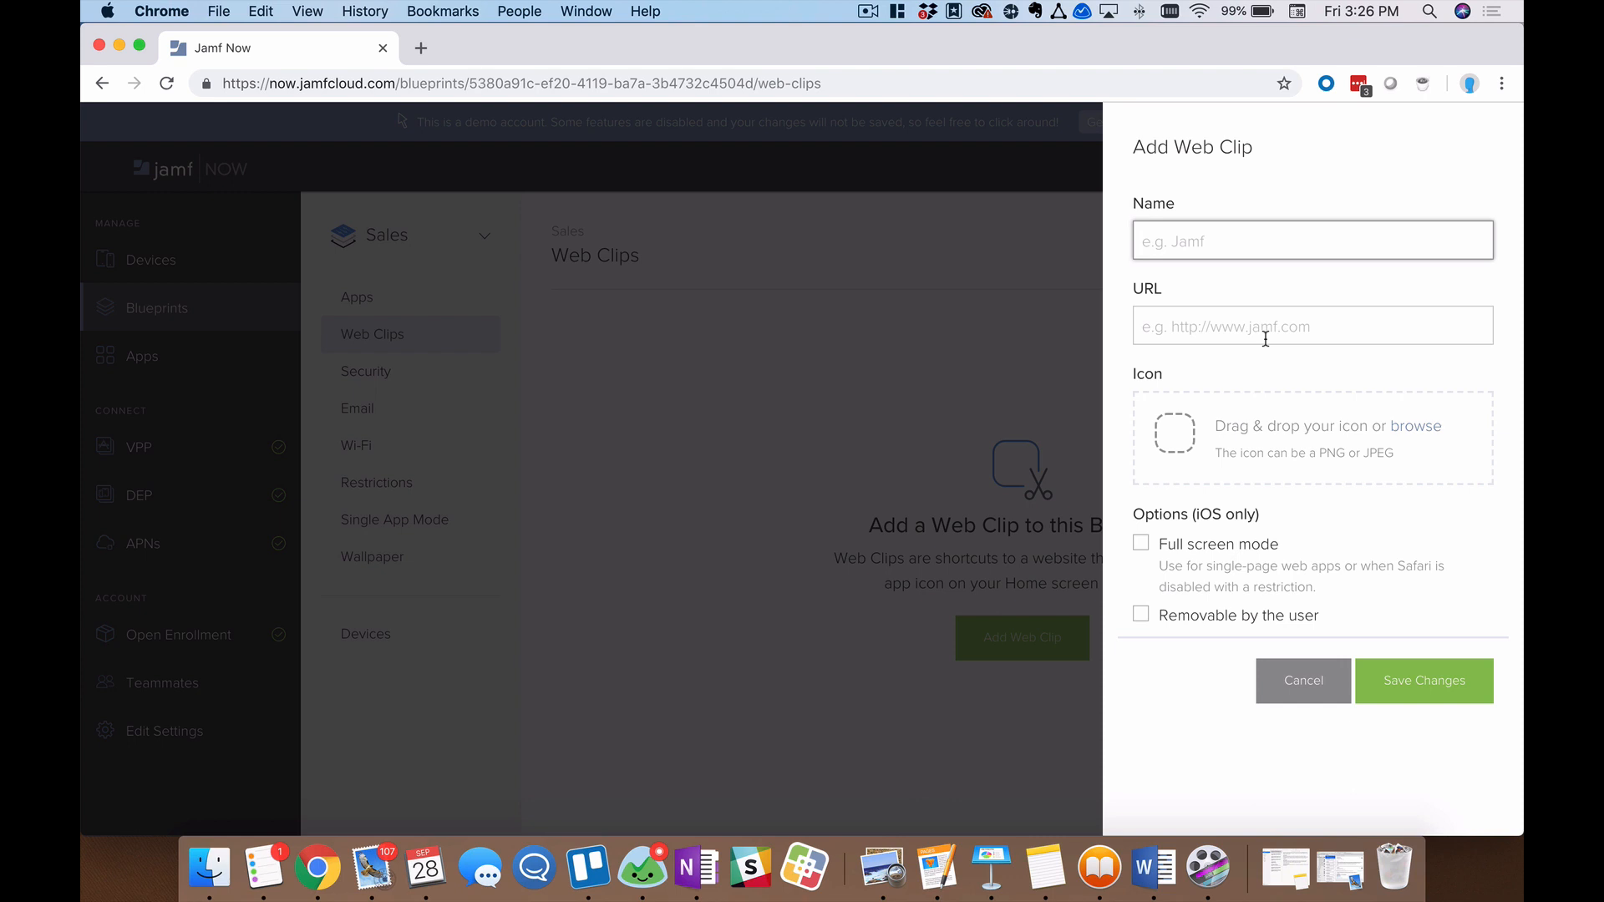
mouse_move(1201, 421)
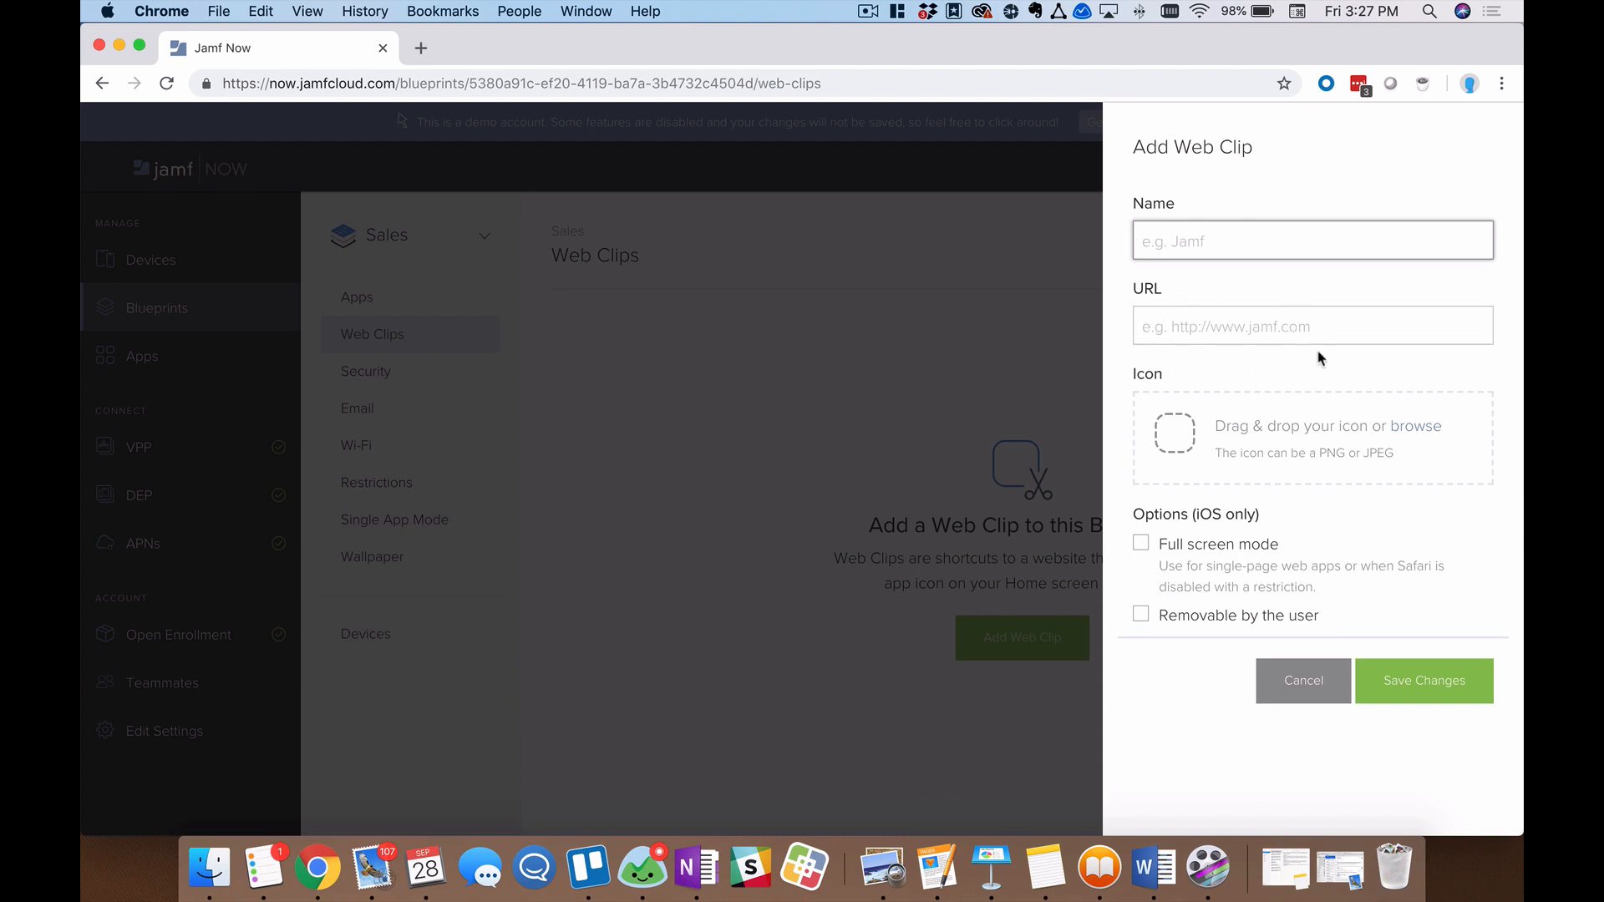
mouse_move(1280, 381)
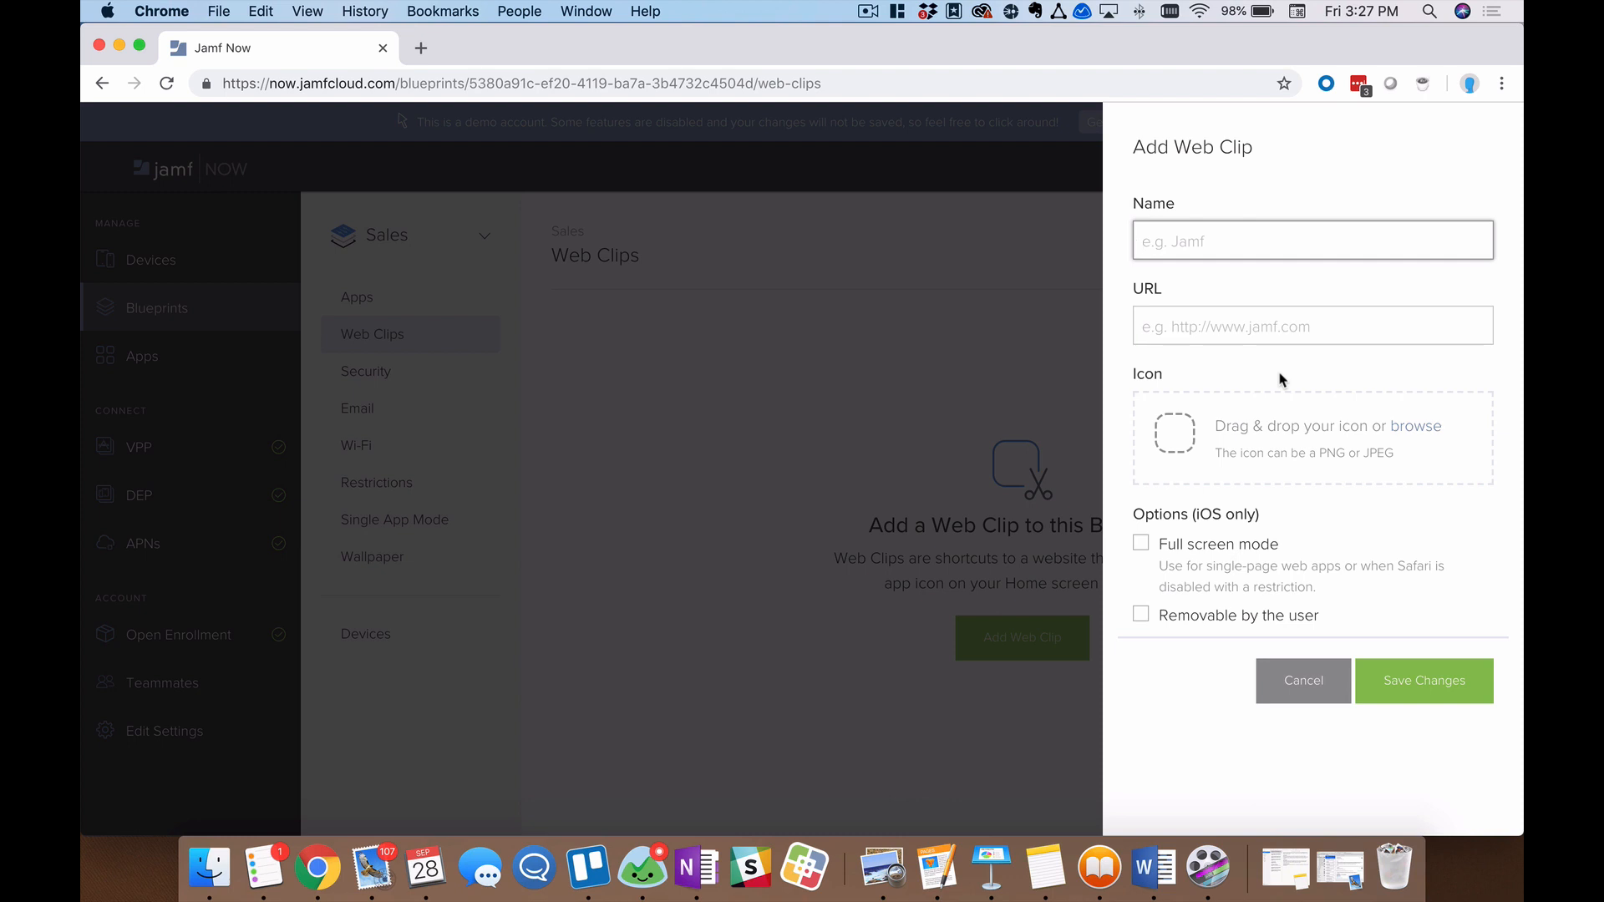
text(m)
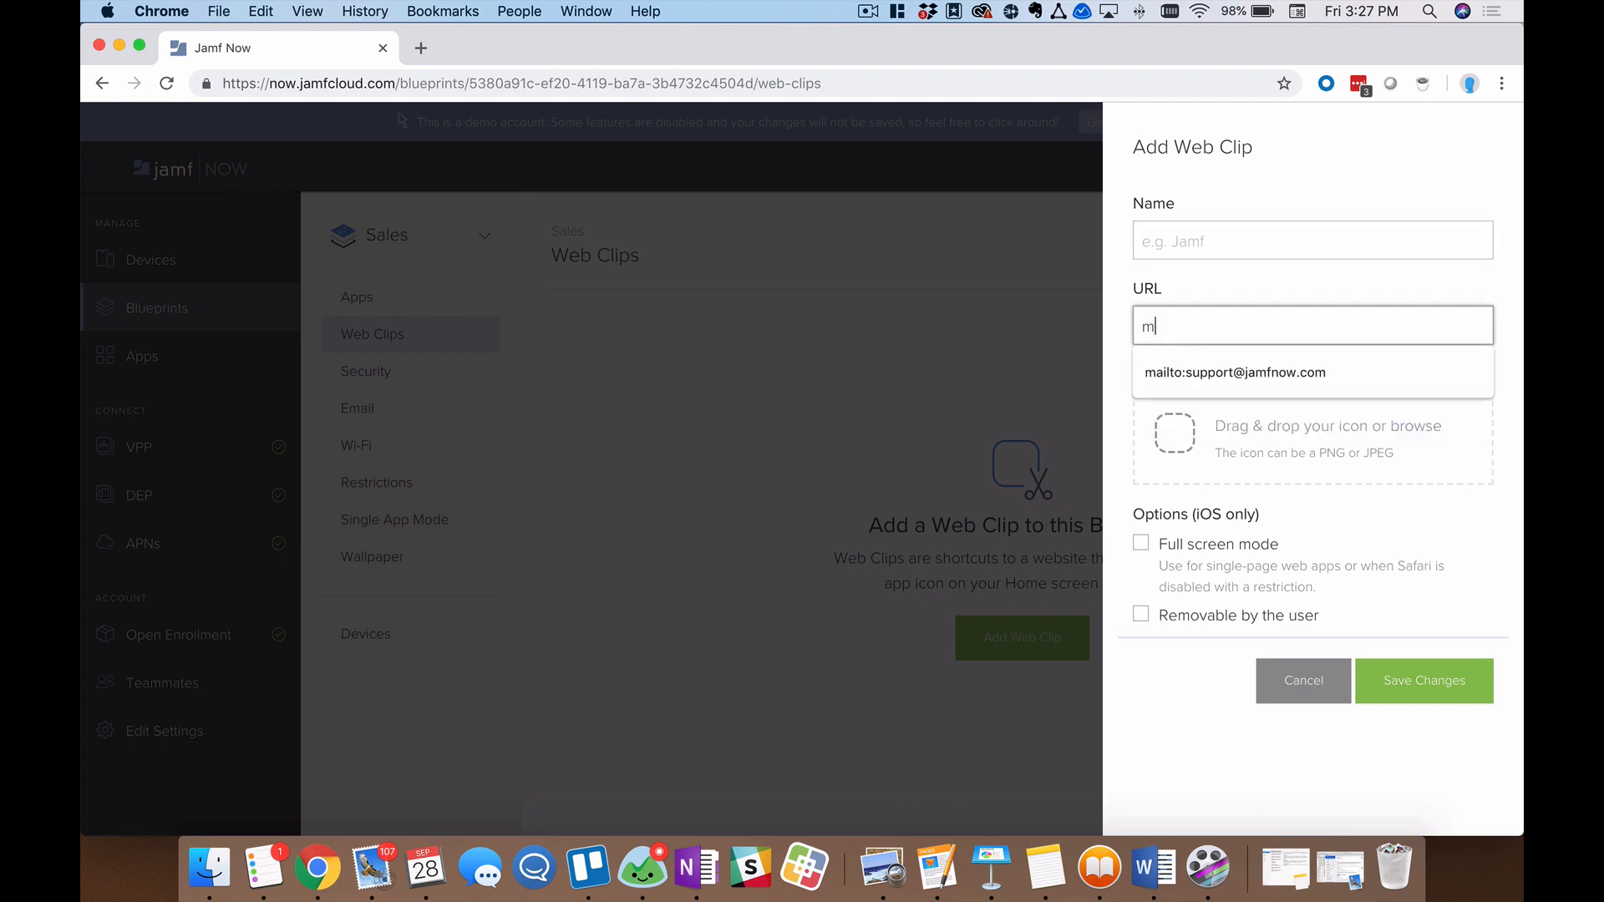
text(ail)
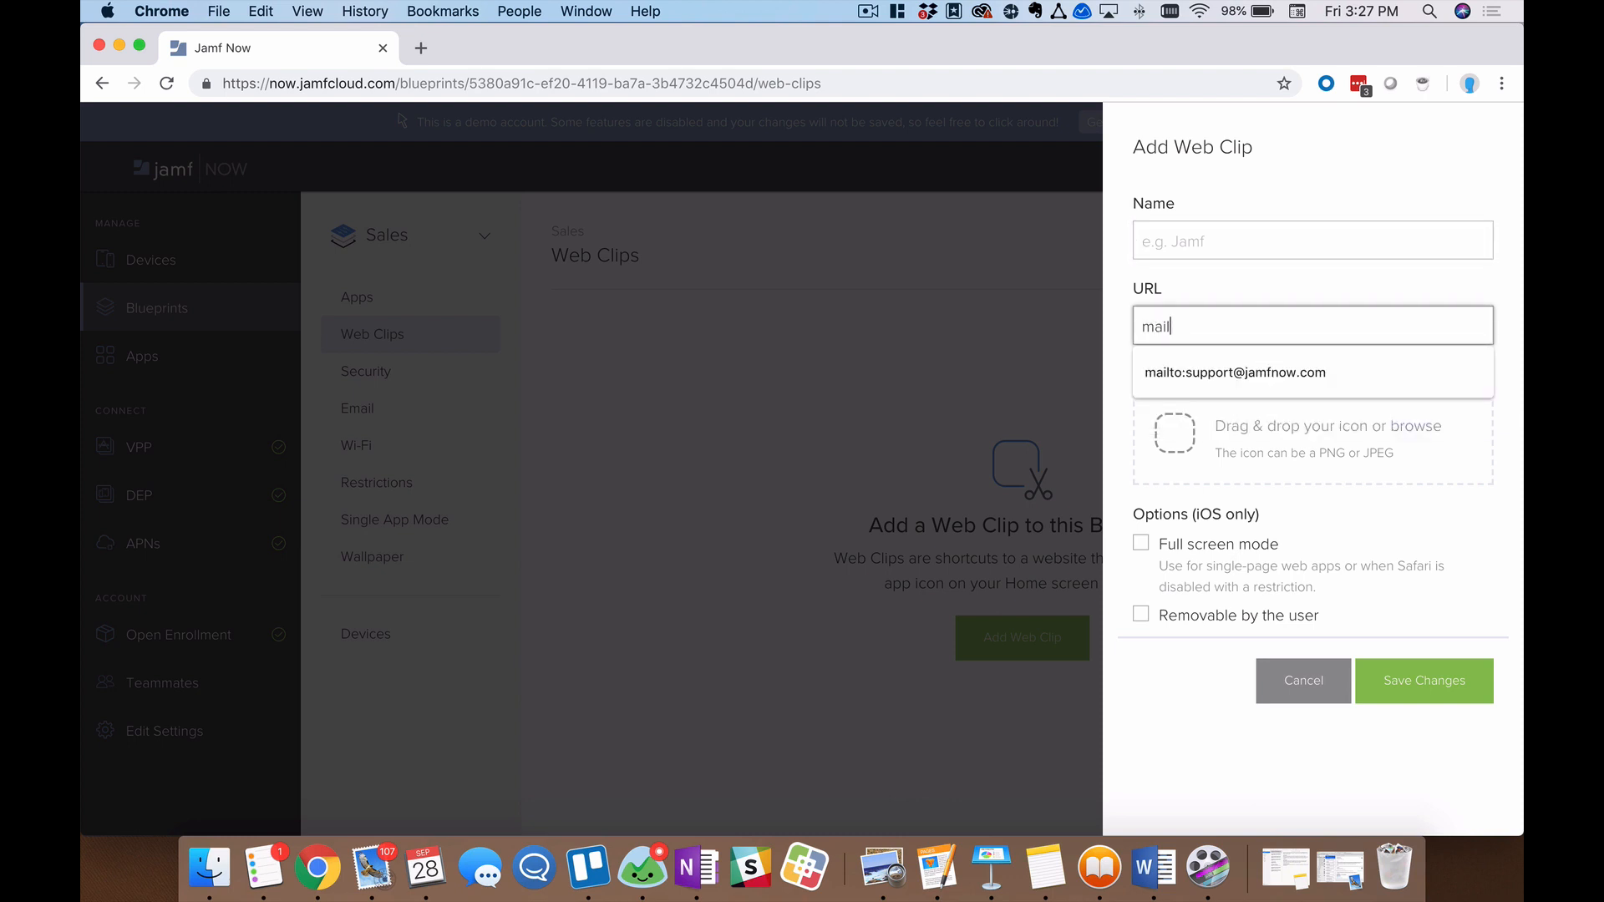
click(1235, 373)
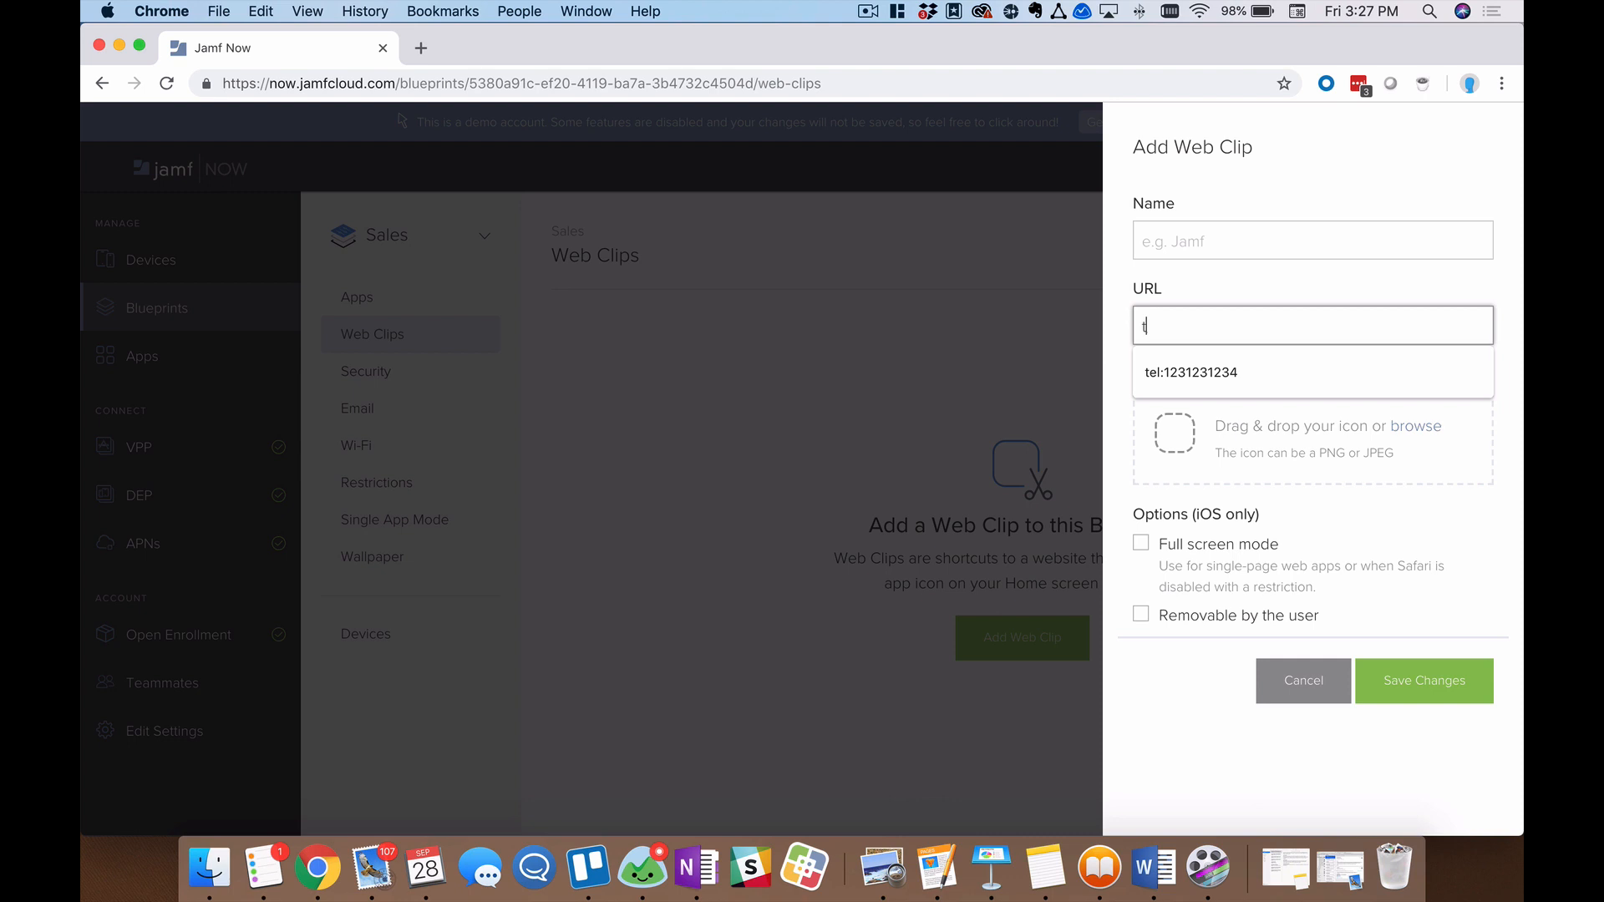
text(el:1231231234)
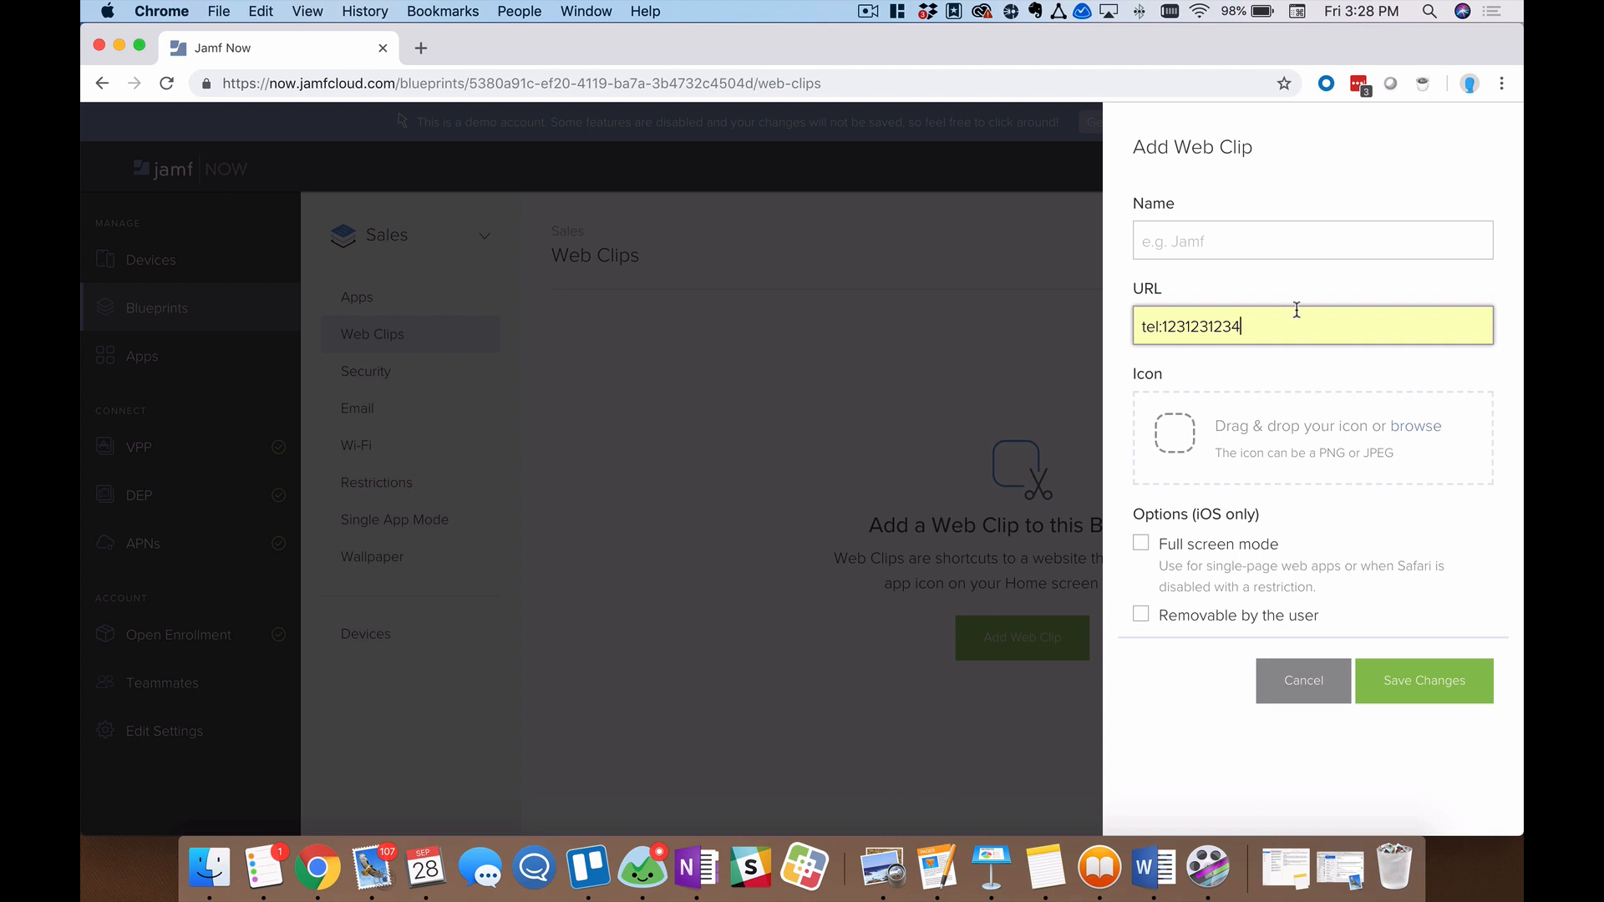
mouse_move(1187, 488)
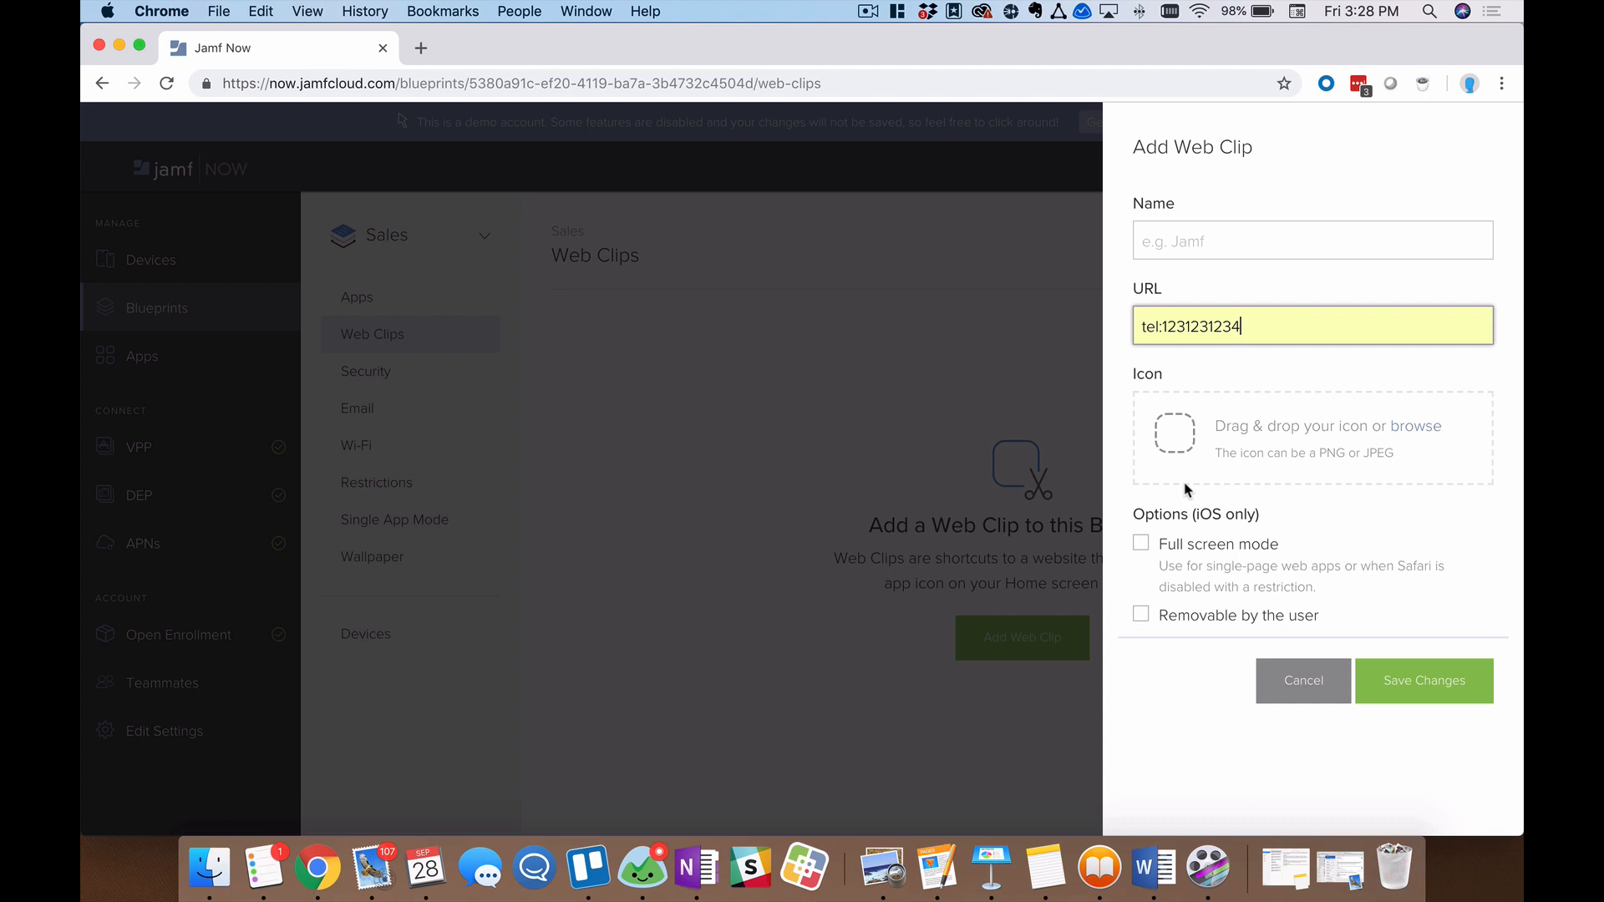
mouse_move(1287, 488)
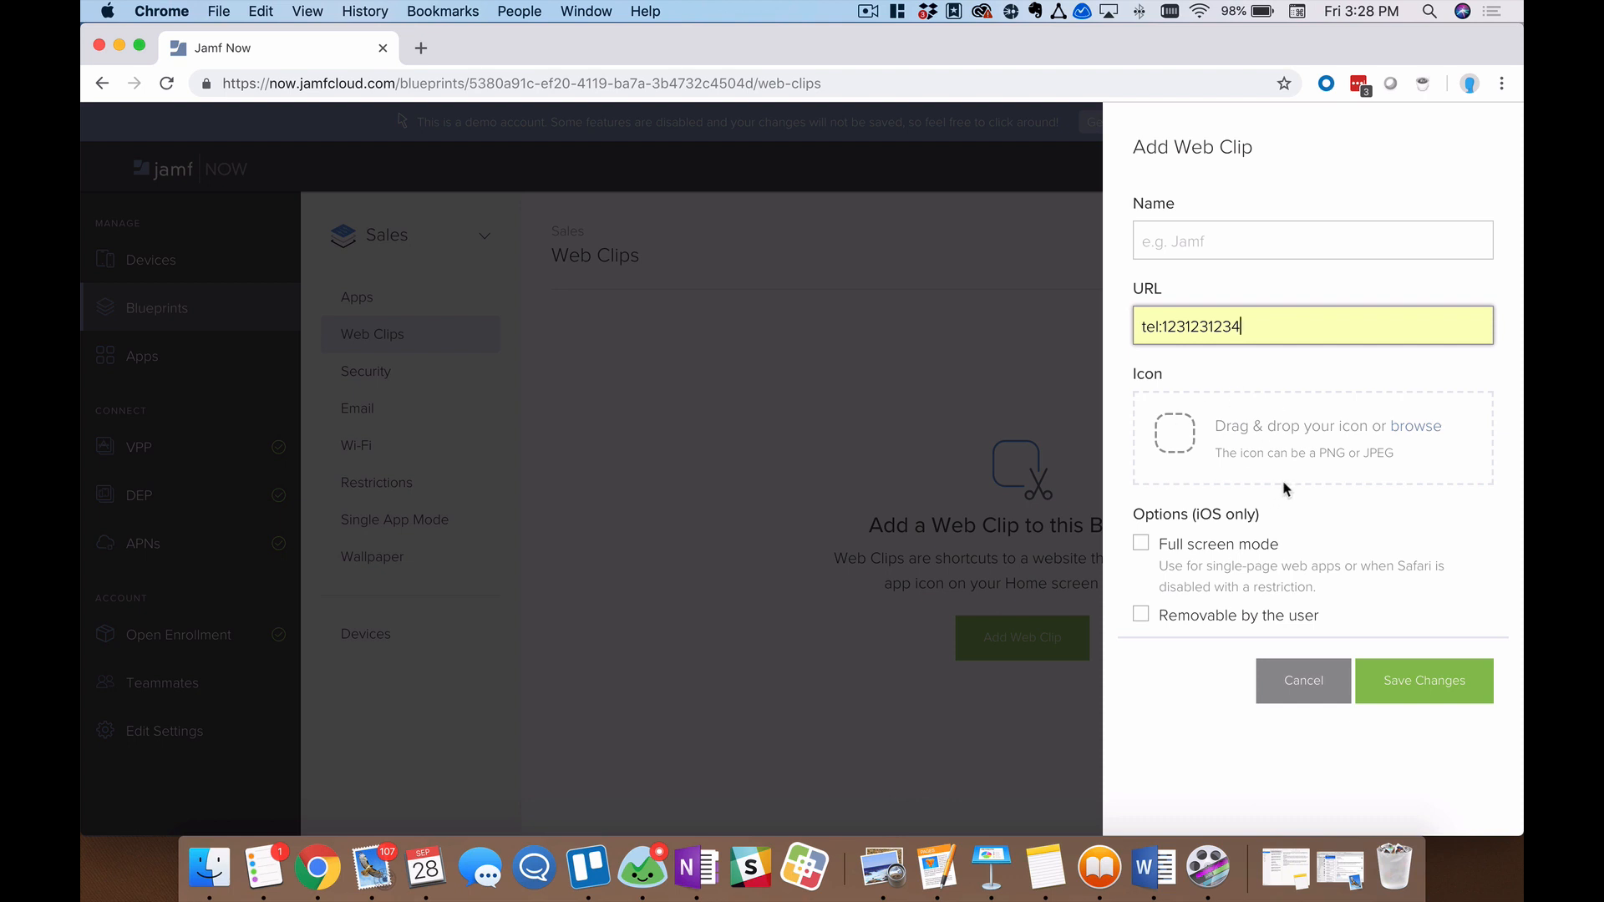
mouse_move(1207, 364)
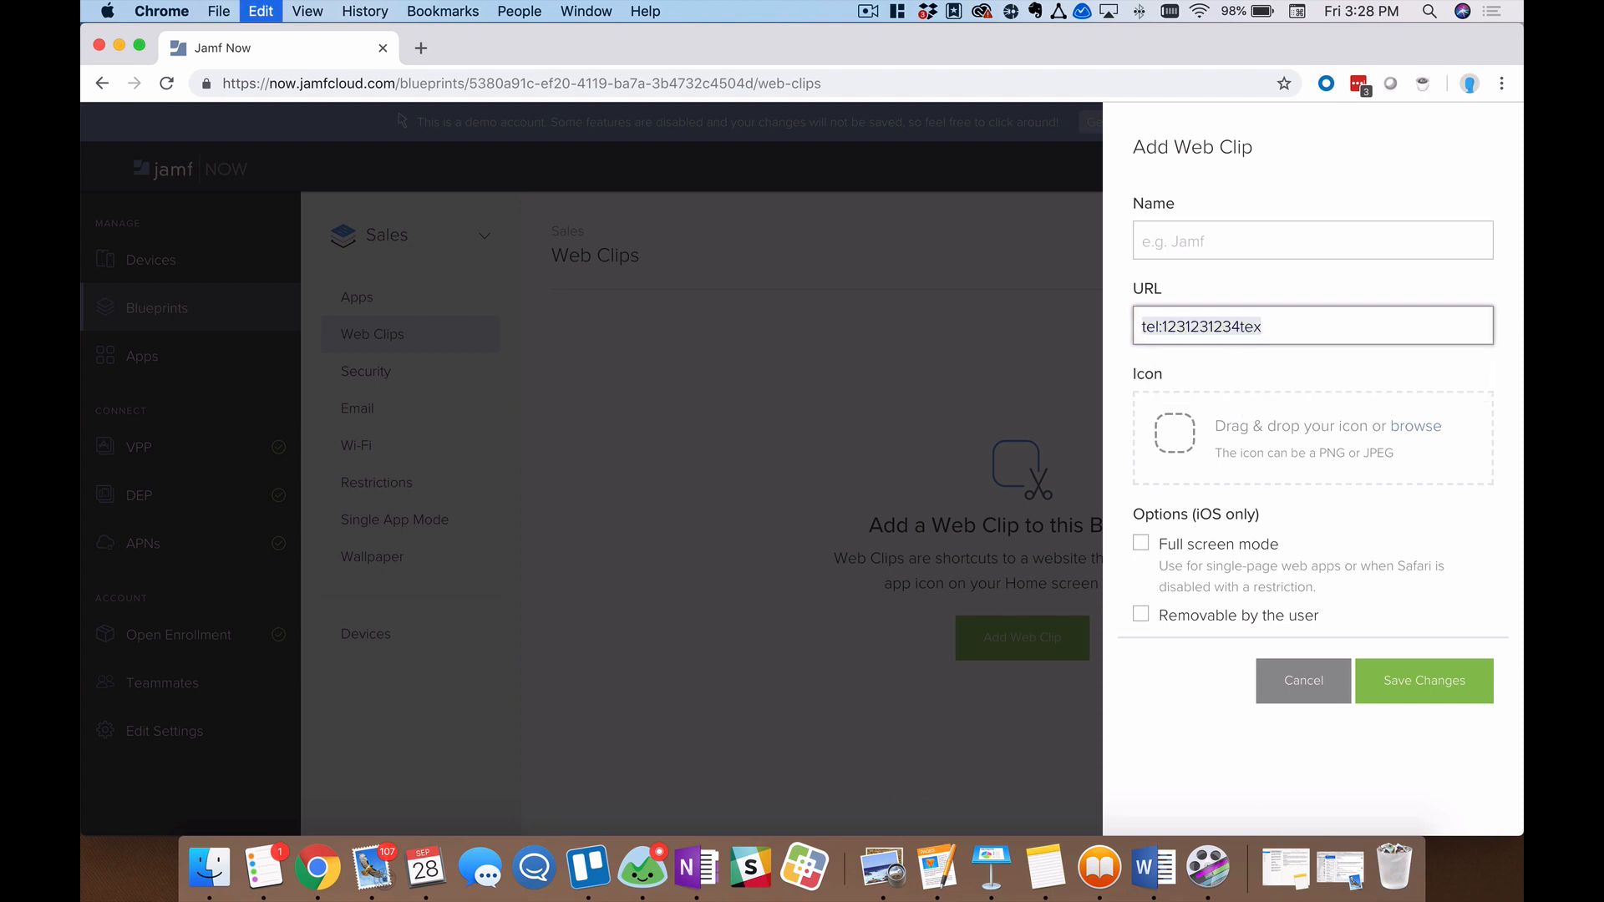
text(textto:)
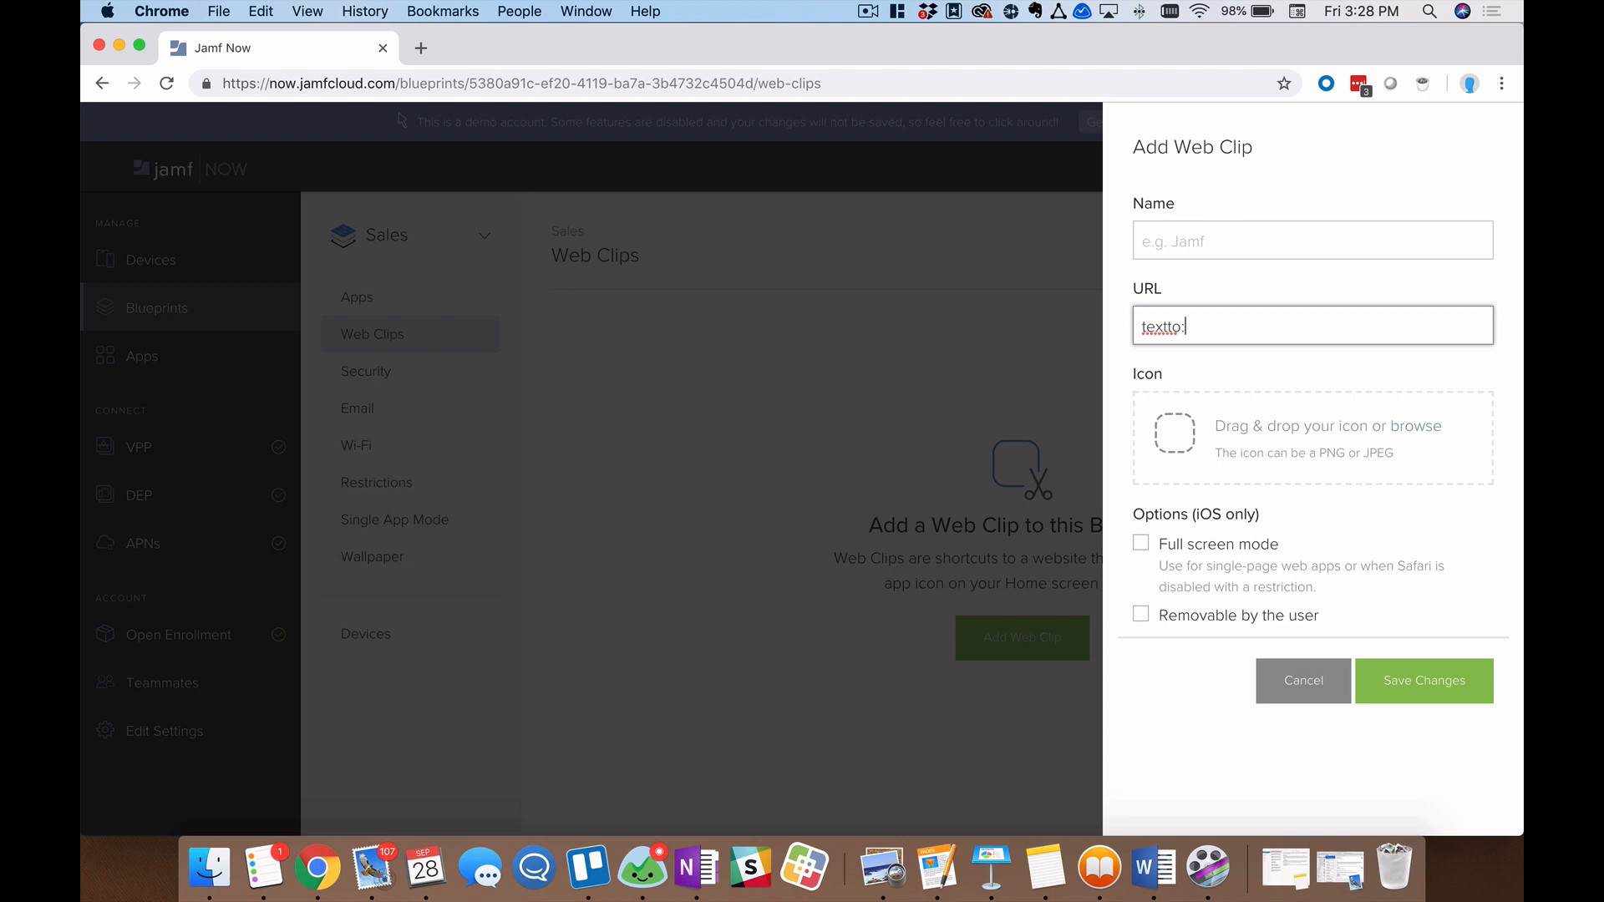
text(1231231234)
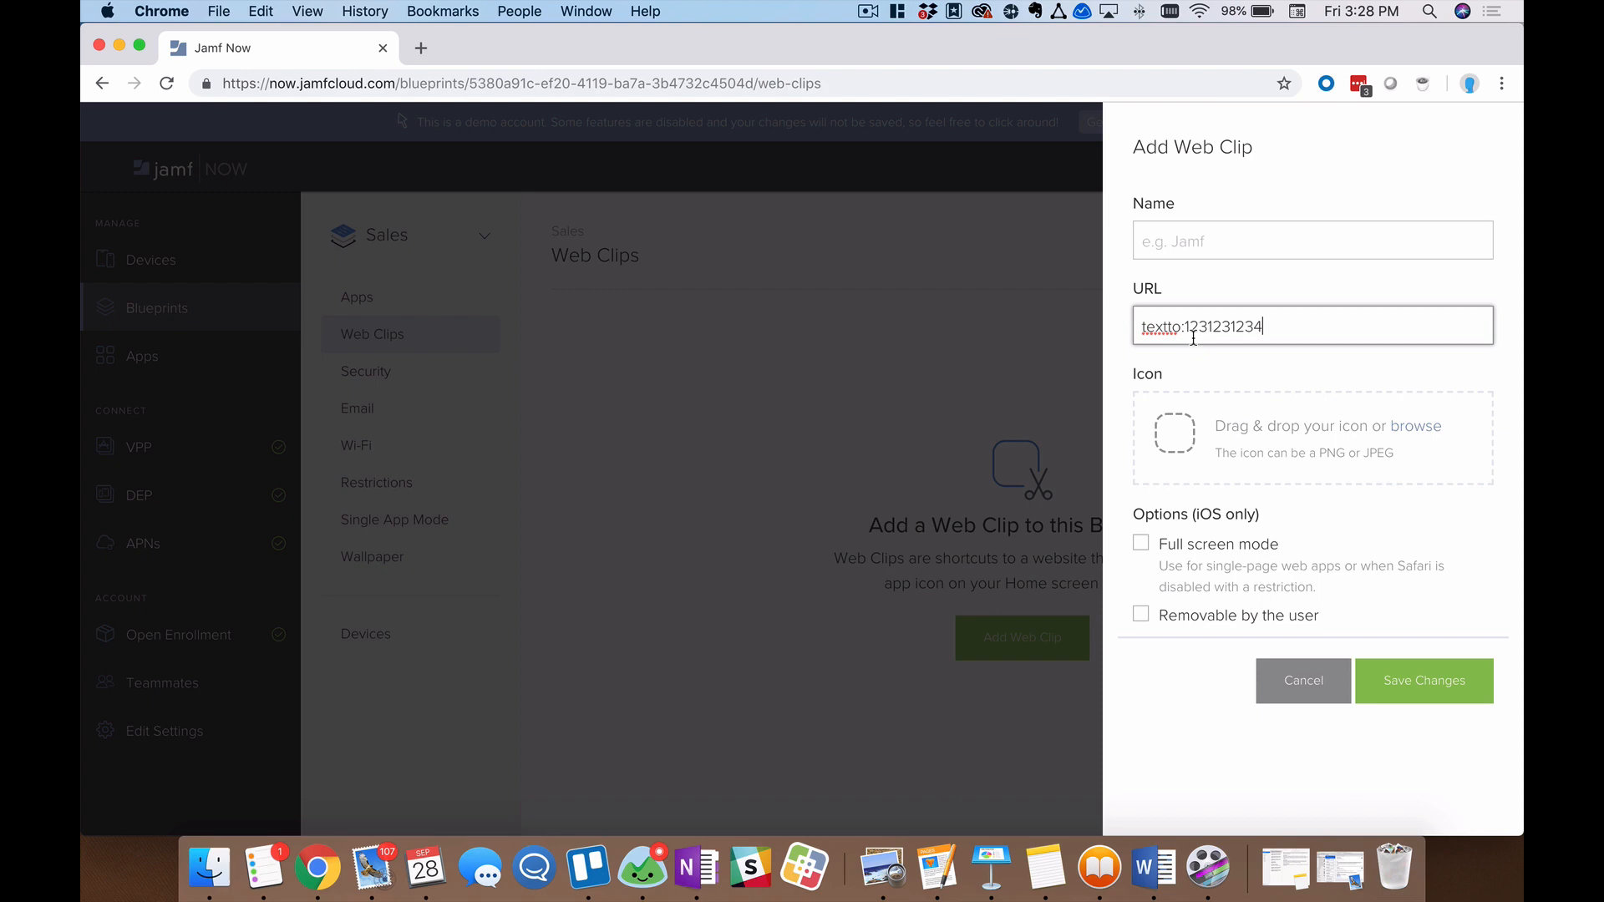
click(1304, 681)
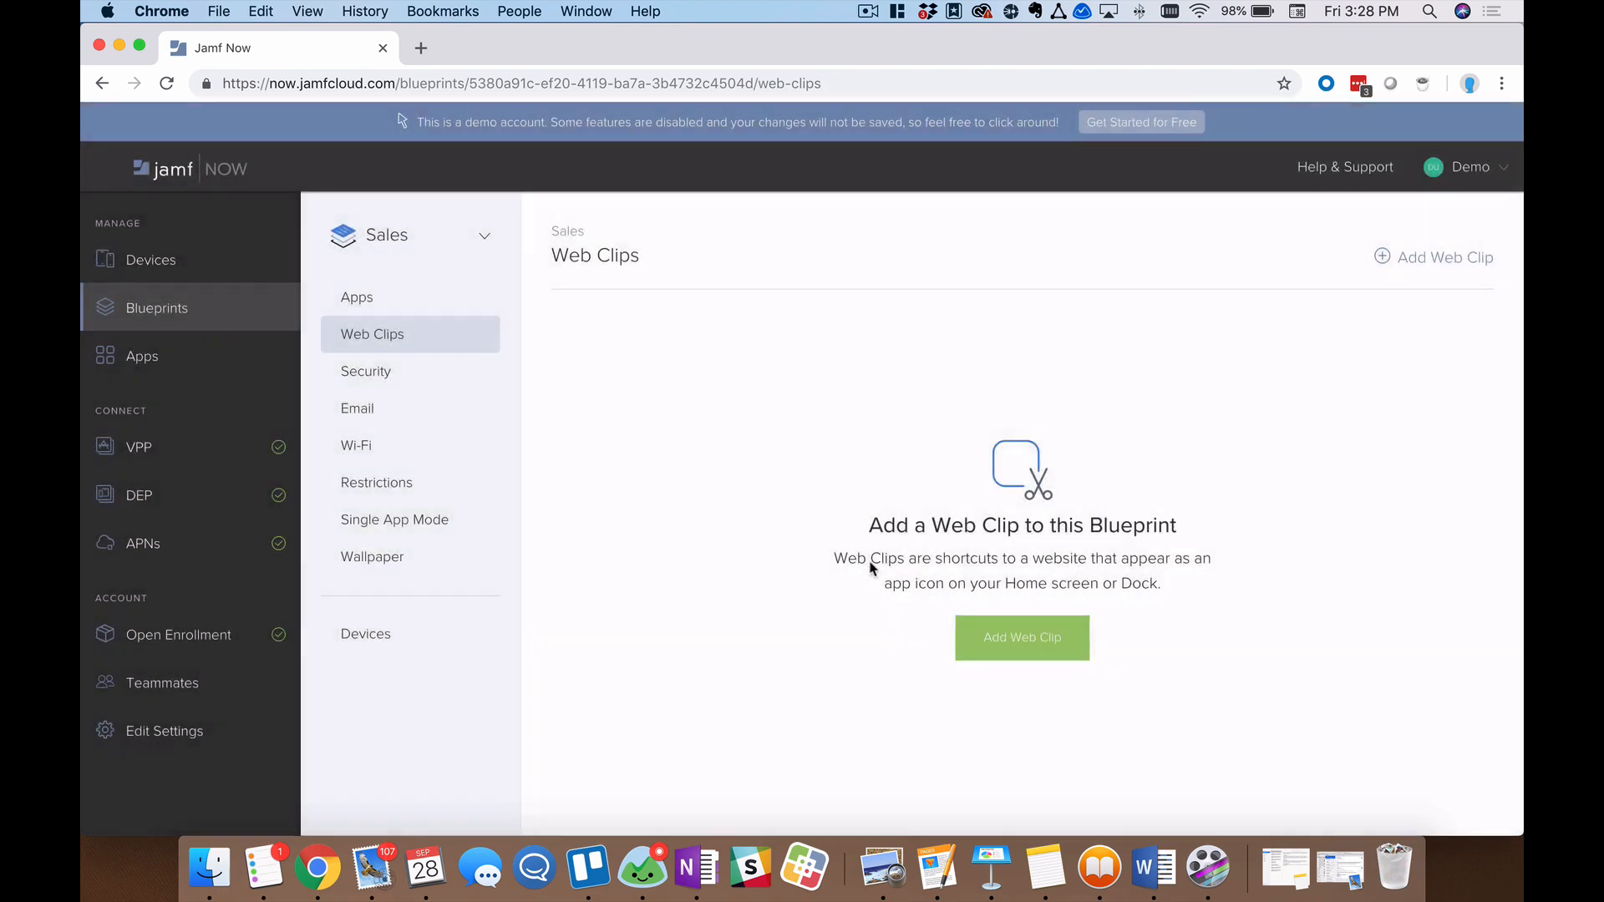
mouse_move(1063, 491)
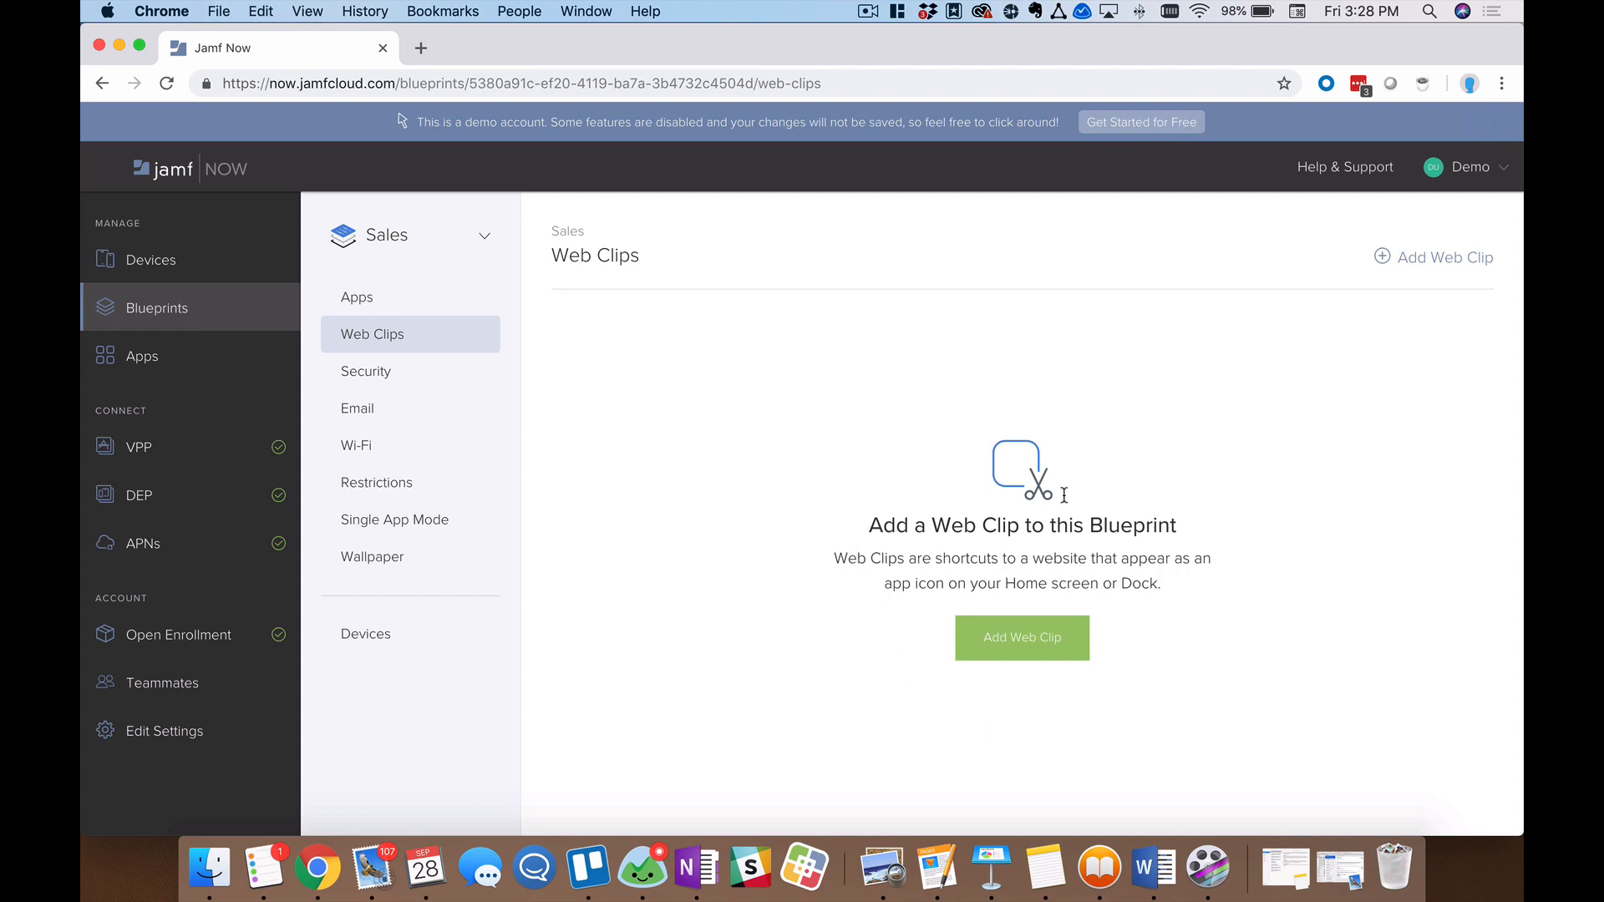
mouse_move(616, 354)
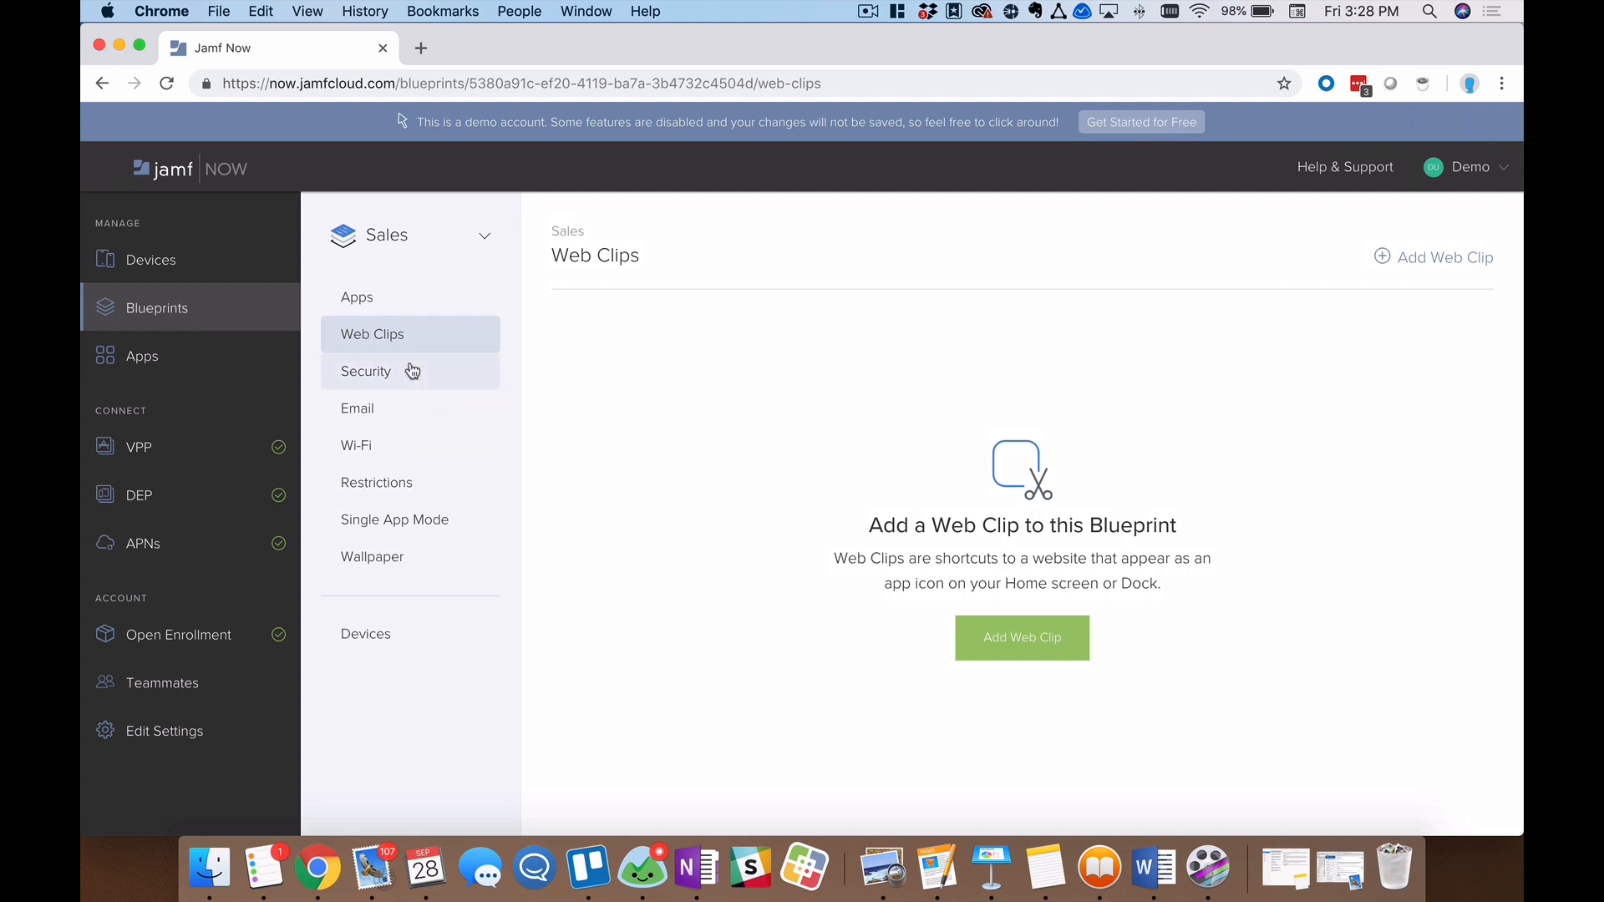
In Sales Security, toggle Require Passcode off and back on, reviewing passcode options
click(366, 371)
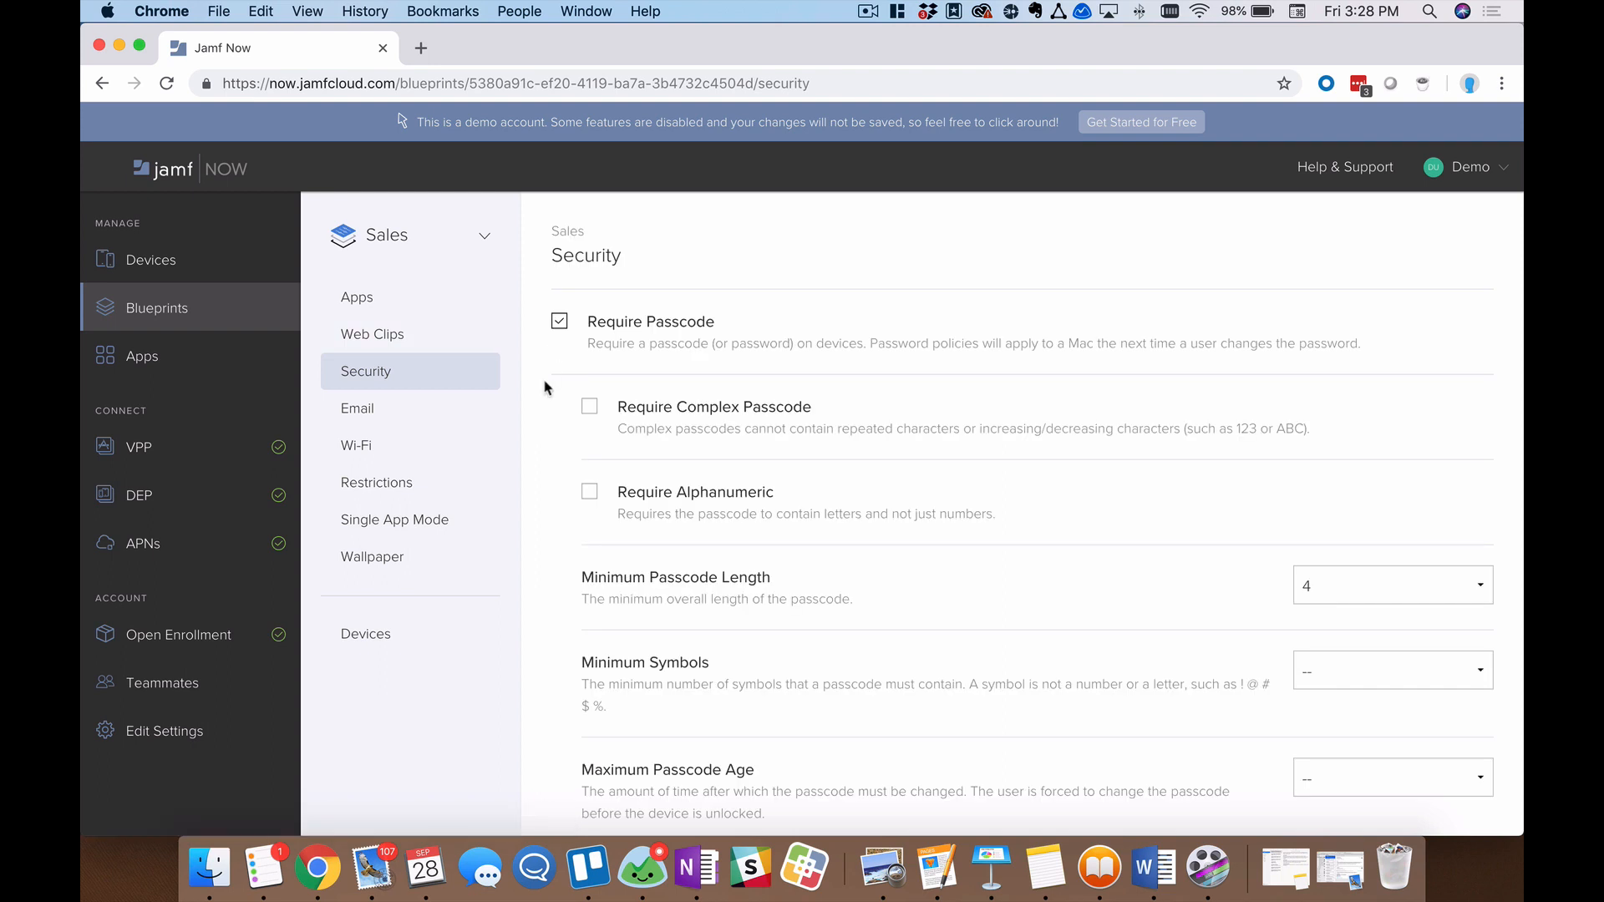
mouse_move(568, 366)
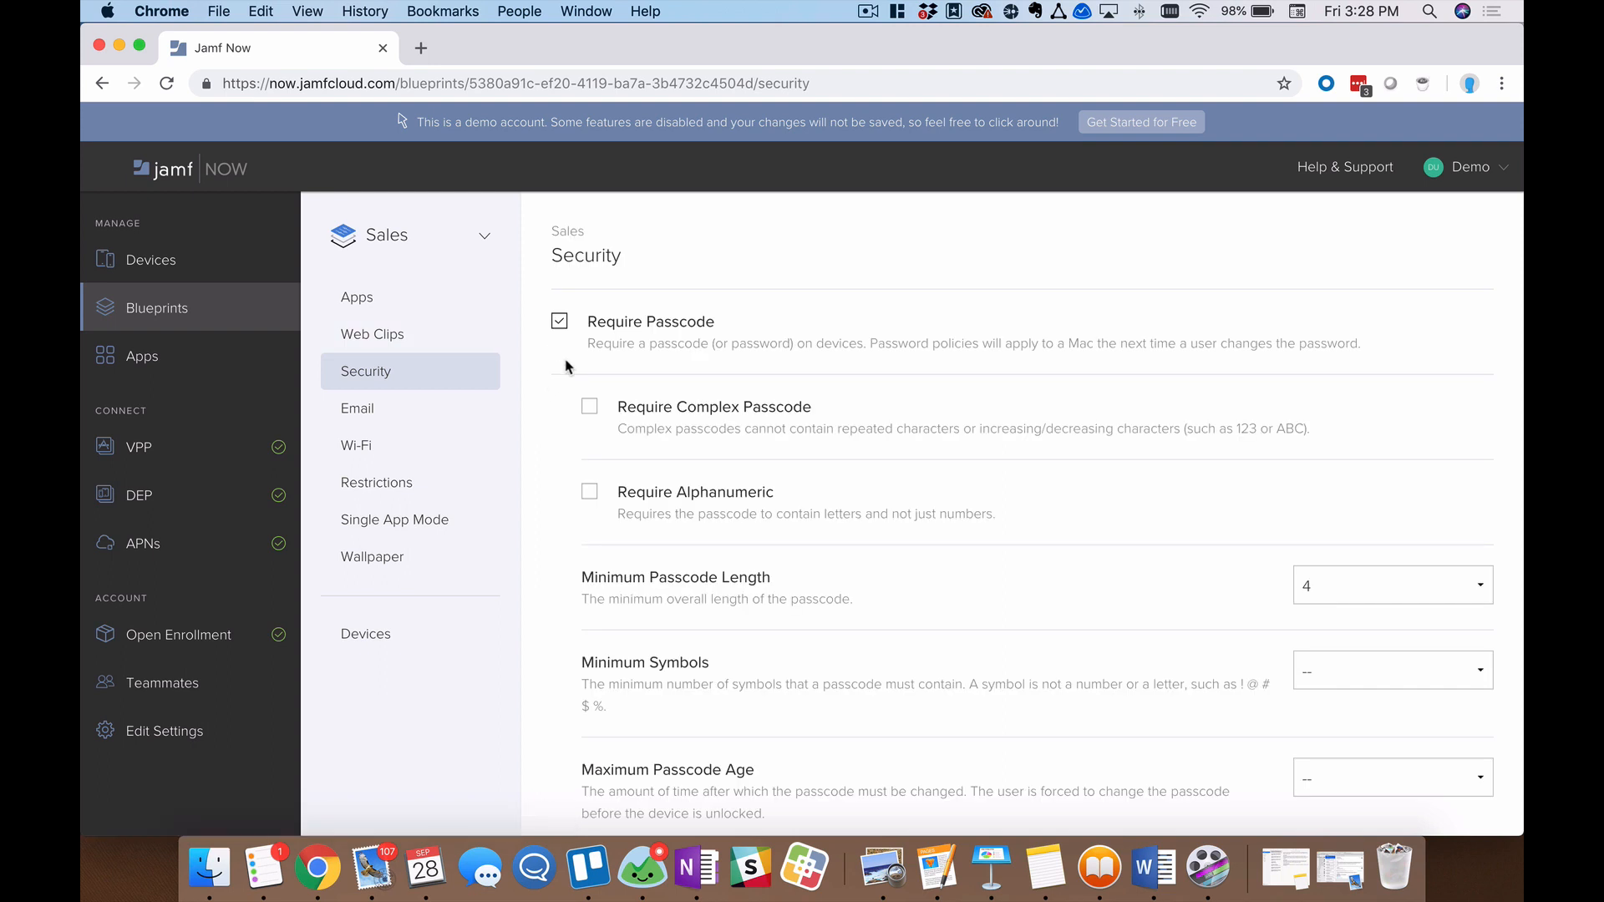
click(558, 323)
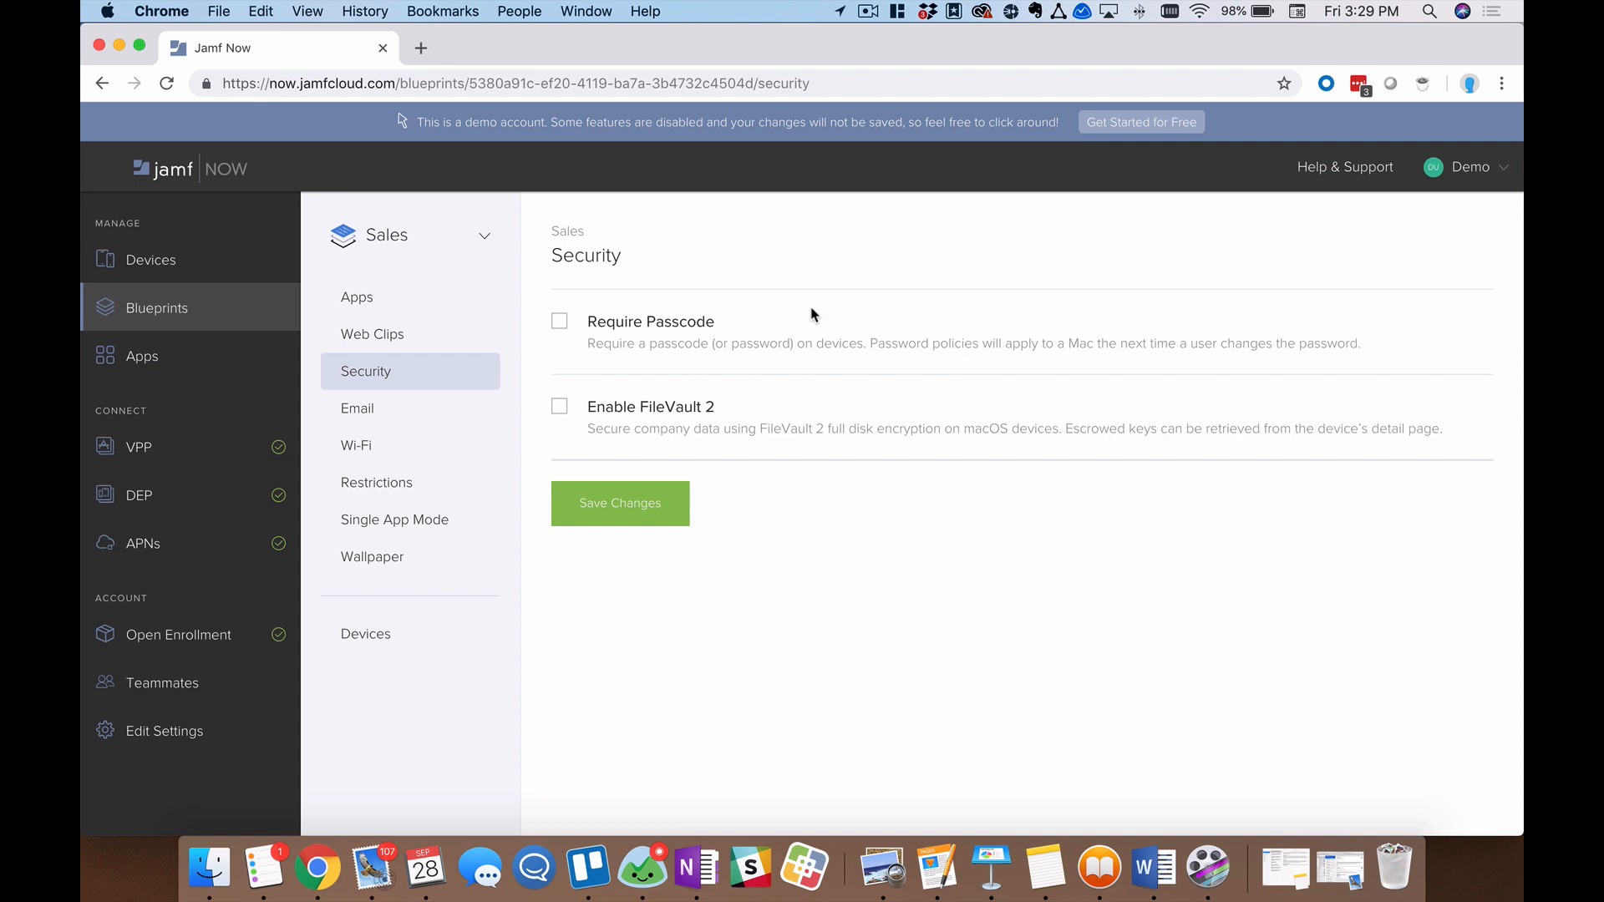
click(558, 321)
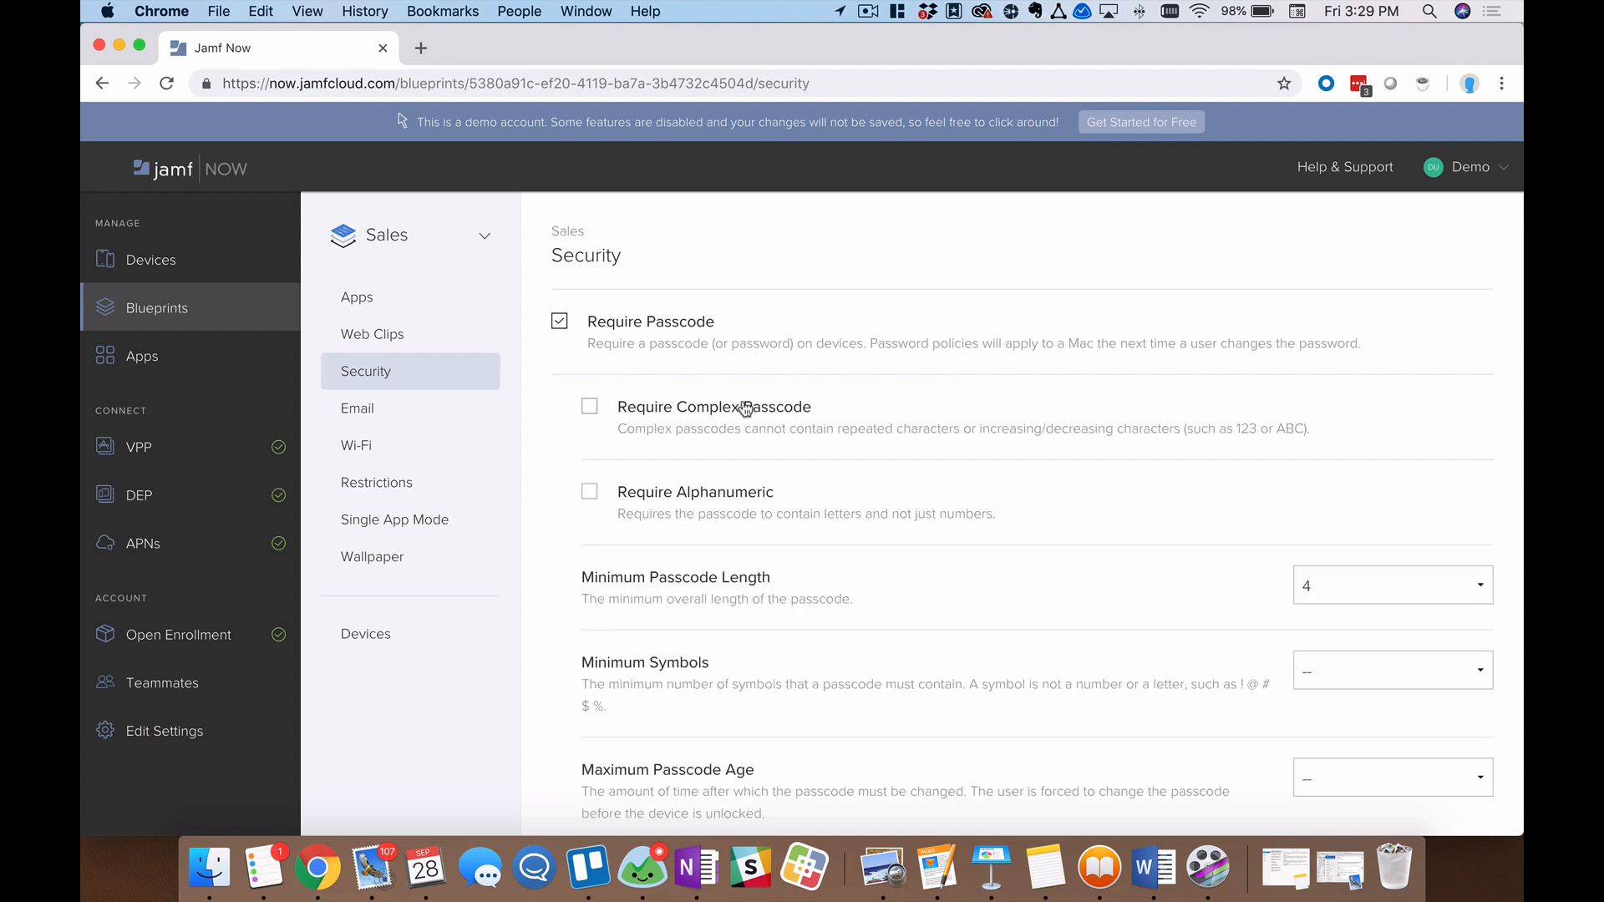
mouse_move(902, 411)
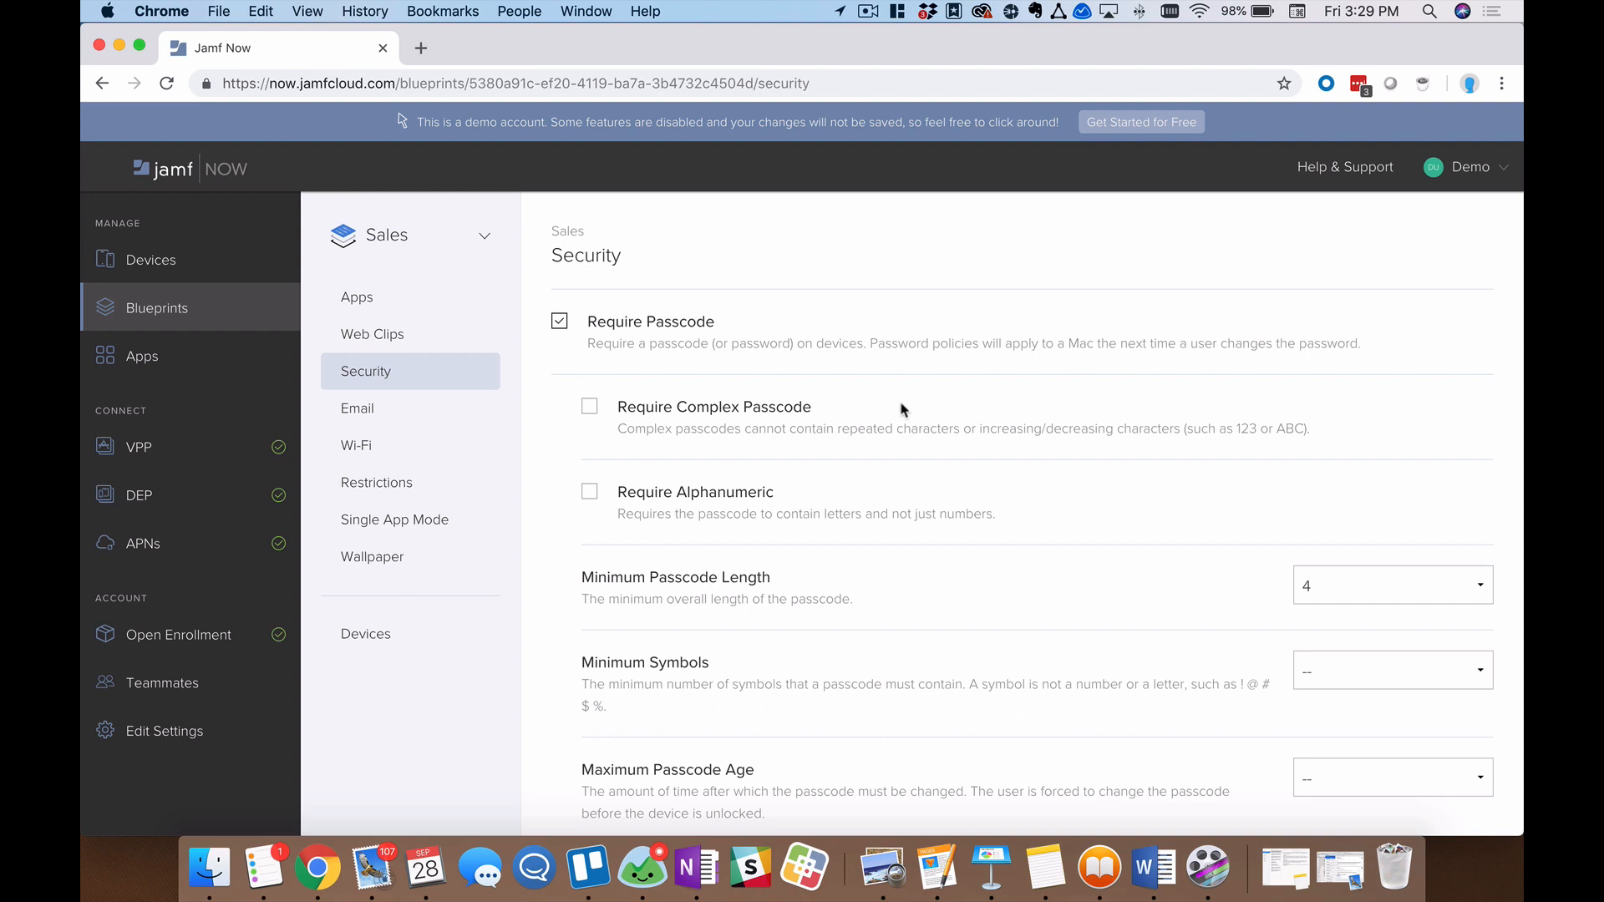
mouse_move(829, 556)
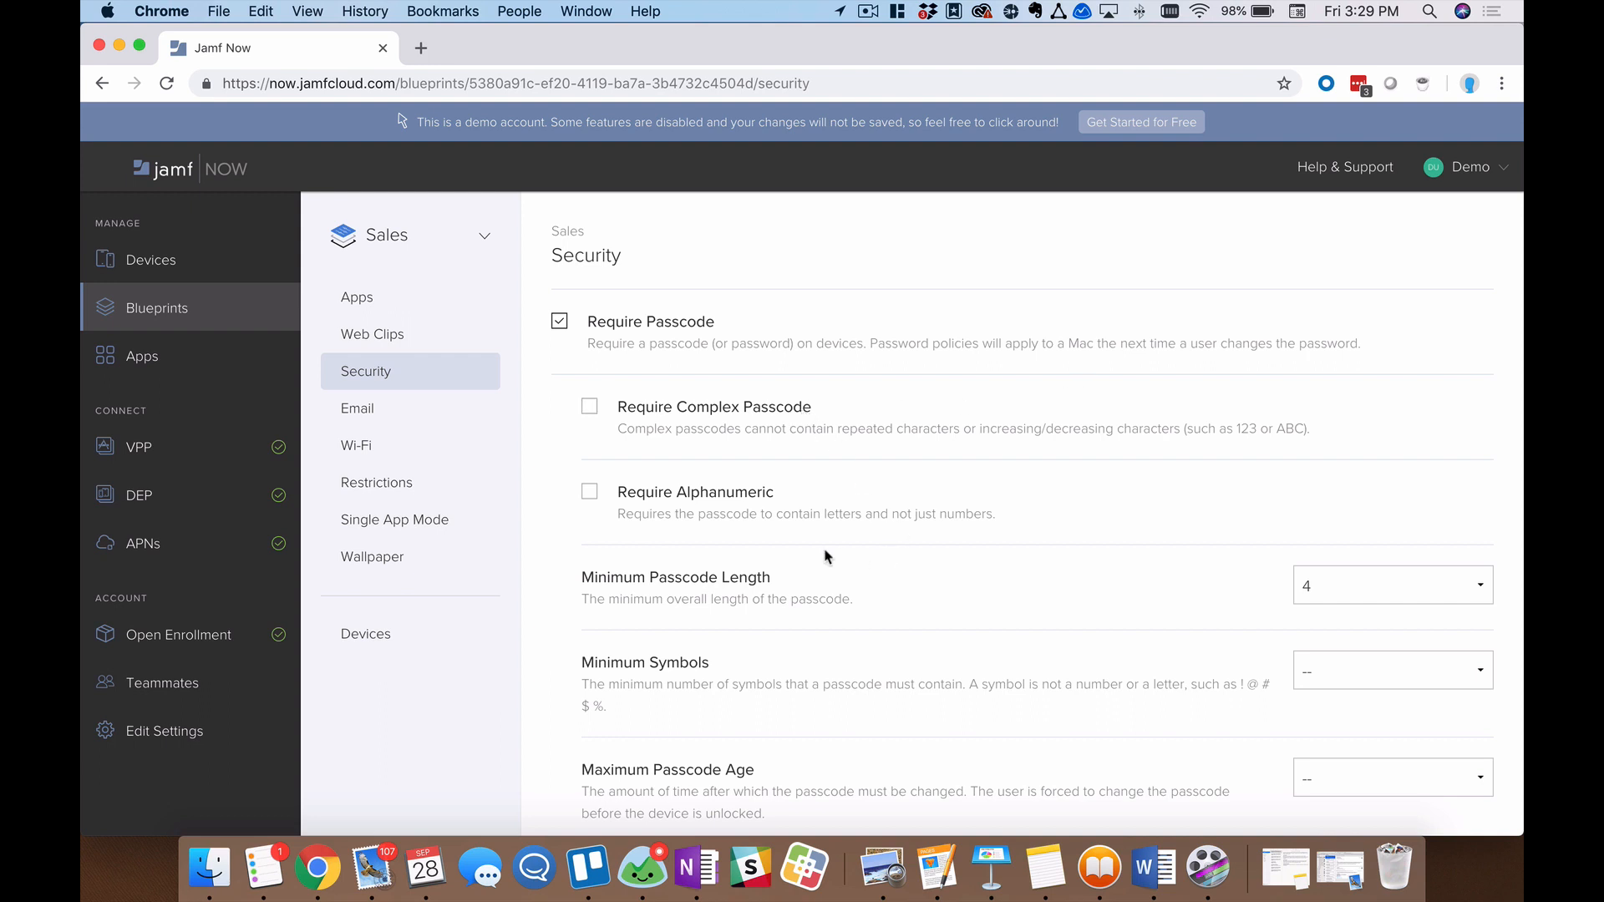
scroll(down, 3)
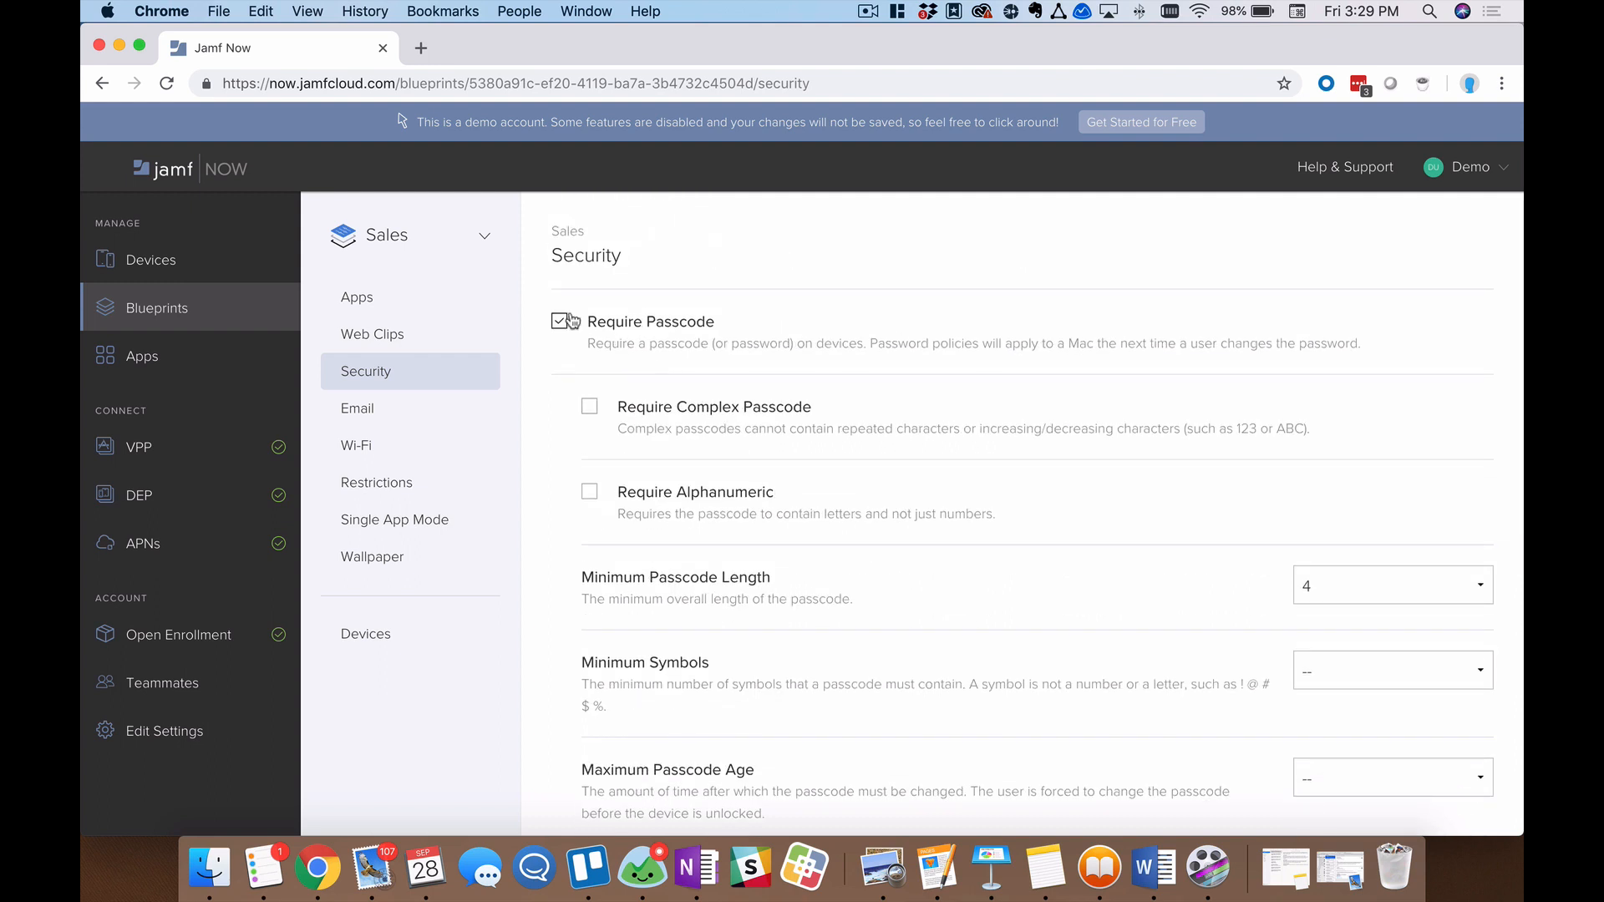
Turn Require Passcode off and enable FileVault 2, then move to Email settings
click(560, 322)
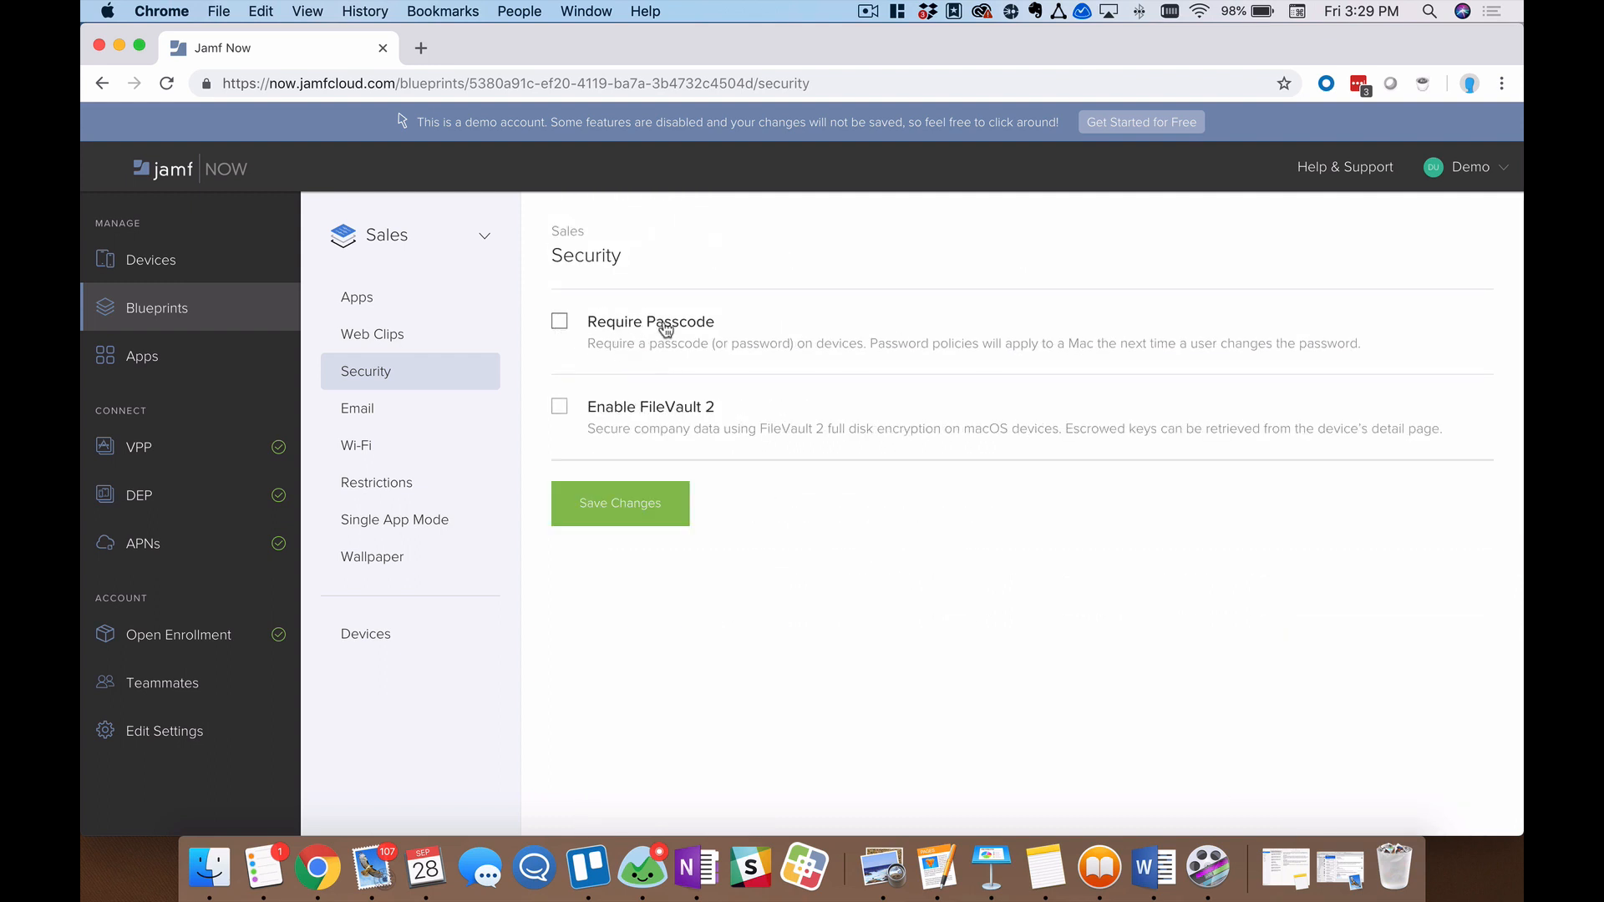
mouse_move(764, 434)
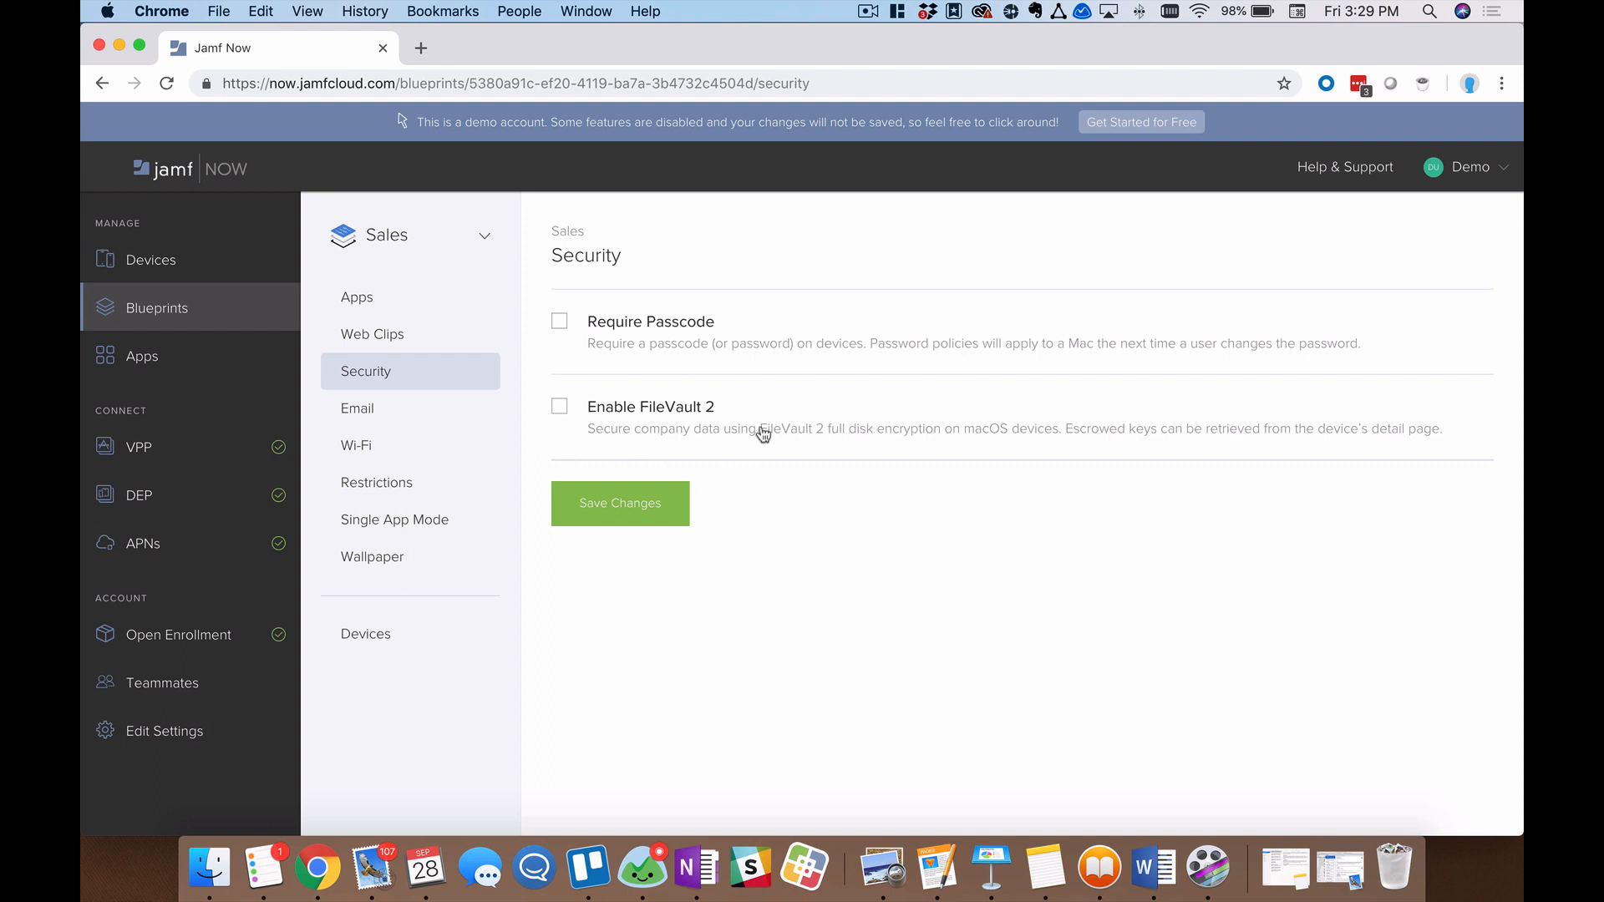
mouse_move(762, 394)
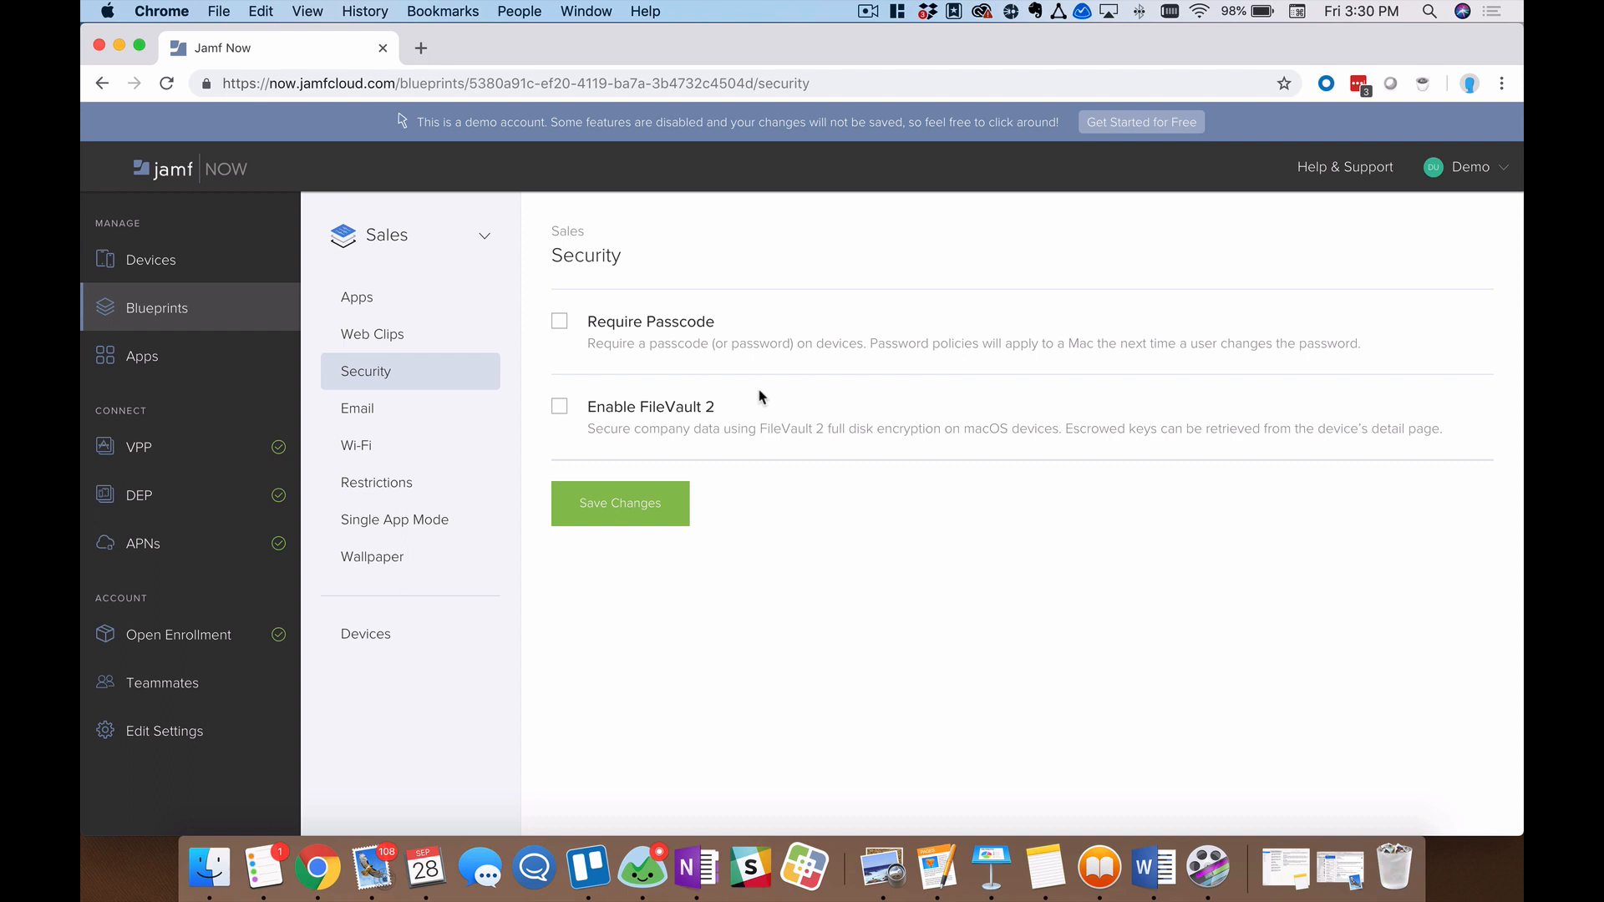
mouse_move(676, 445)
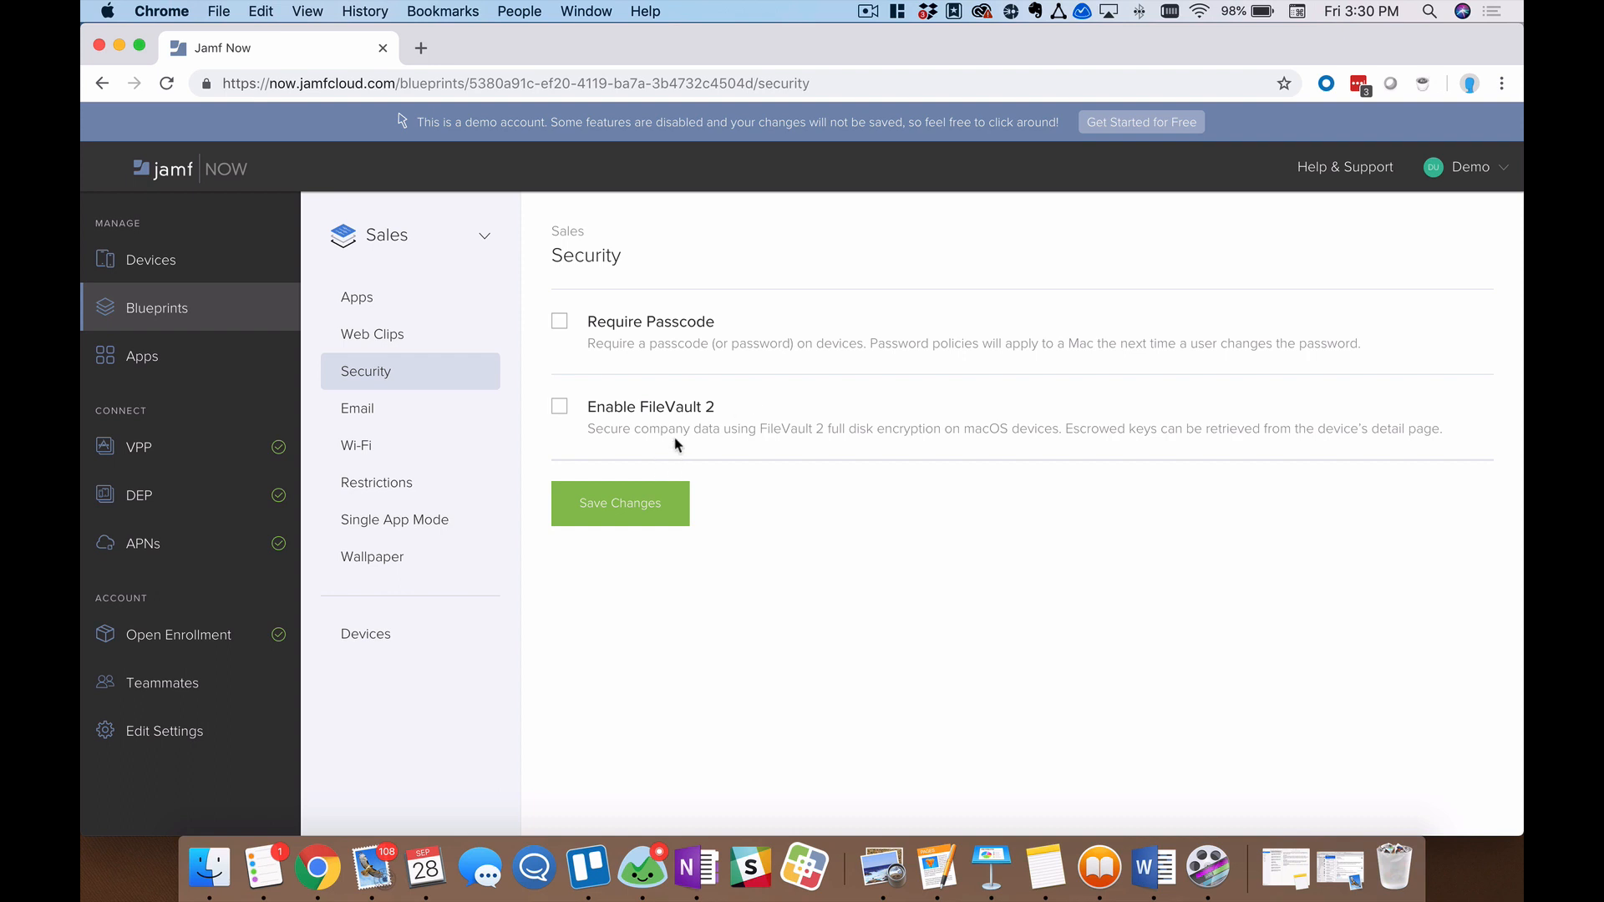
mouse_move(338, 655)
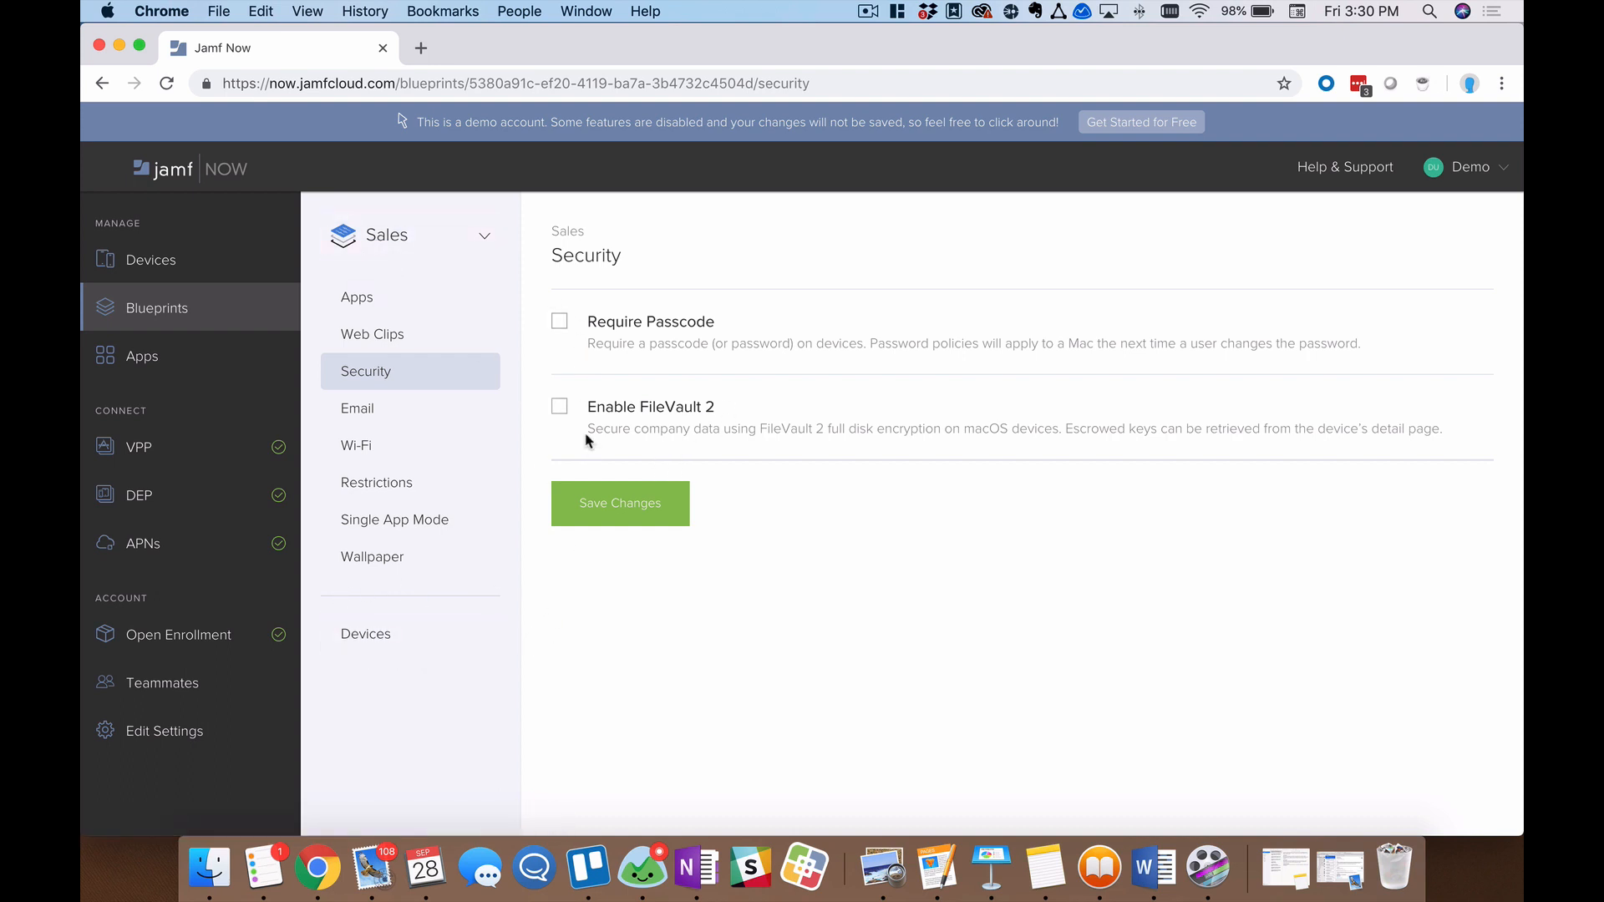
click(558, 406)
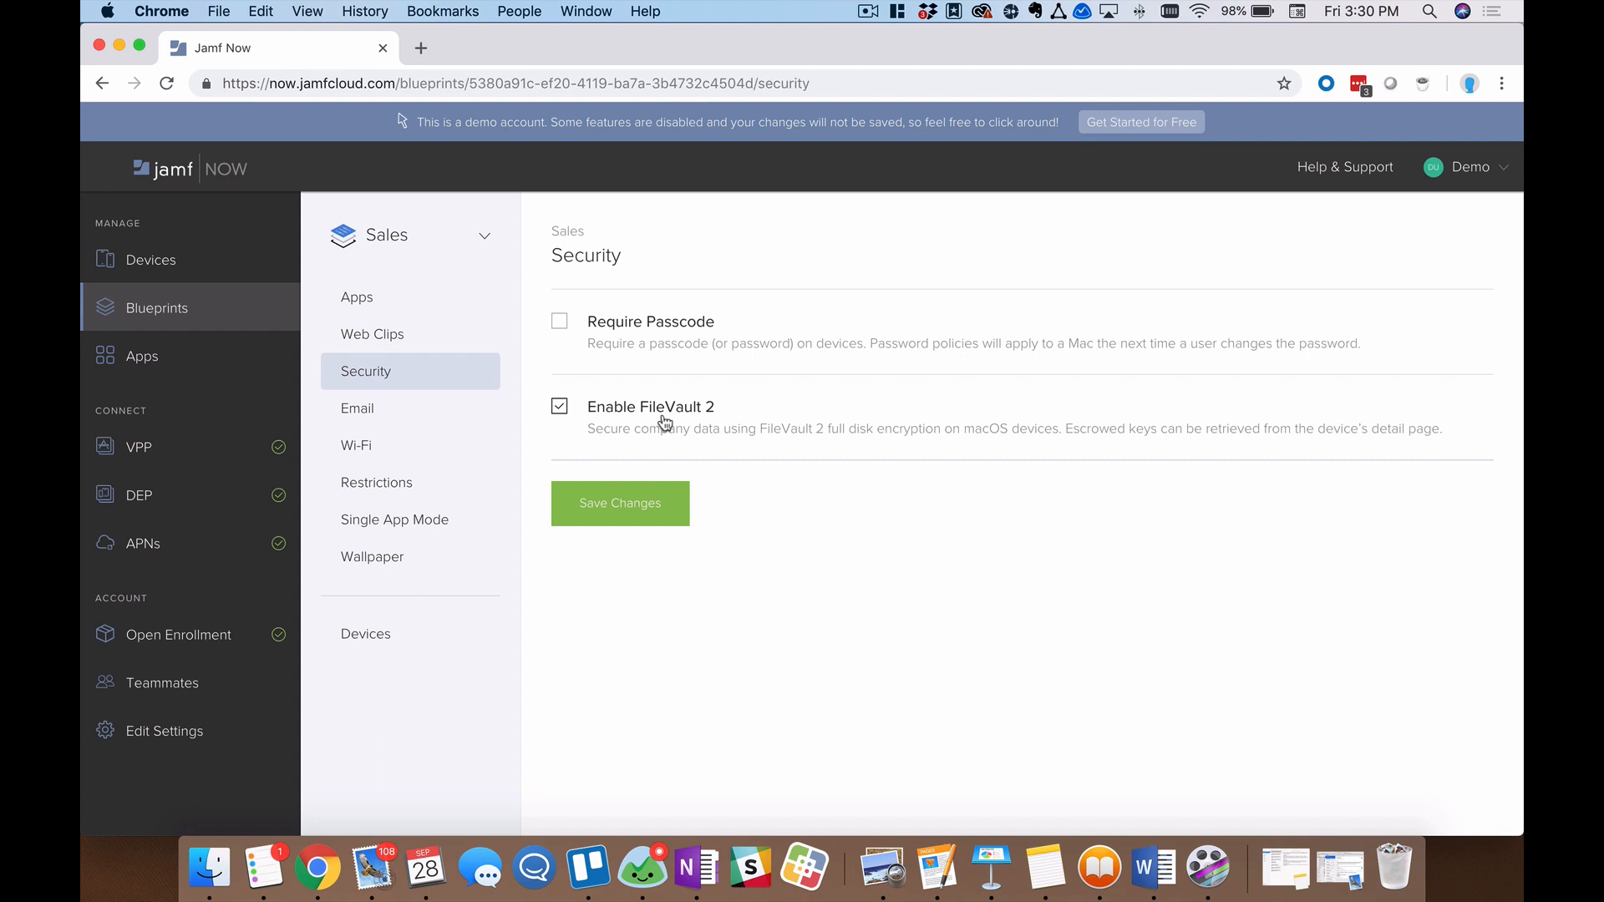
click(357, 408)
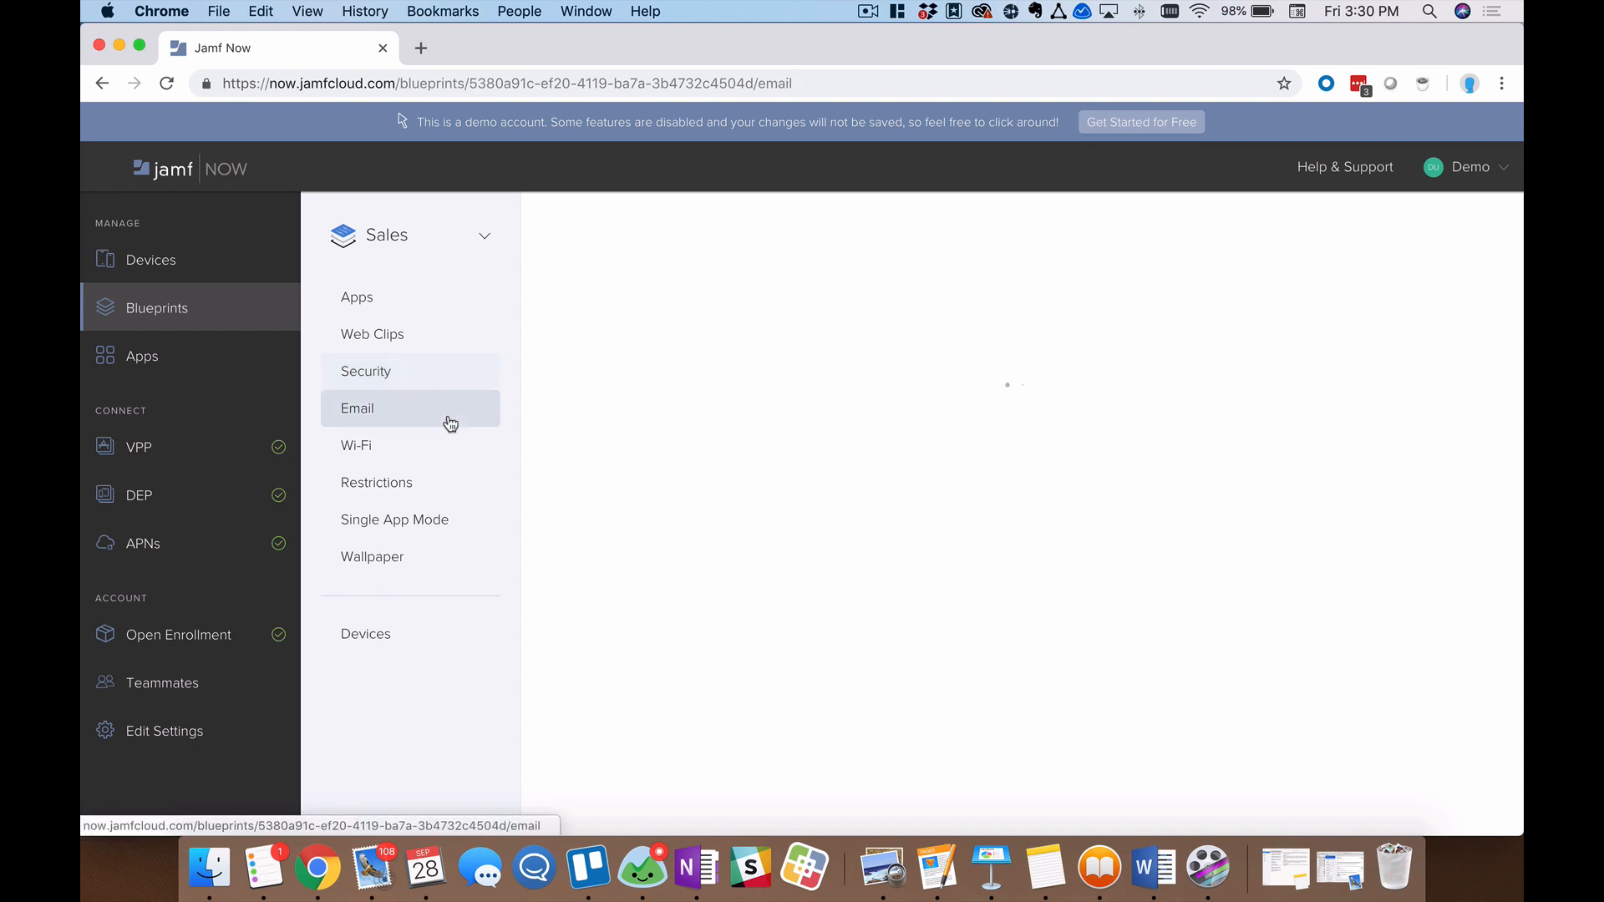
Keep Exchange as account type with outlook.office365.com, 3 days sync and SSL on
click(358, 407)
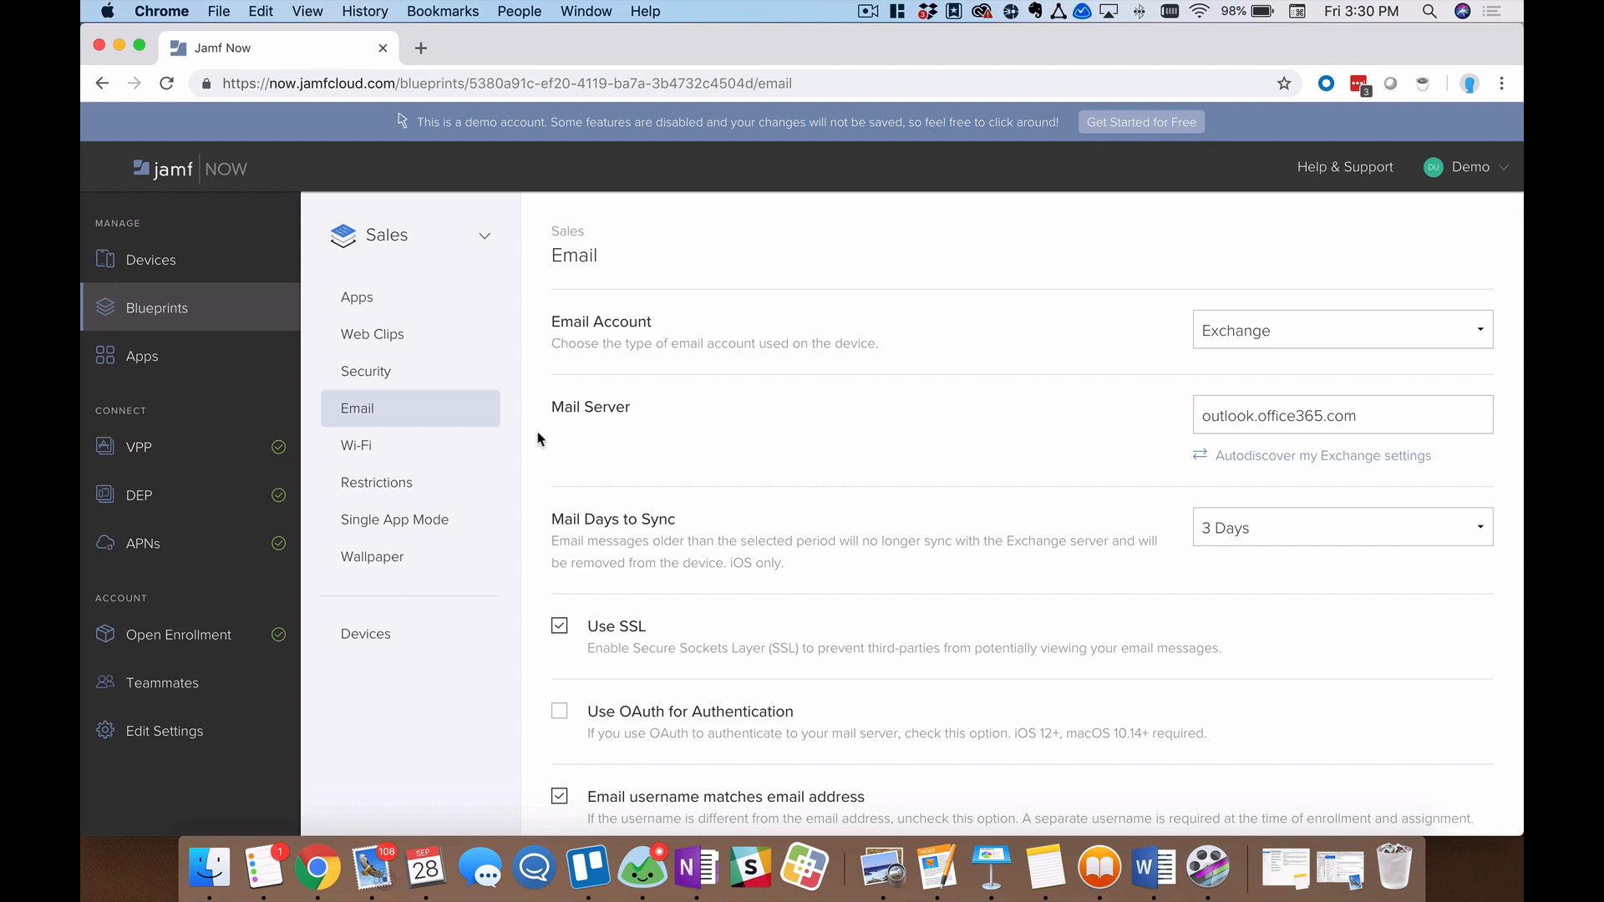
mouse_move(1243, 356)
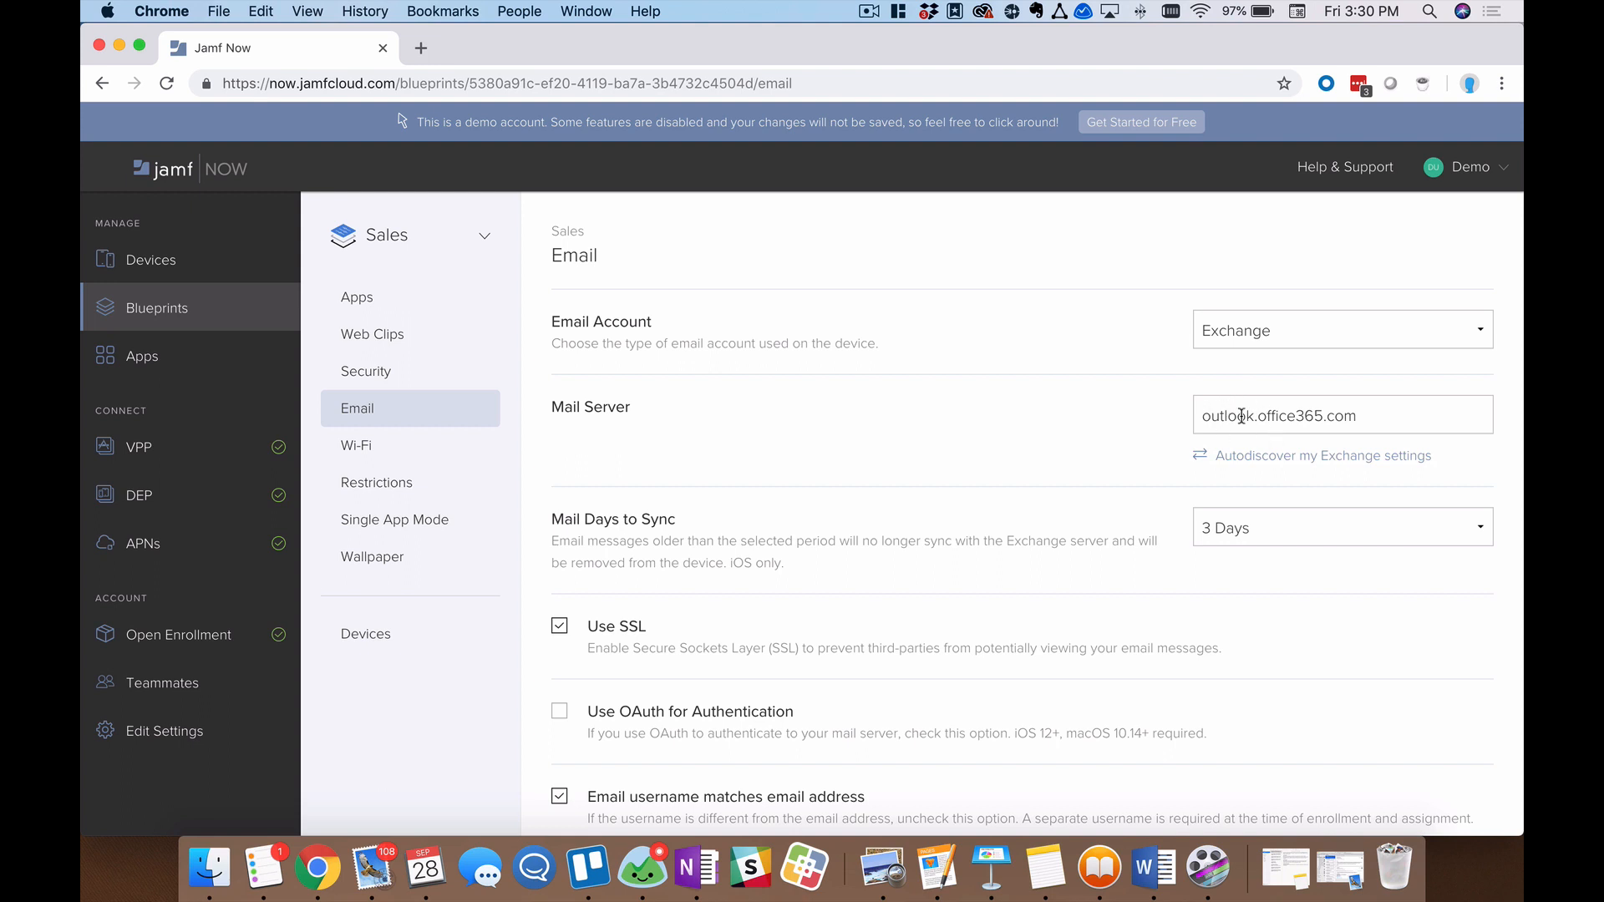
mouse_move(1261, 421)
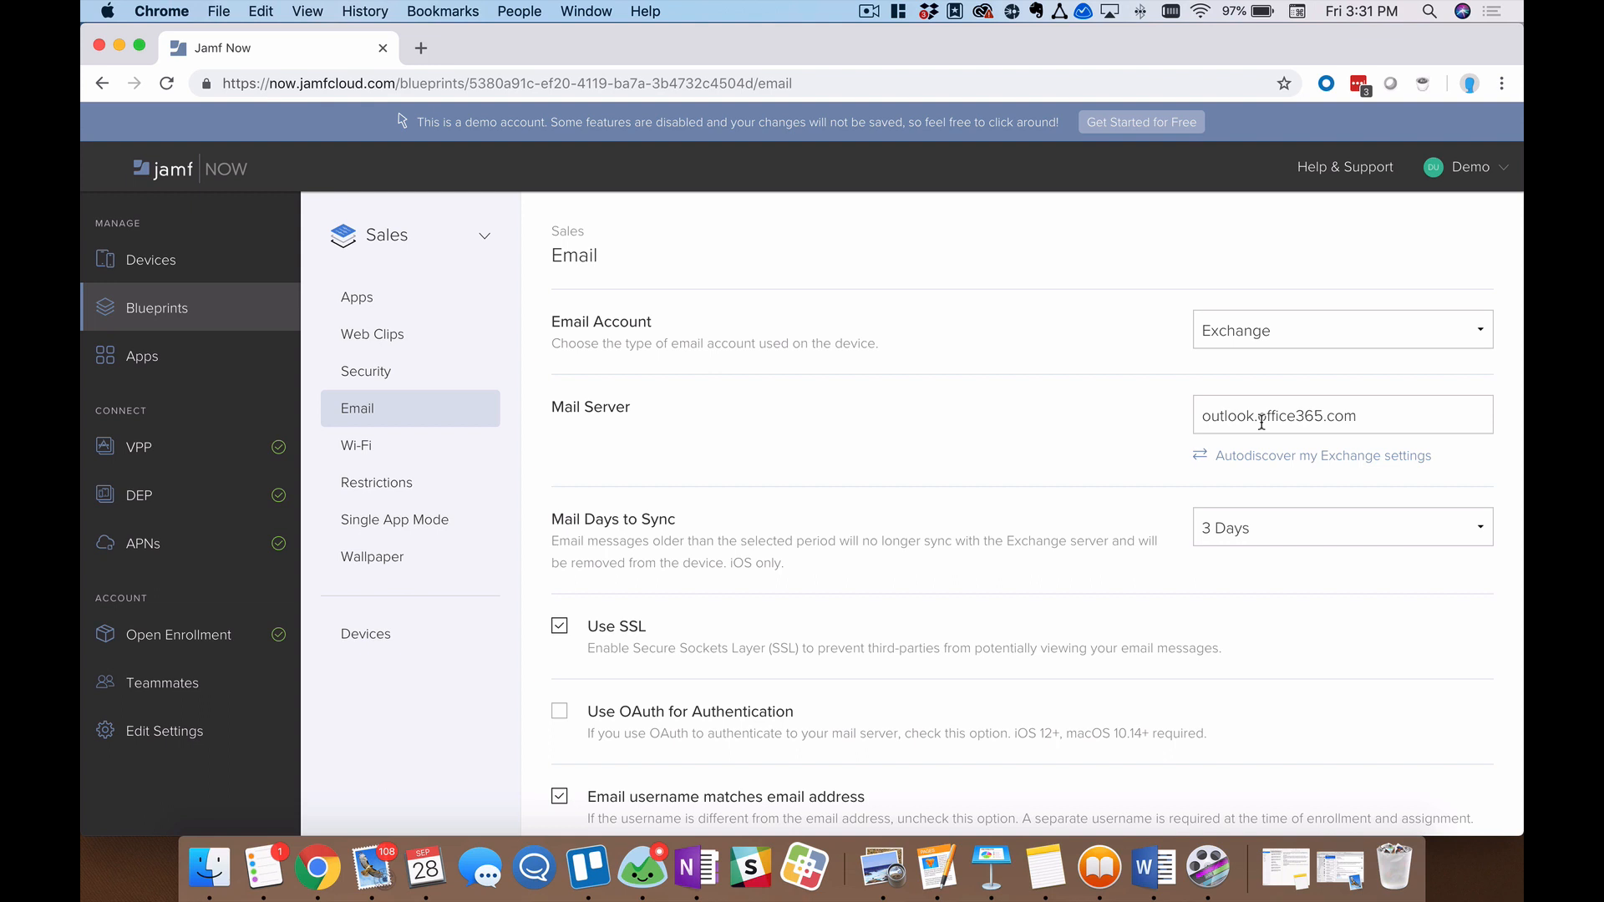
click(1343, 329)
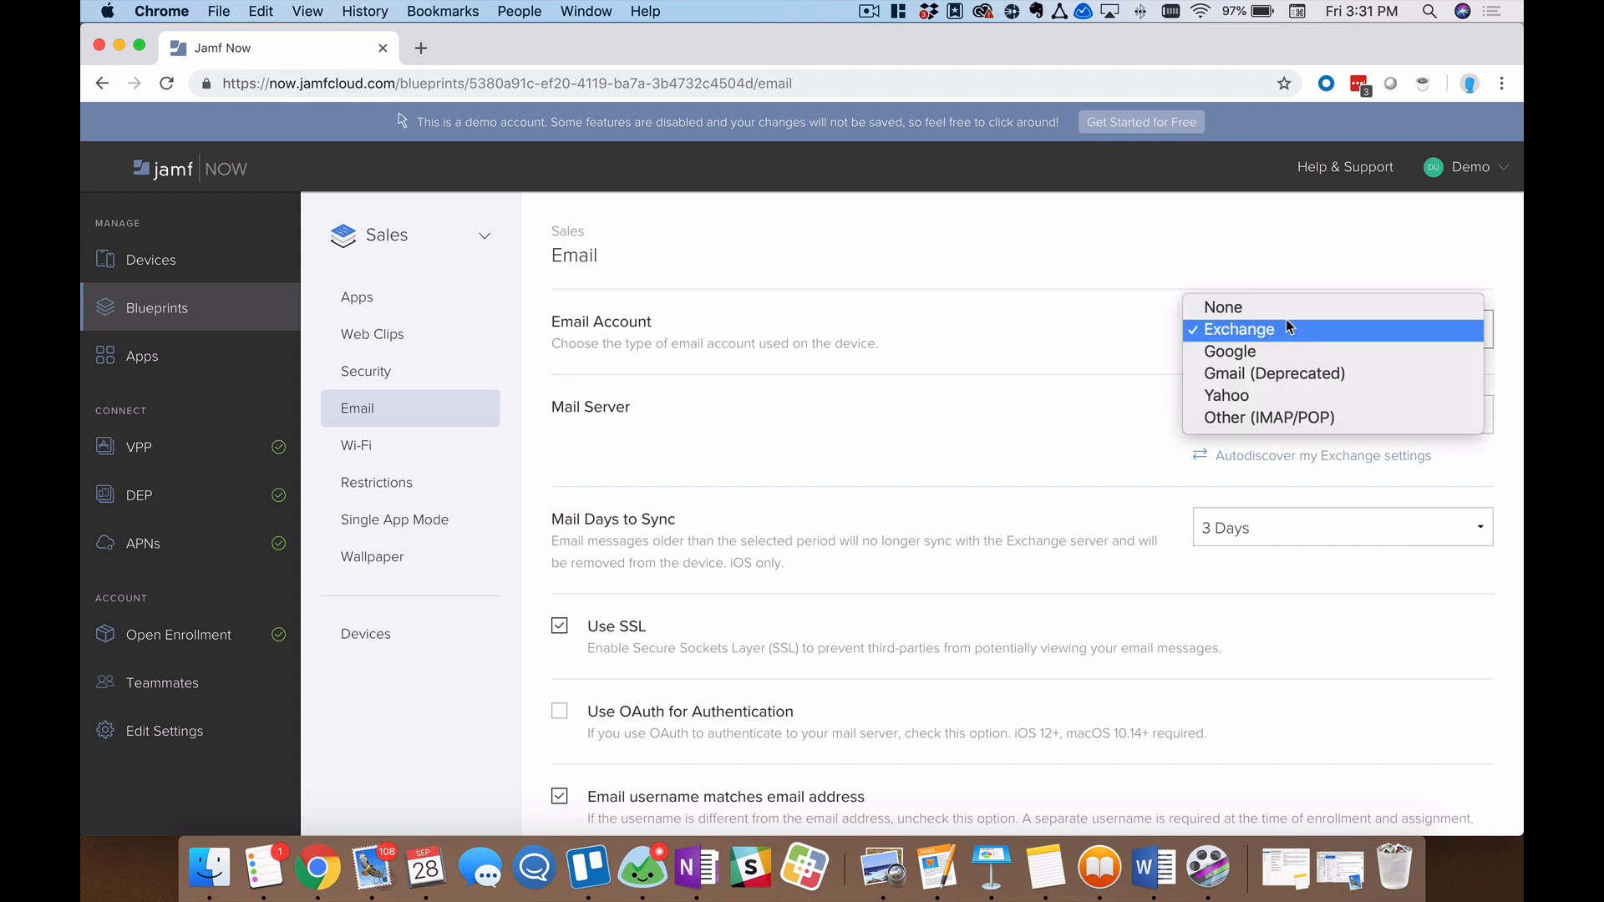
mouse_move(1288, 341)
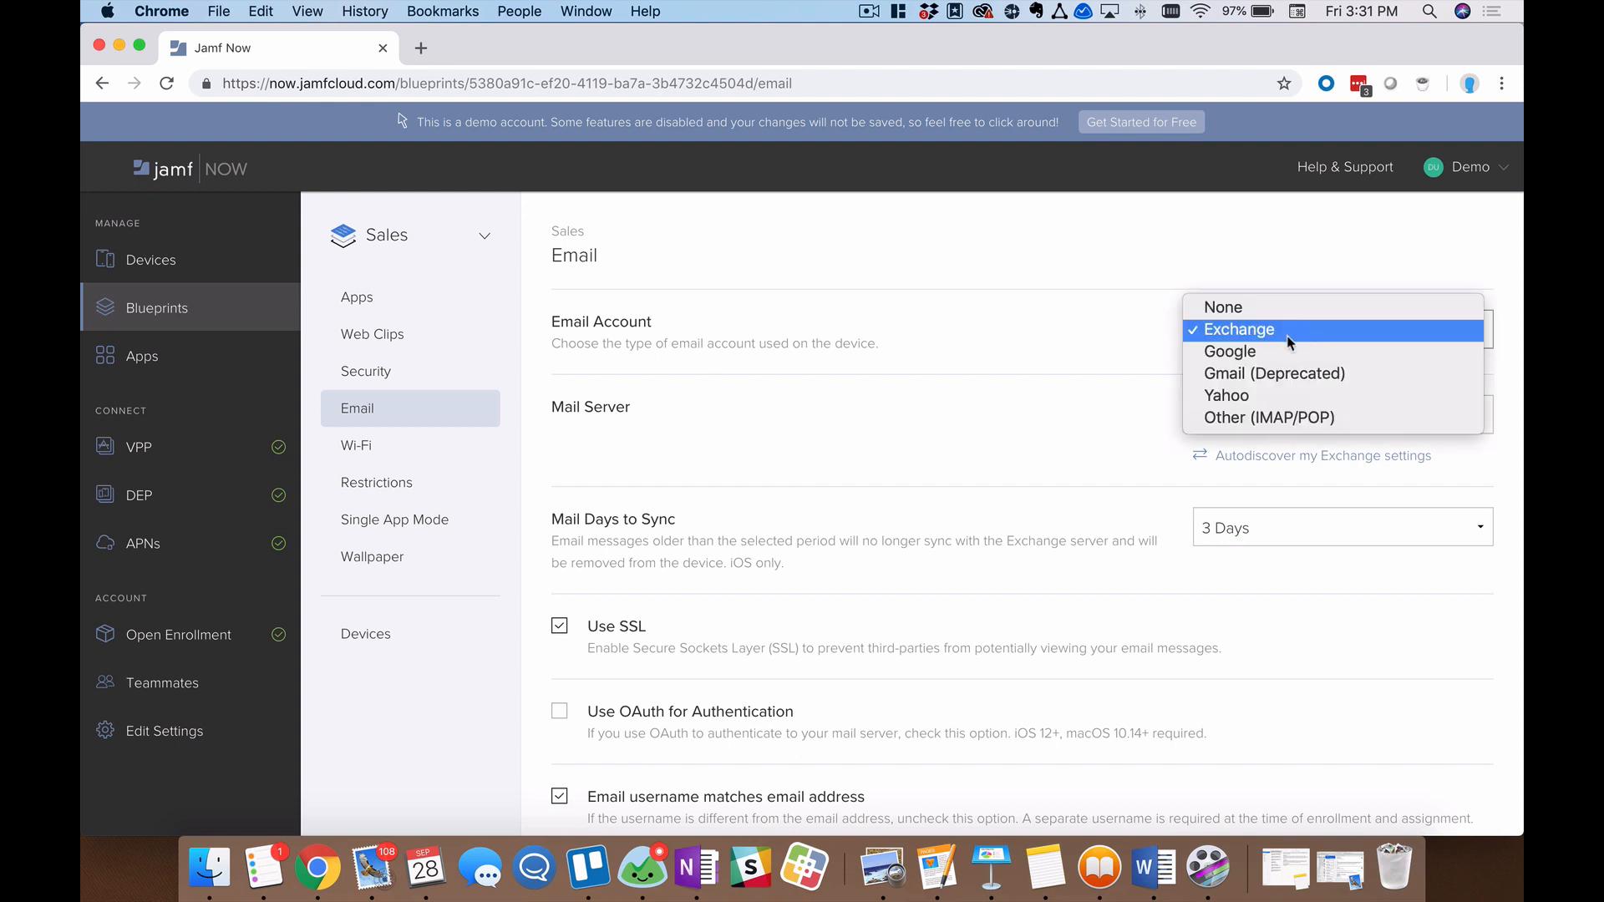
mouse_move(1147, 408)
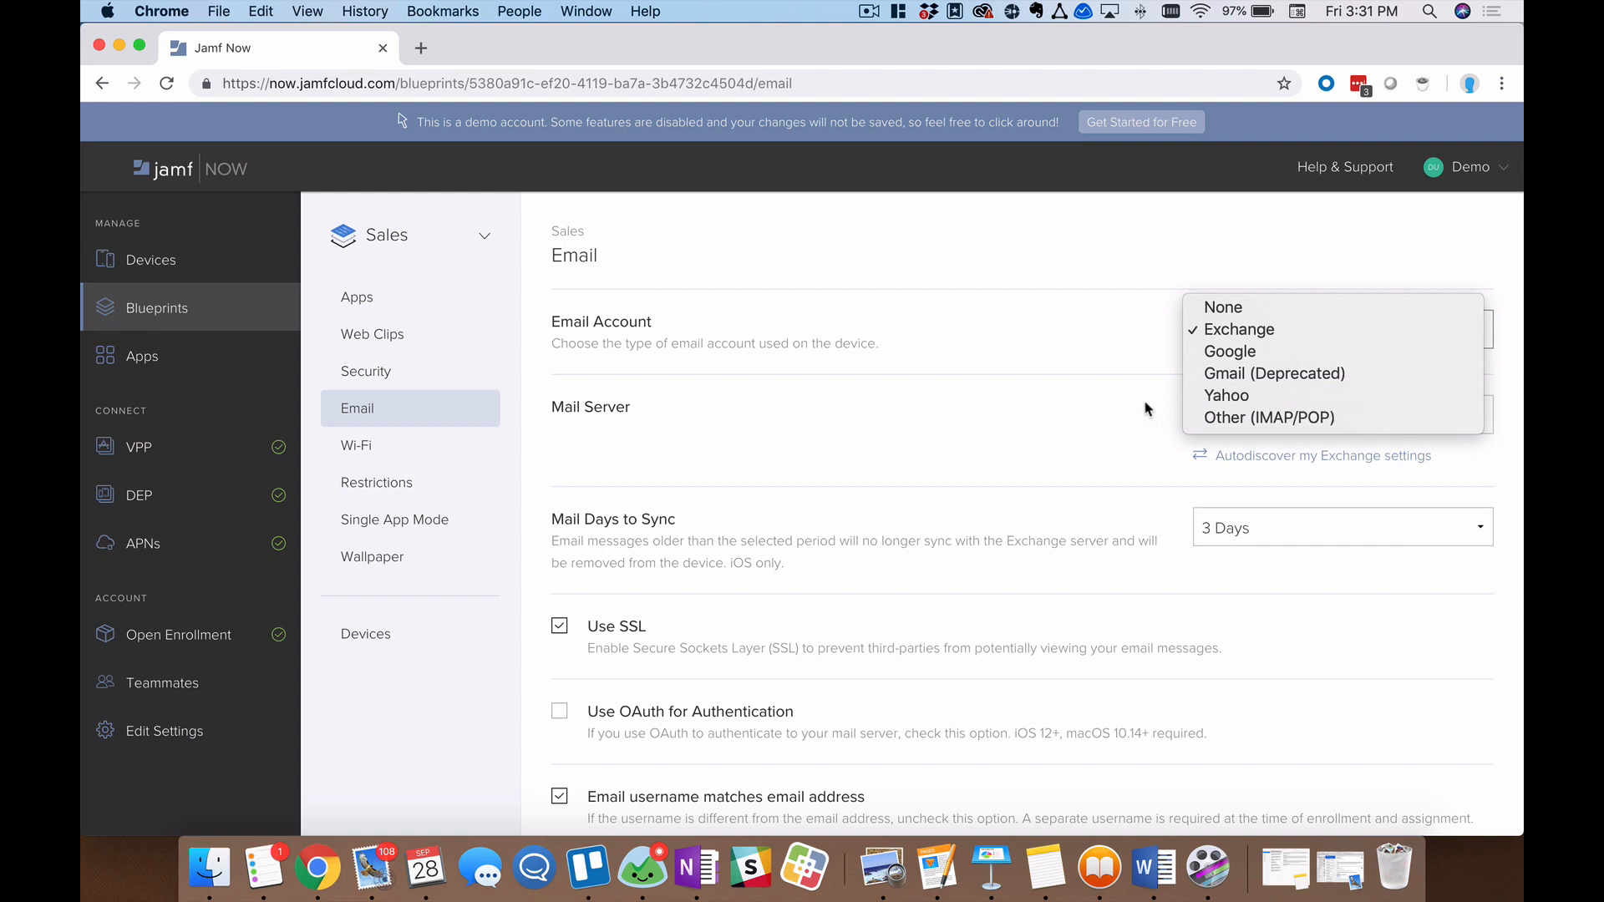
click(1240, 329)
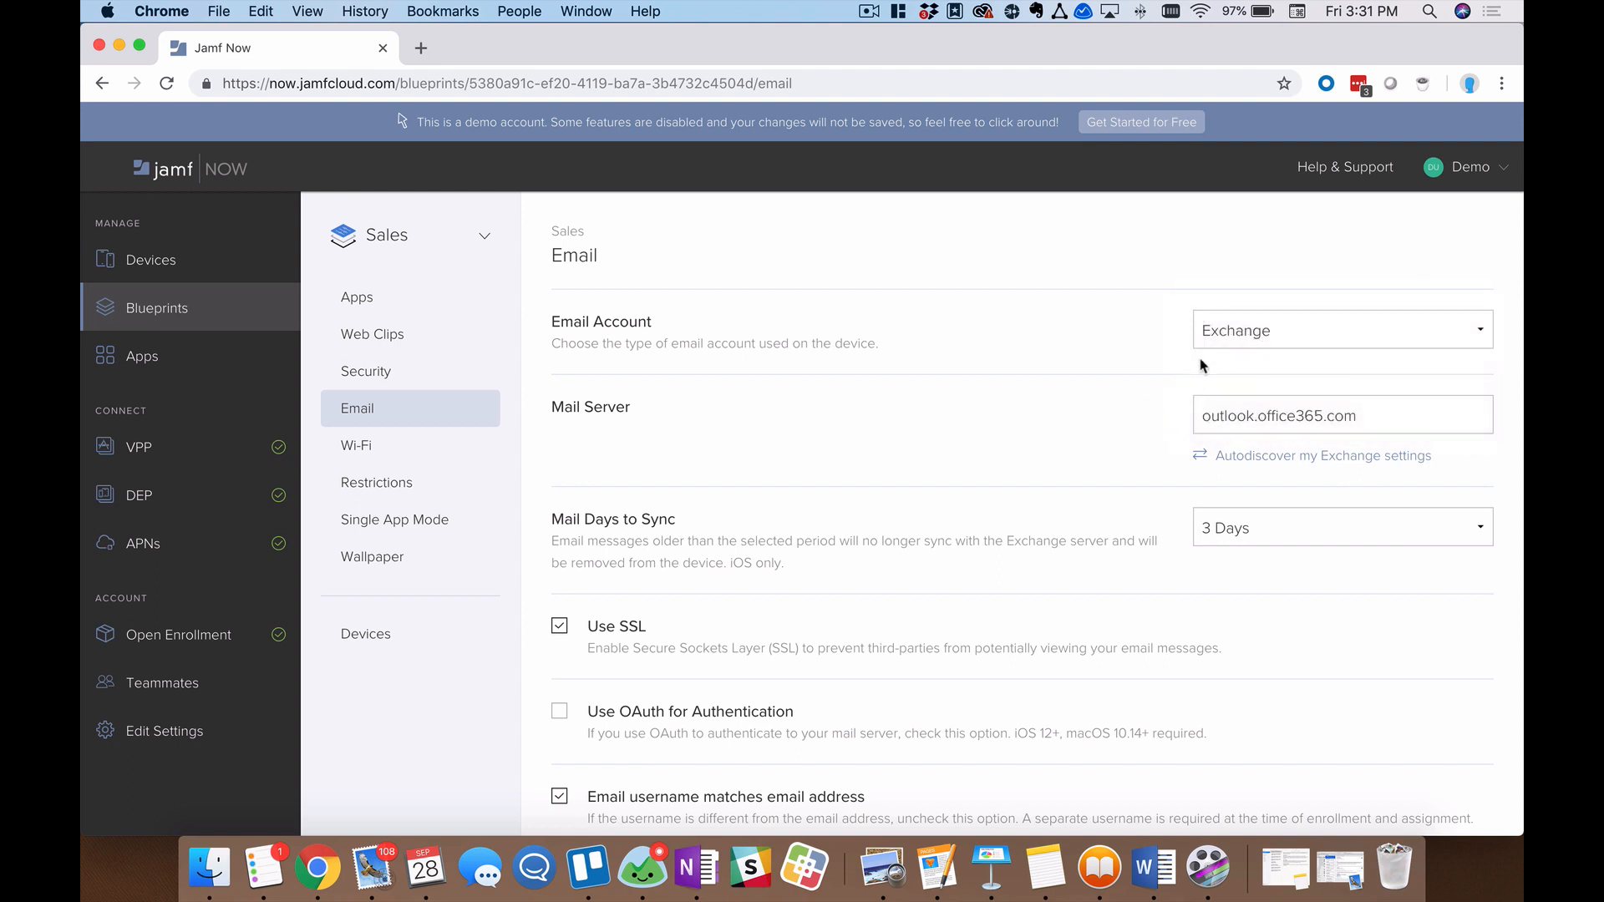
mouse_move(1138, 643)
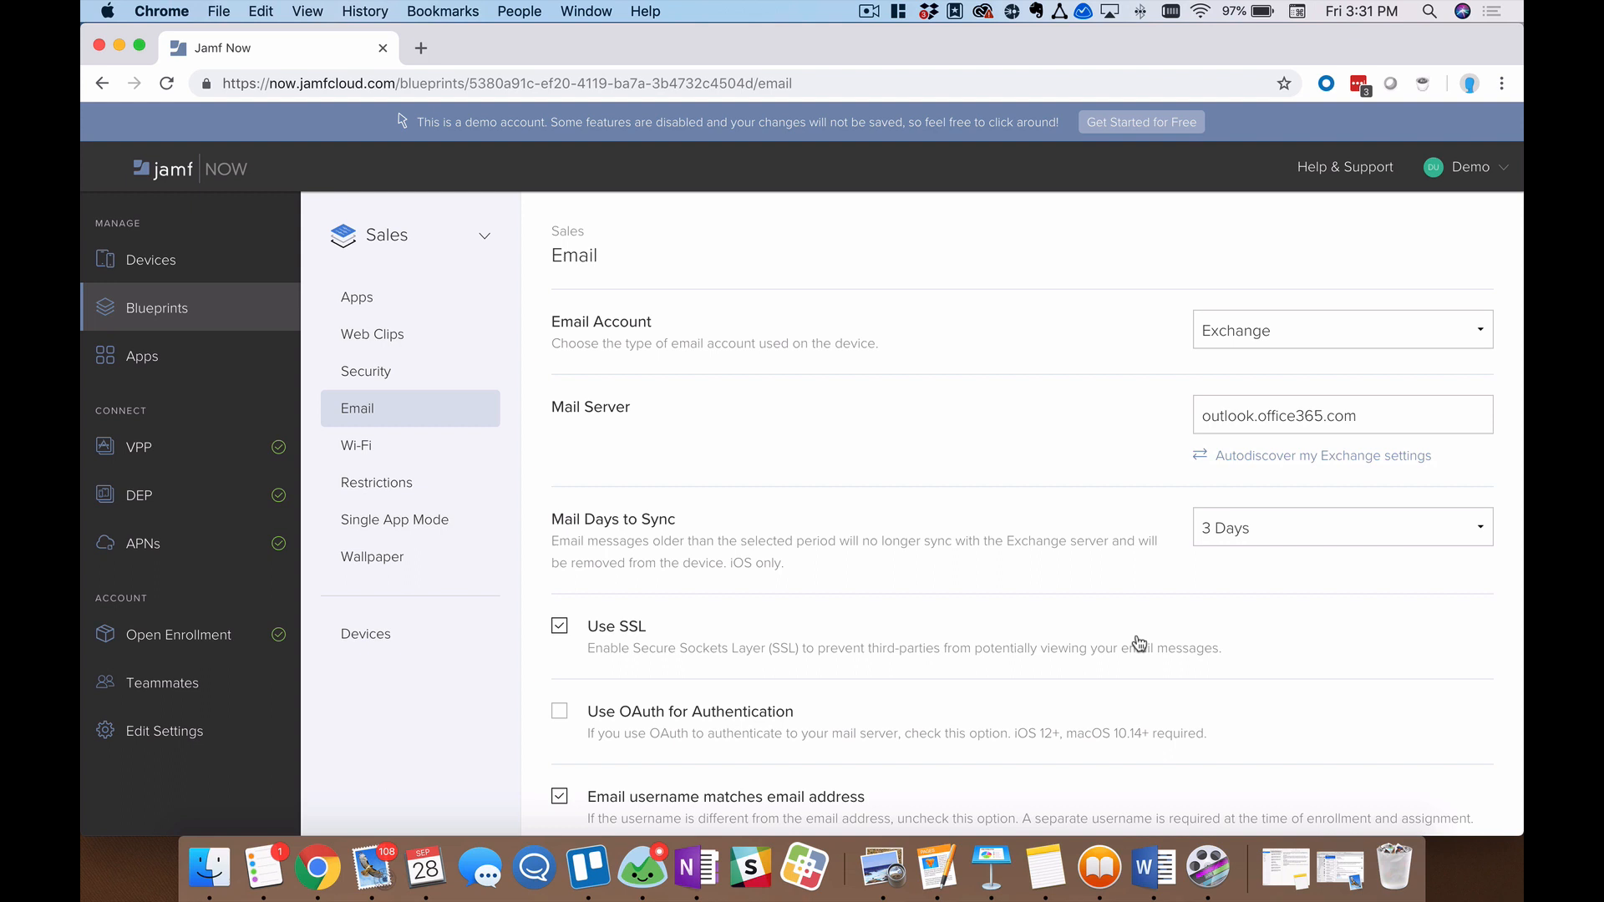
mouse_move(1129, 525)
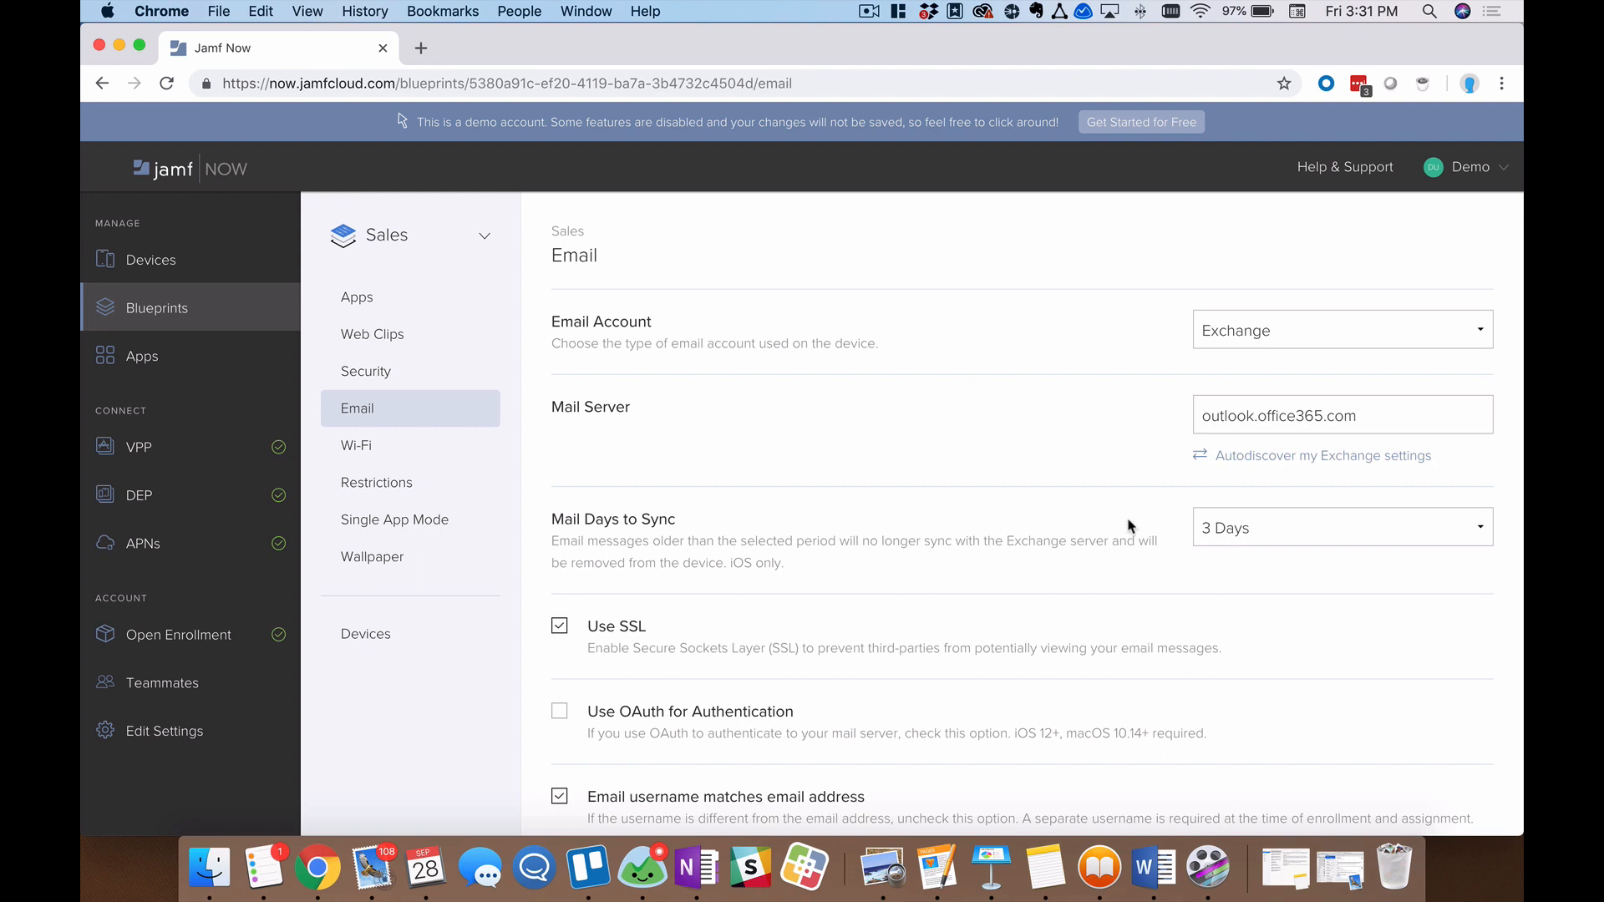
scroll(down, 3)
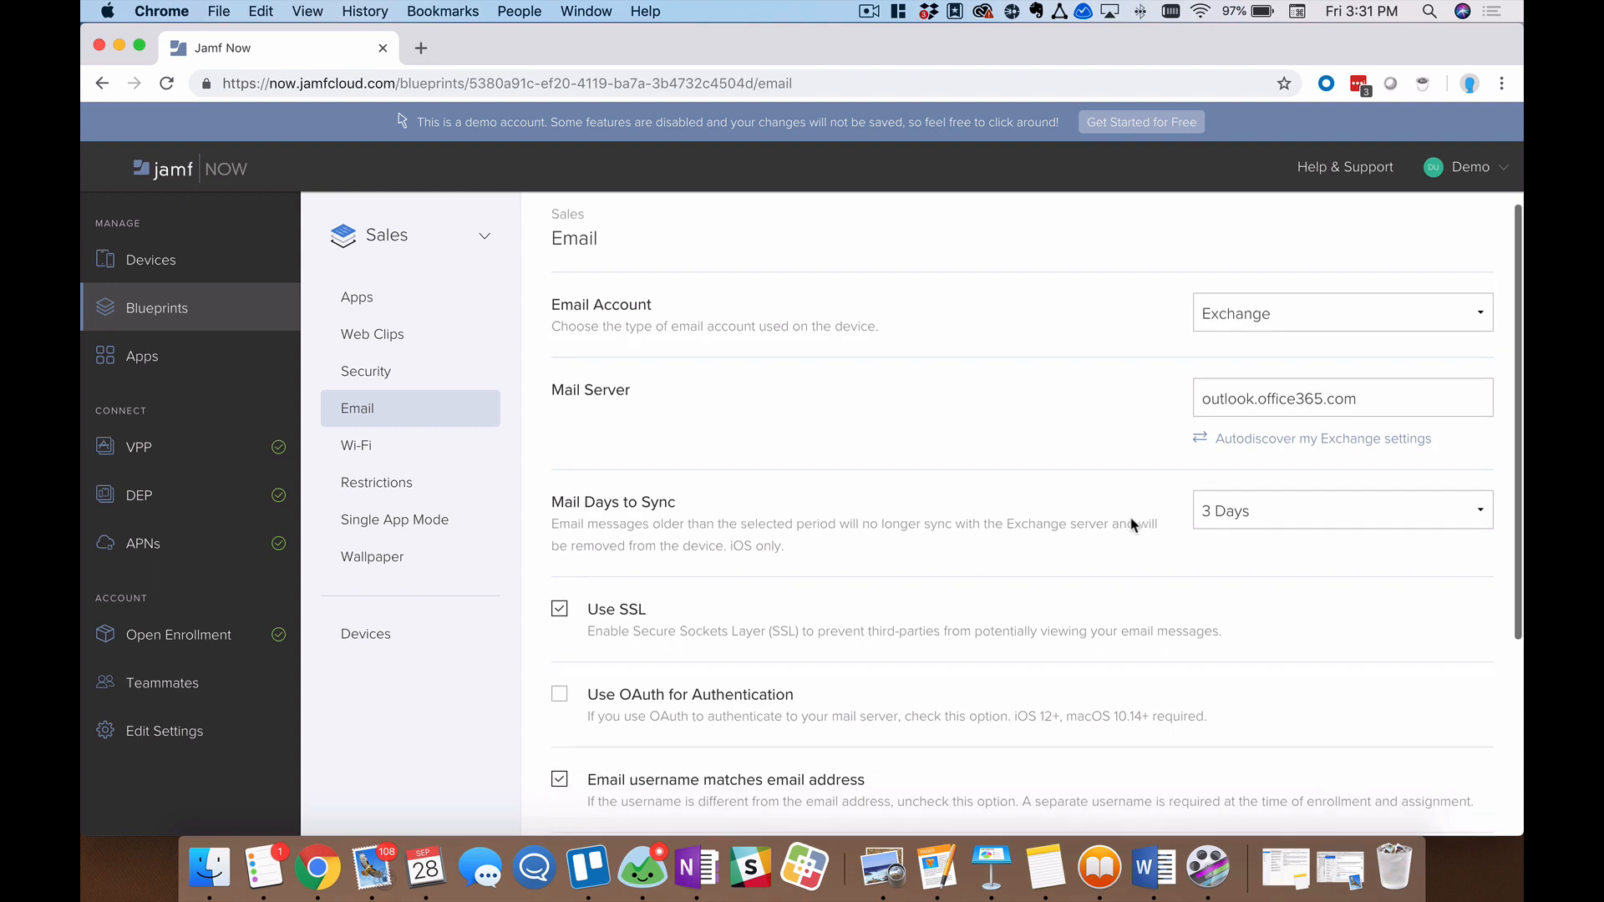
scroll(down, 3)
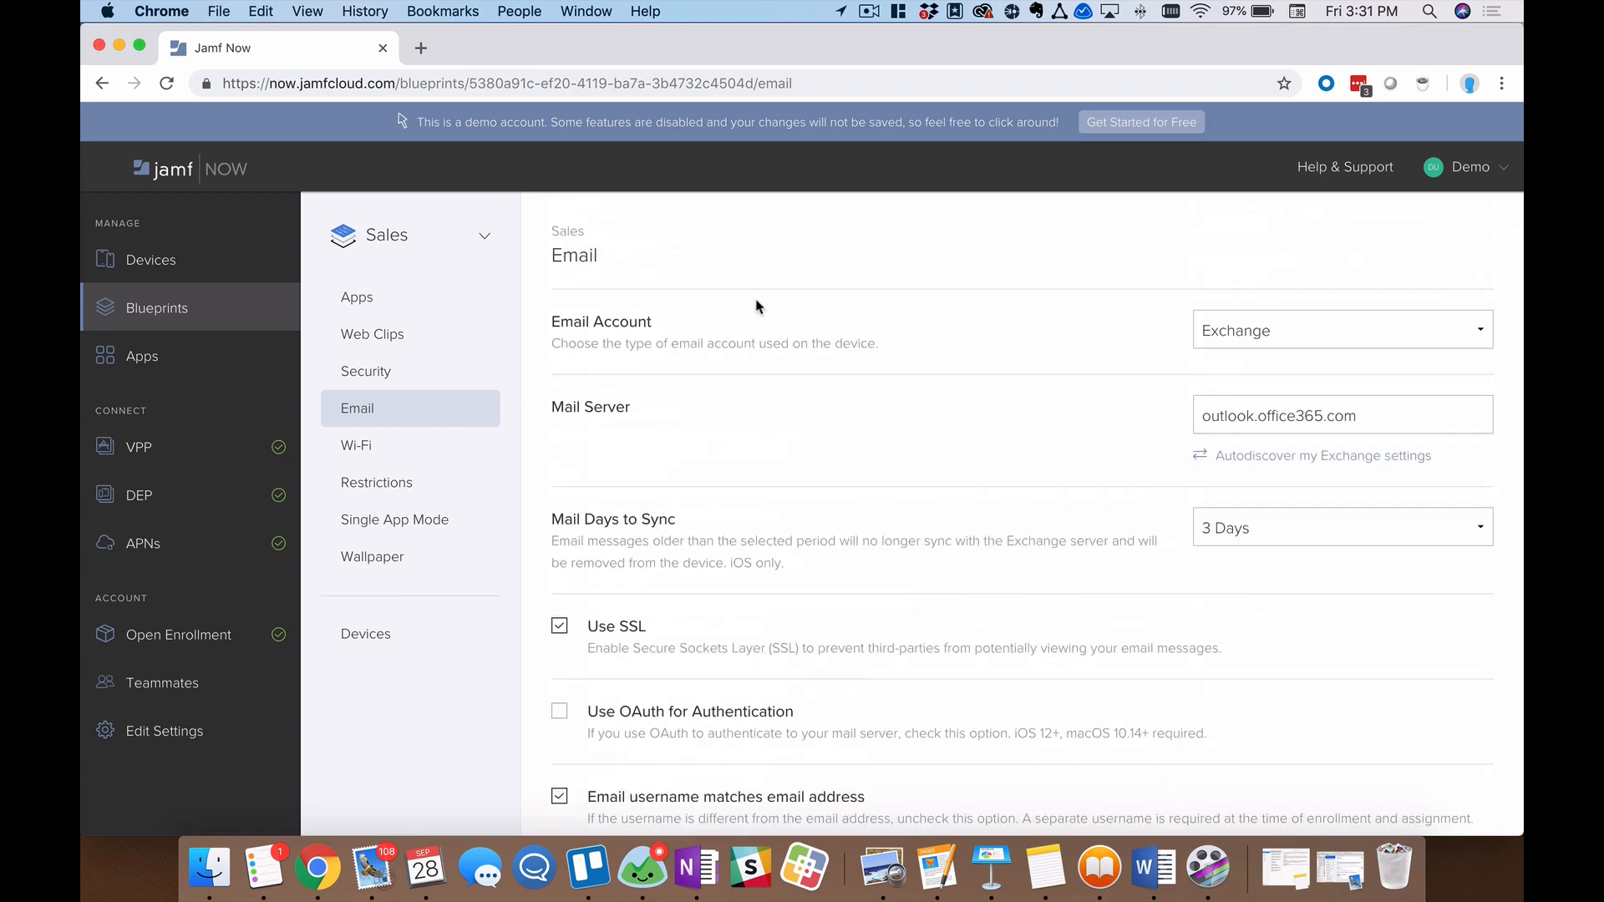
mouse_move(378, 635)
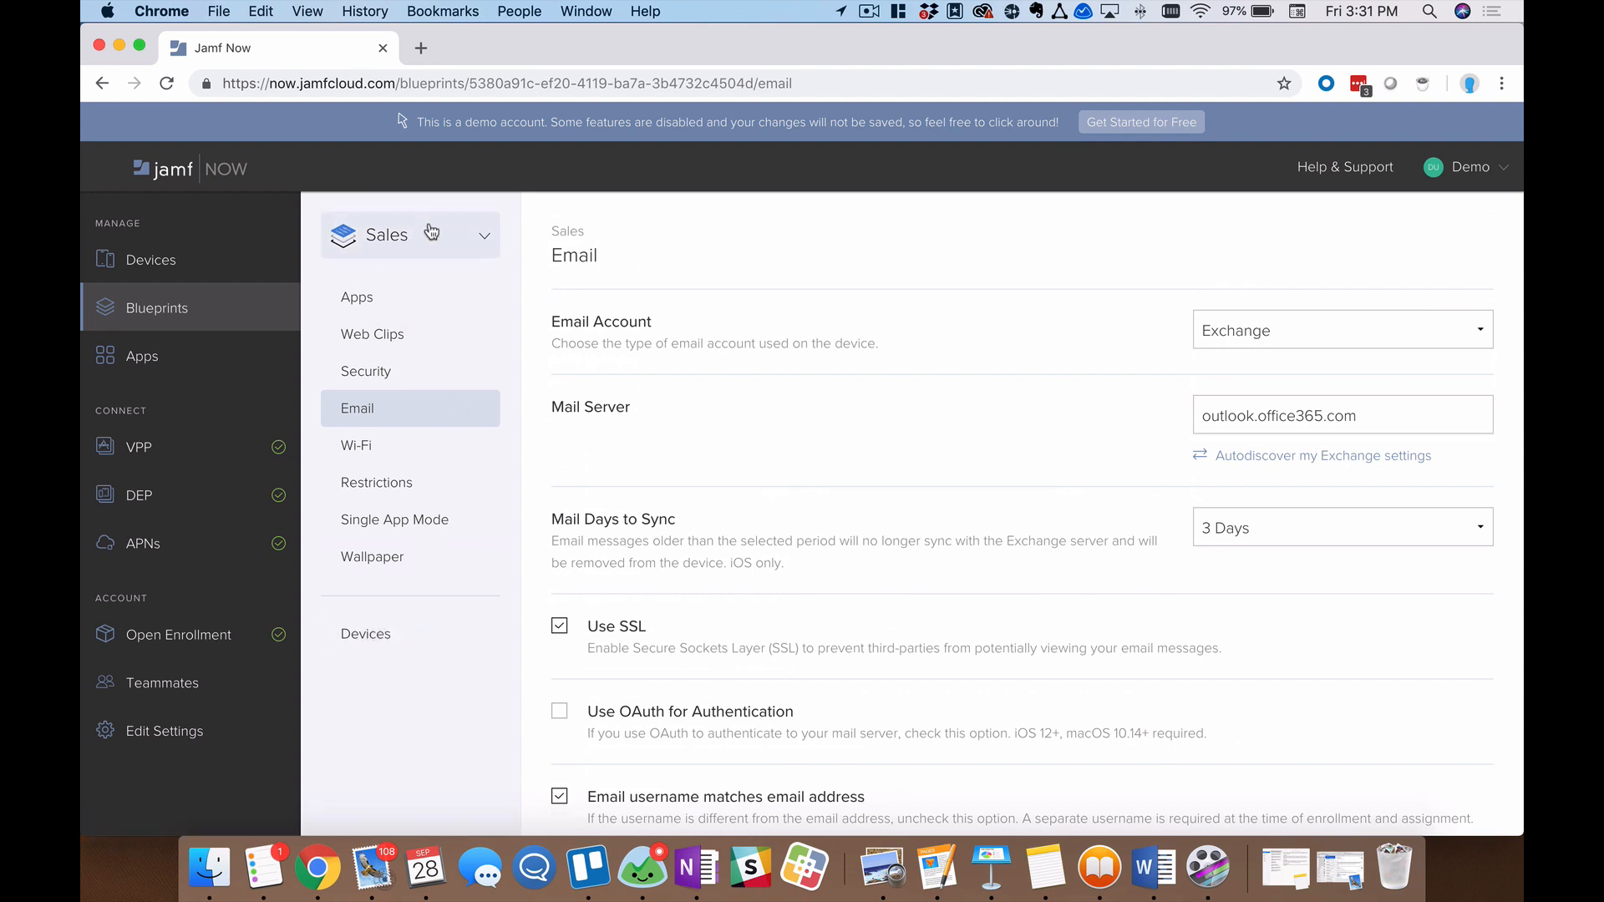
View the Sales blueprint's Wi-Fi networks: Austin, Minneapolis and Palo Alto set to auto-join
click(356, 444)
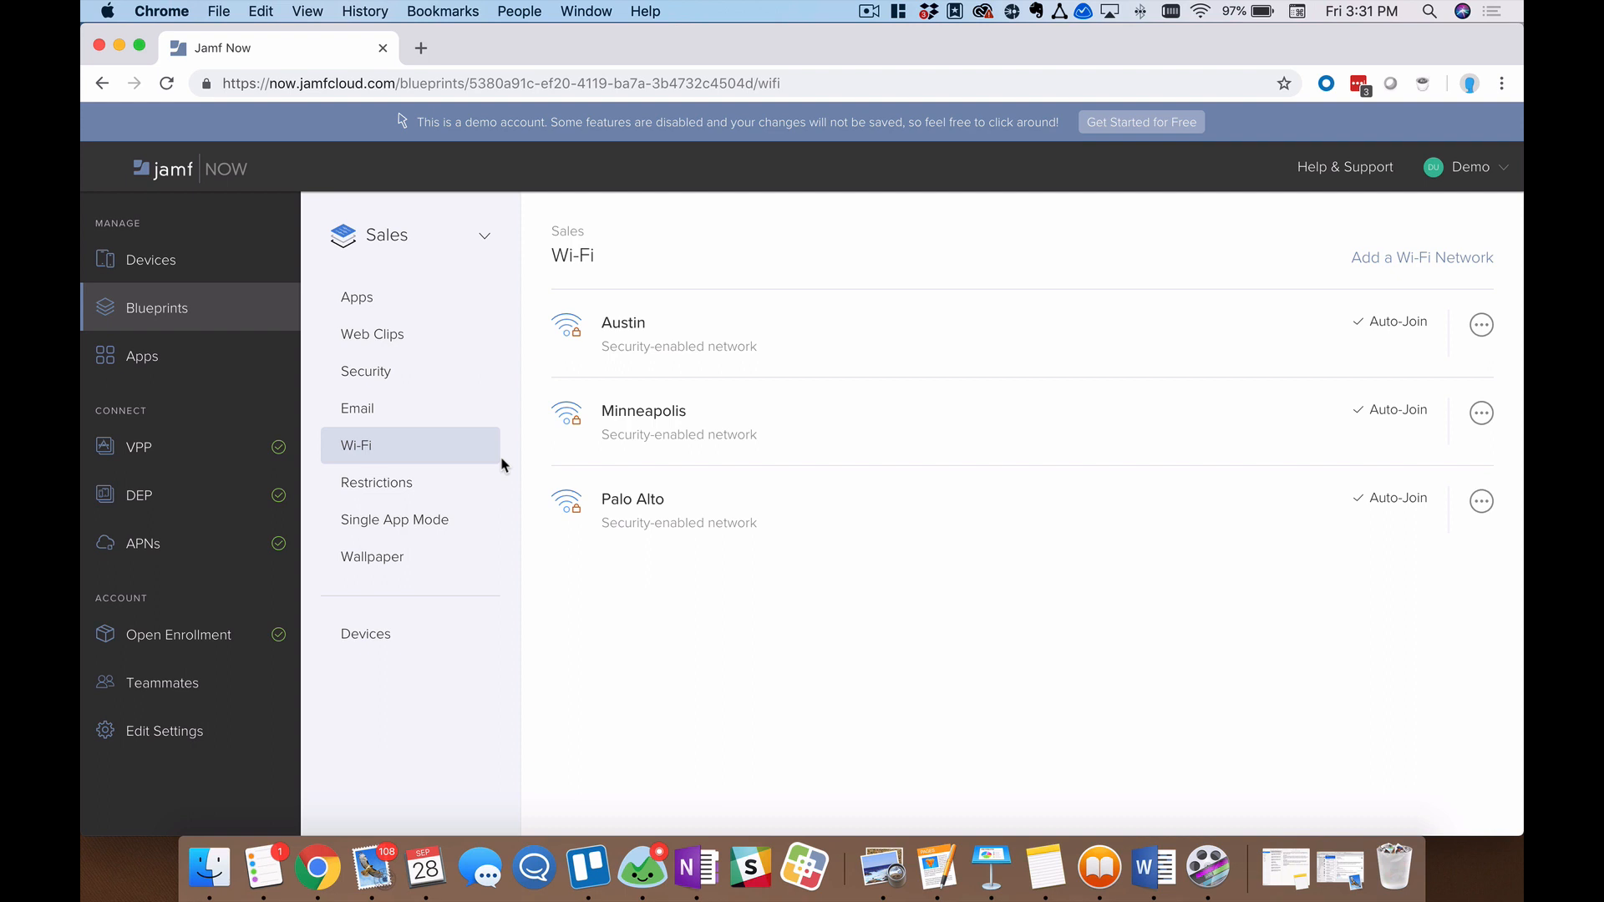
mouse_move(513, 465)
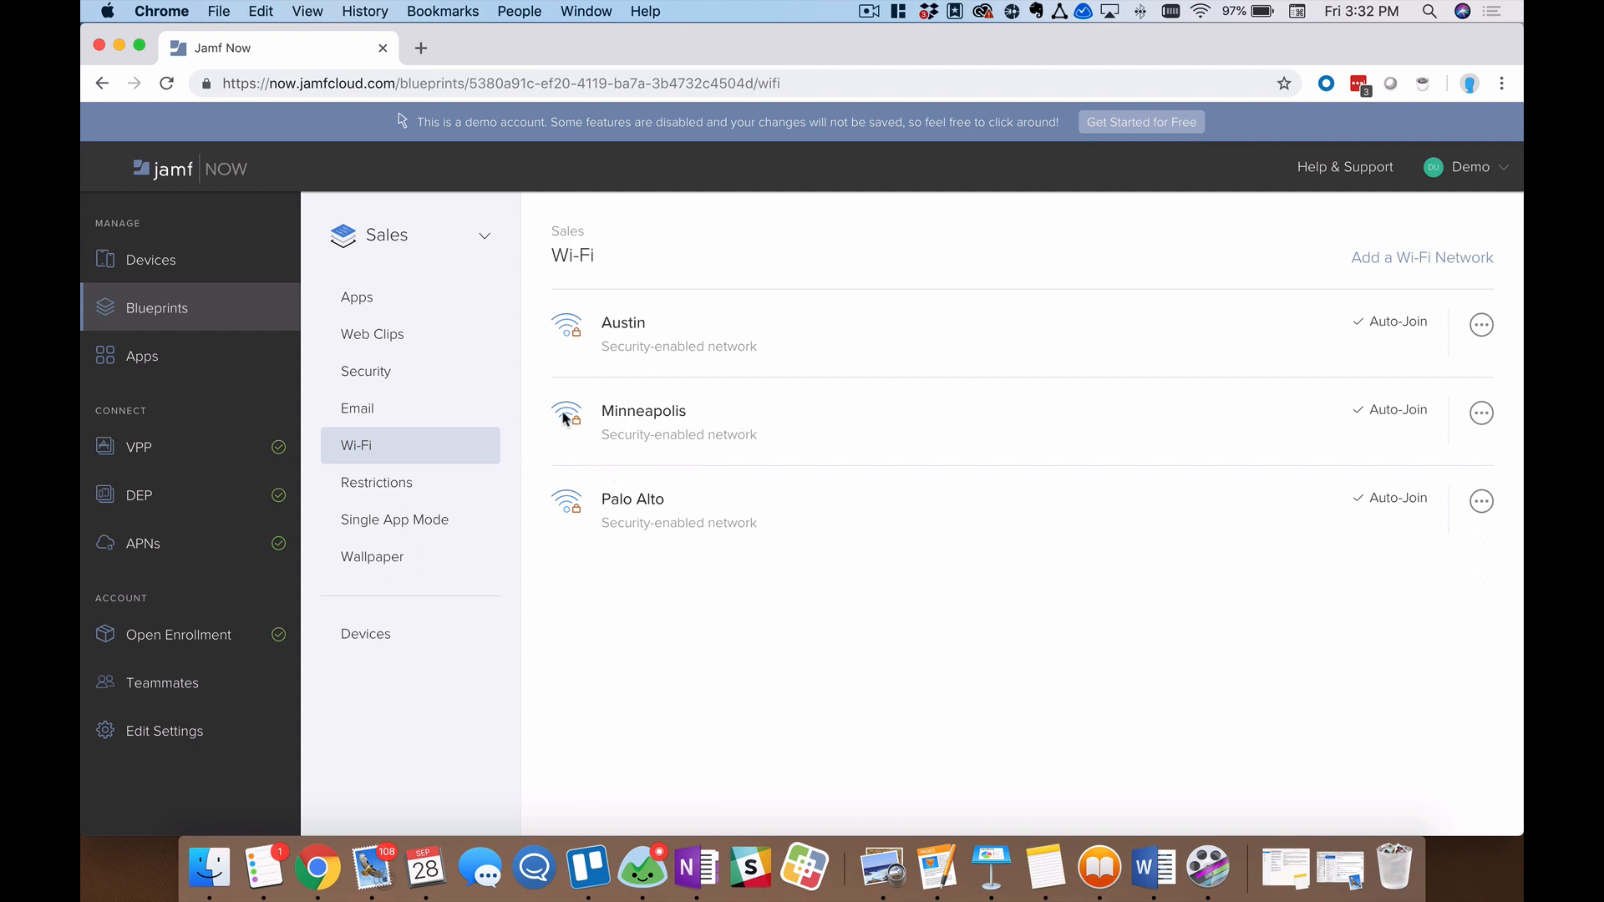
mouse_move(665, 446)
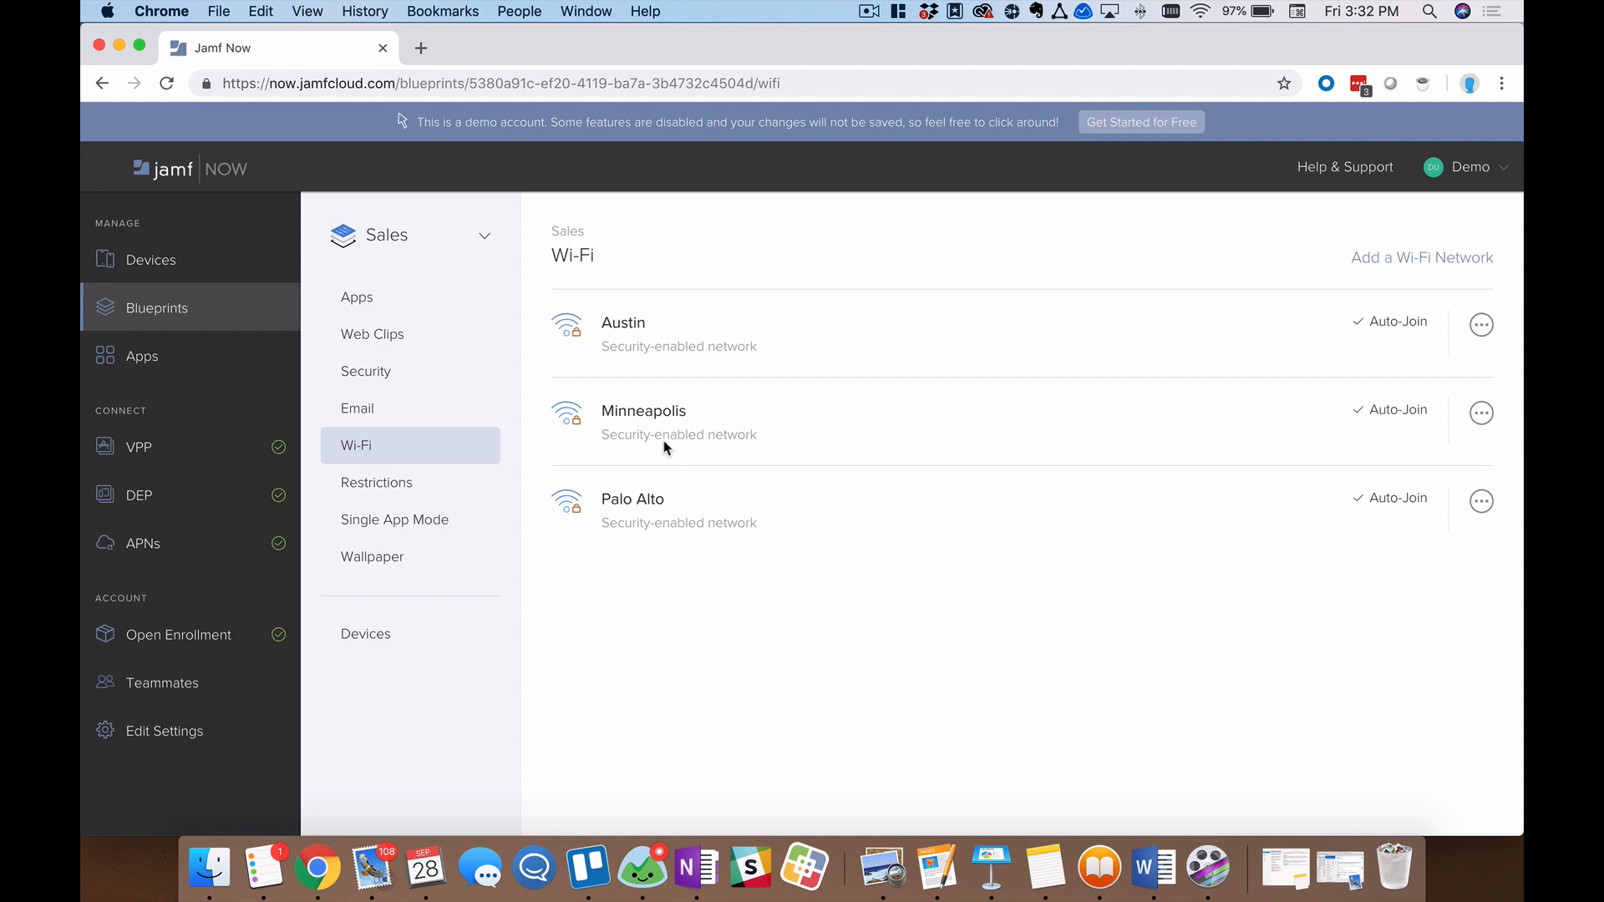
mouse_move(621, 367)
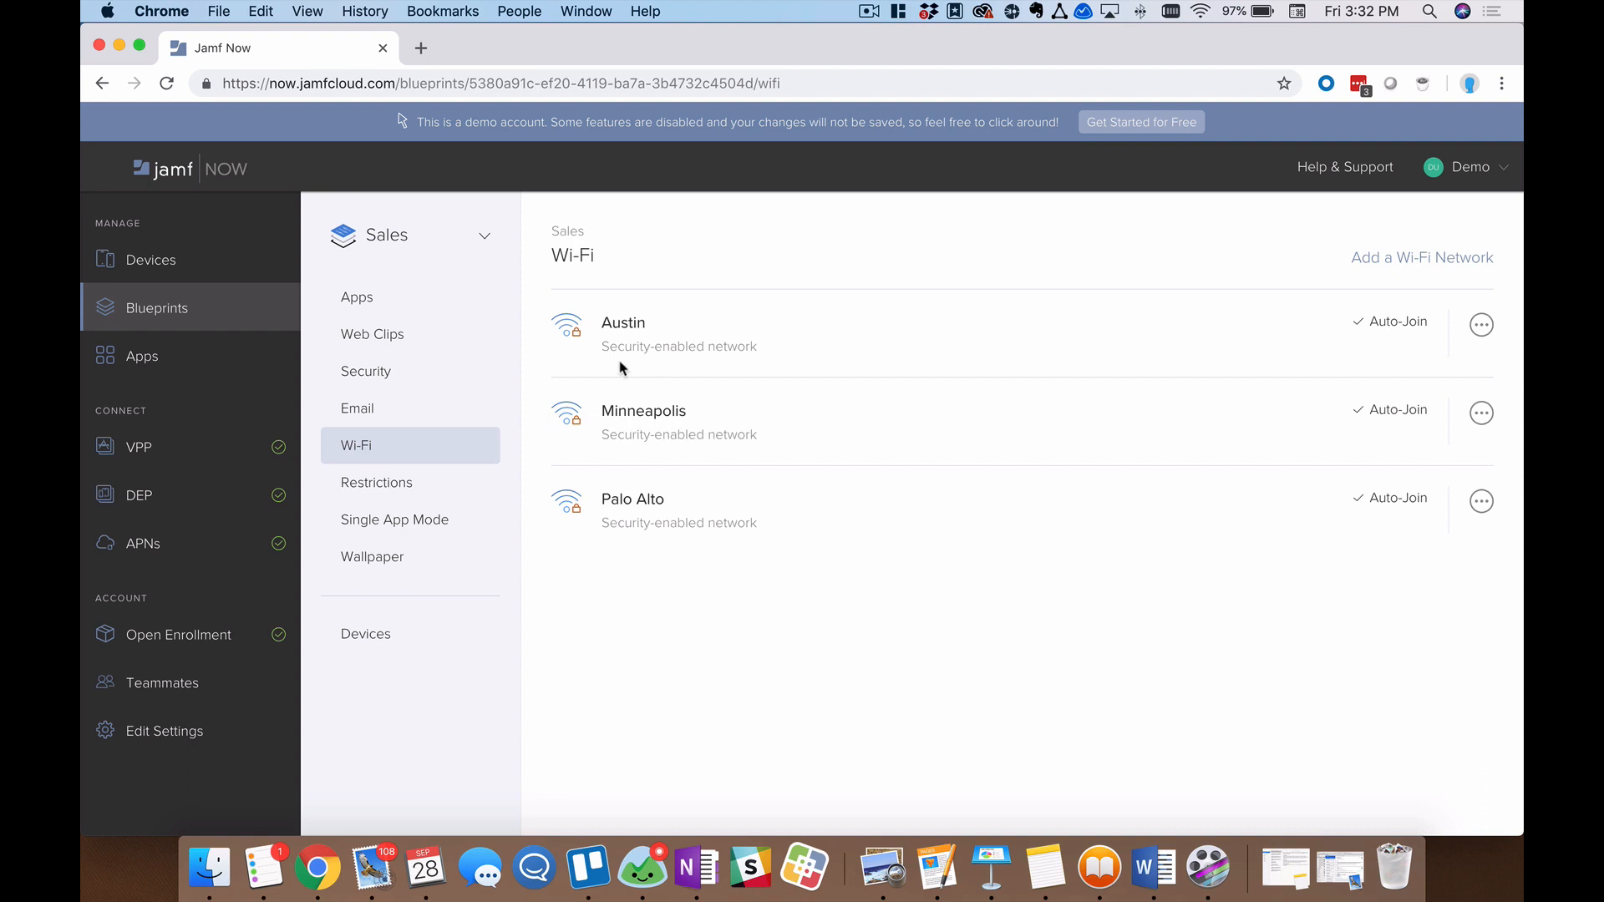
mouse_move(668, 354)
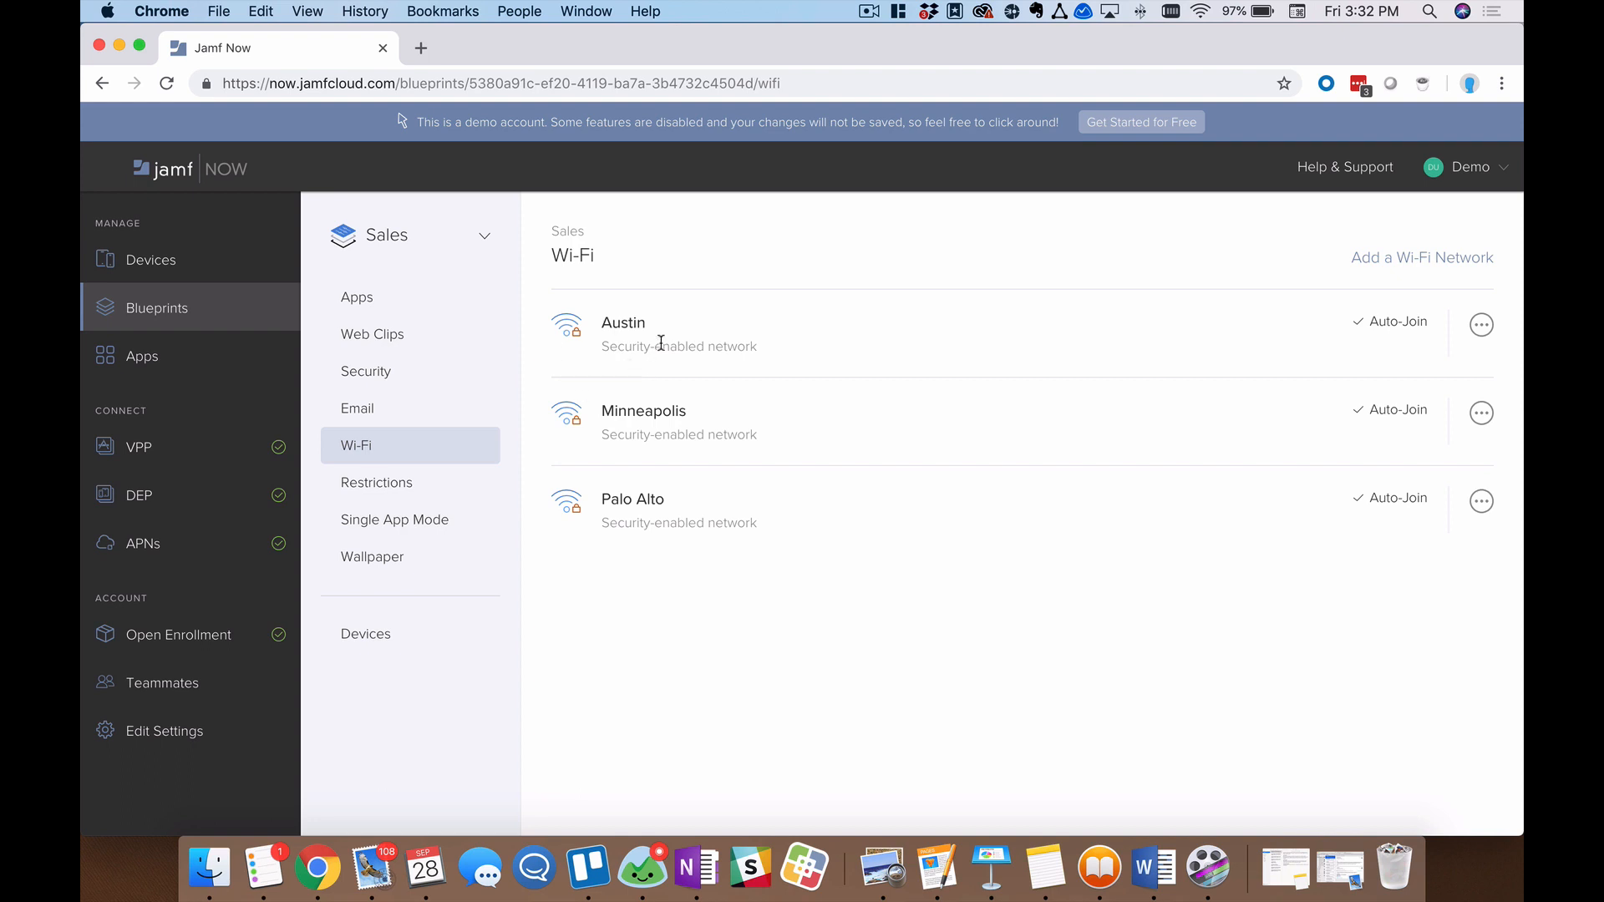
mouse_move(671, 324)
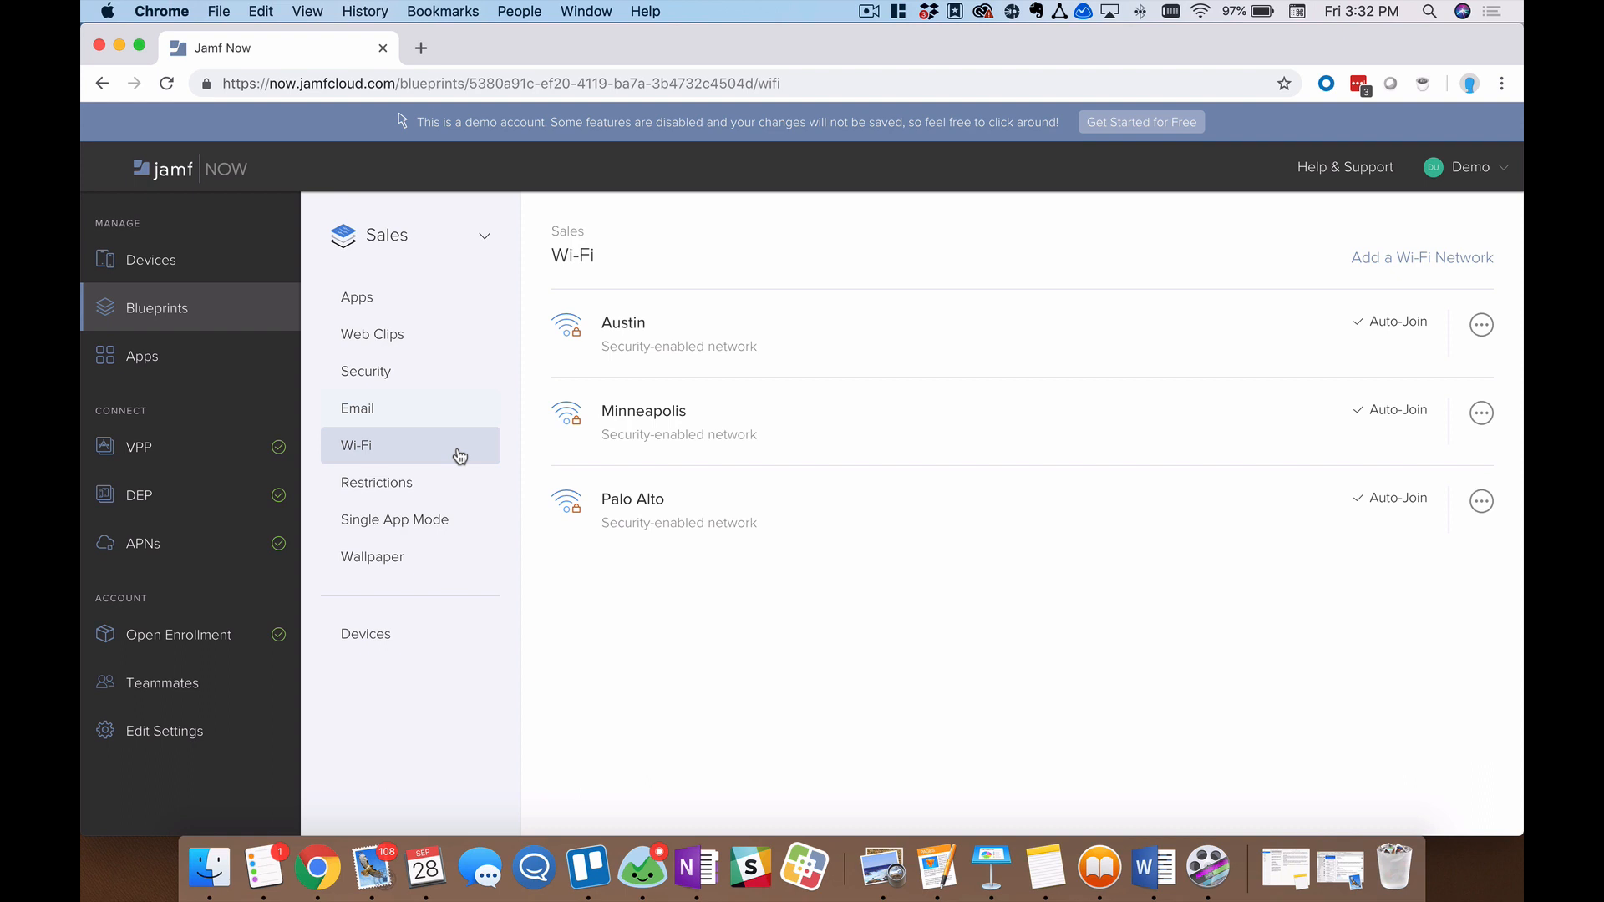
View the Sales blueprint's restriction categories, with Security & Privacy already configured
click(376, 481)
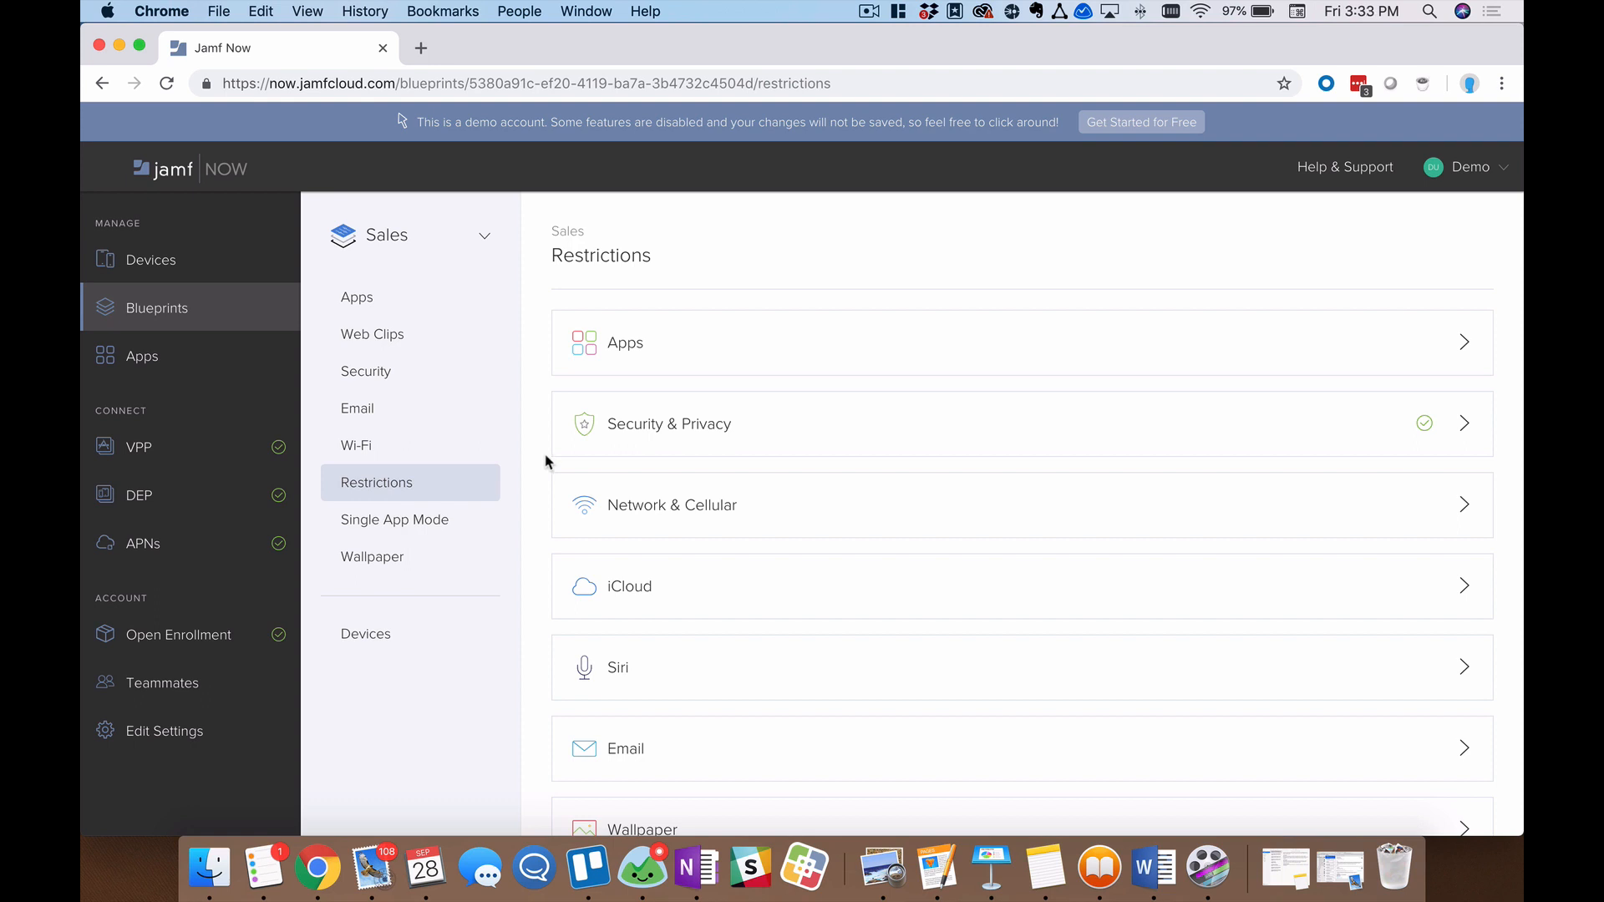
mouse_move(536, 686)
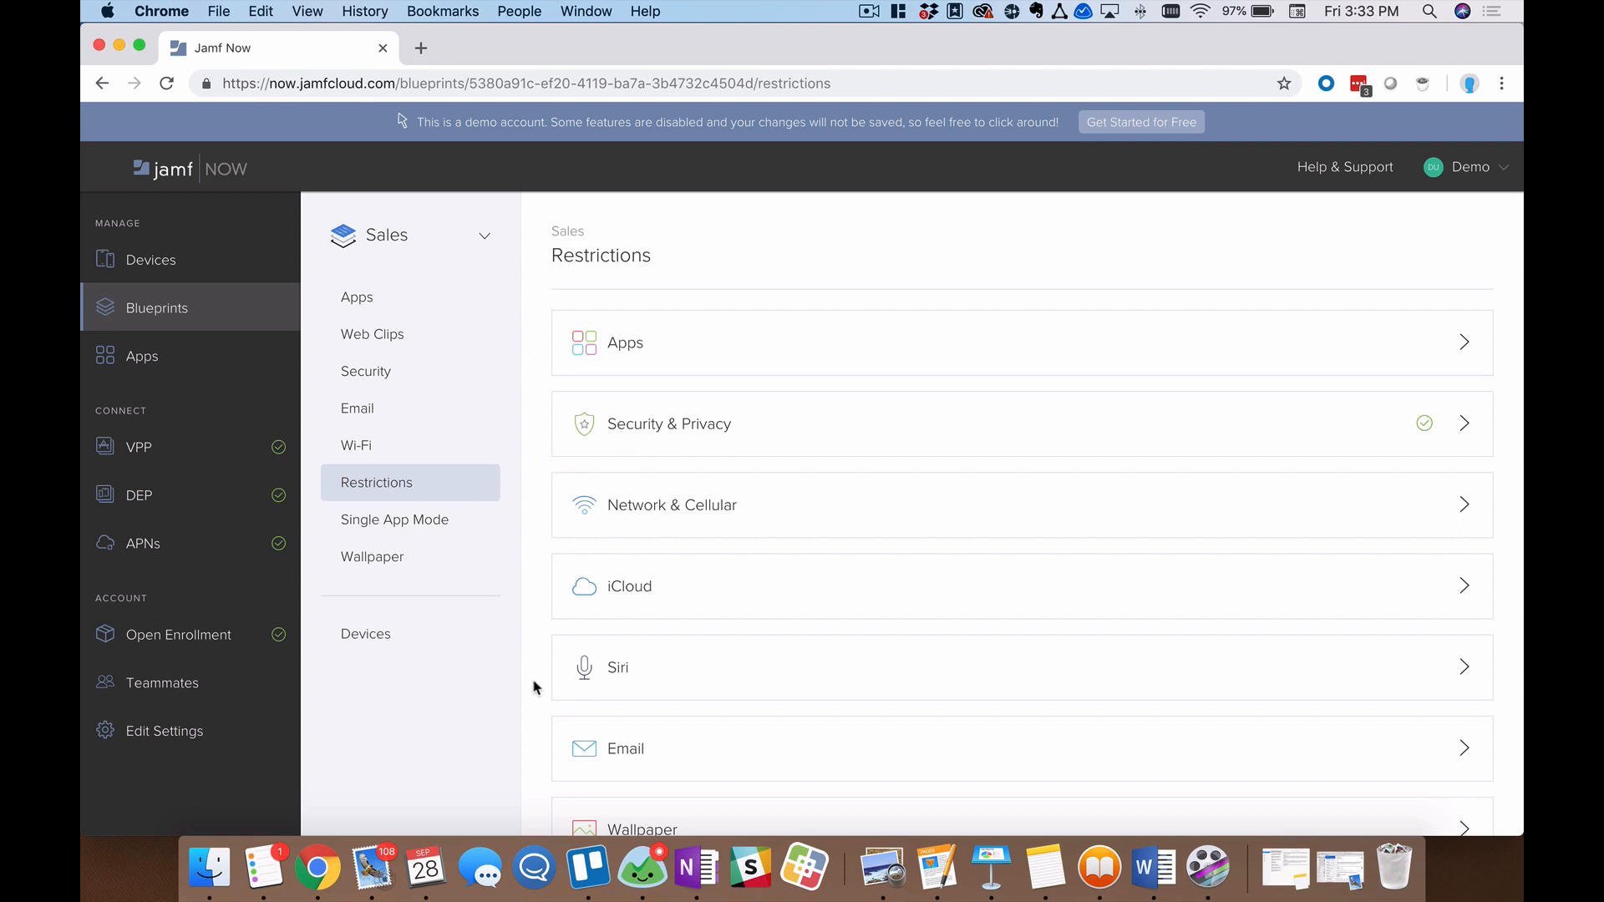
mouse_move(528, 389)
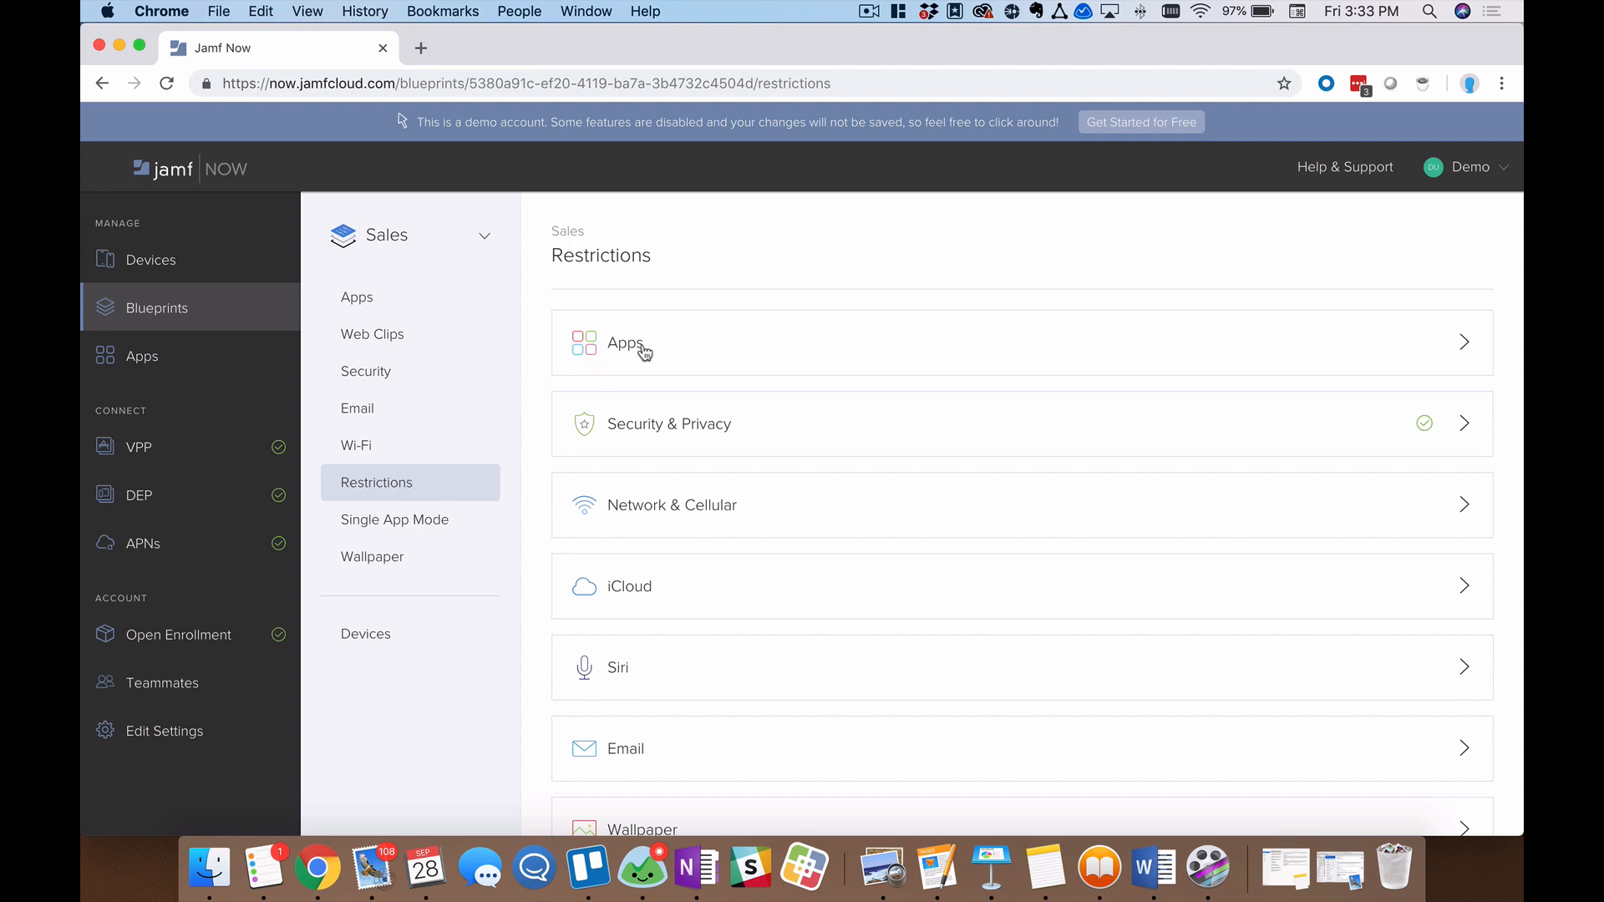
Expand the Apps restrictions and review every option, leaving all unchecked
click(625, 344)
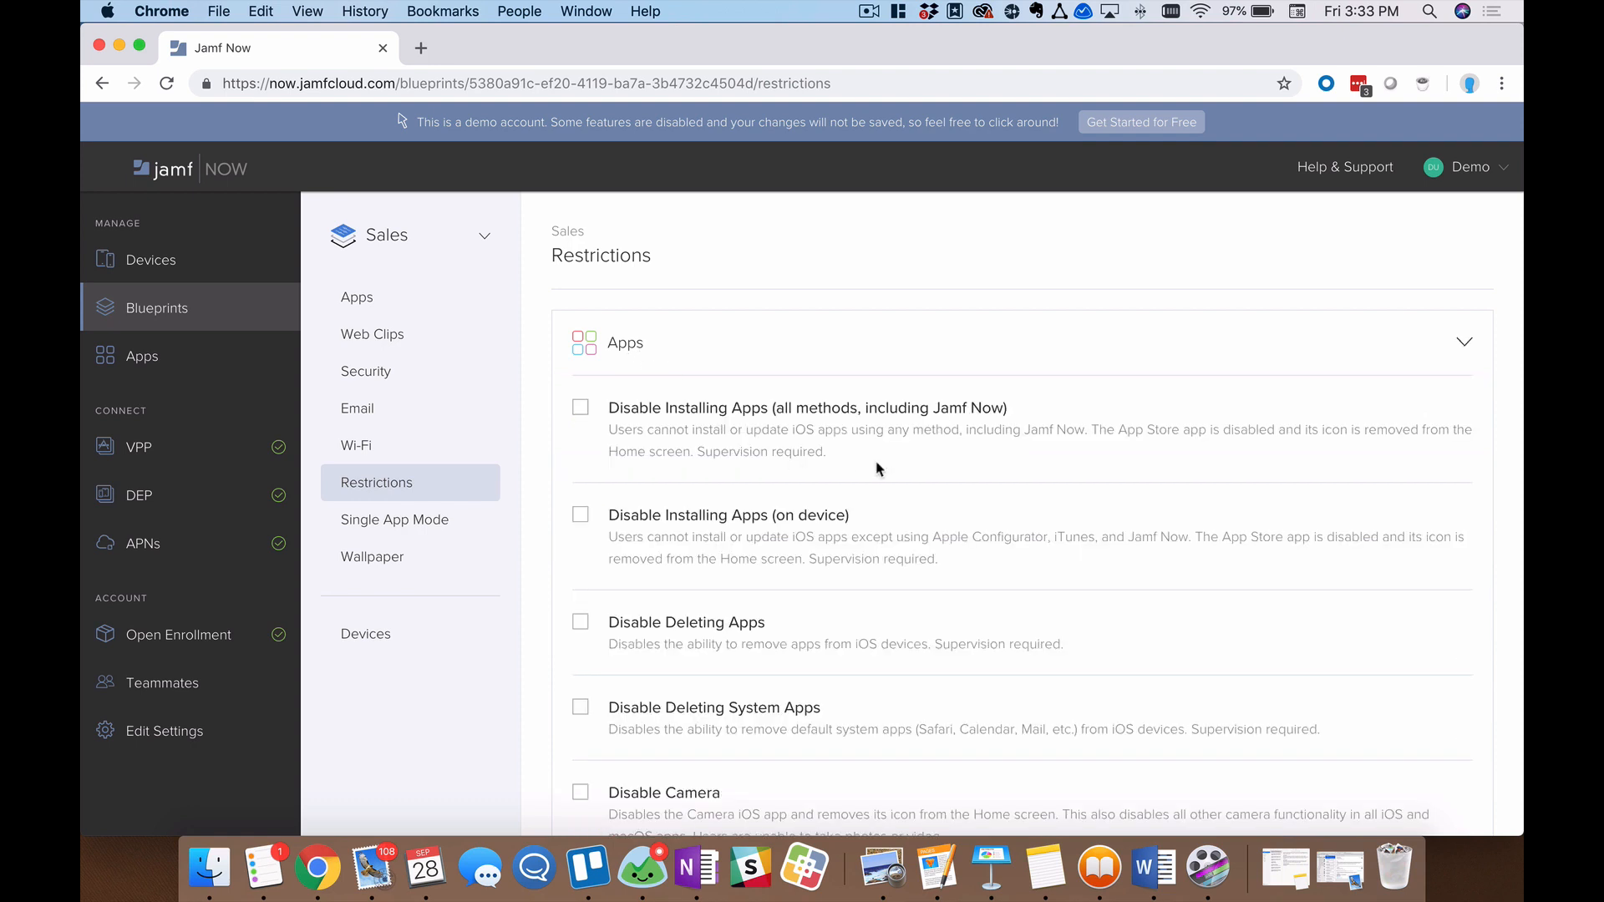
mouse_move(1132, 444)
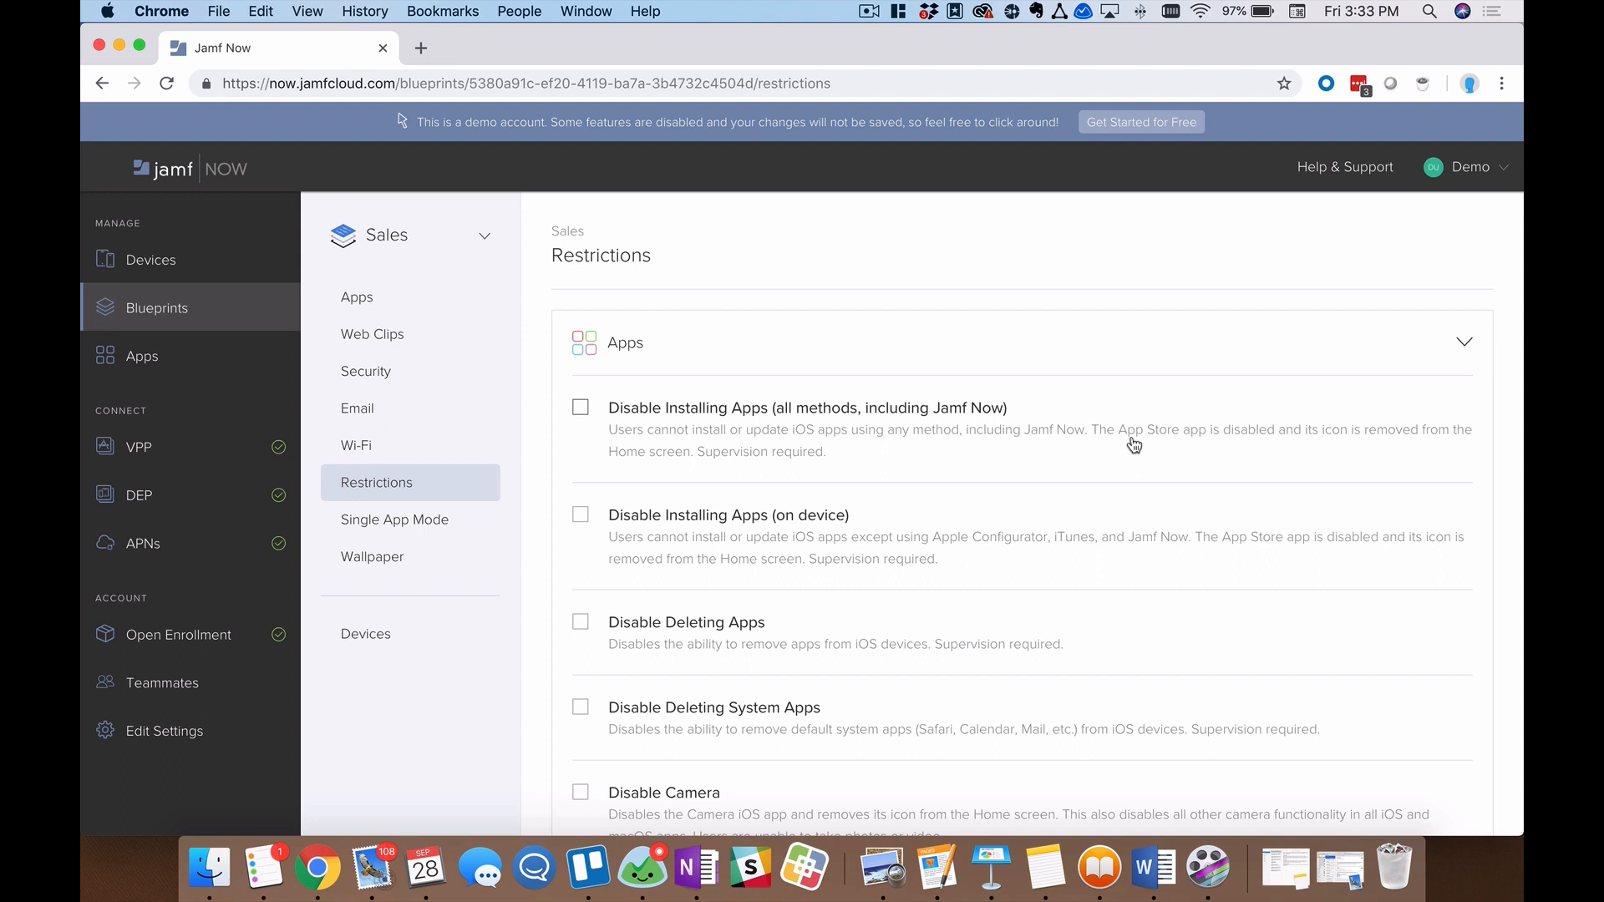
scroll(down, 3)
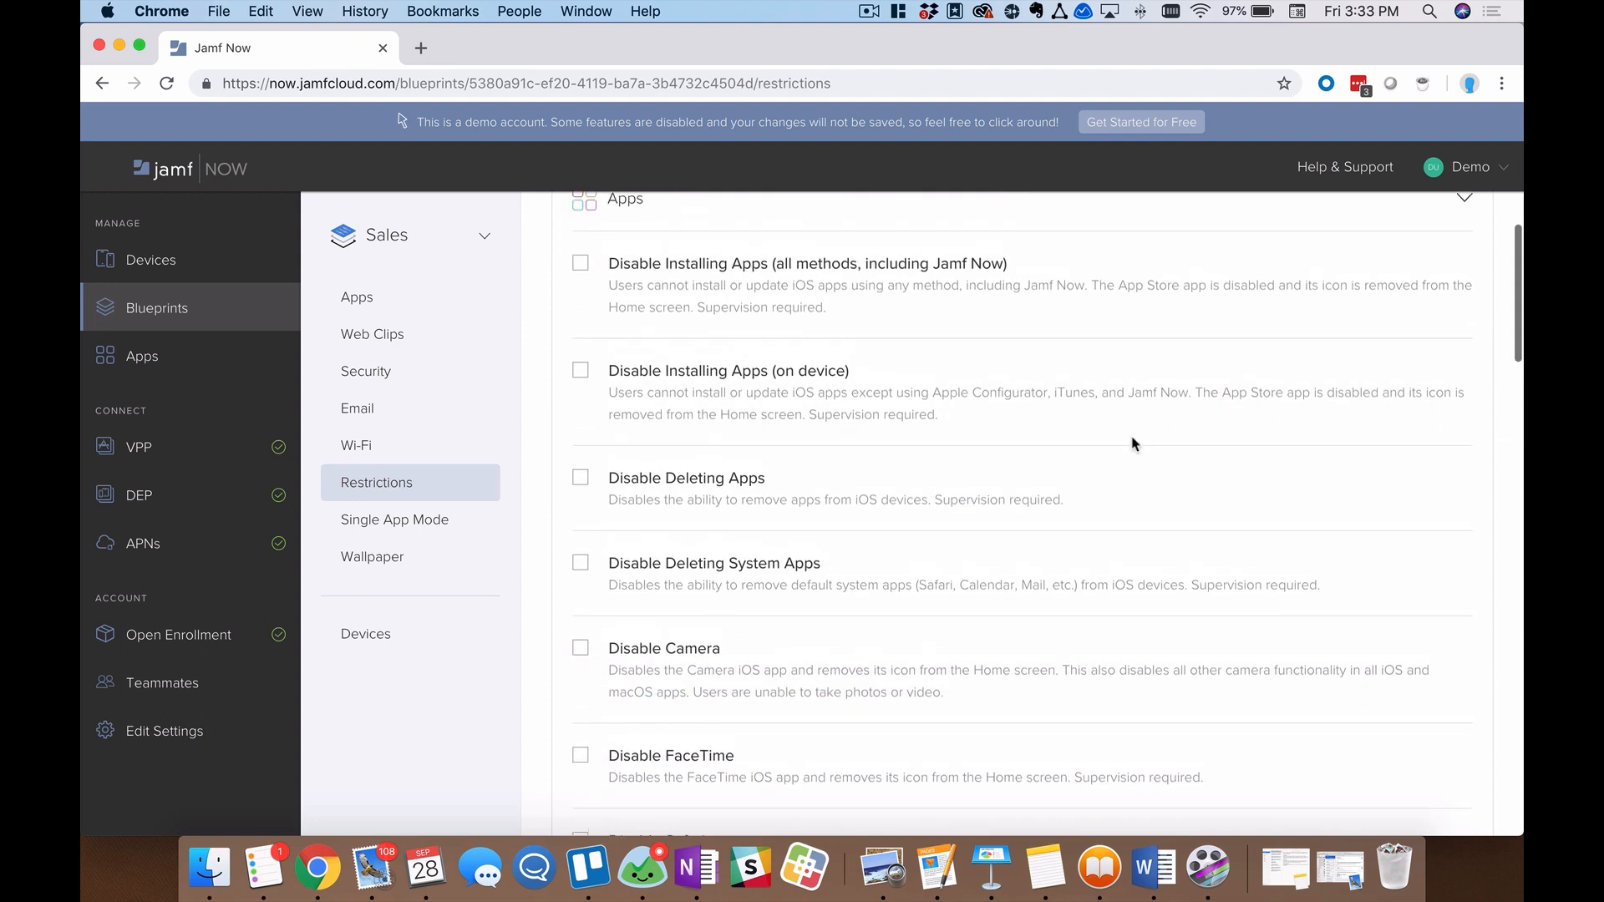
mouse_move(732, 327)
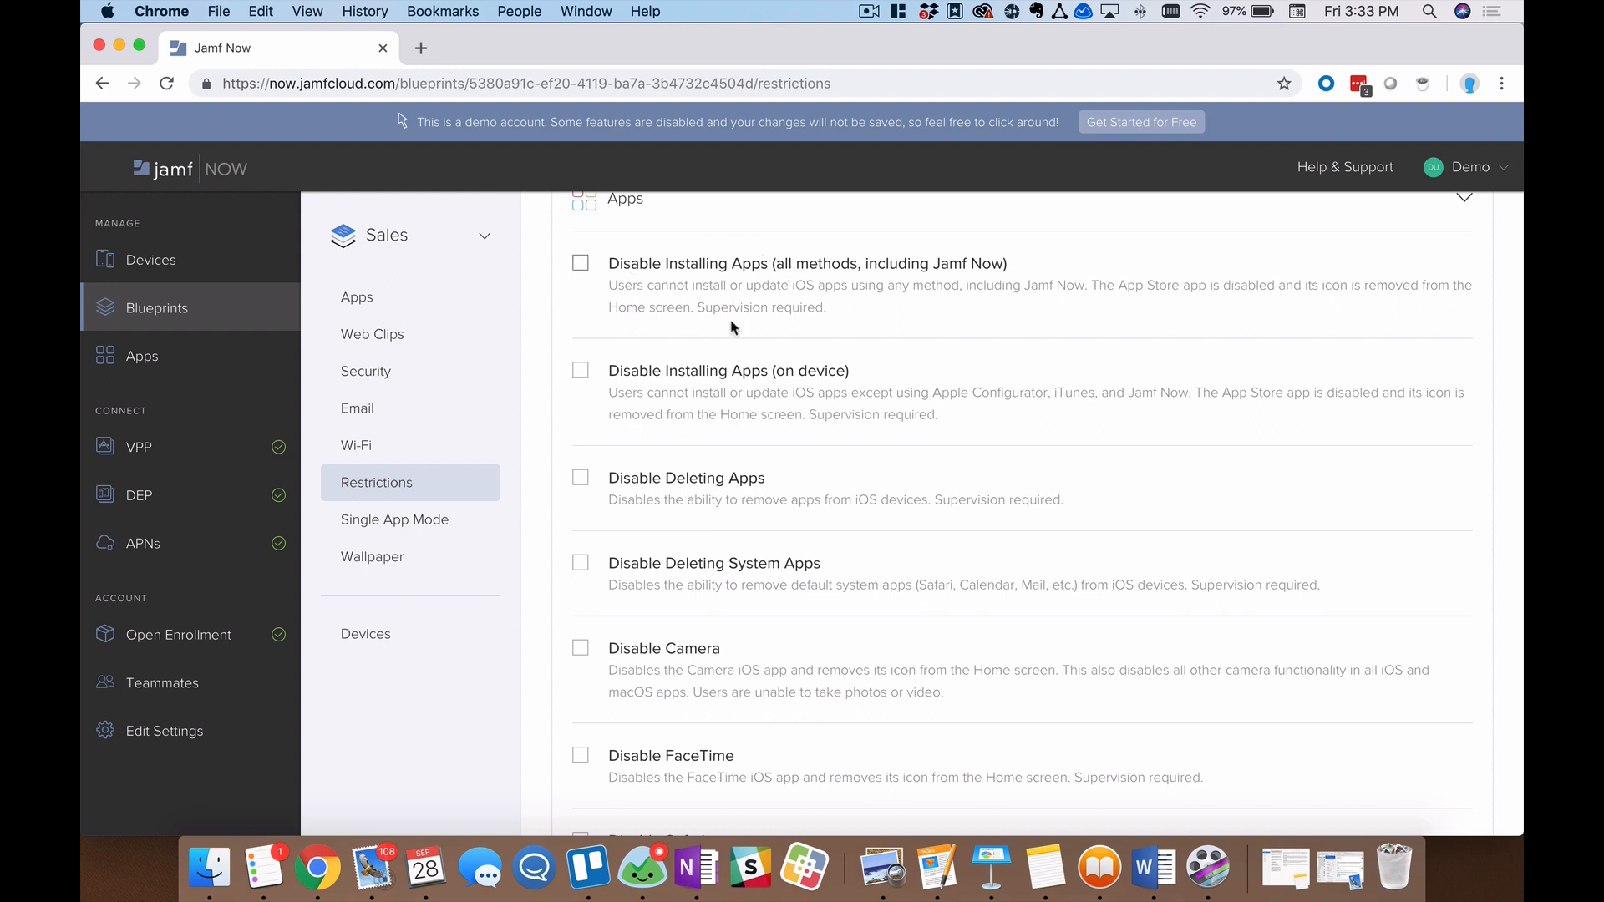
mouse_move(695, 525)
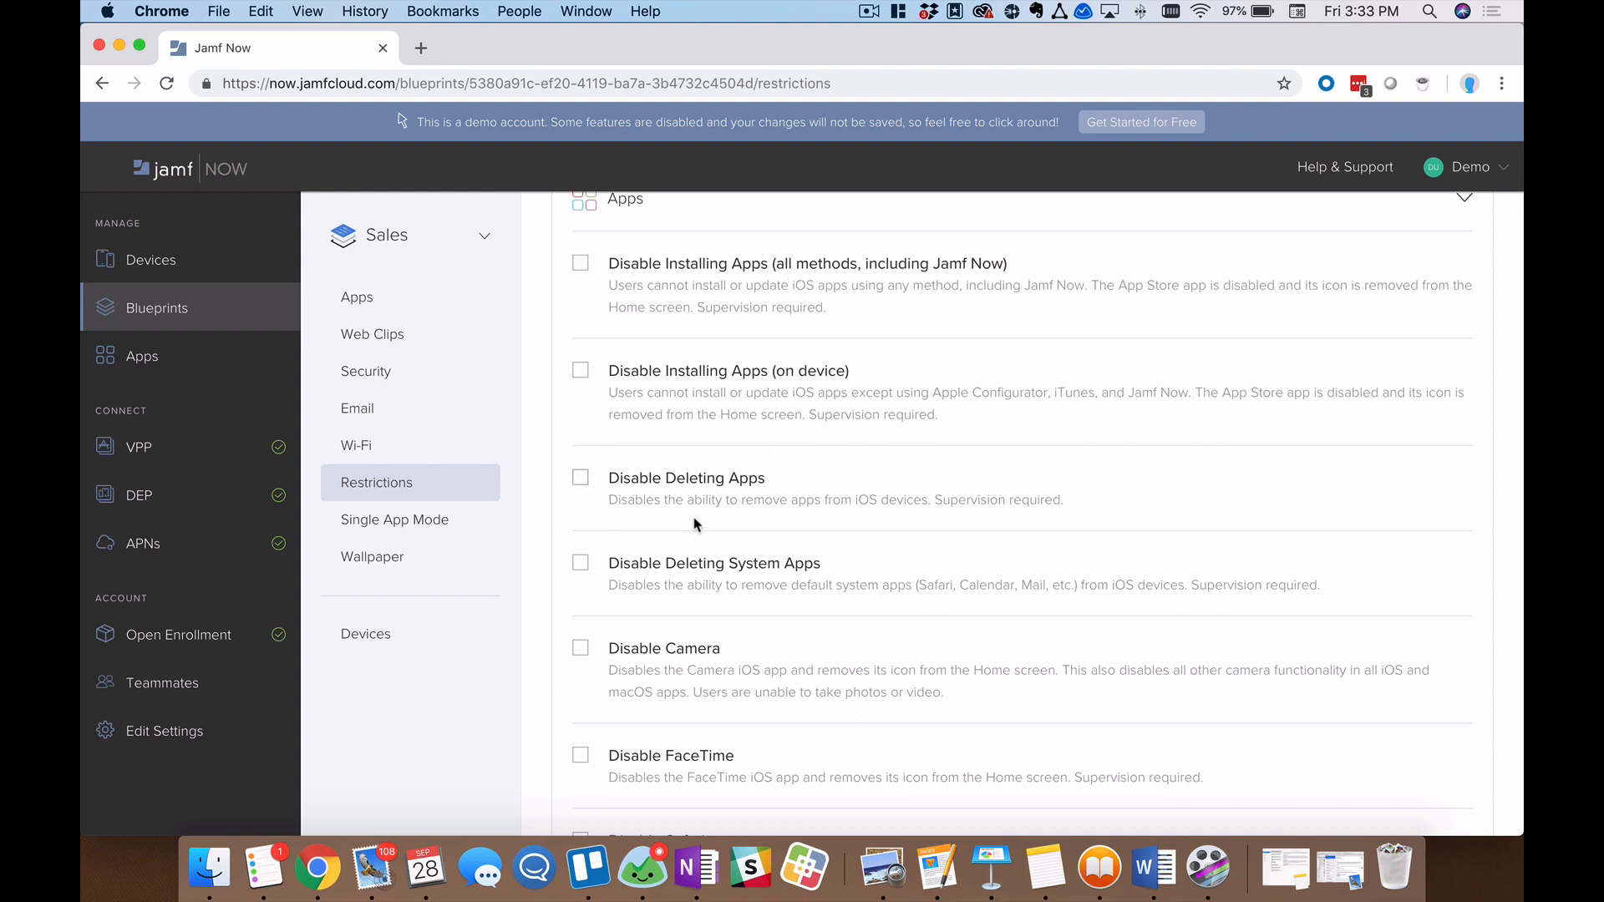
scroll(down, 3)
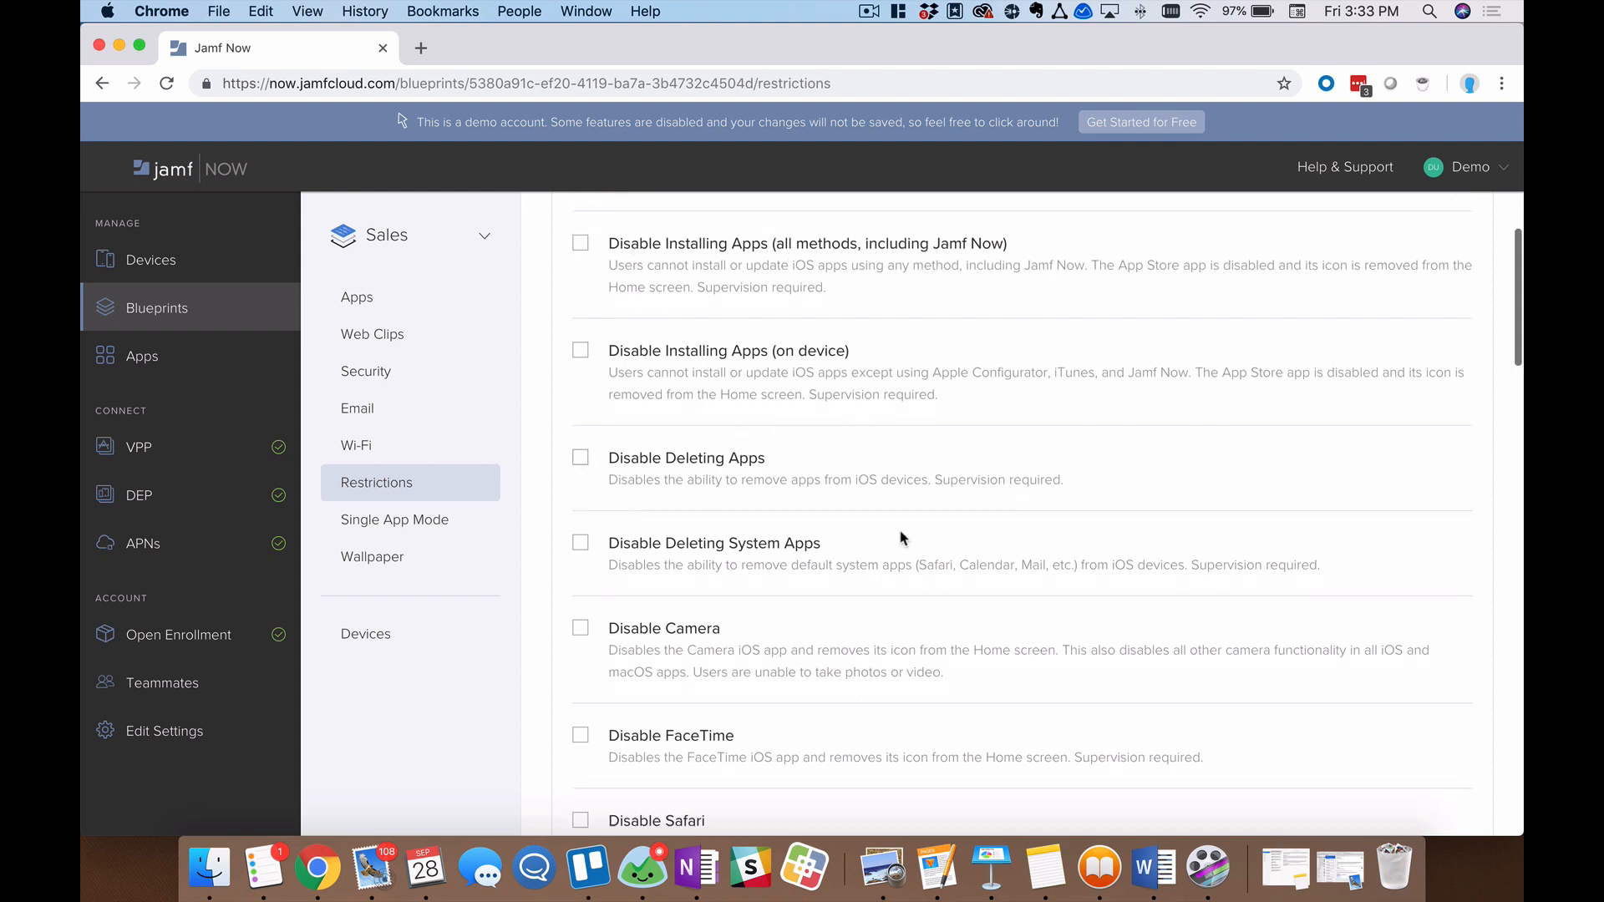
scroll(down, 3)
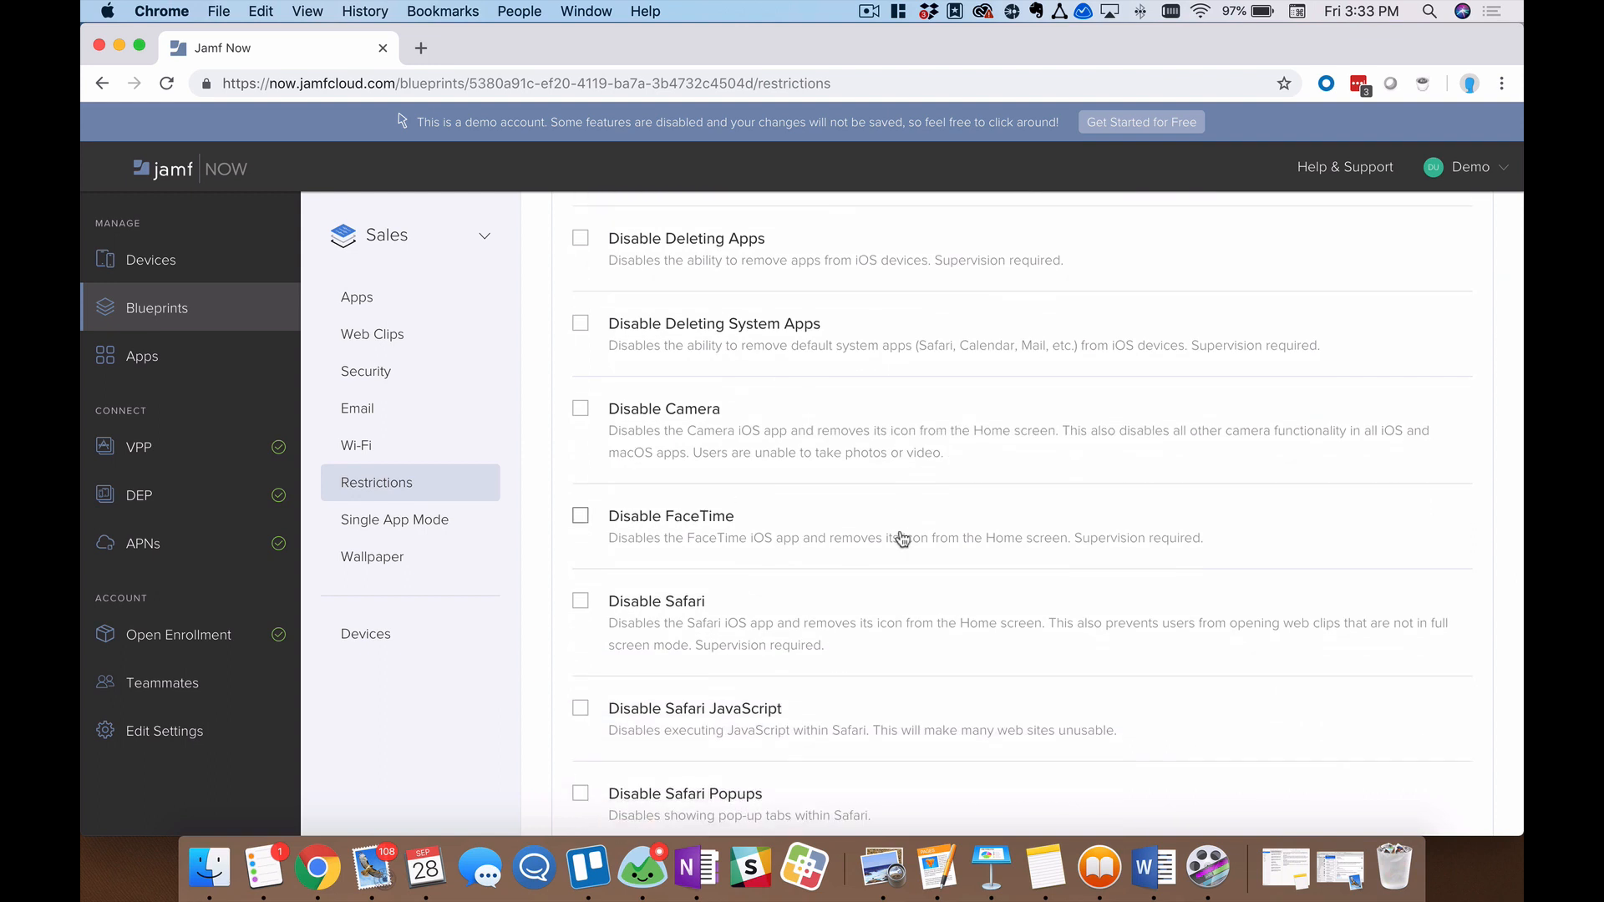
scroll(down, 3)
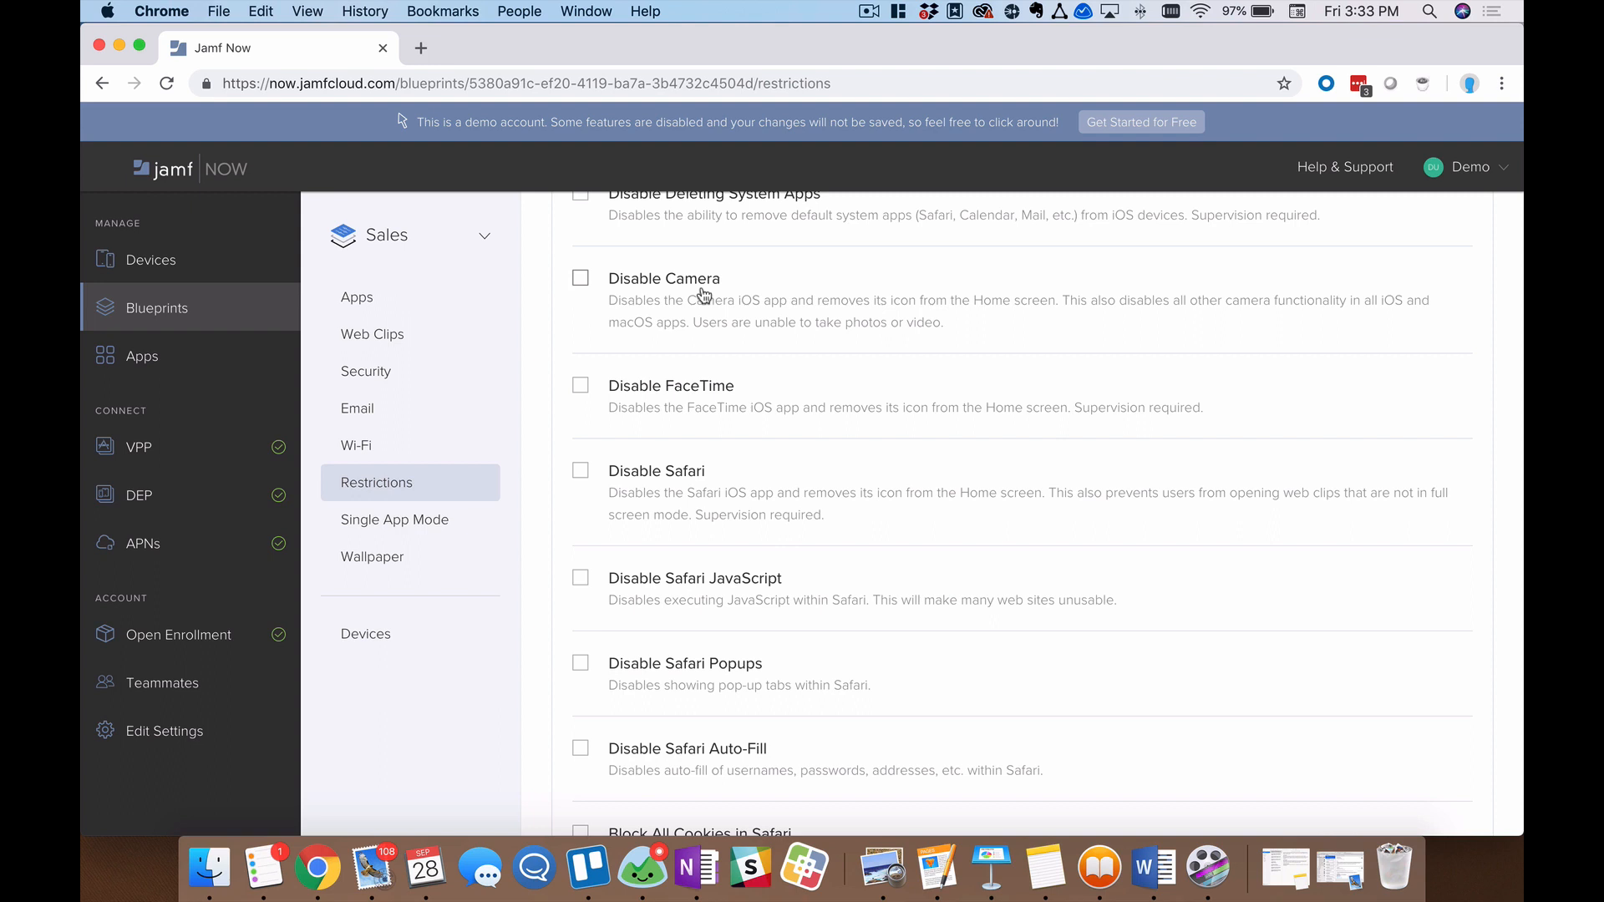
scroll(down, 3)
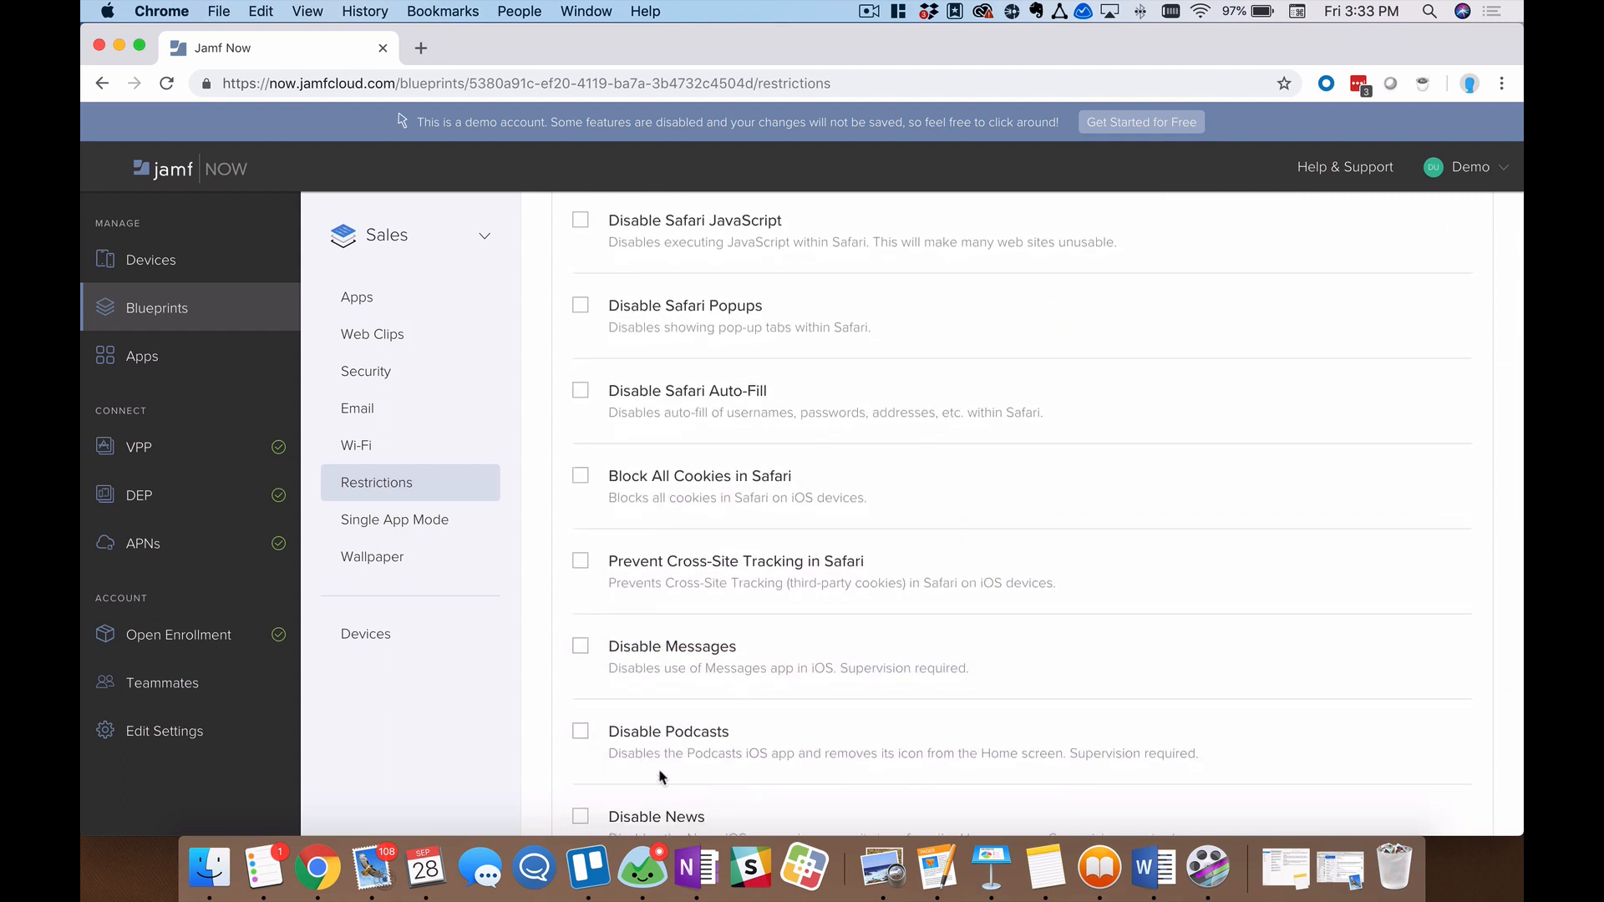
mouse_move(859, 689)
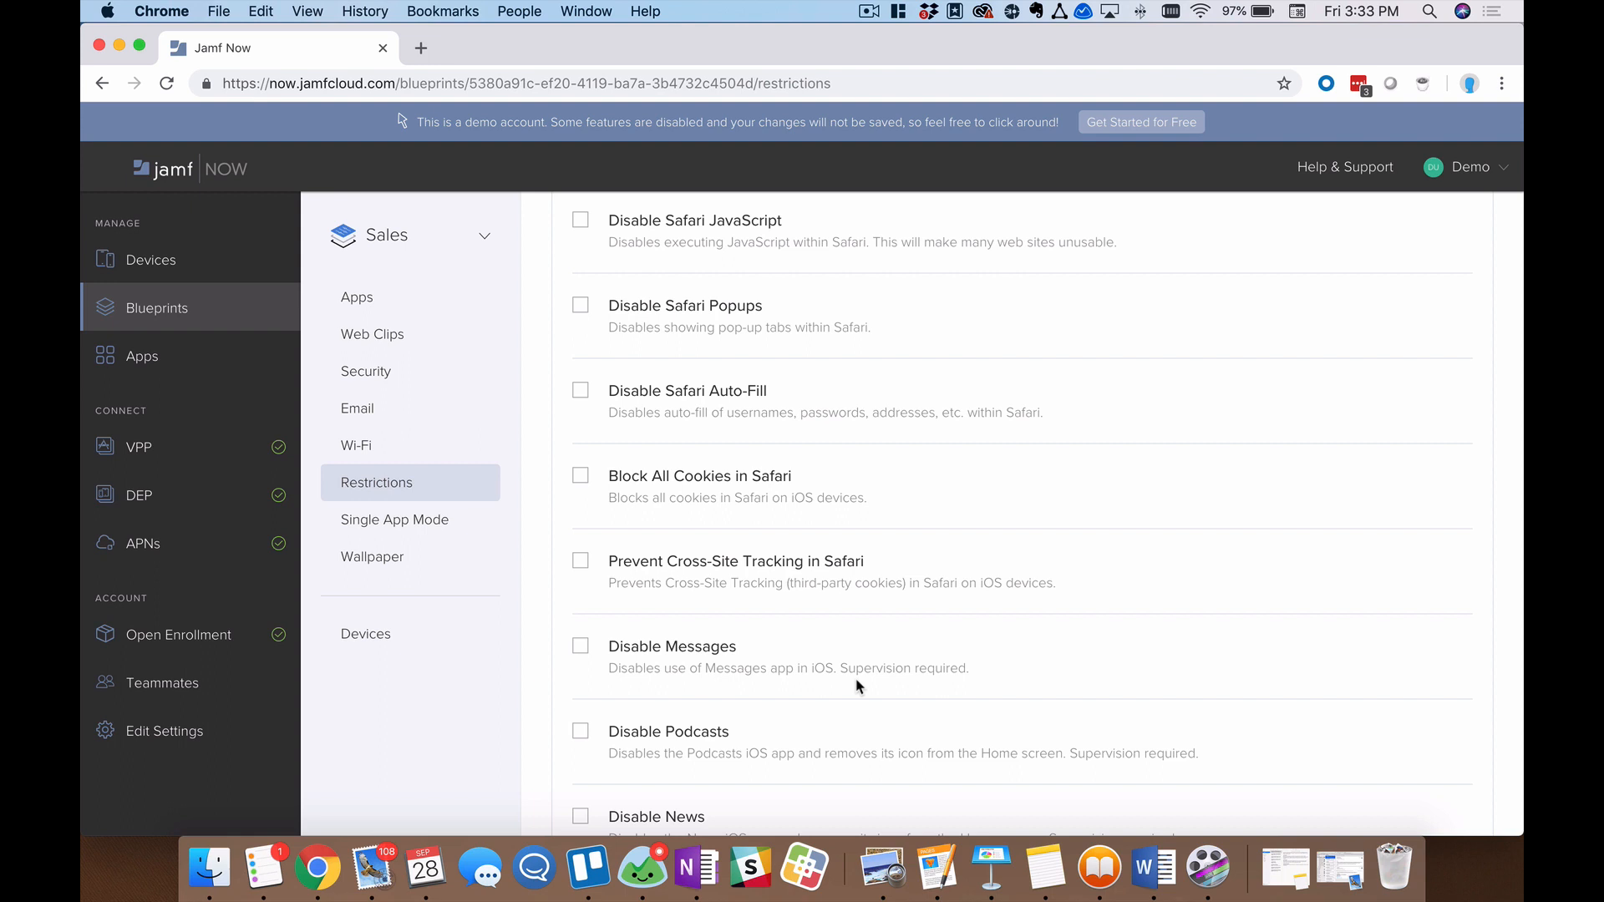
mouse_move(721, 468)
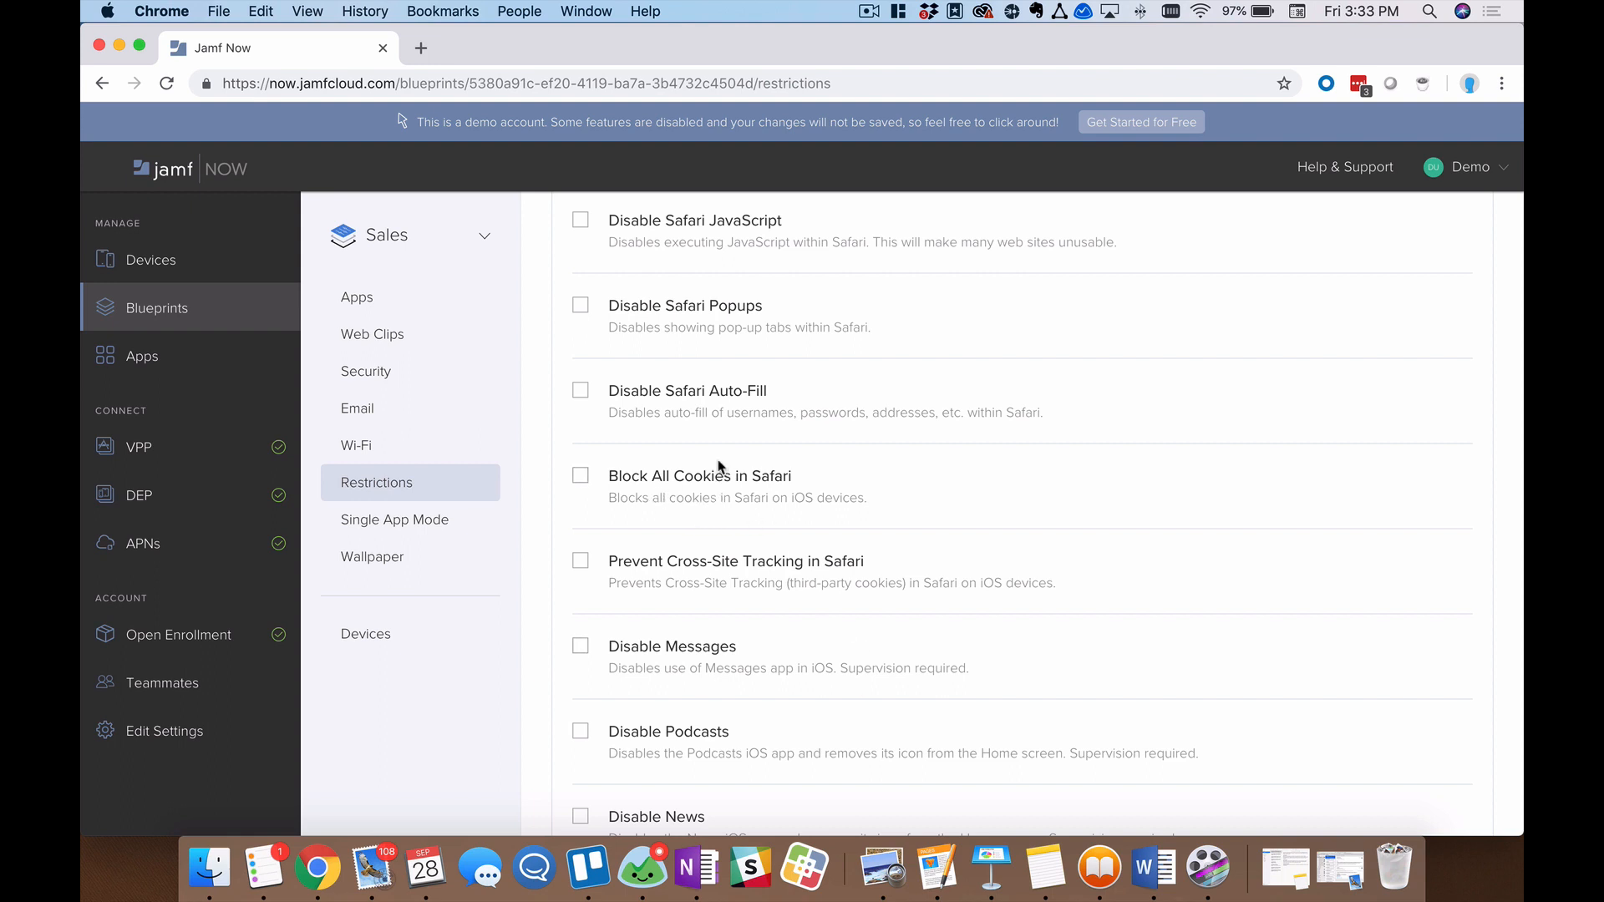
mouse_move(824, 550)
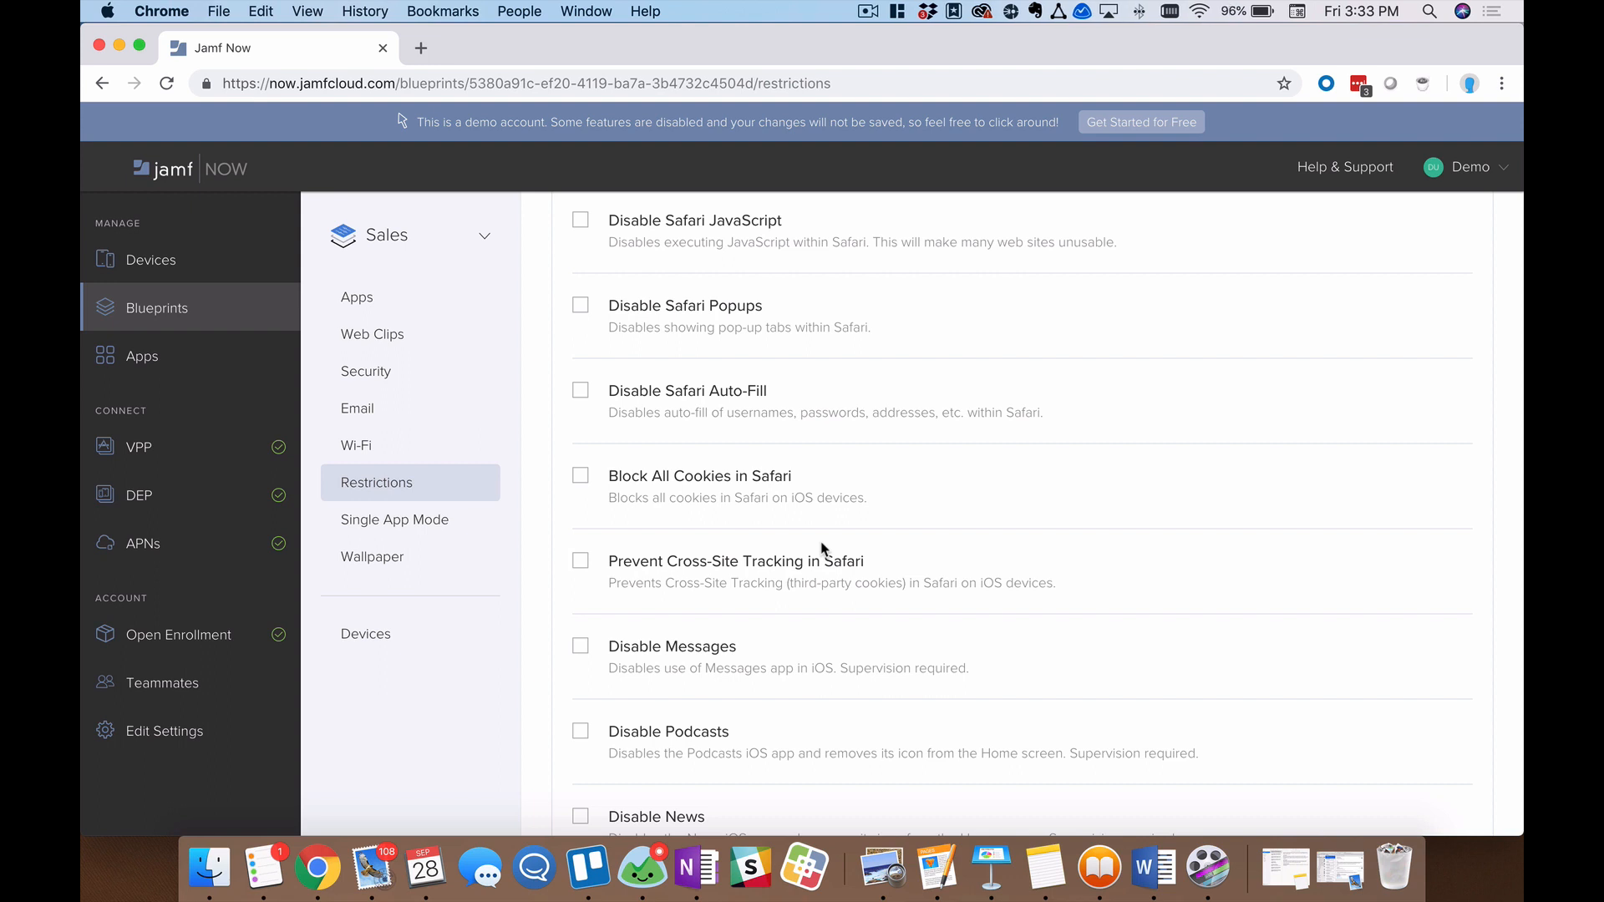
scroll(down, 3)
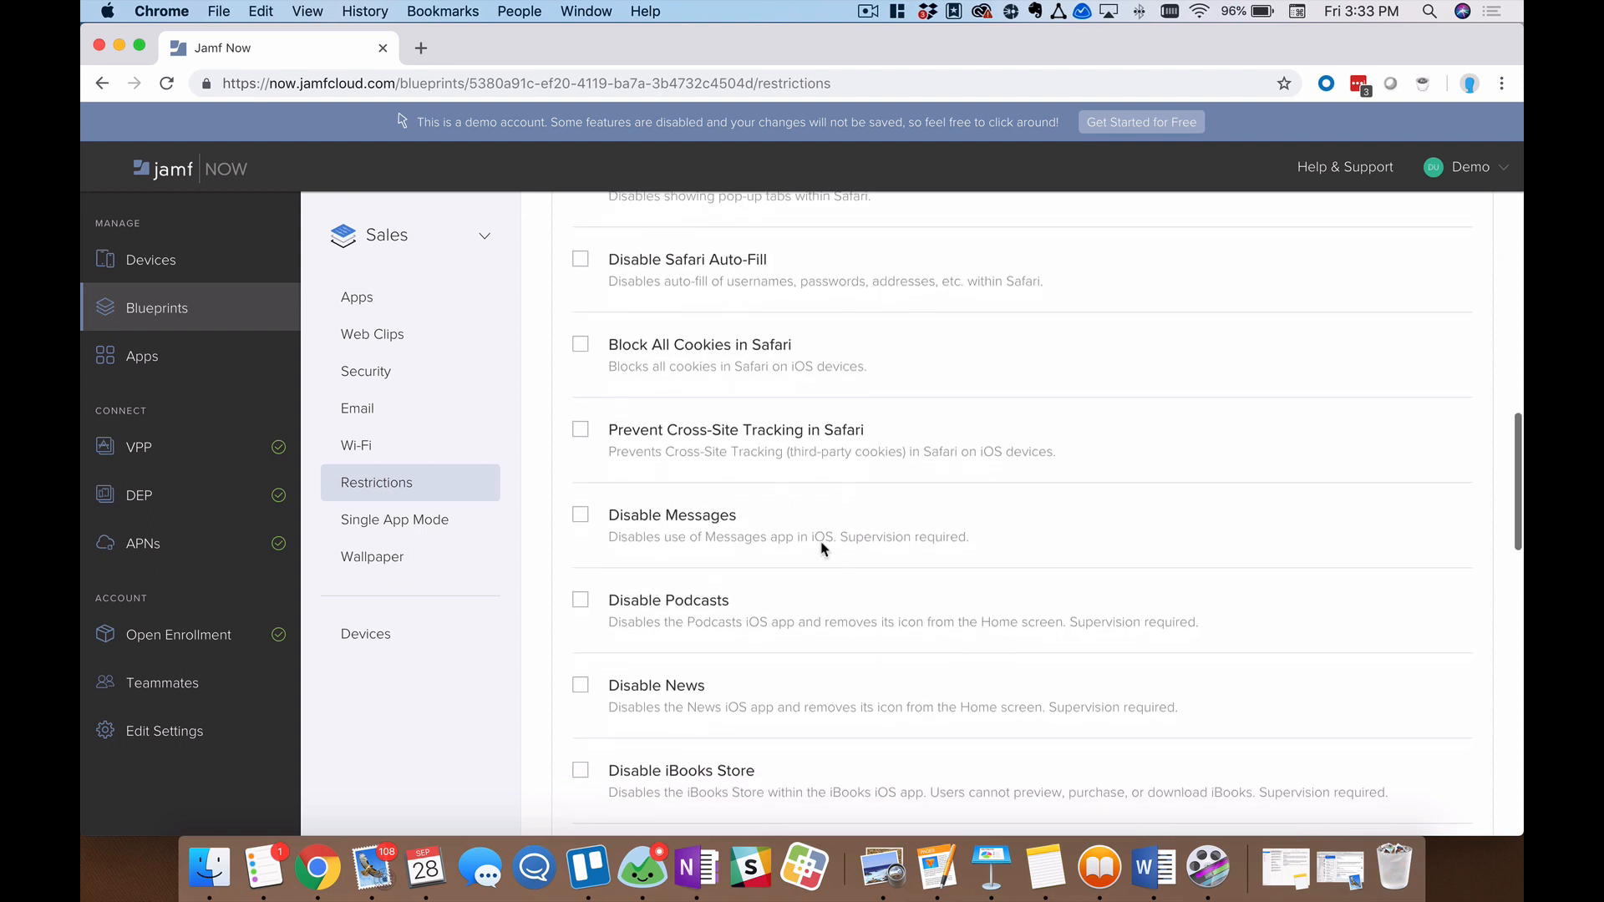
scroll(down, 3)
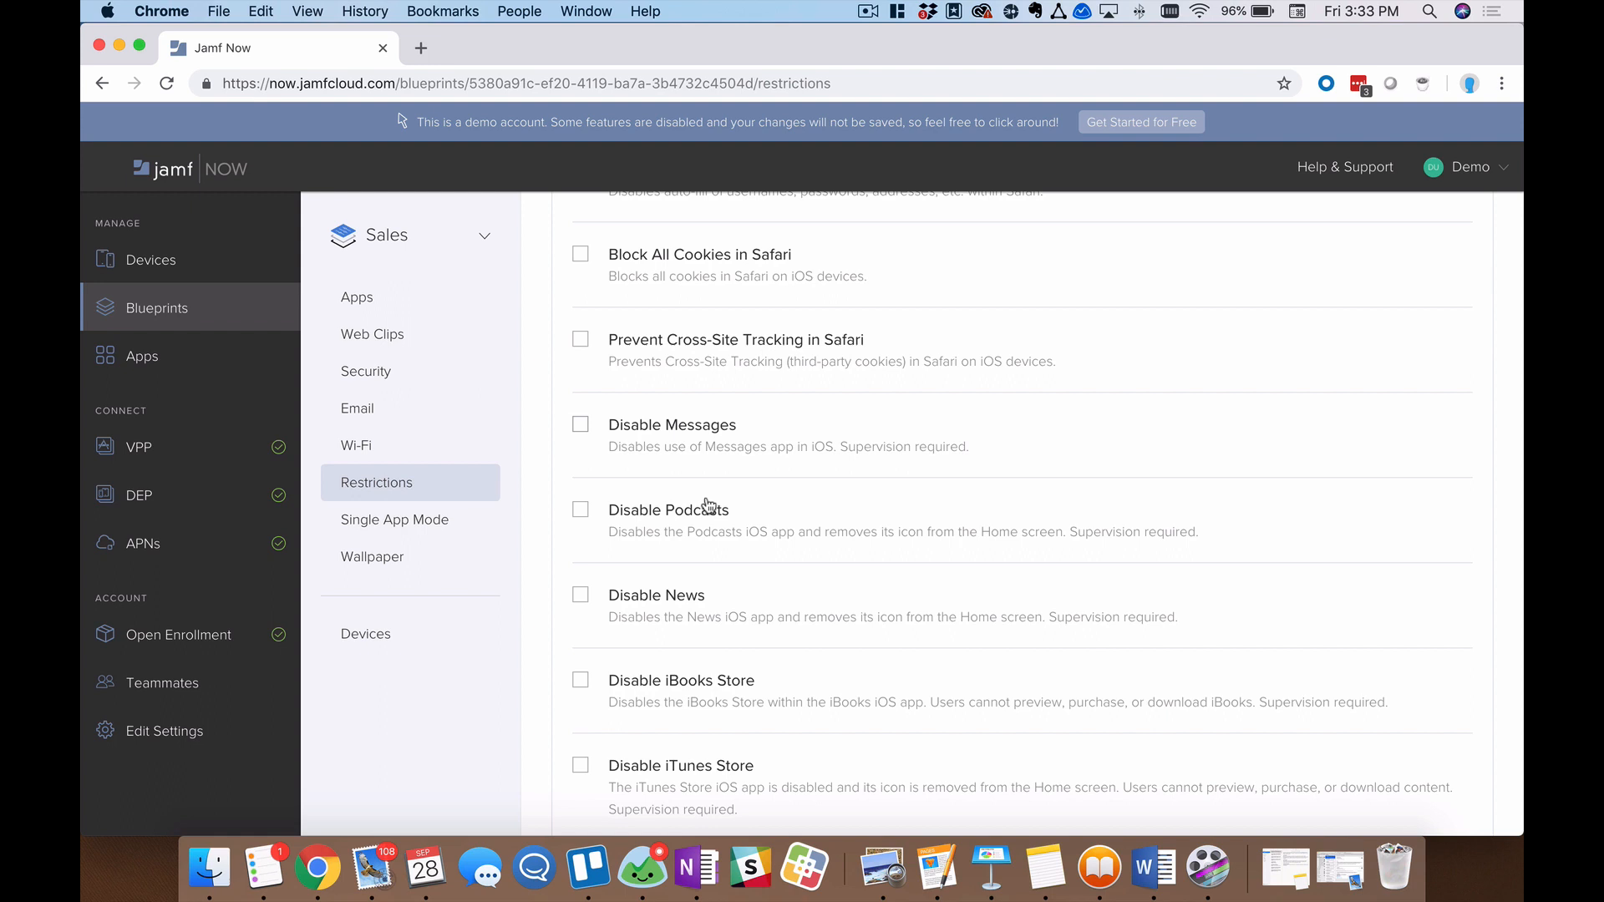
scroll(down, 3)
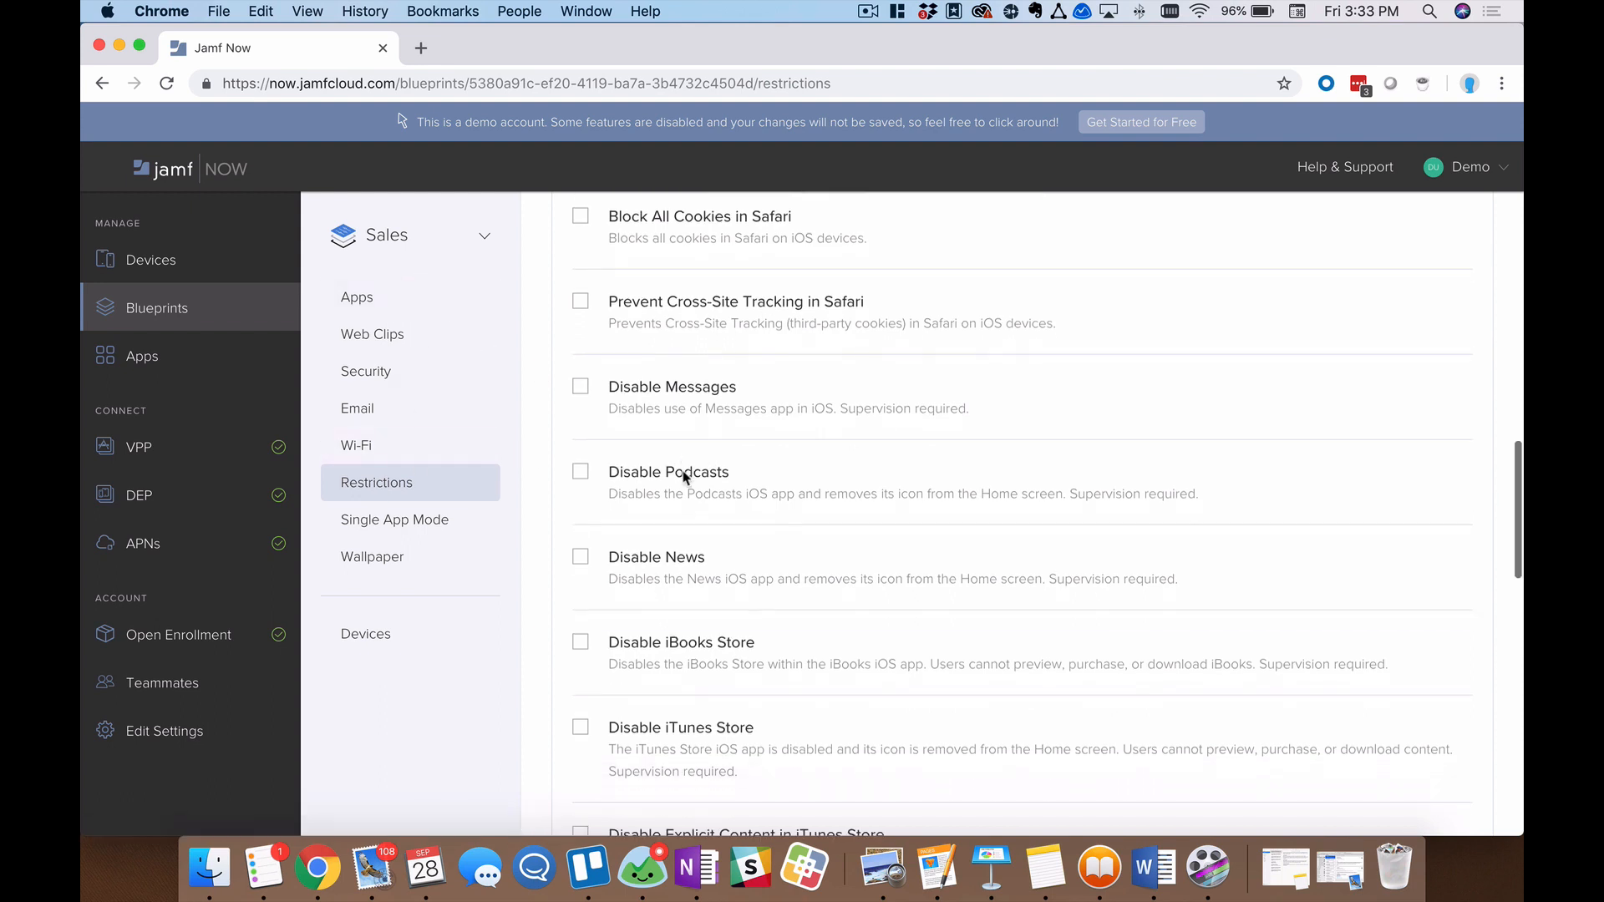
scroll(down, 3)
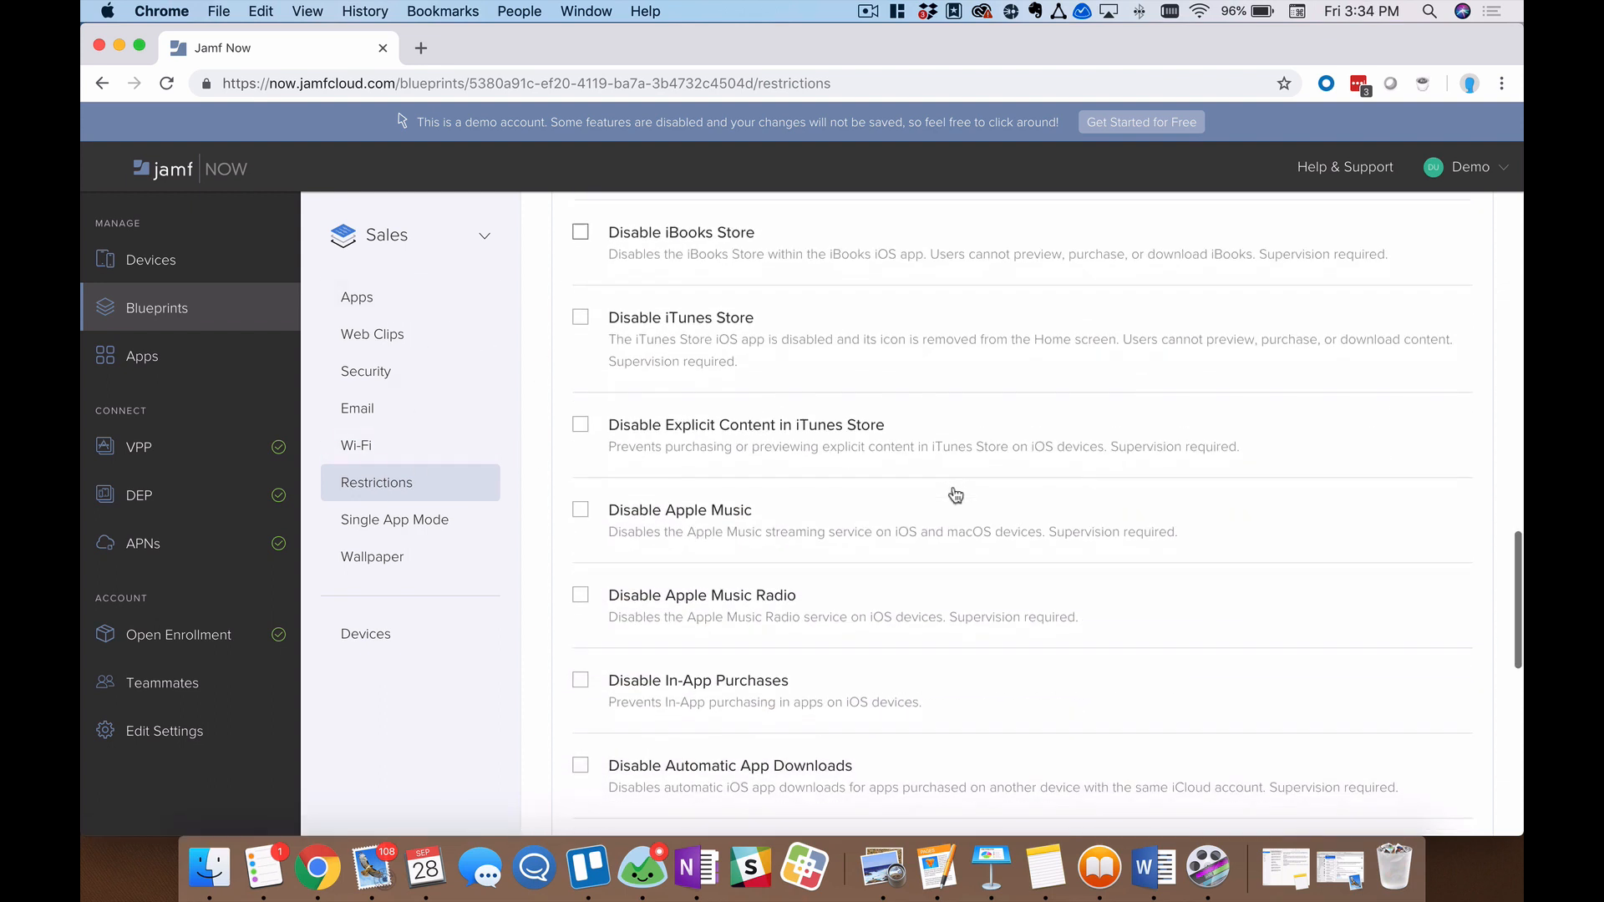
scroll(down, 3)
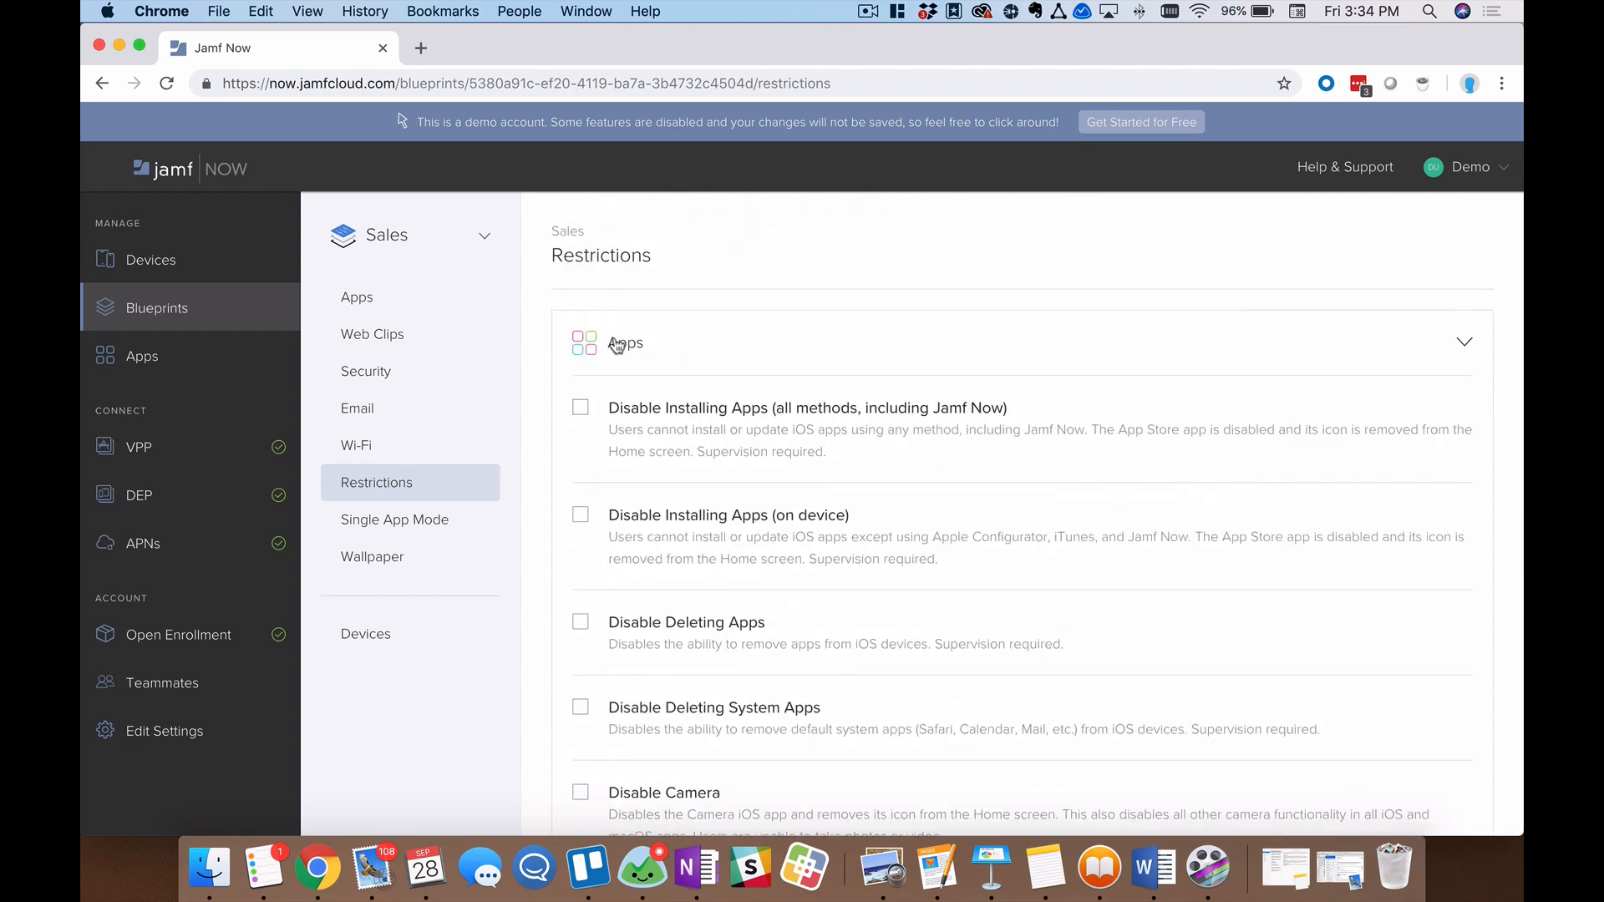
Expand Security & Privacy restrictions and disable Touch ID for unlocking devices
click(625, 344)
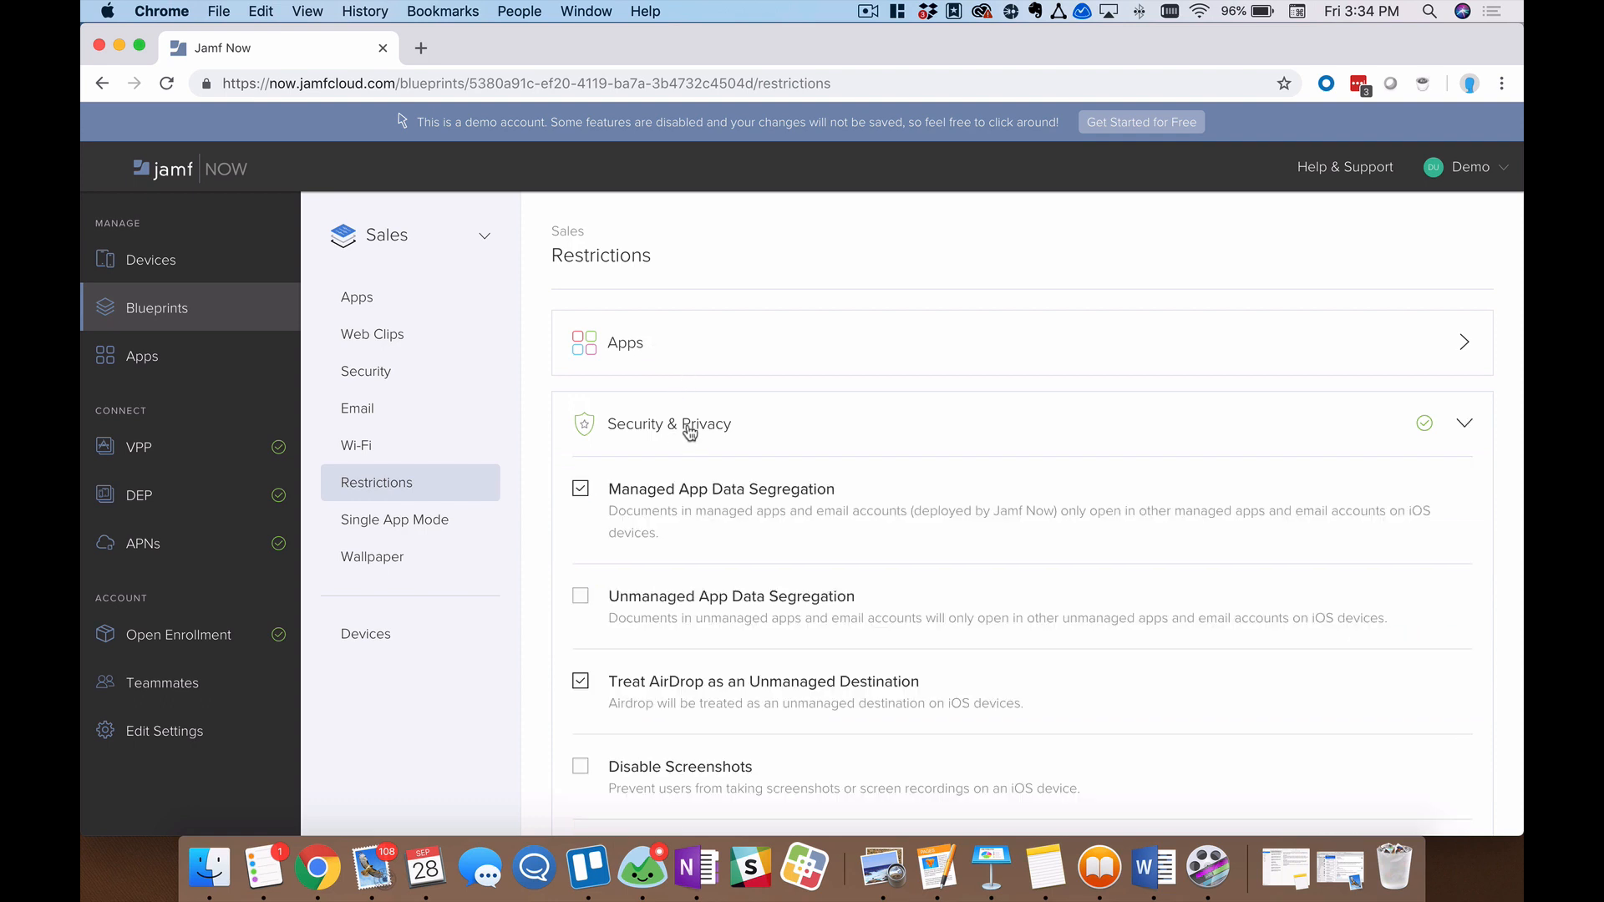
scroll(down, 3)
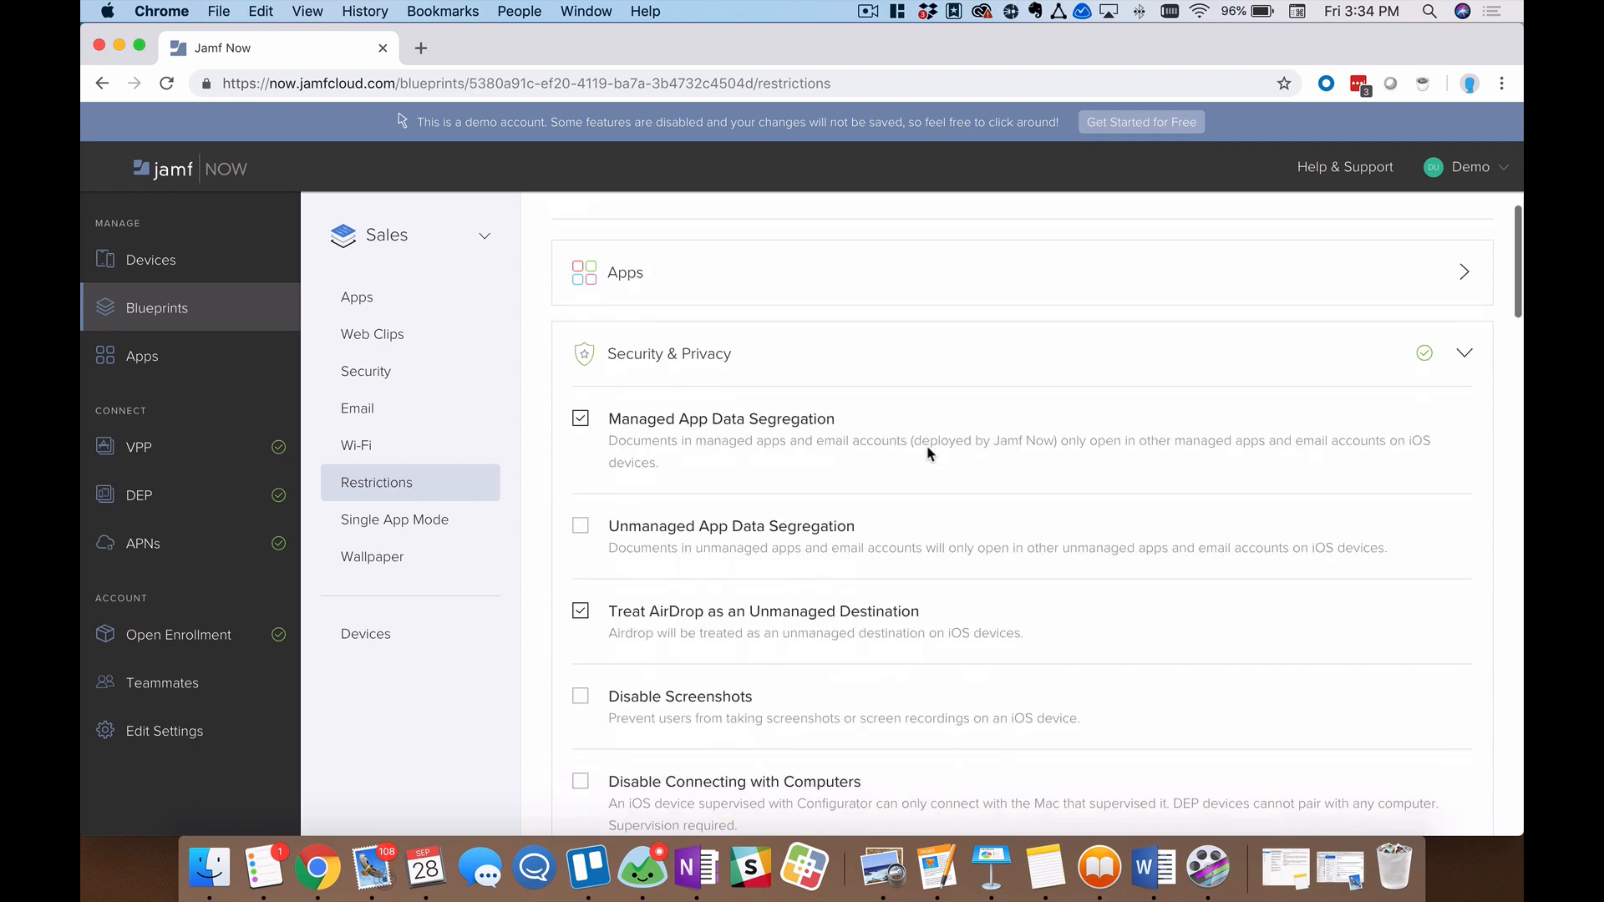
scroll(down, 3)
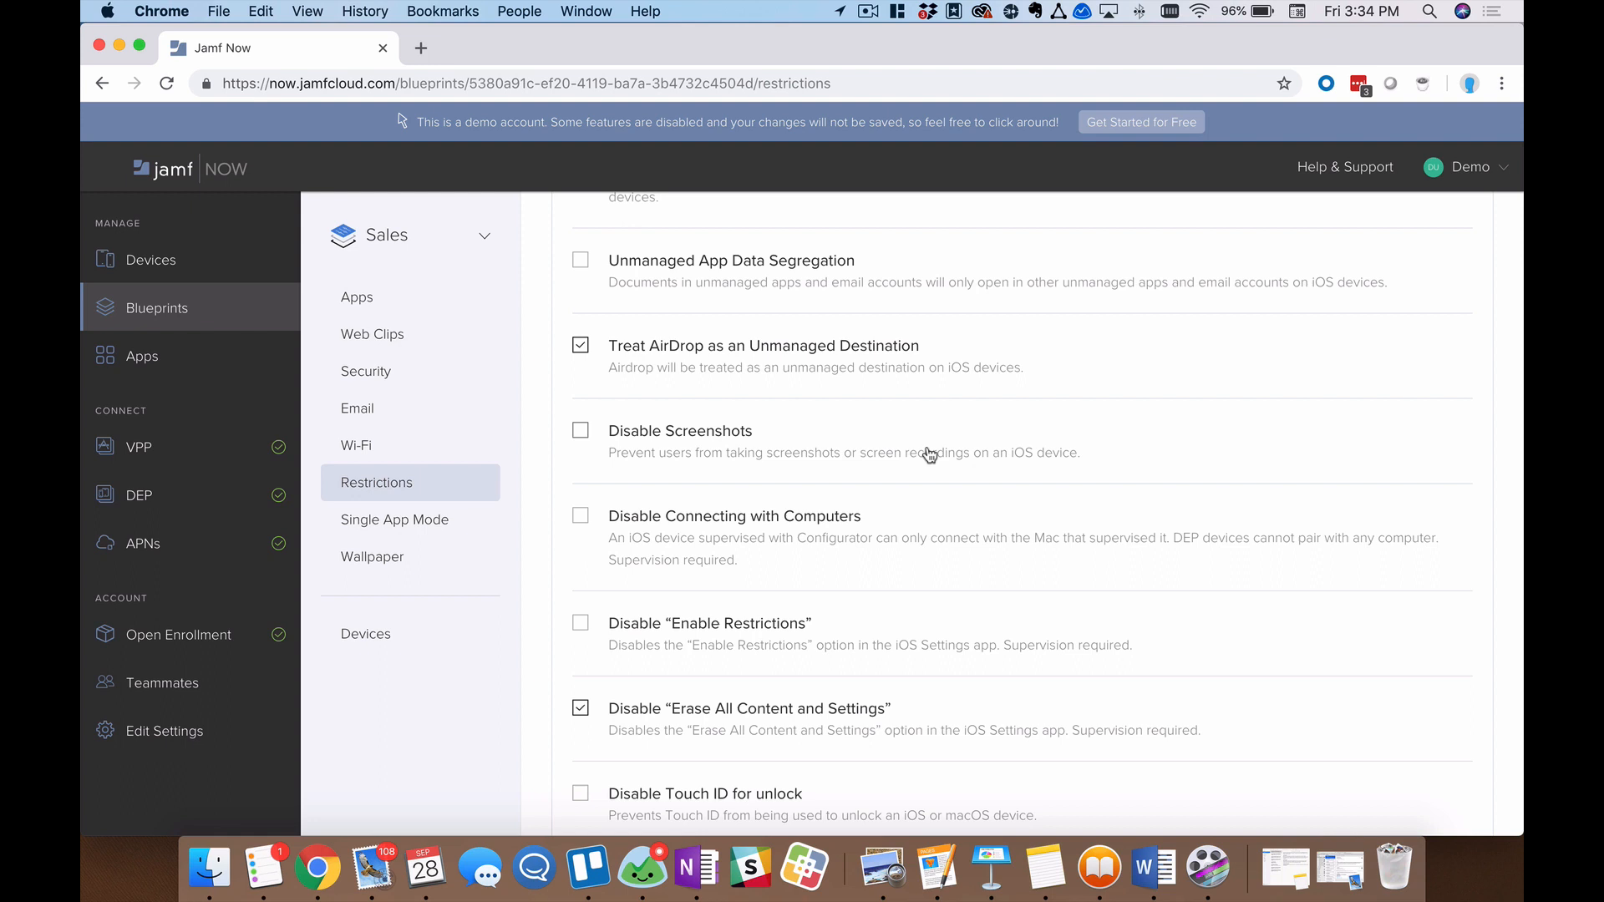
scroll(down, 3)
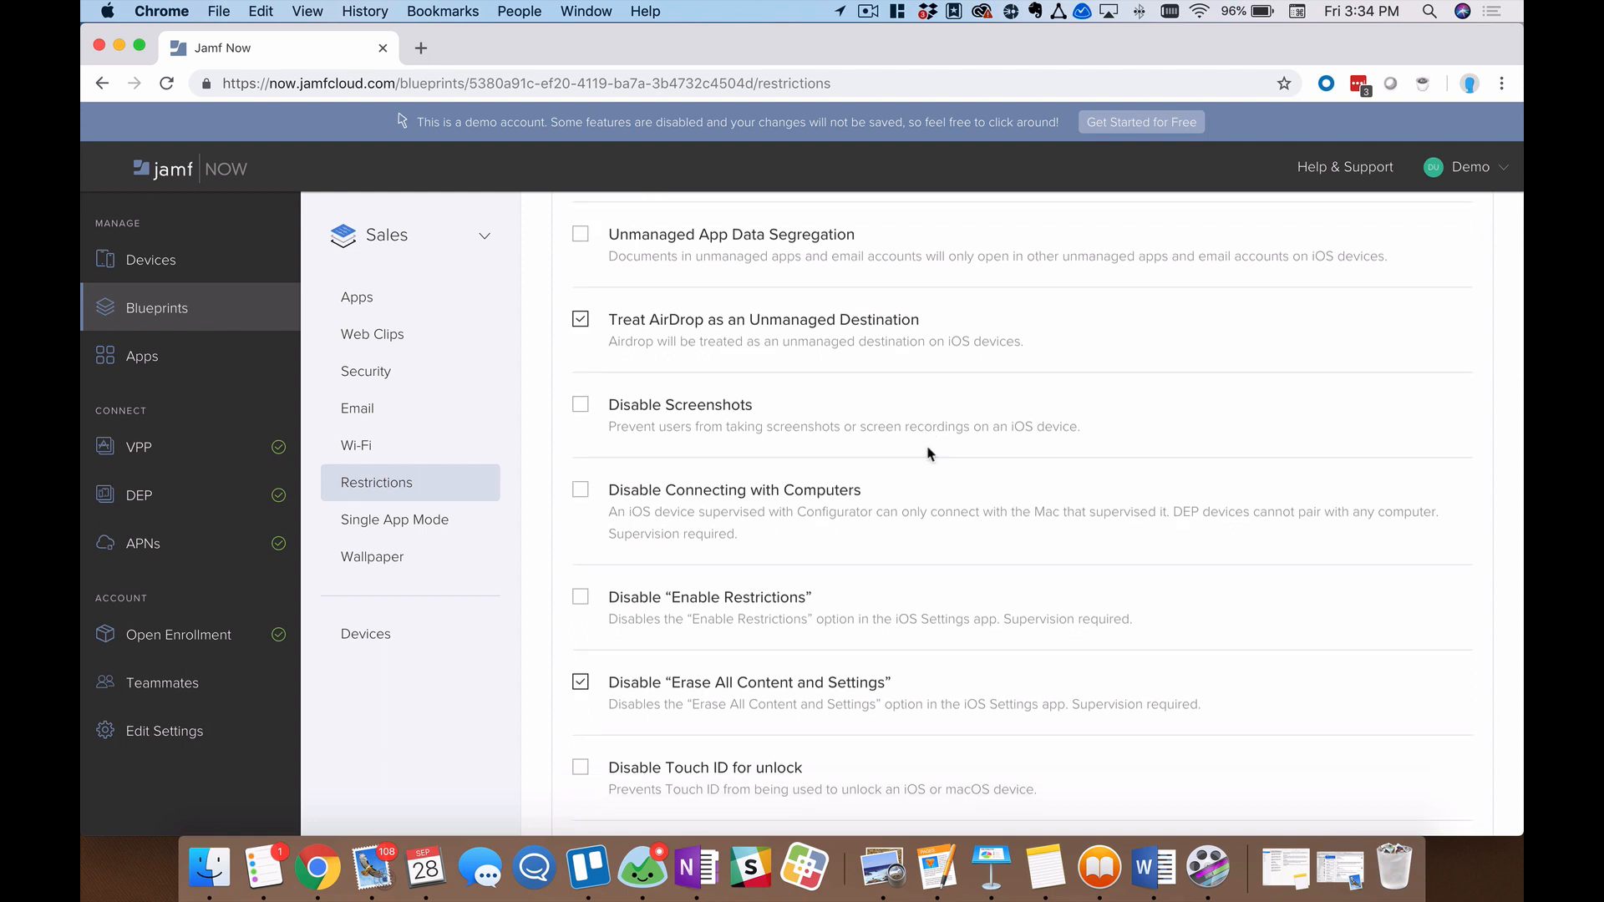
mouse_move(777, 444)
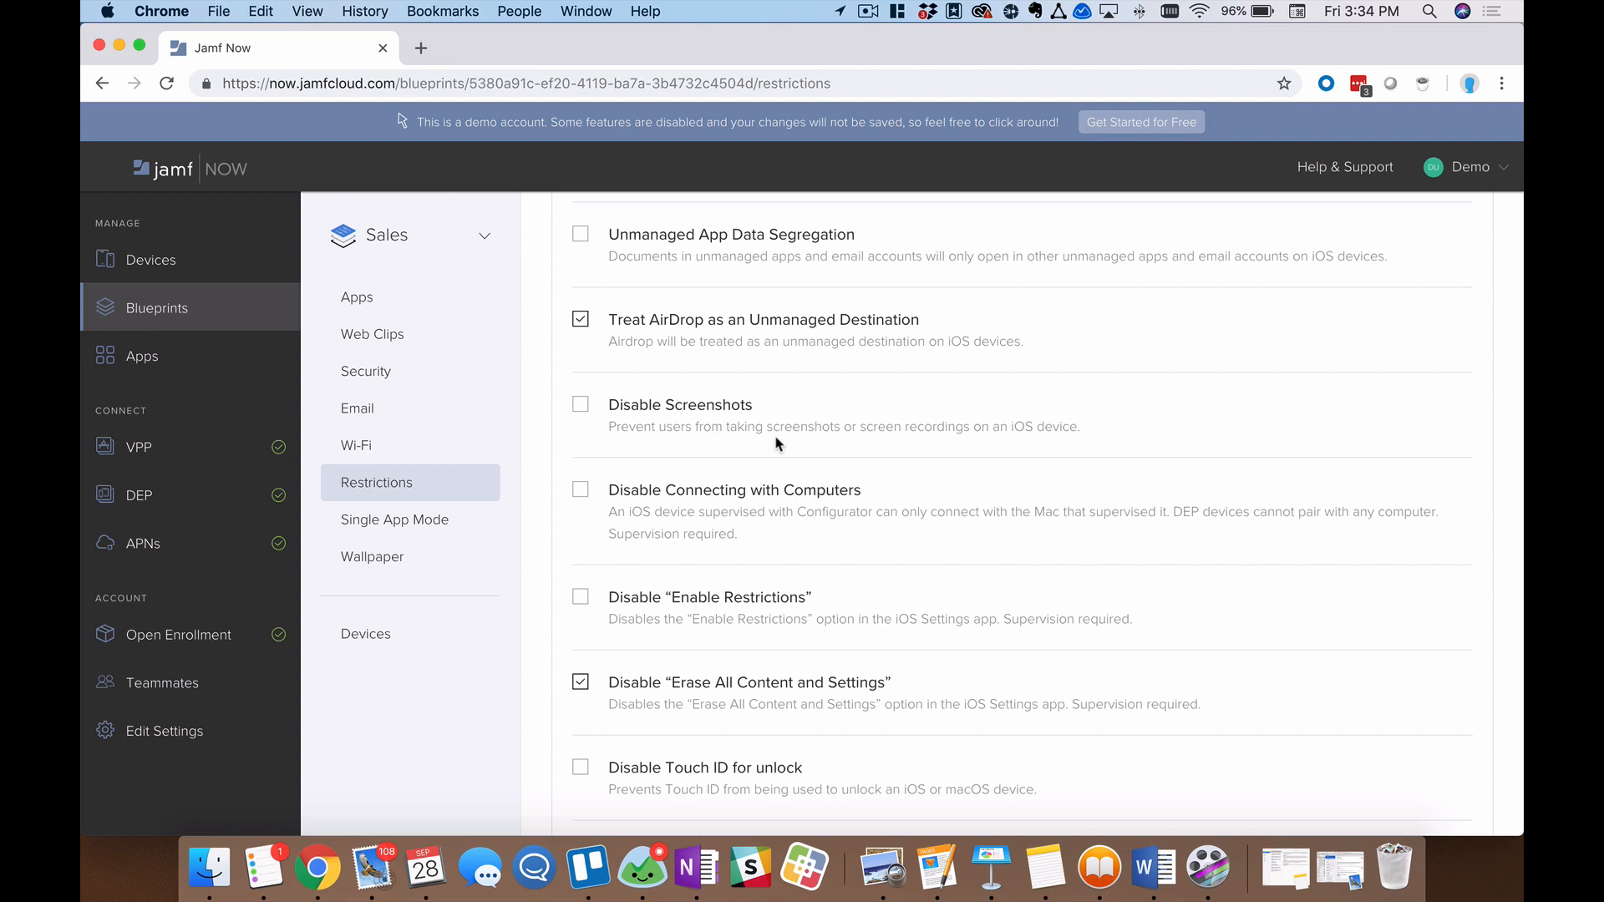
mouse_move(608, 375)
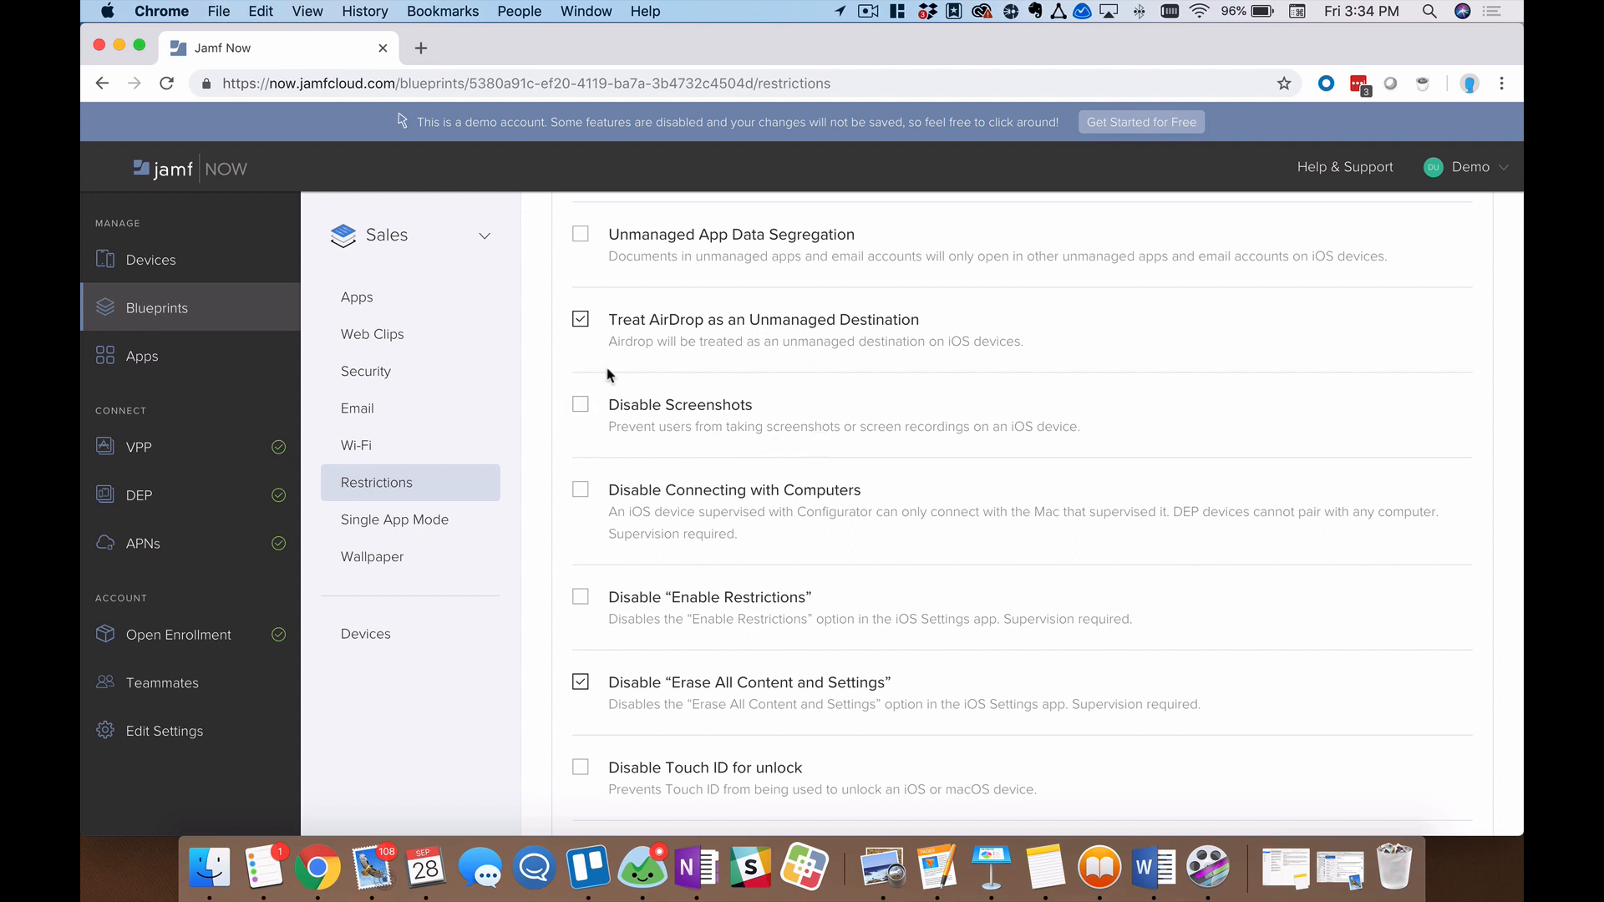
mouse_move(777, 445)
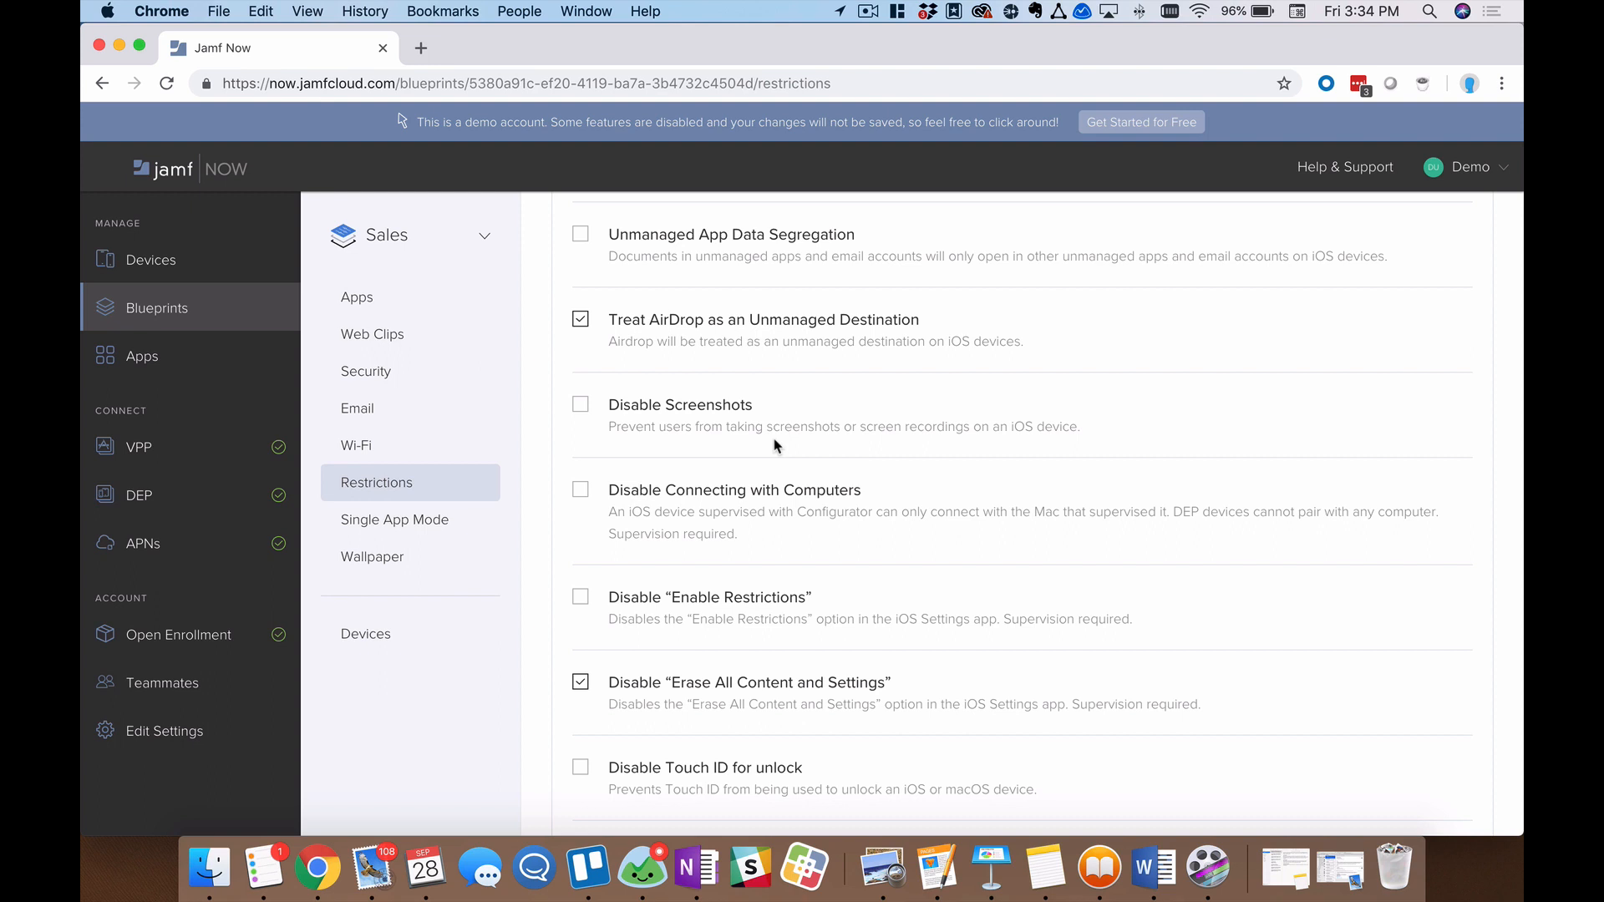
mouse_move(754, 426)
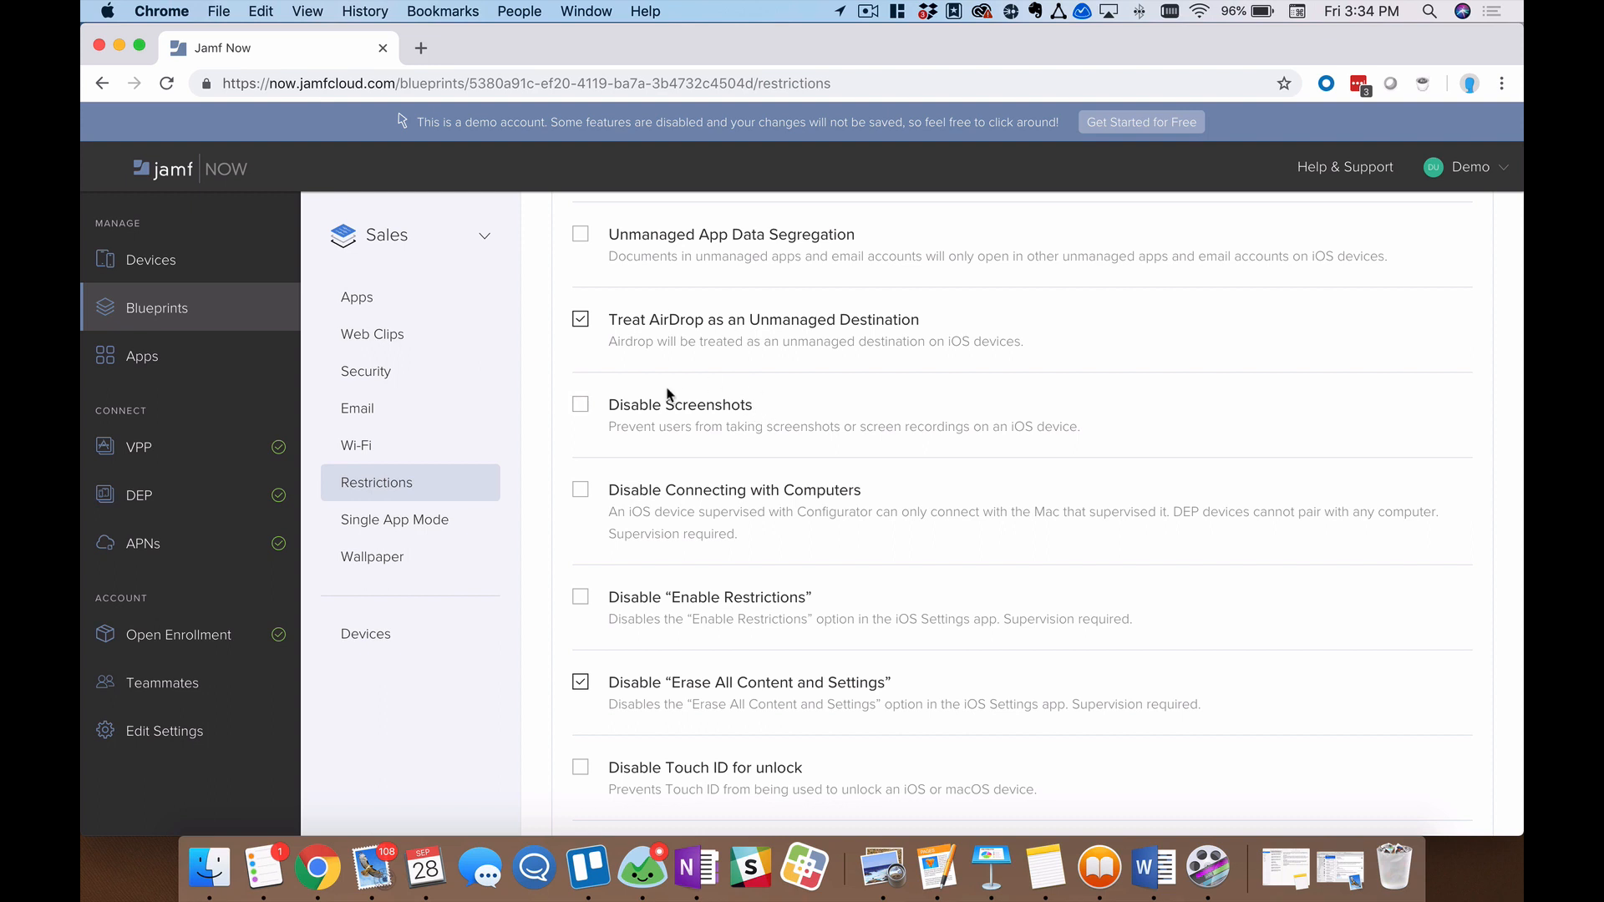
scroll(down, 3)
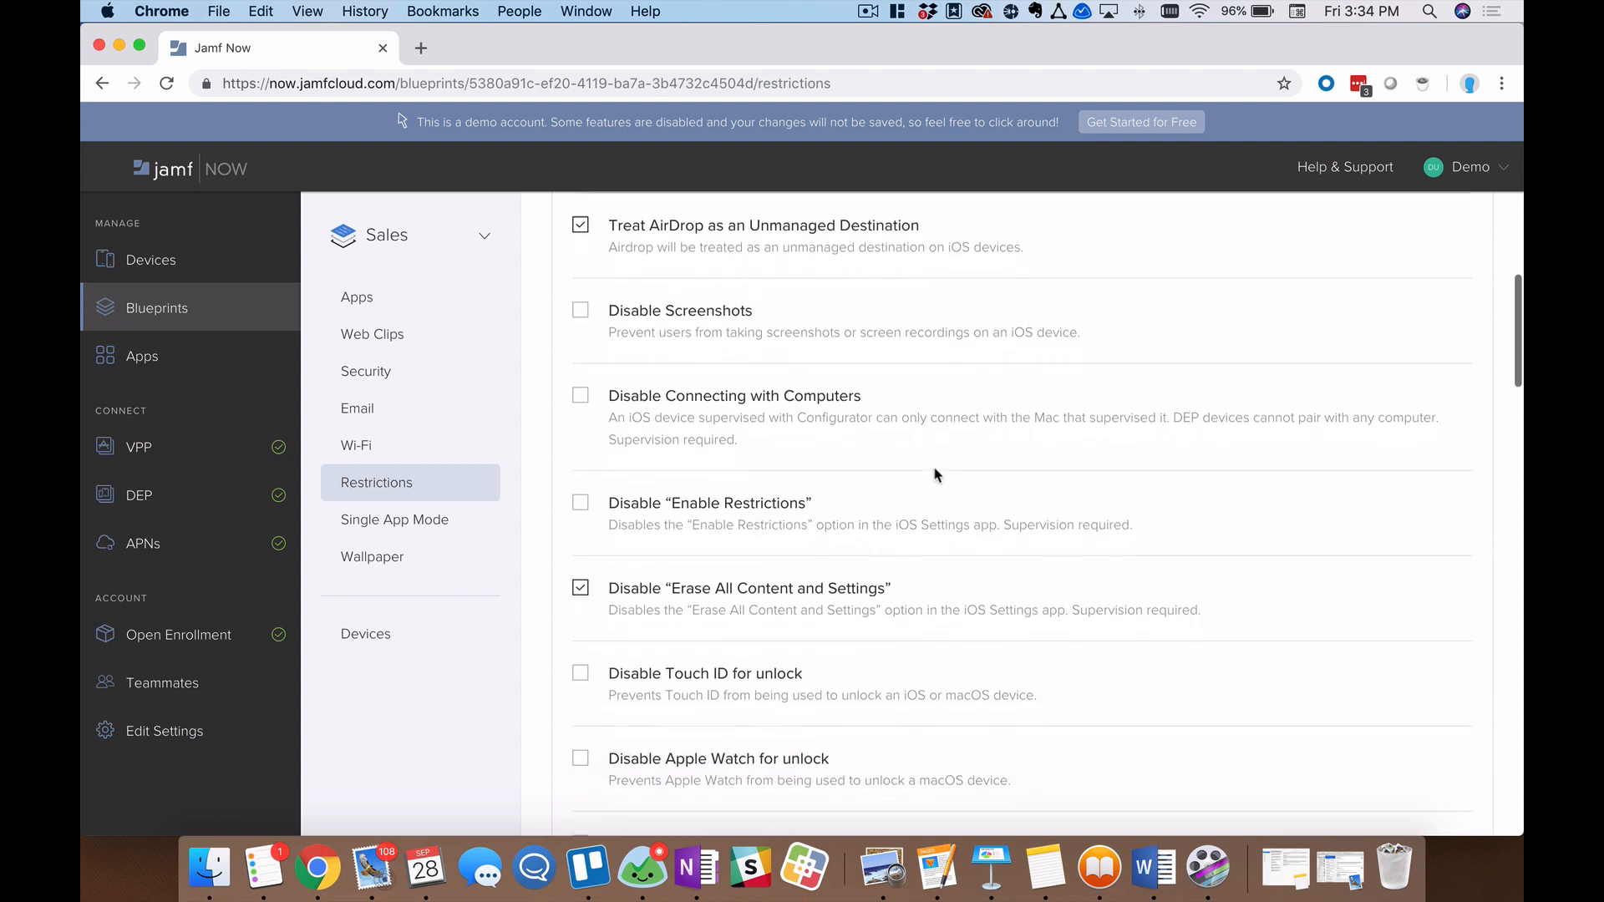
scroll(down, 3)
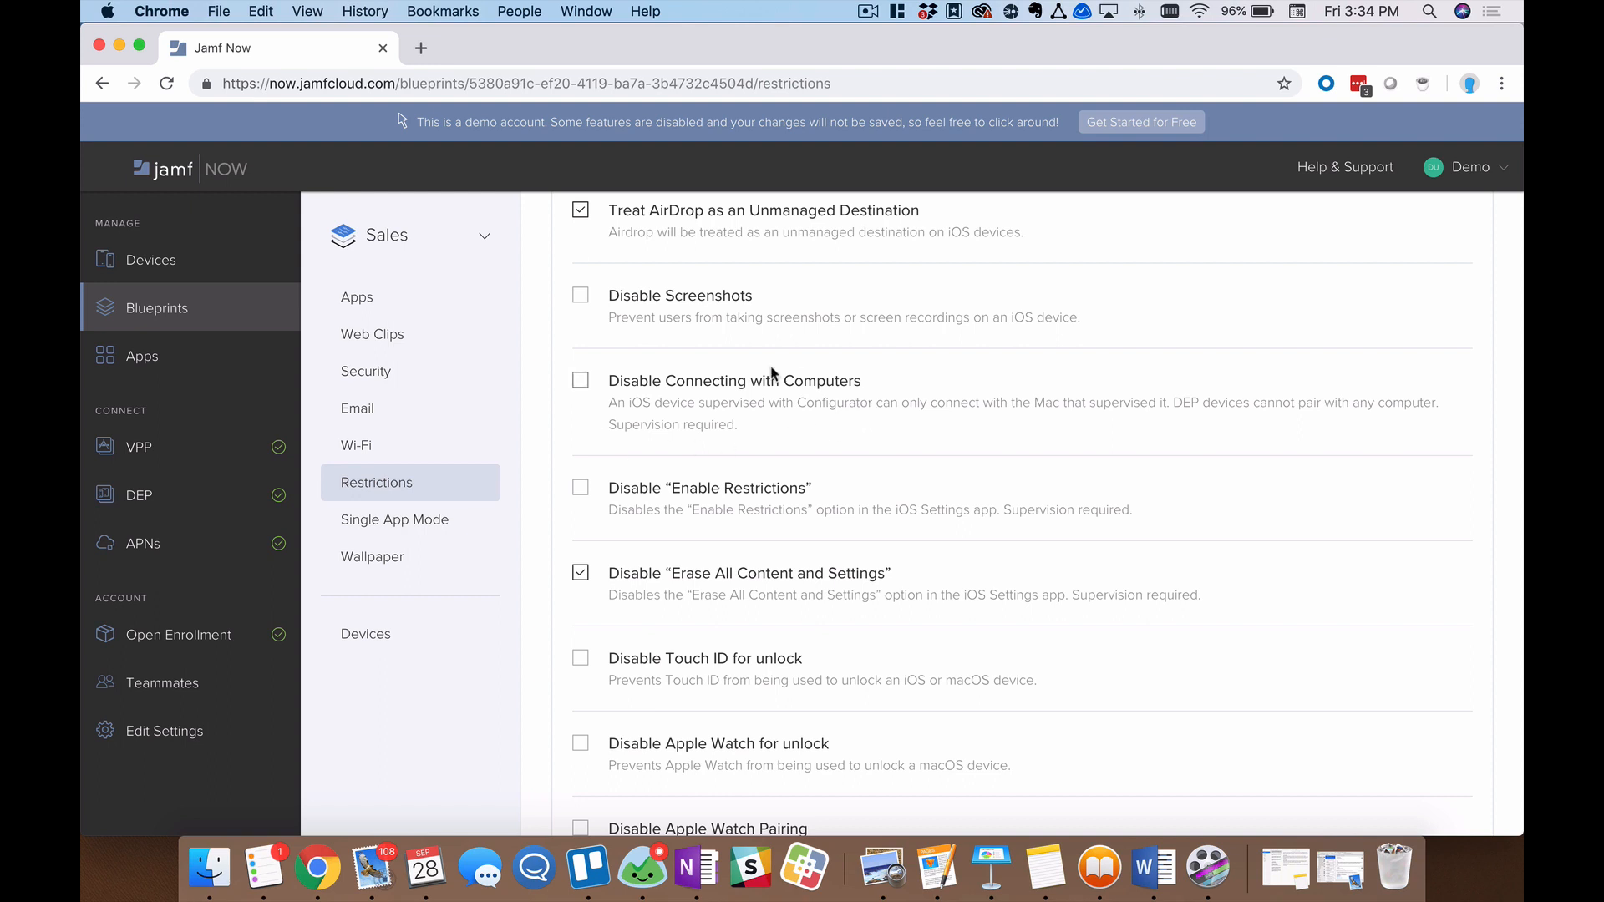
mouse_move(702, 388)
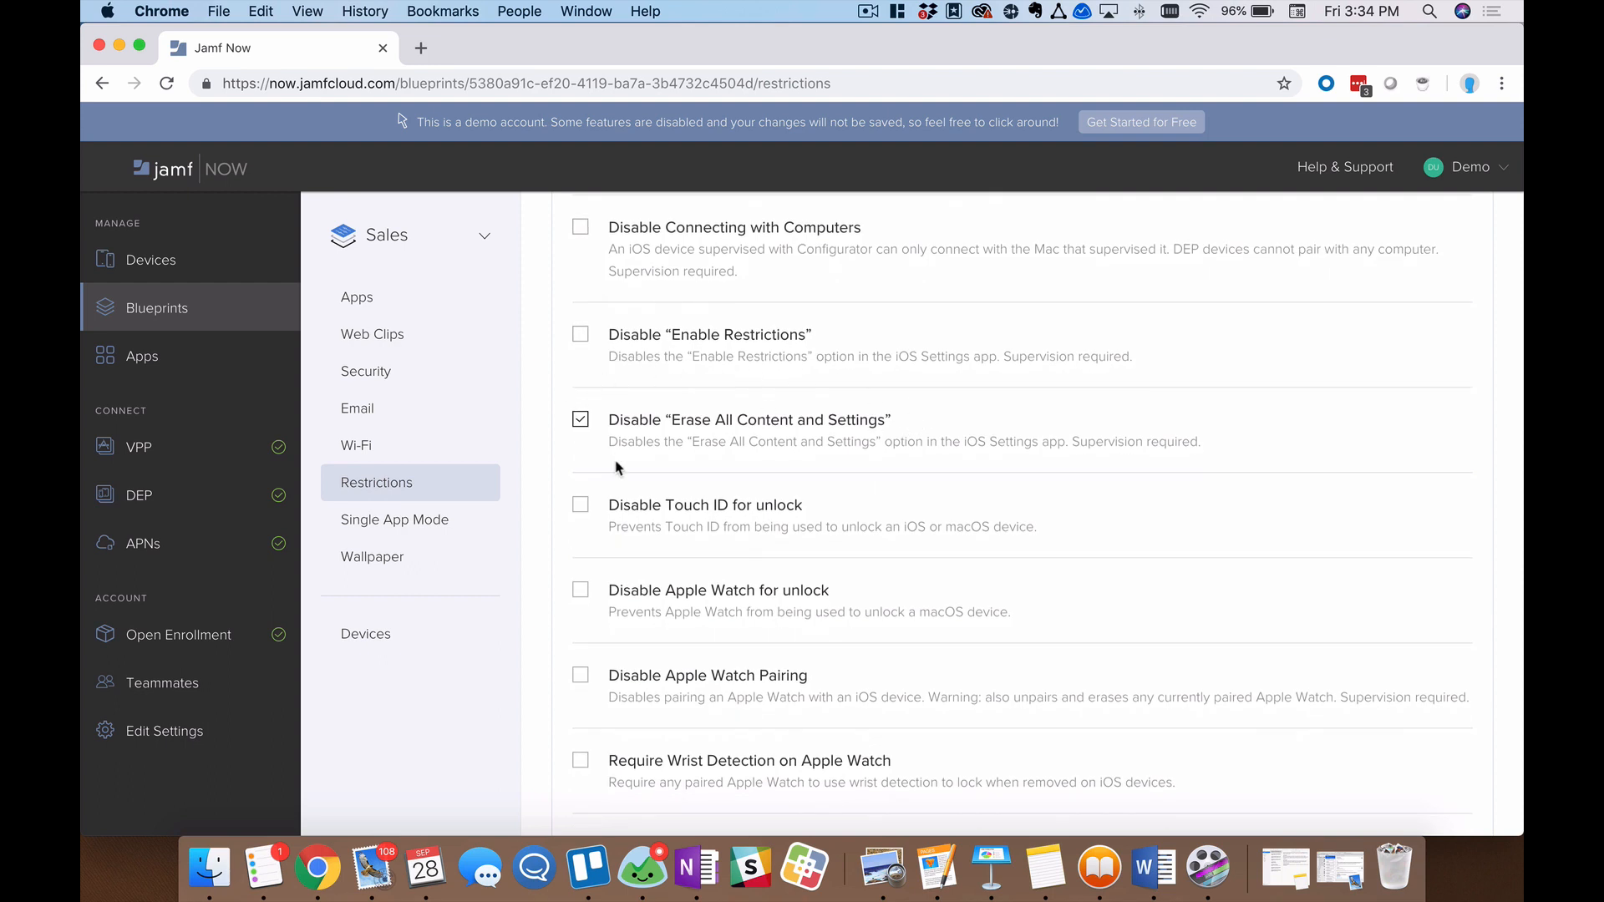
mouse_move(857, 445)
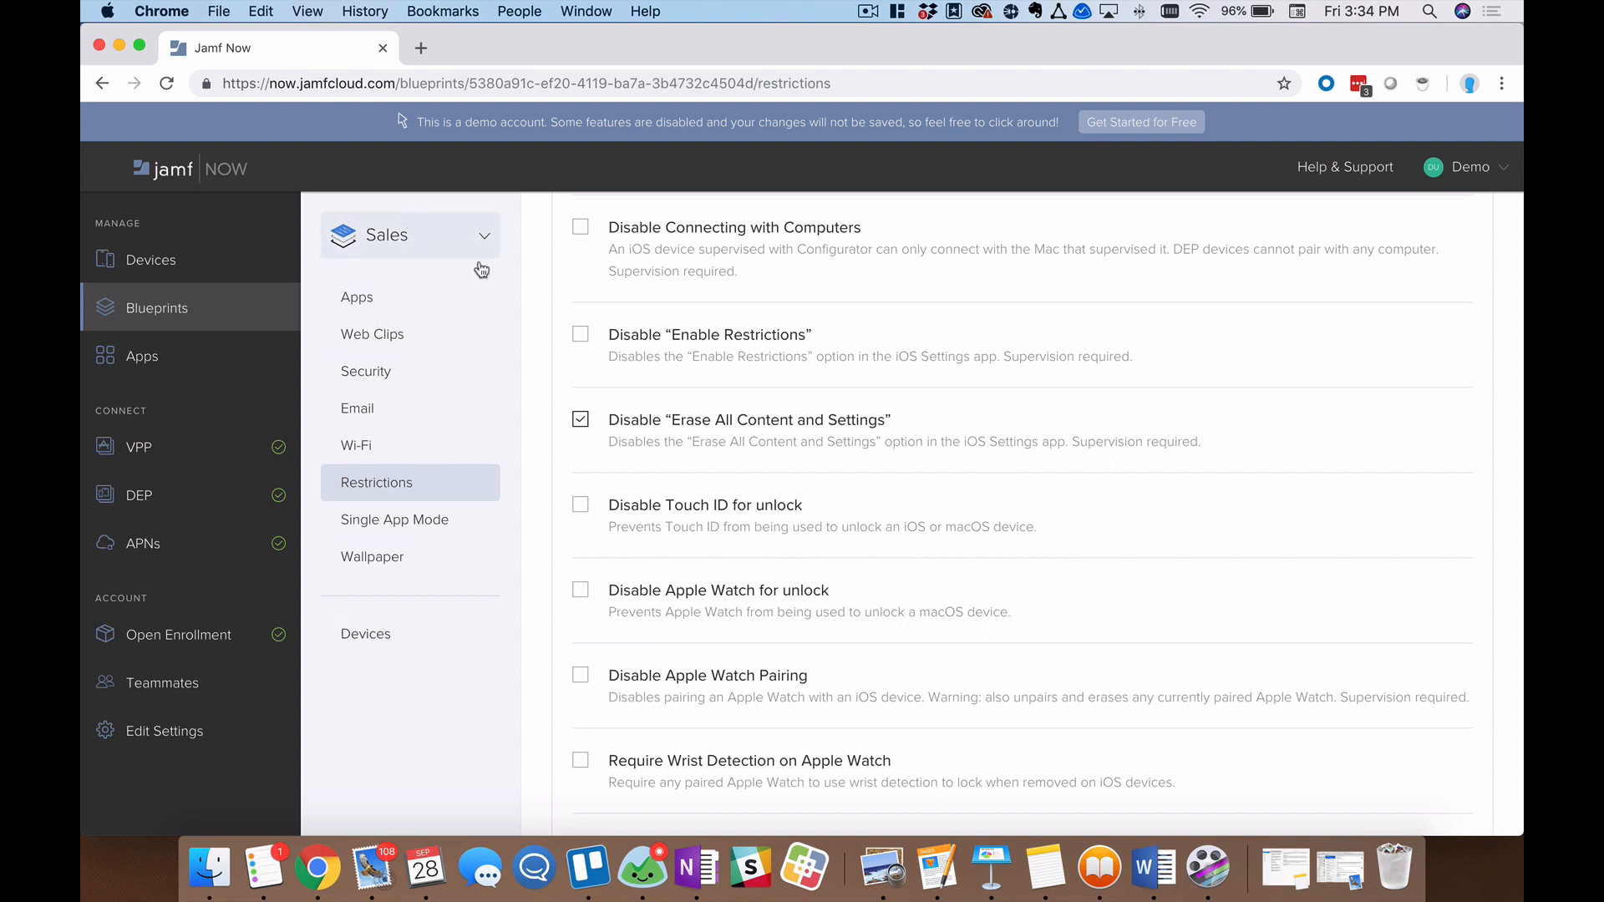
mouse_move(742, 423)
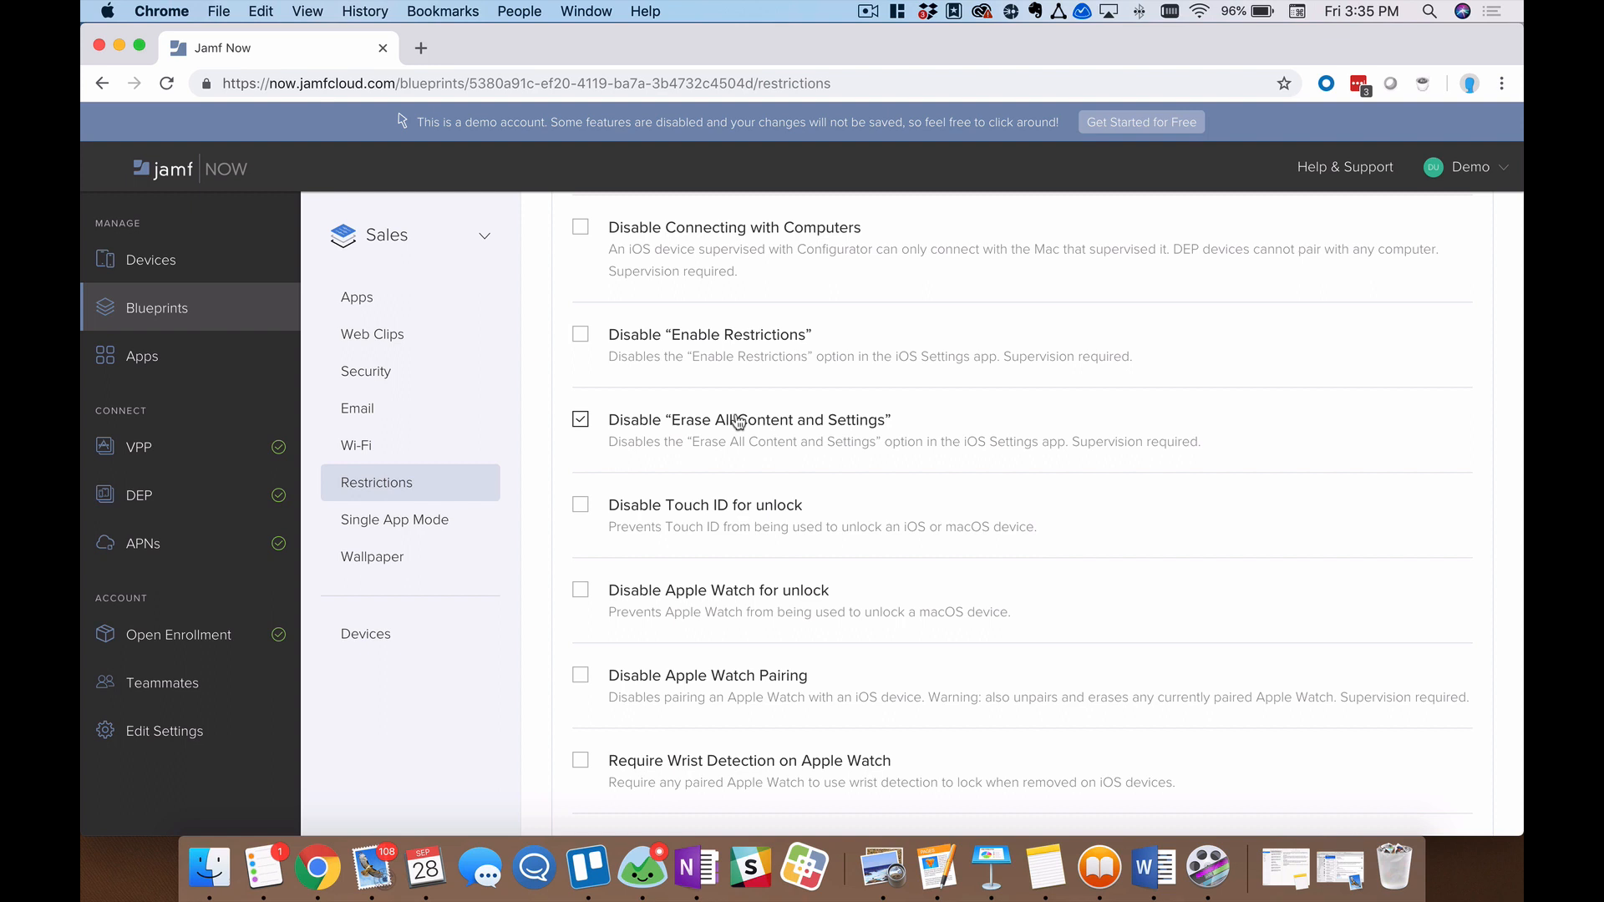
scroll(down, 3)
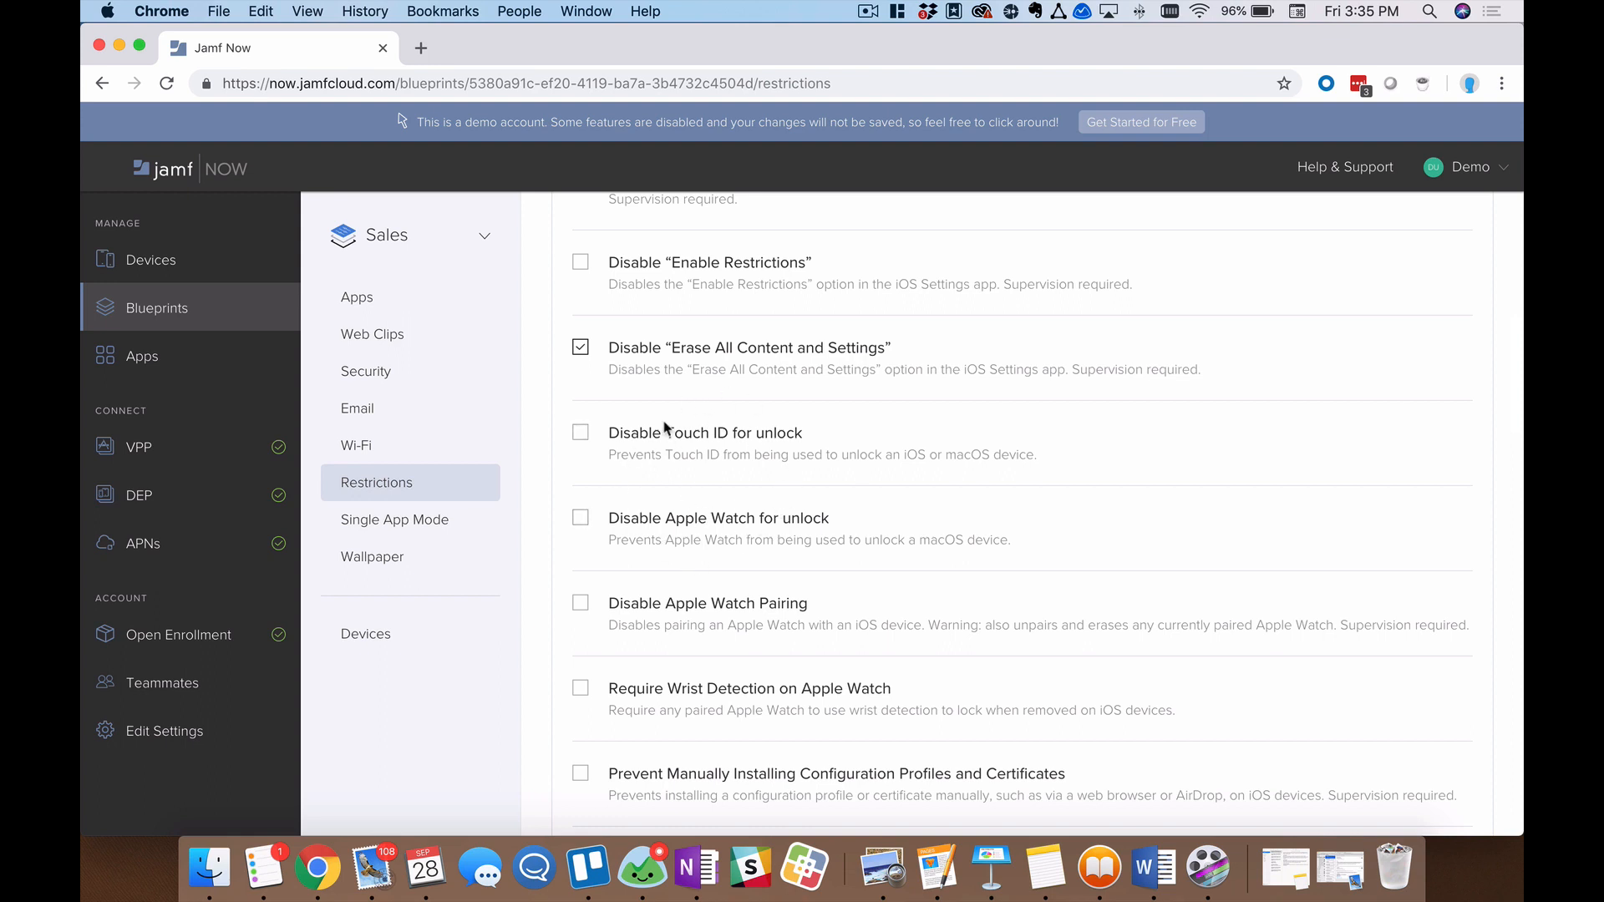
mouse_move(745, 501)
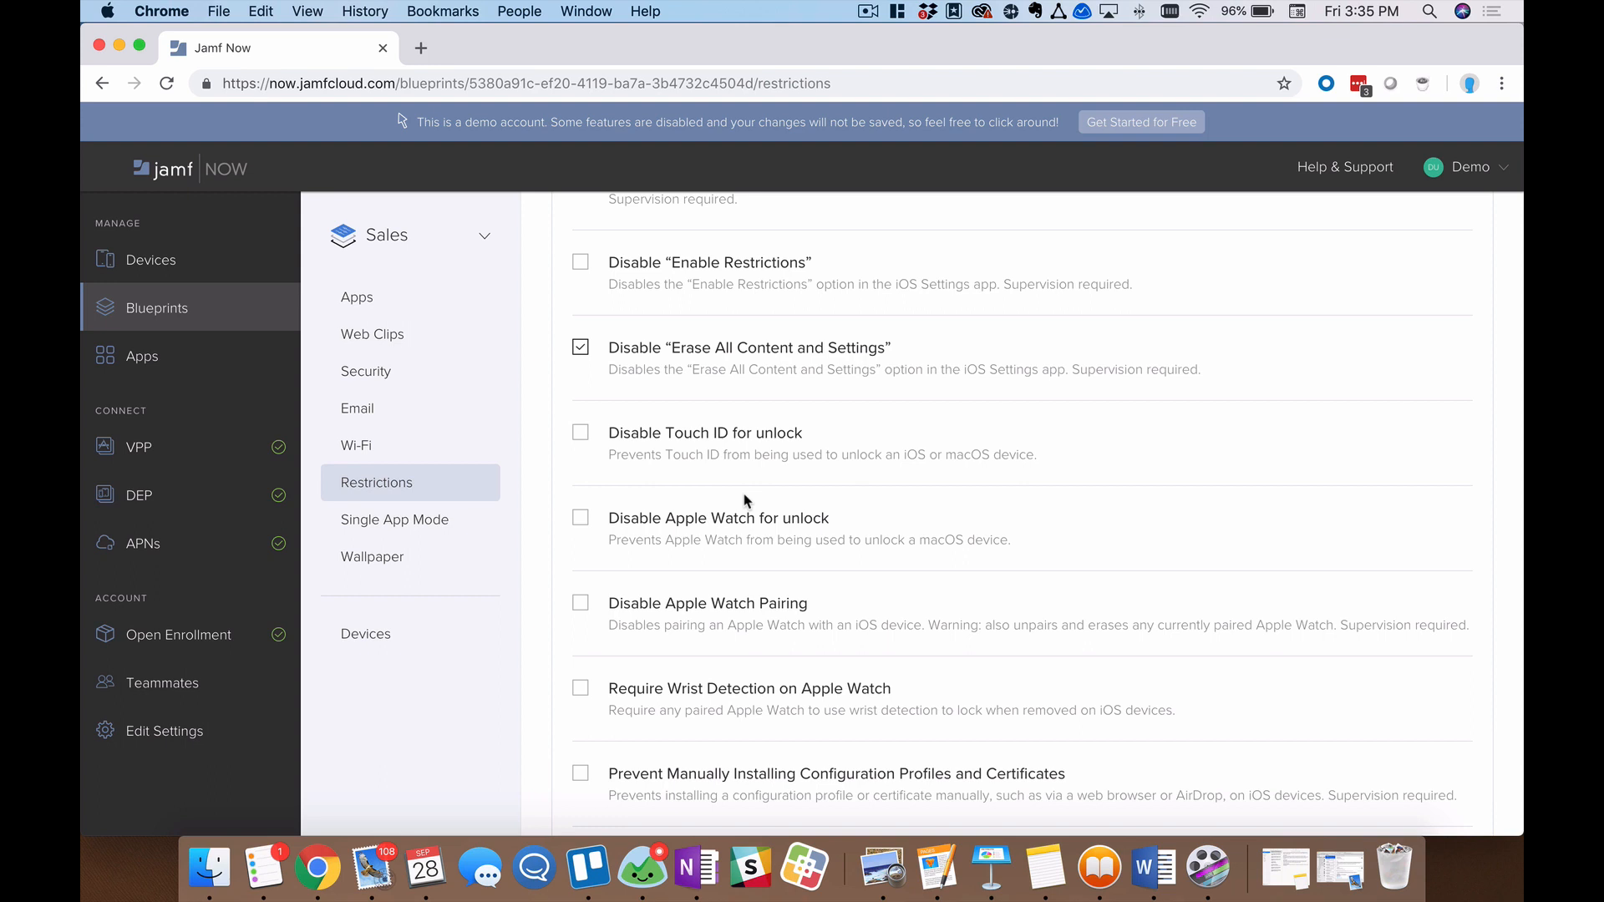
mouse_move(665, 454)
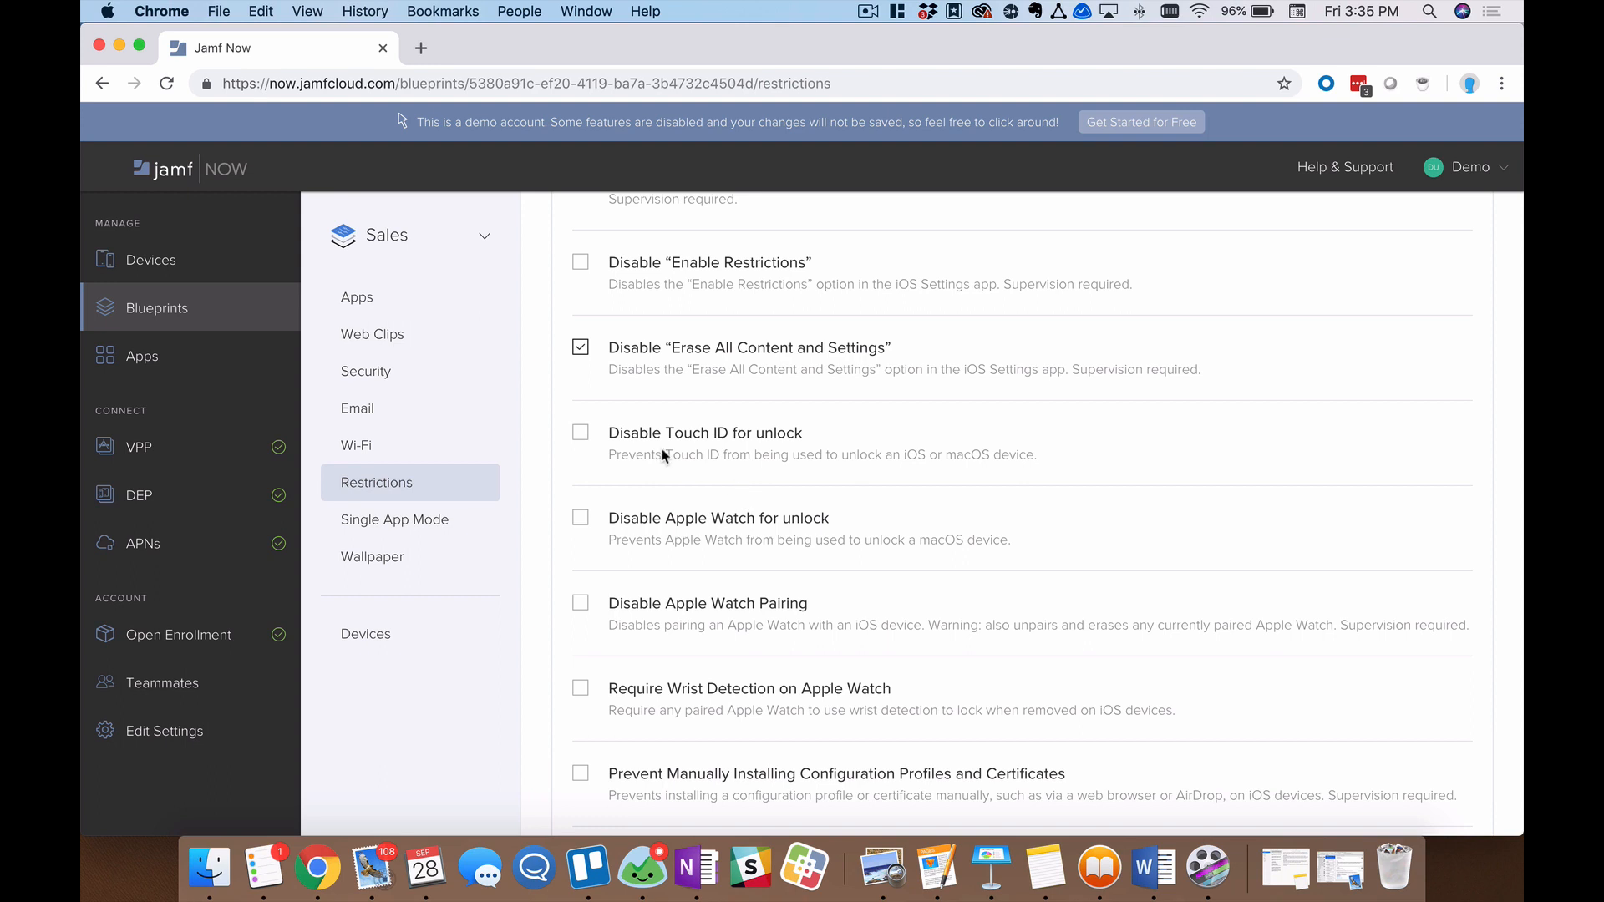
click(581, 431)
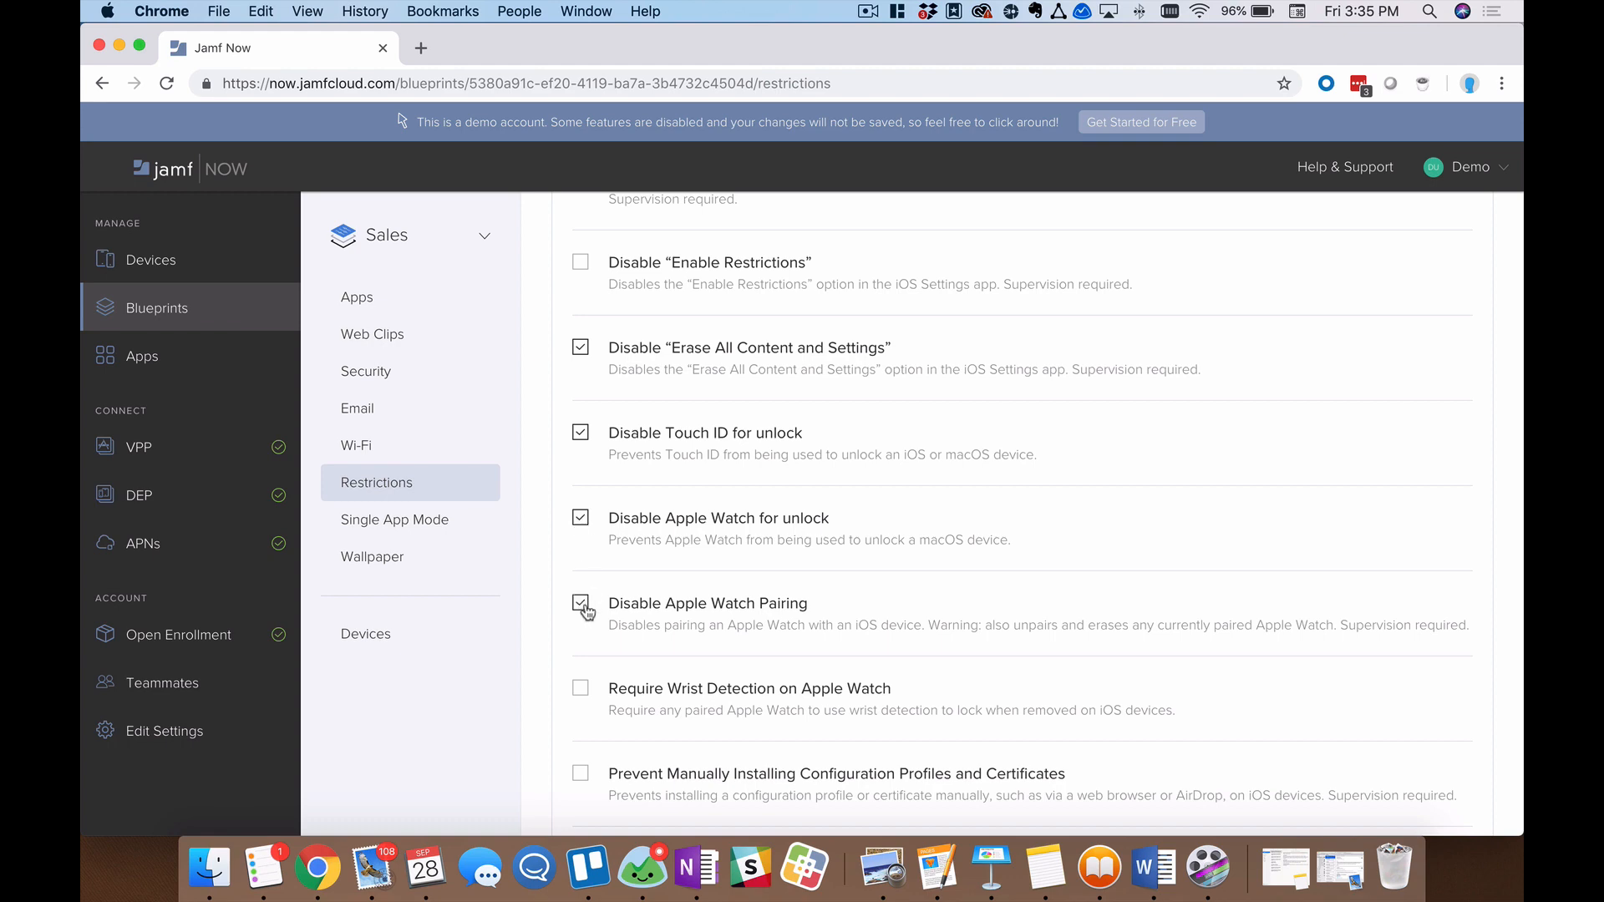
scroll(down, 3)
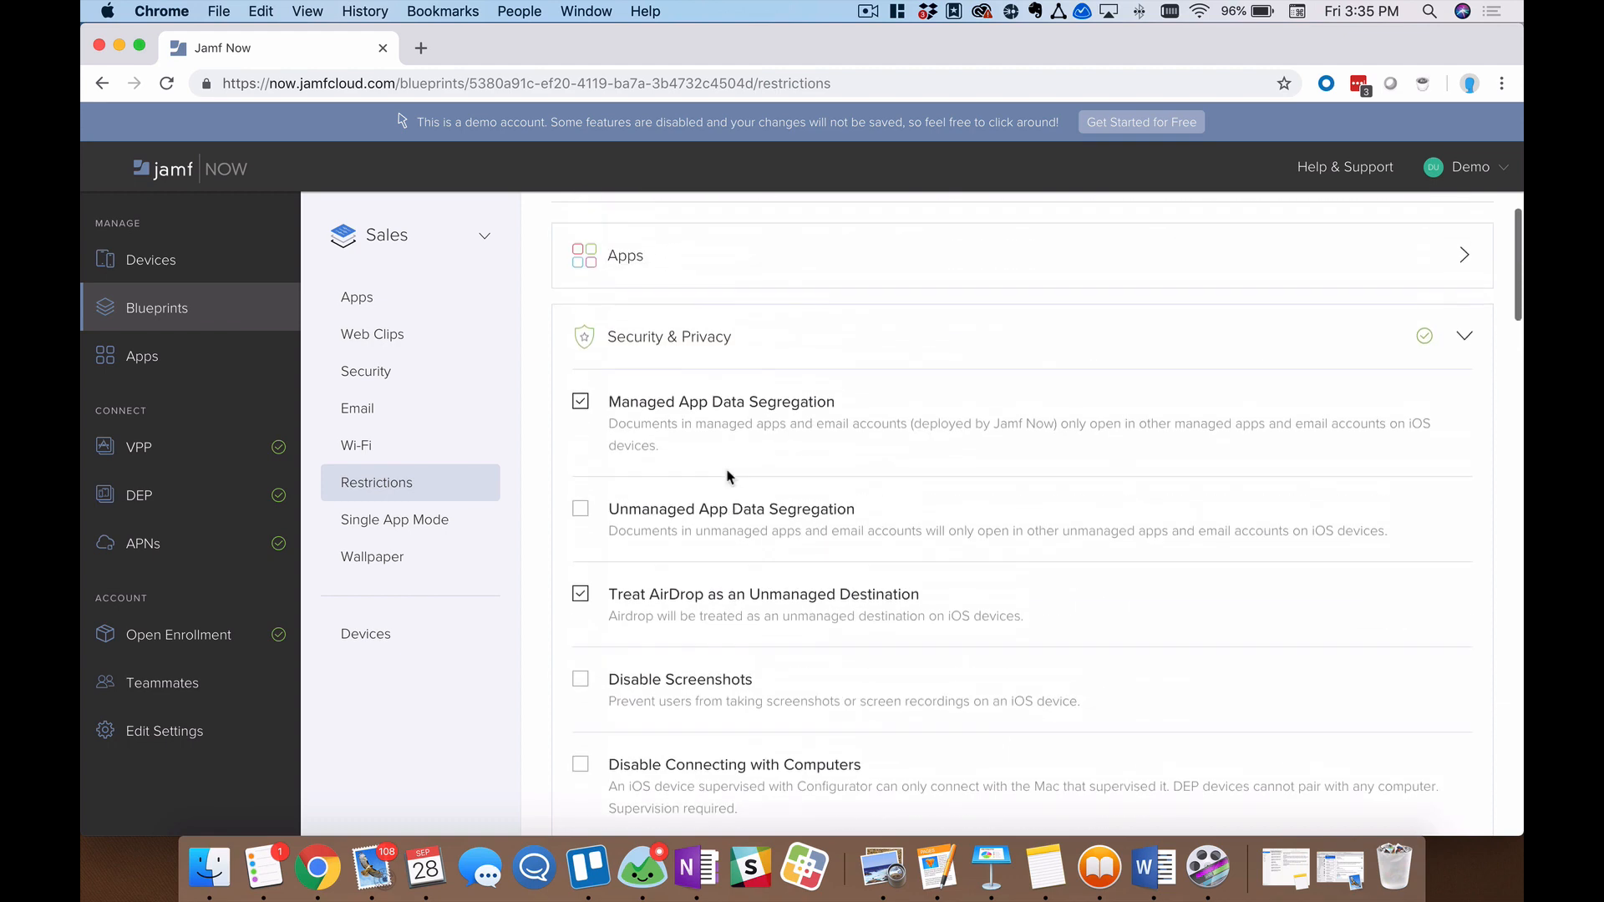
Under Network & Cellular restrictions, enable Wi-Fi Whitelisting and disable VPN configuration changes
click(1463, 336)
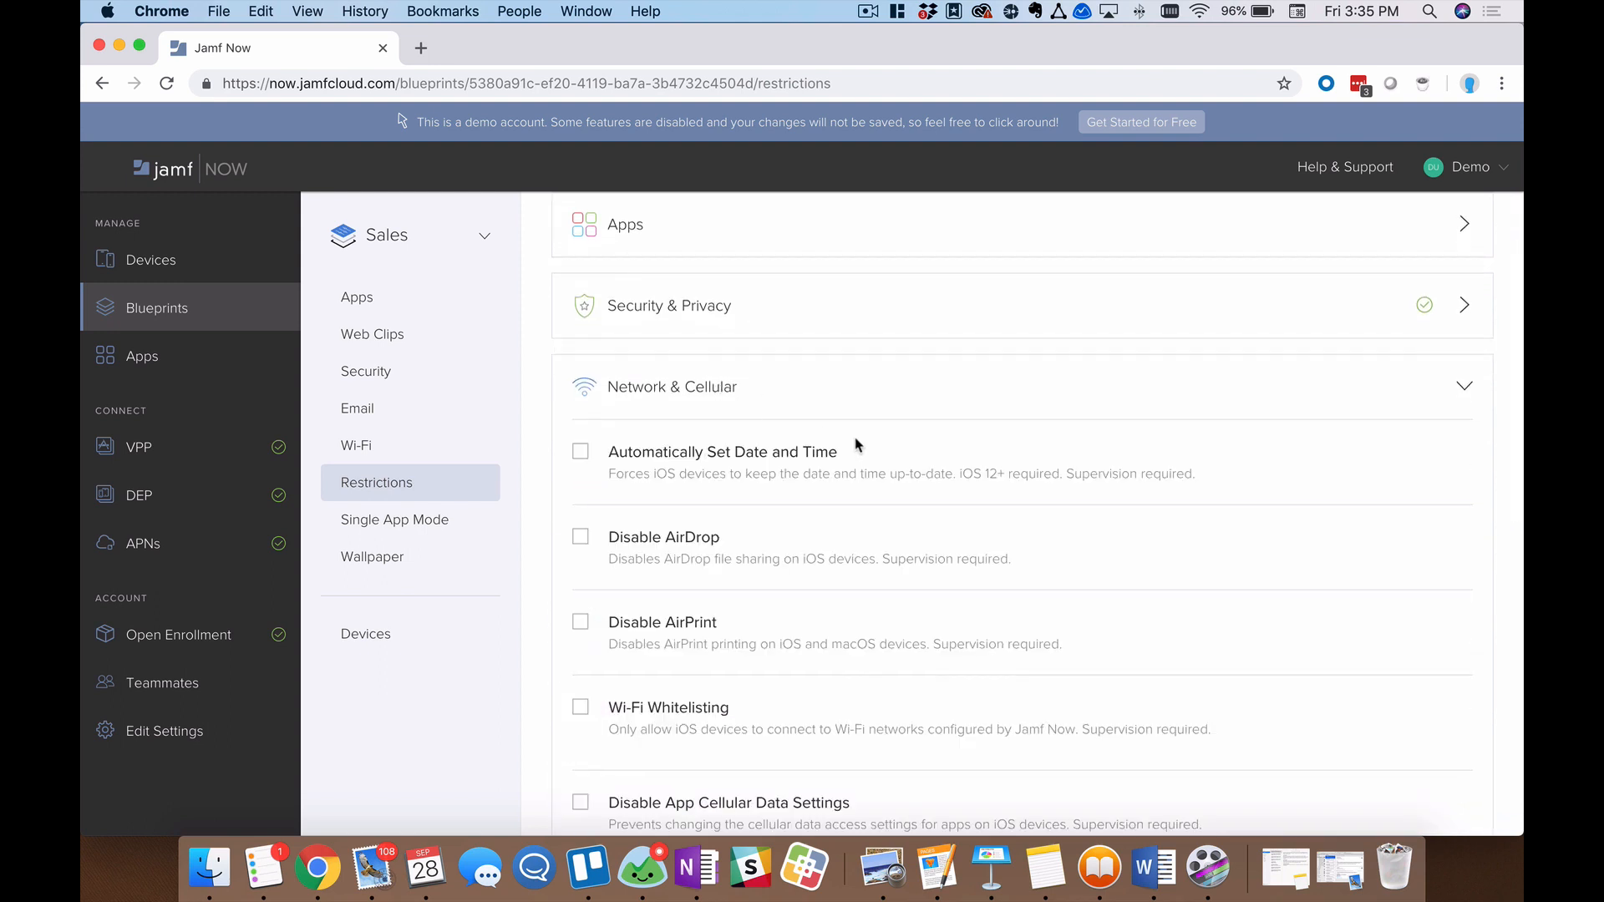
scroll(down, 3)
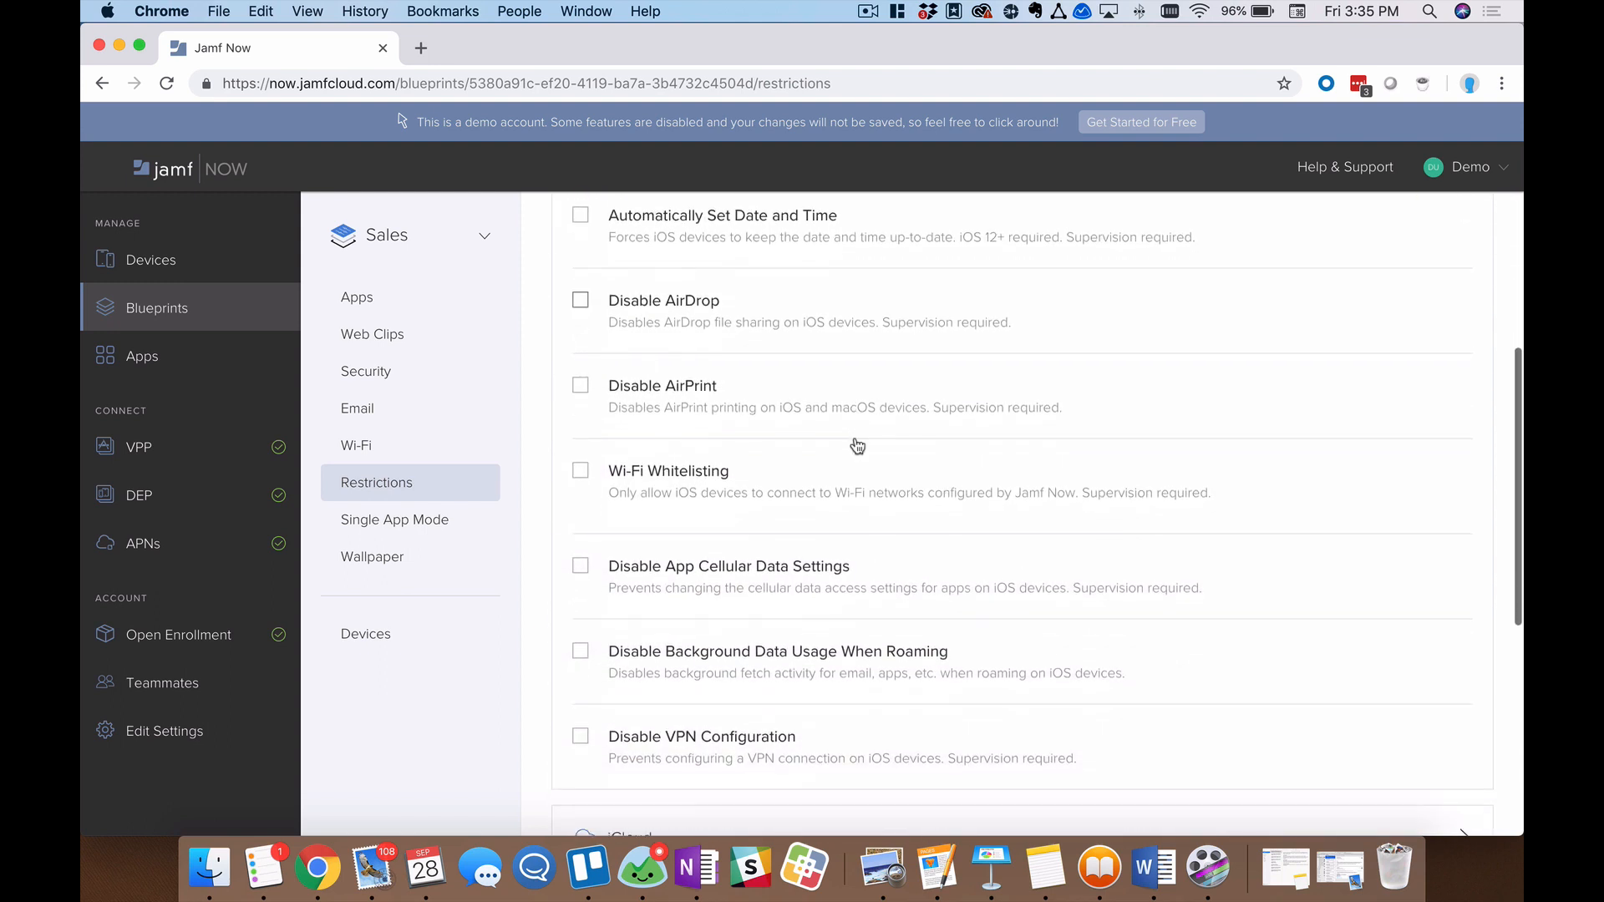
mouse_move(583, 448)
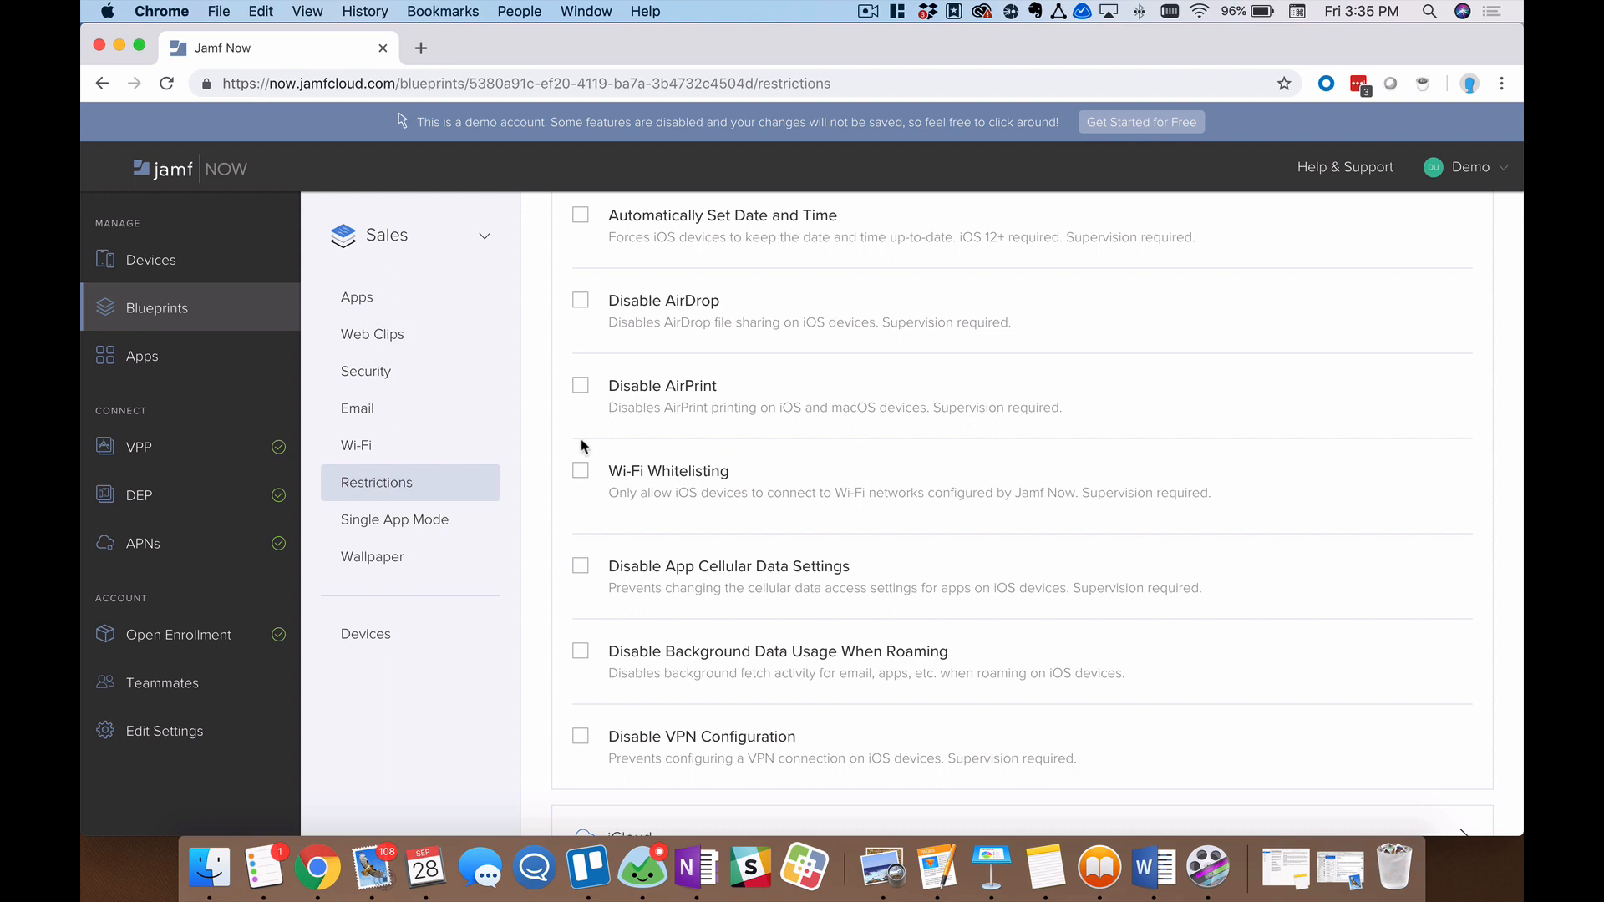
mouse_move(767, 522)
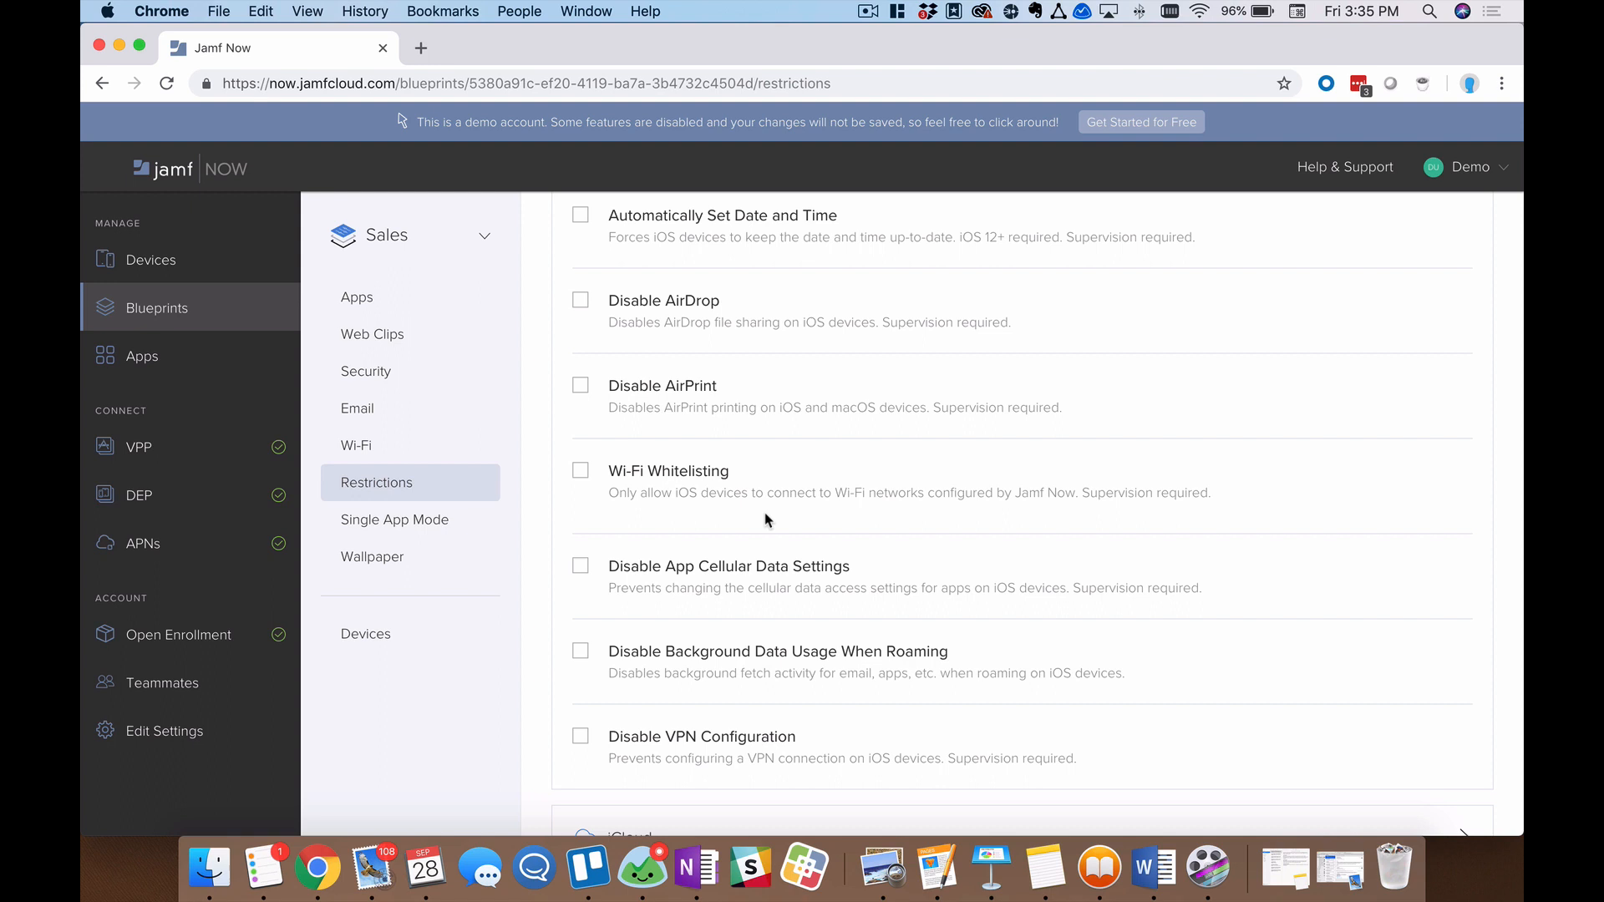
mouse_move(709, 508)
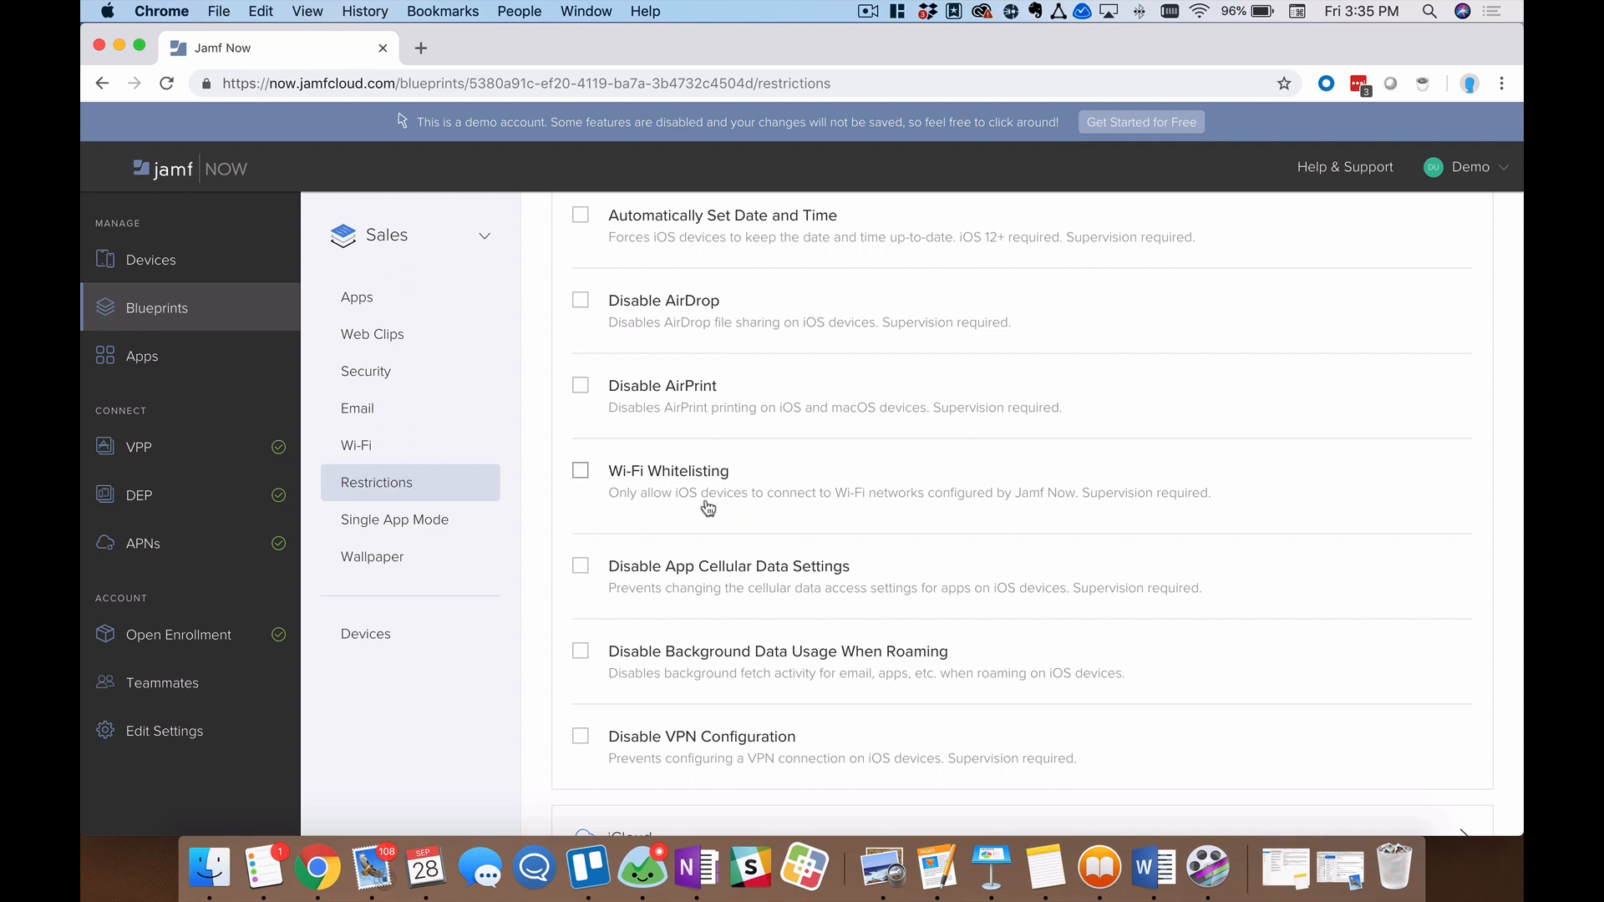
mouse_move(712, 471)
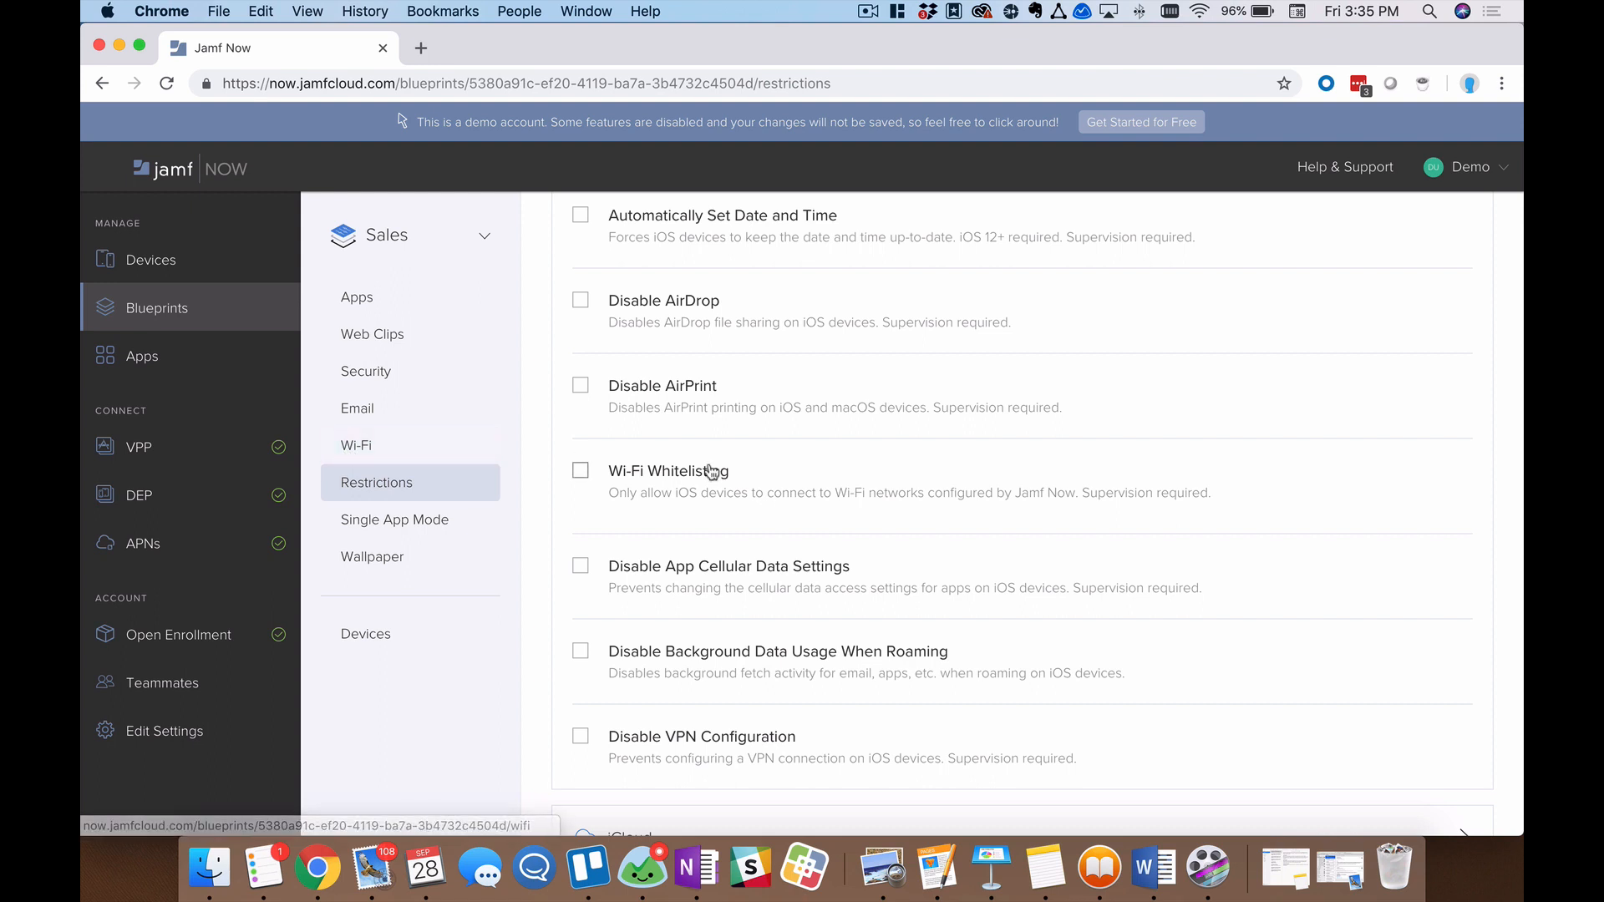
click(580, 469)
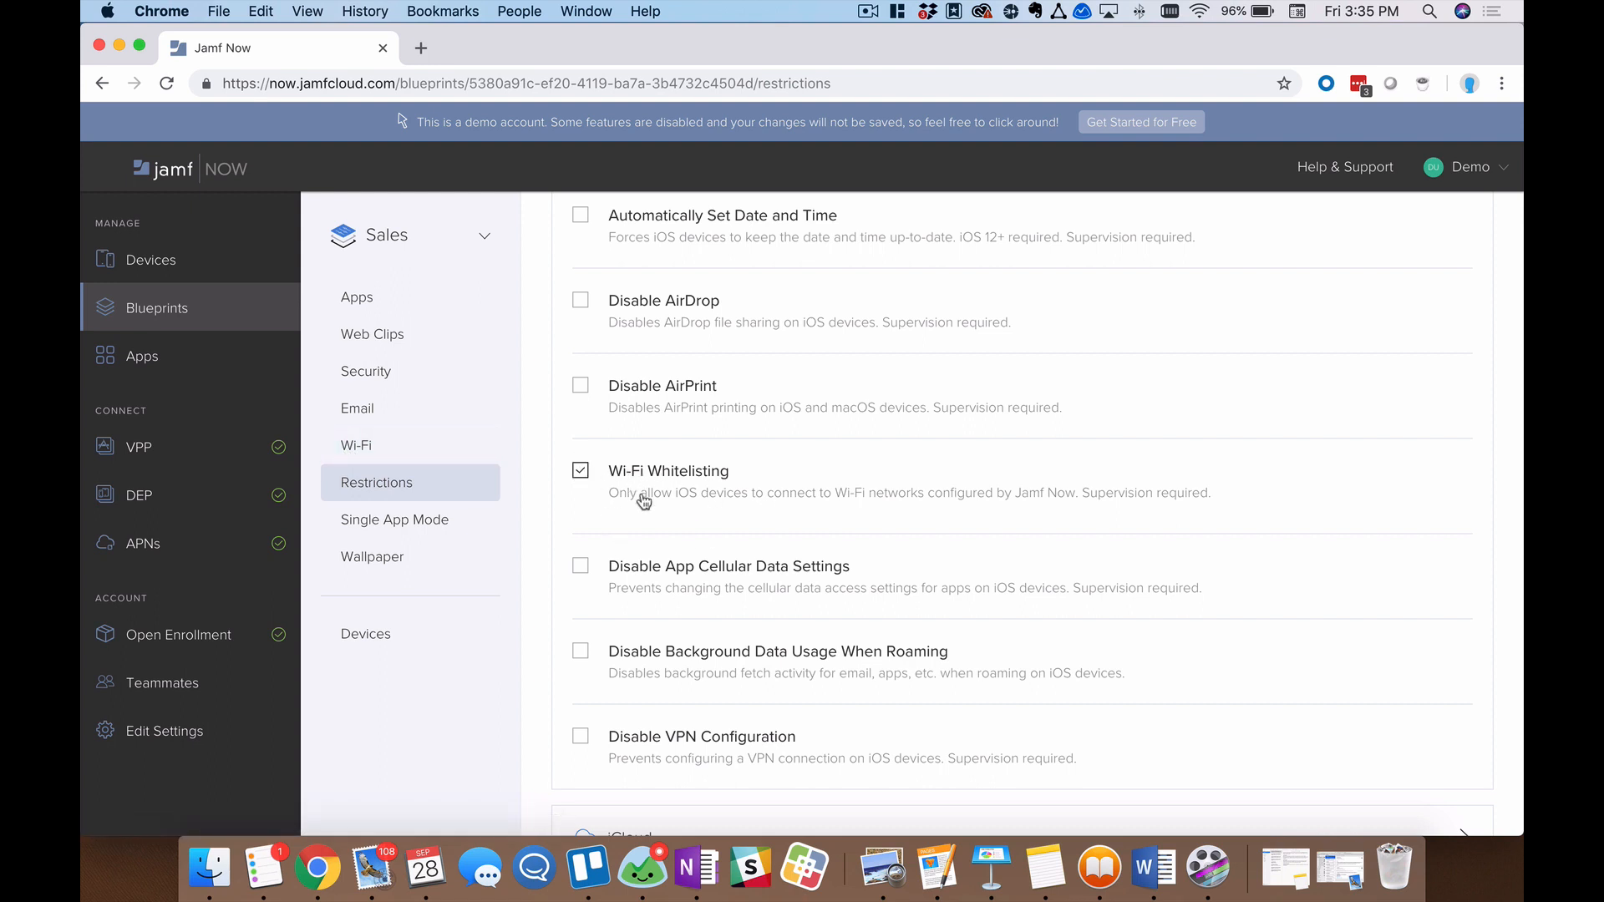
mouse_move(670, 511)
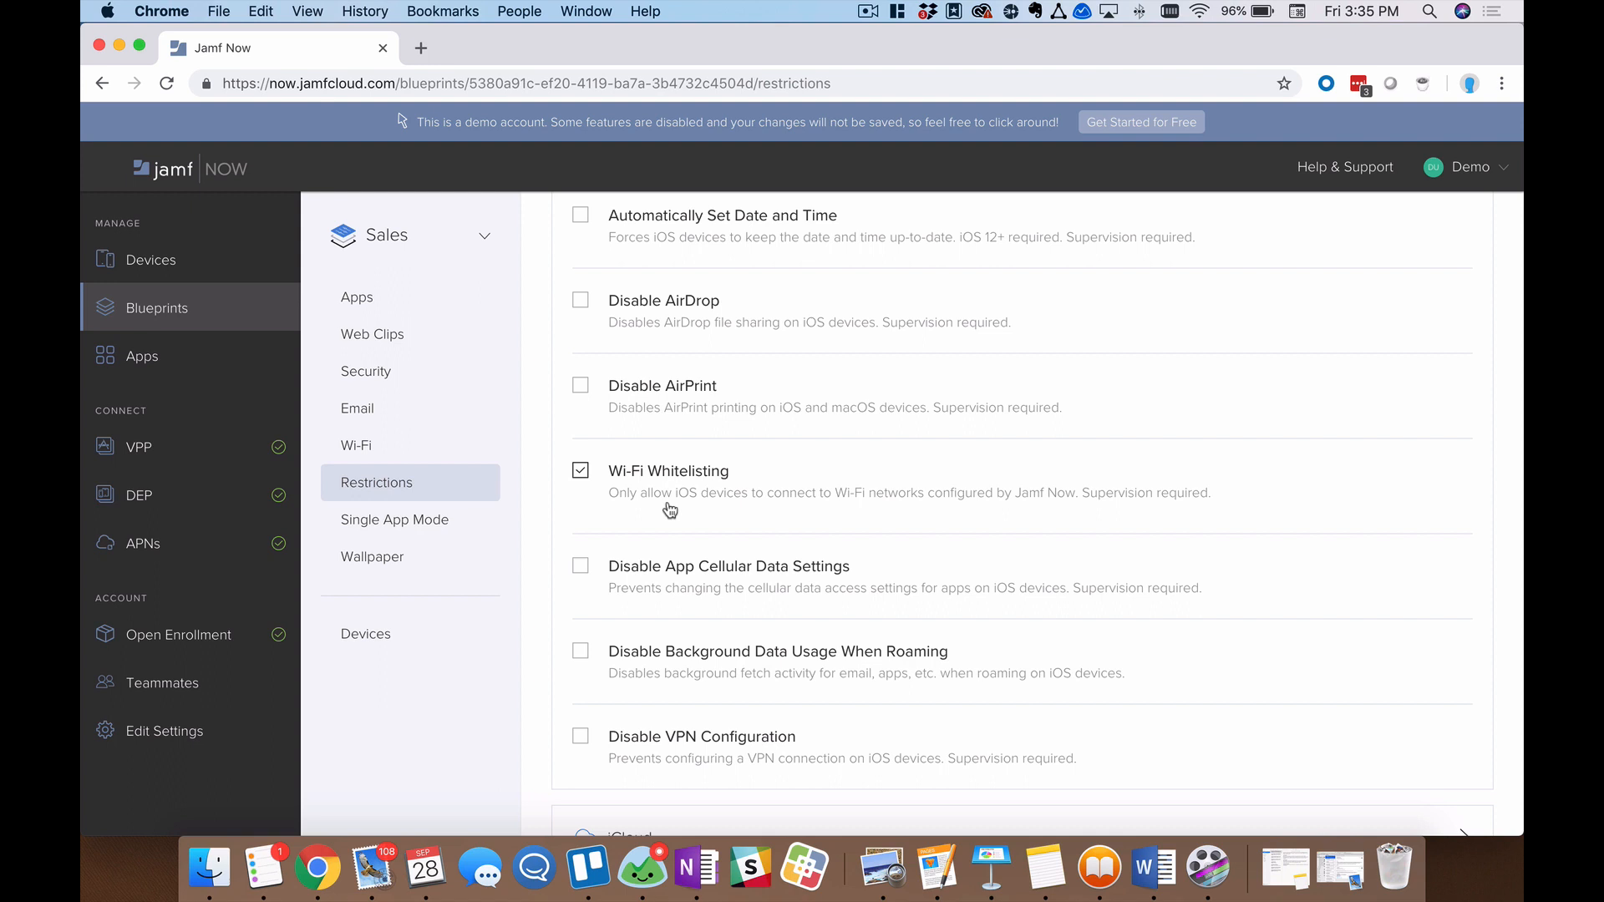
mouse_move(702, 478)
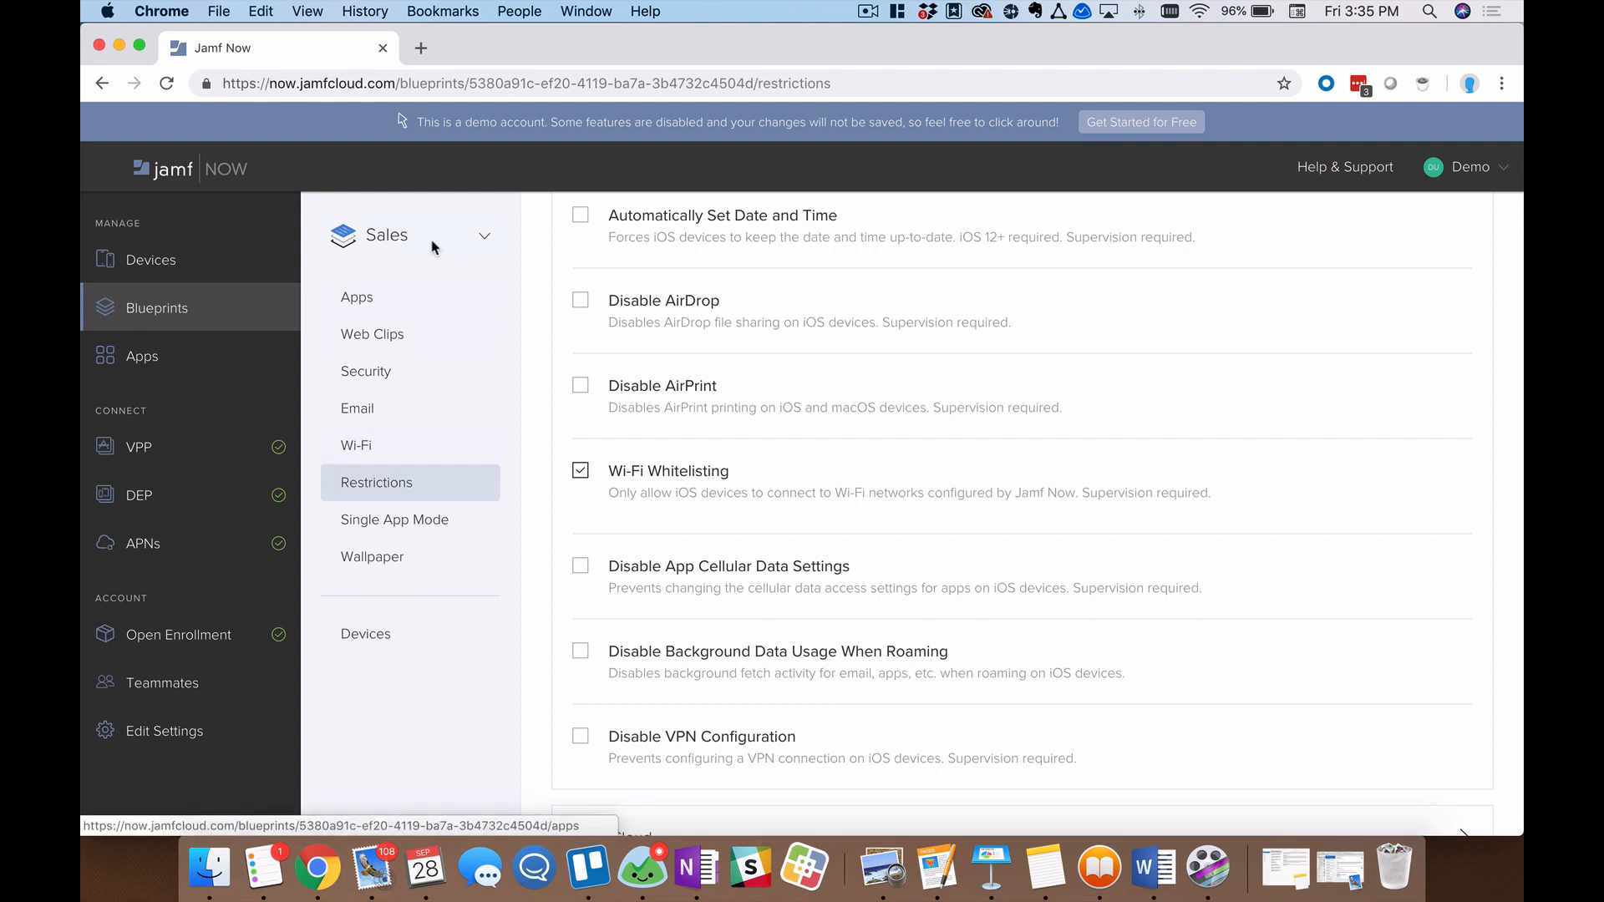
scroll(down, 3)
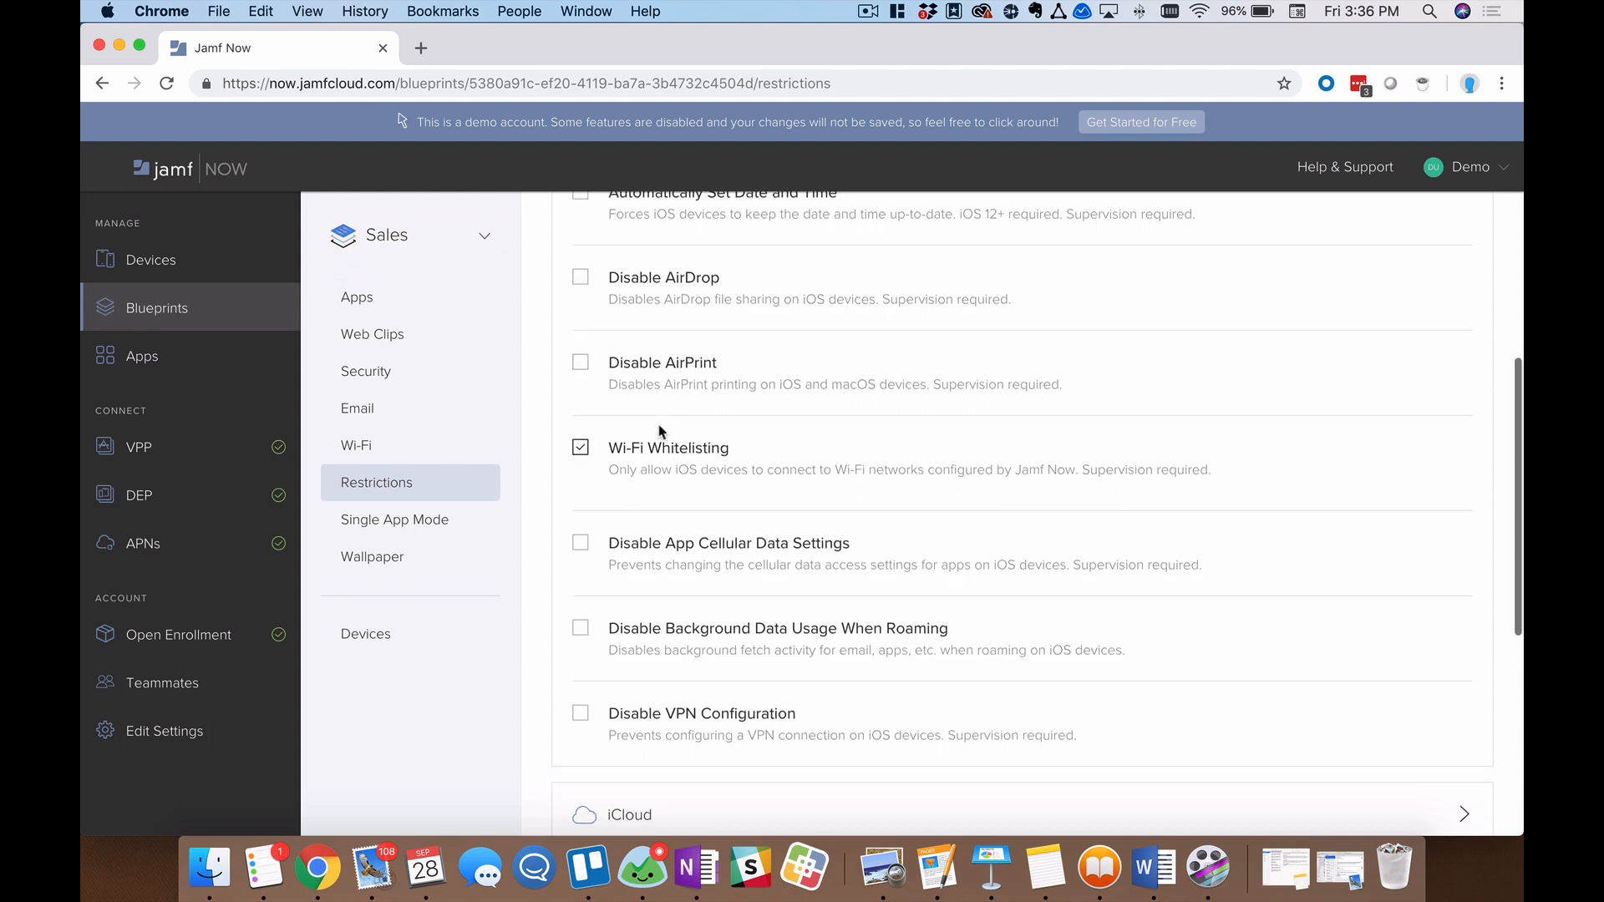
mouse_move(581, 718)
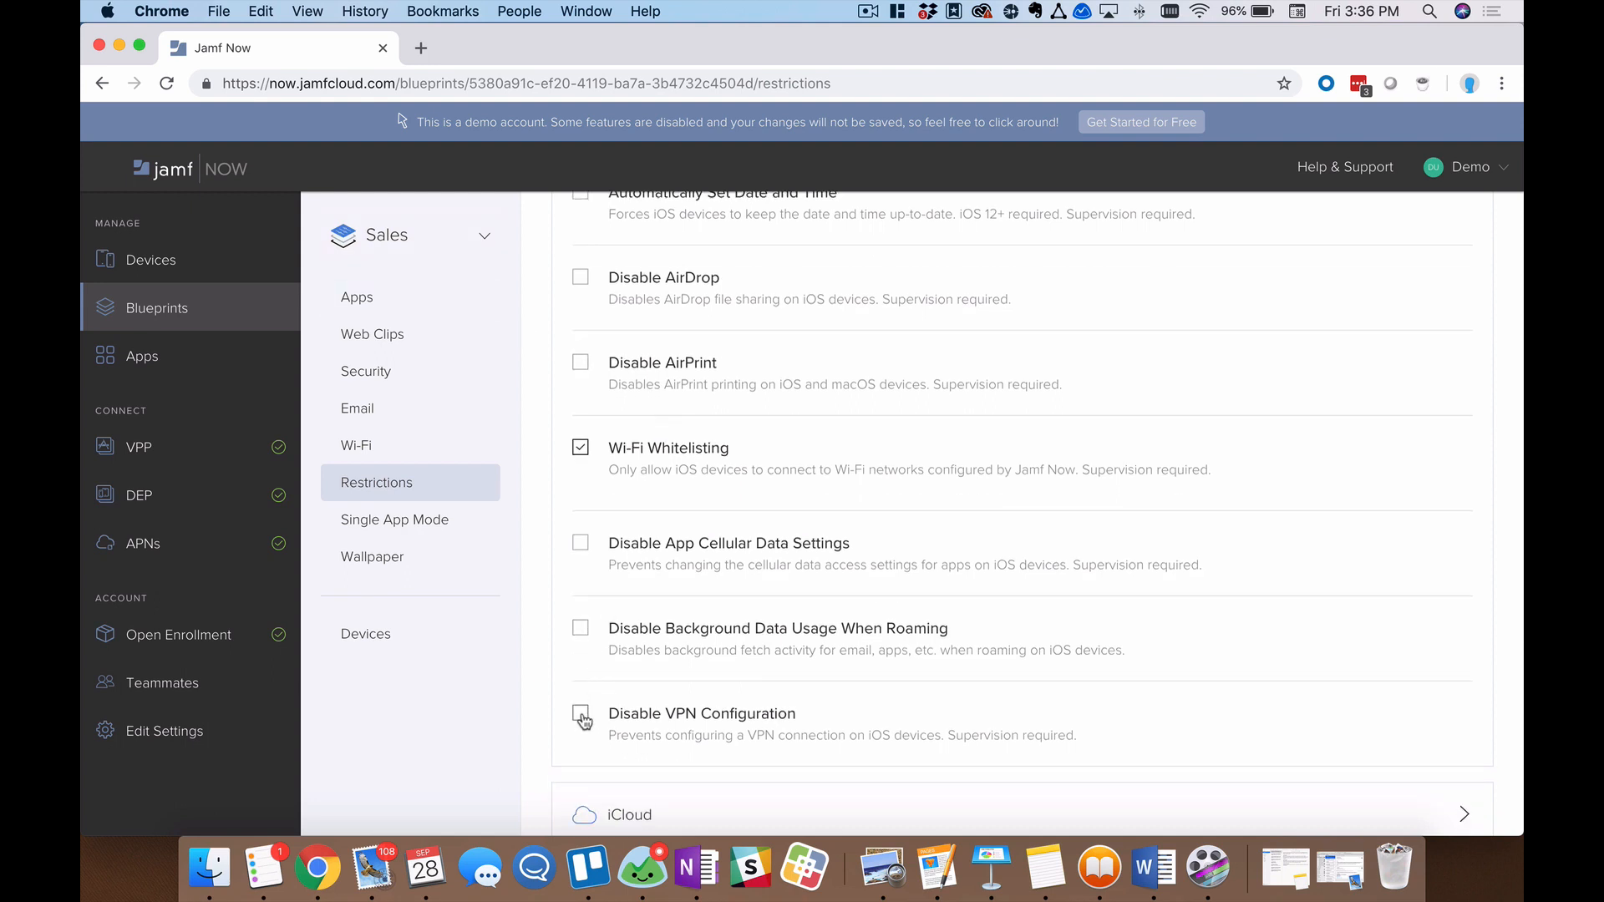
click(582, 713)
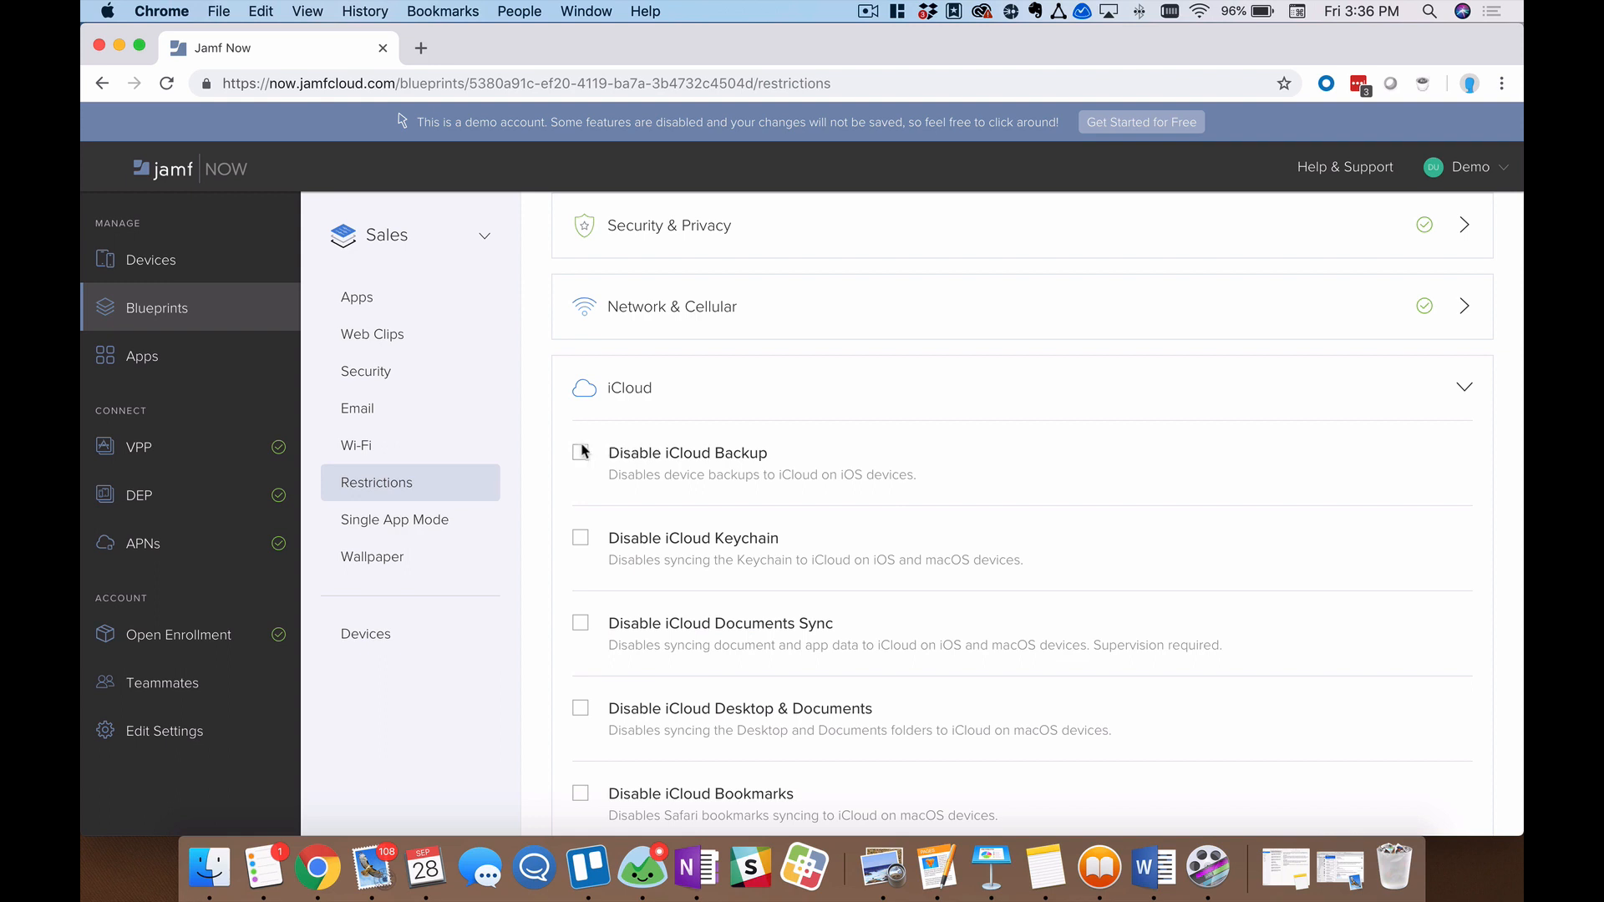
mouse_move(581, 444)
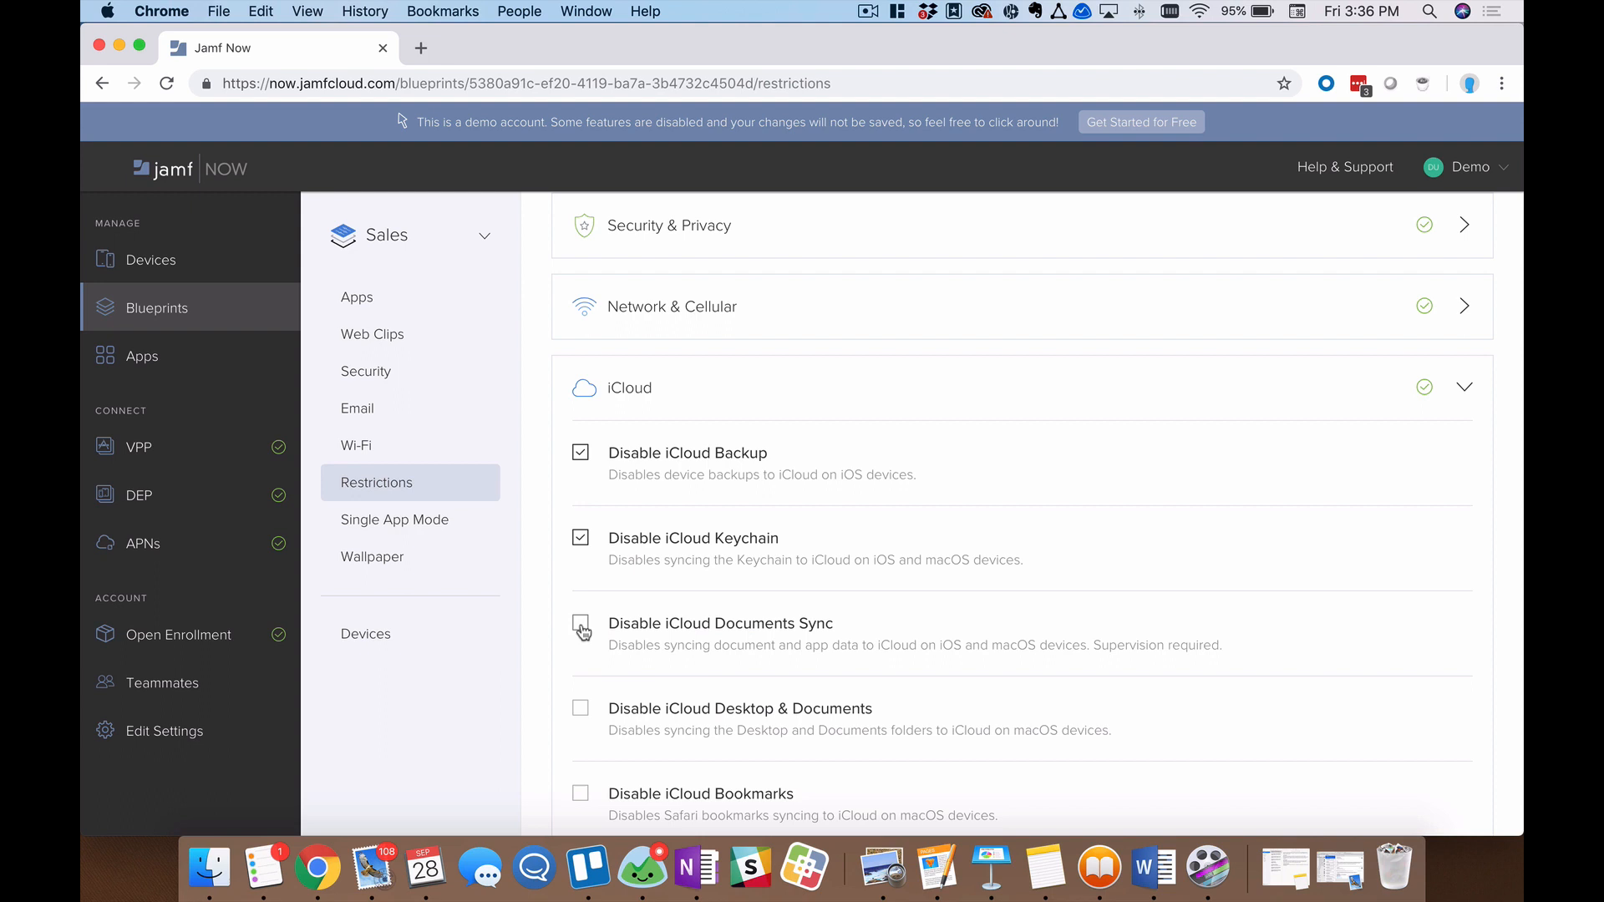
Disable iCloud document syncing and disable Siri on the blueprint's devices
click(582, 630)
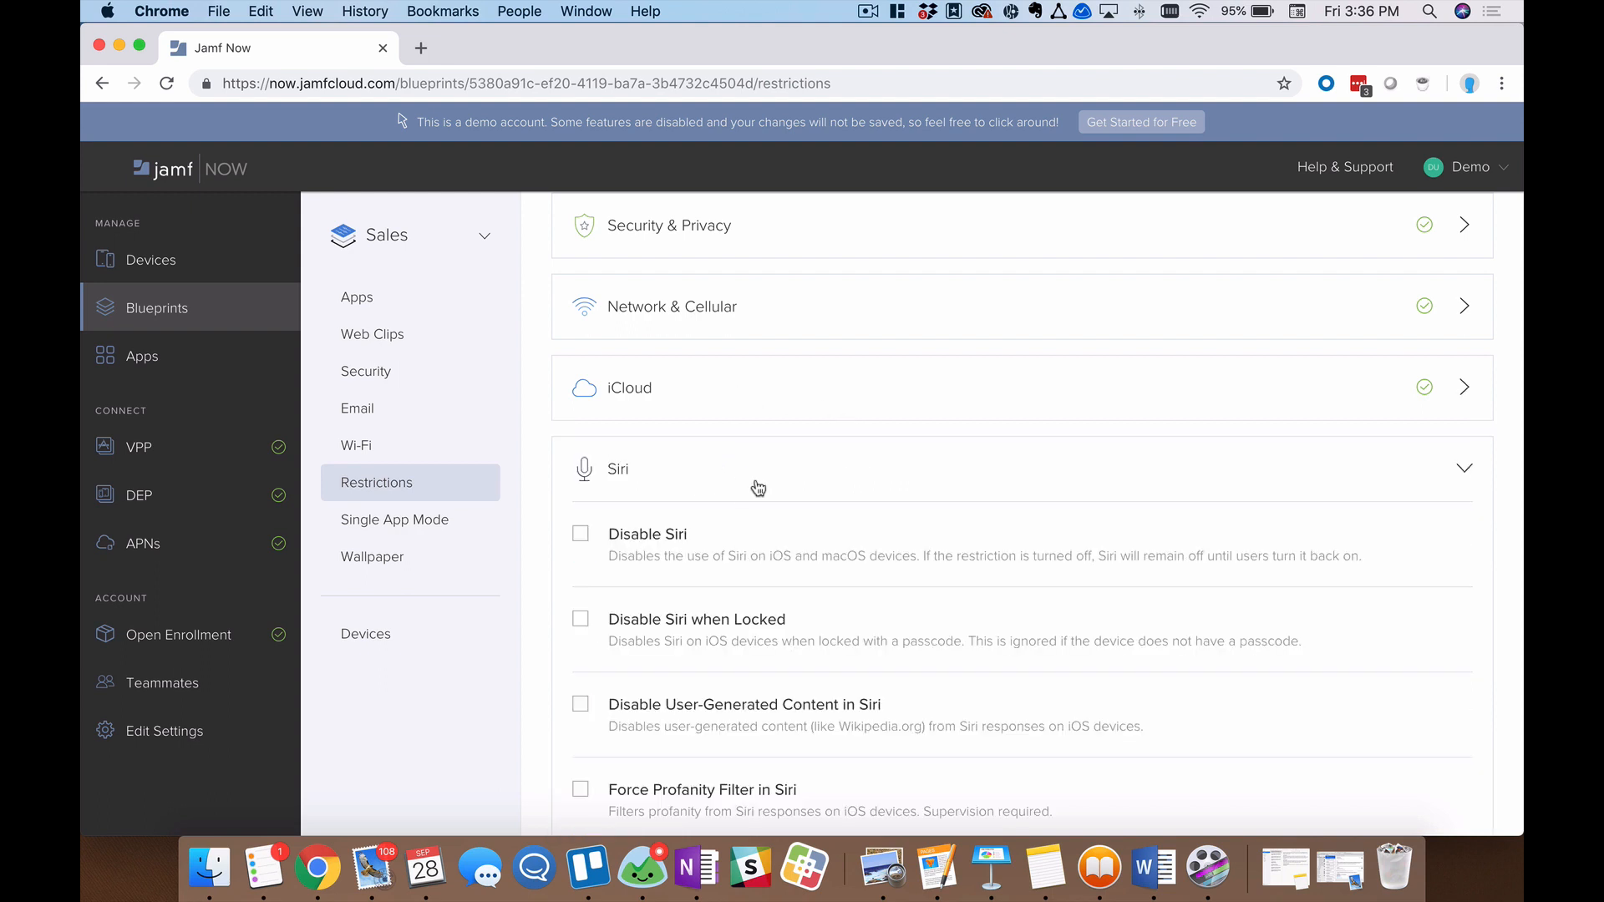
scroll(down, 3)
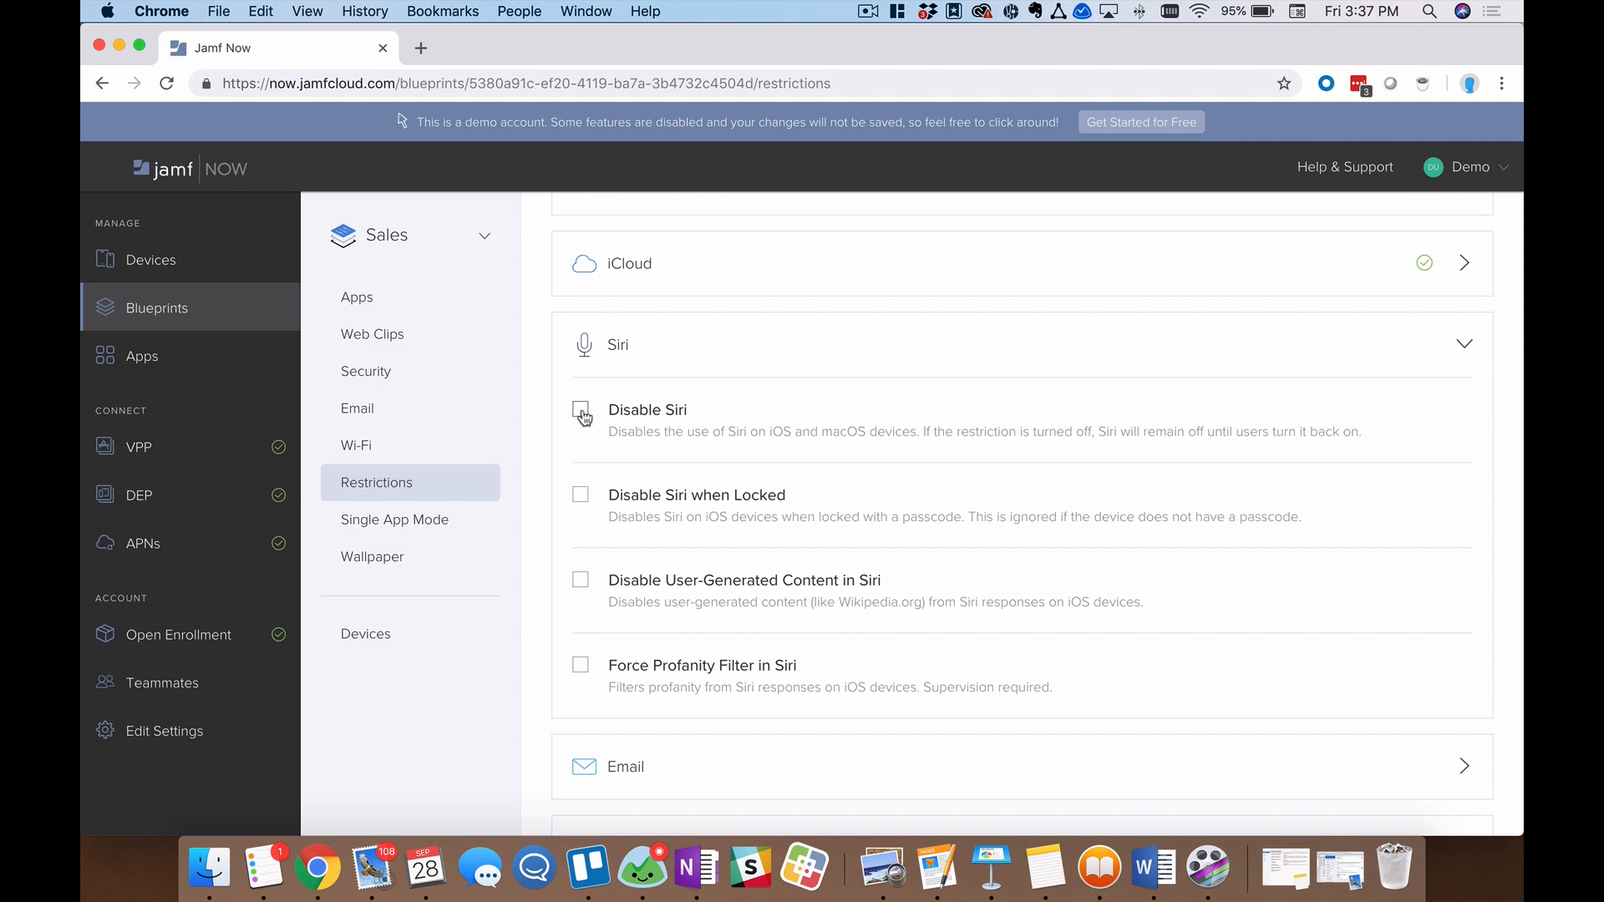
click(580, 415)
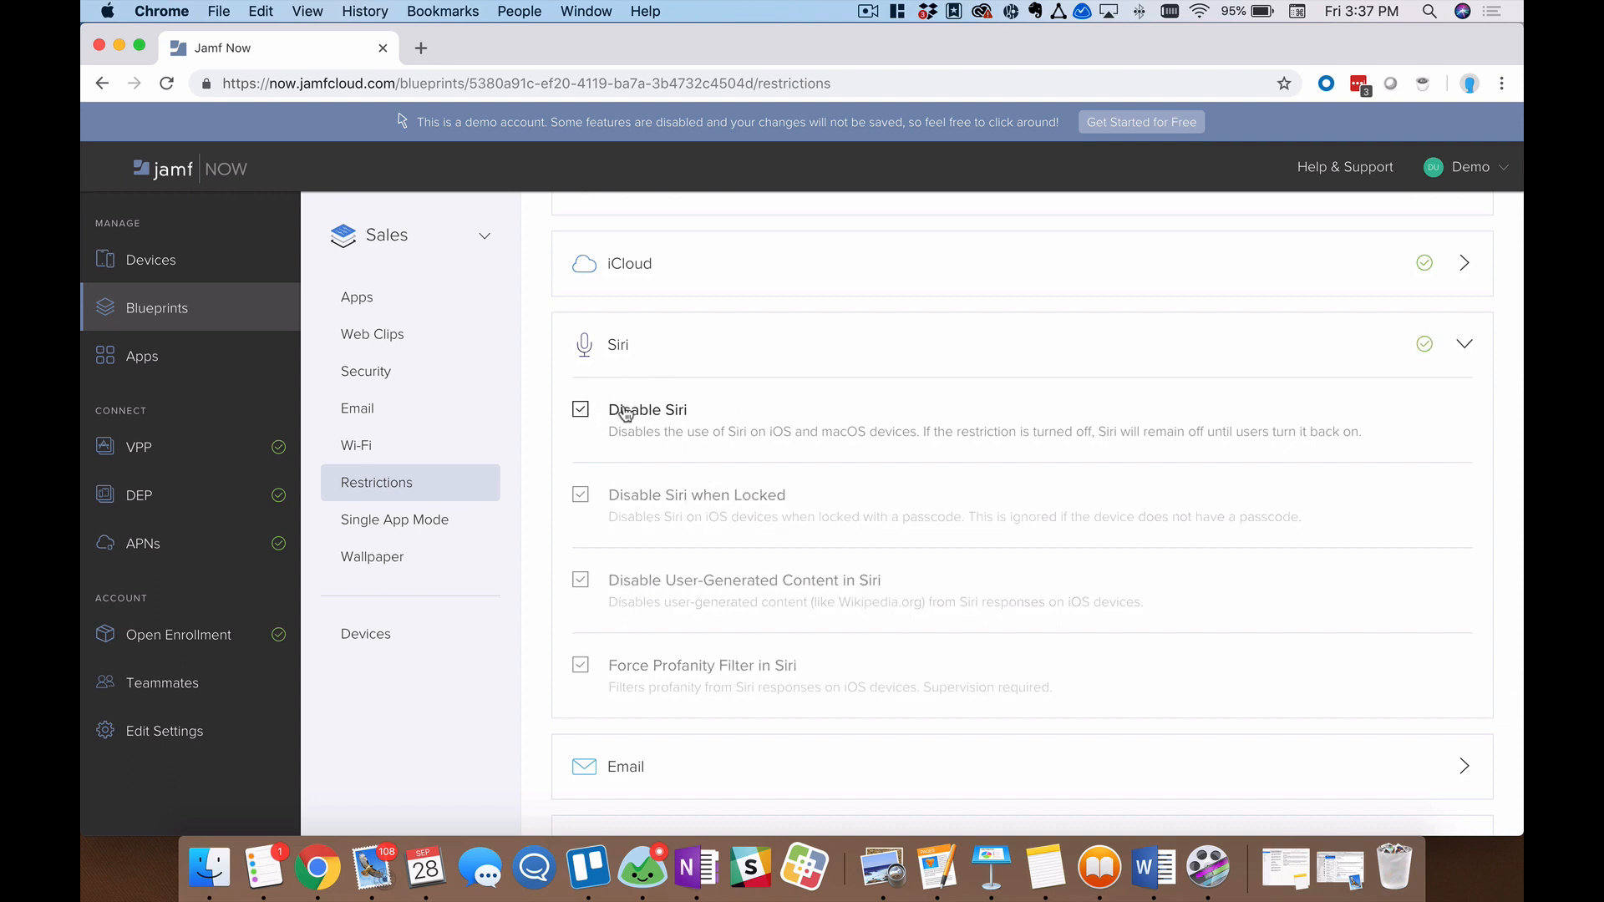
mouse_move(660, 348)
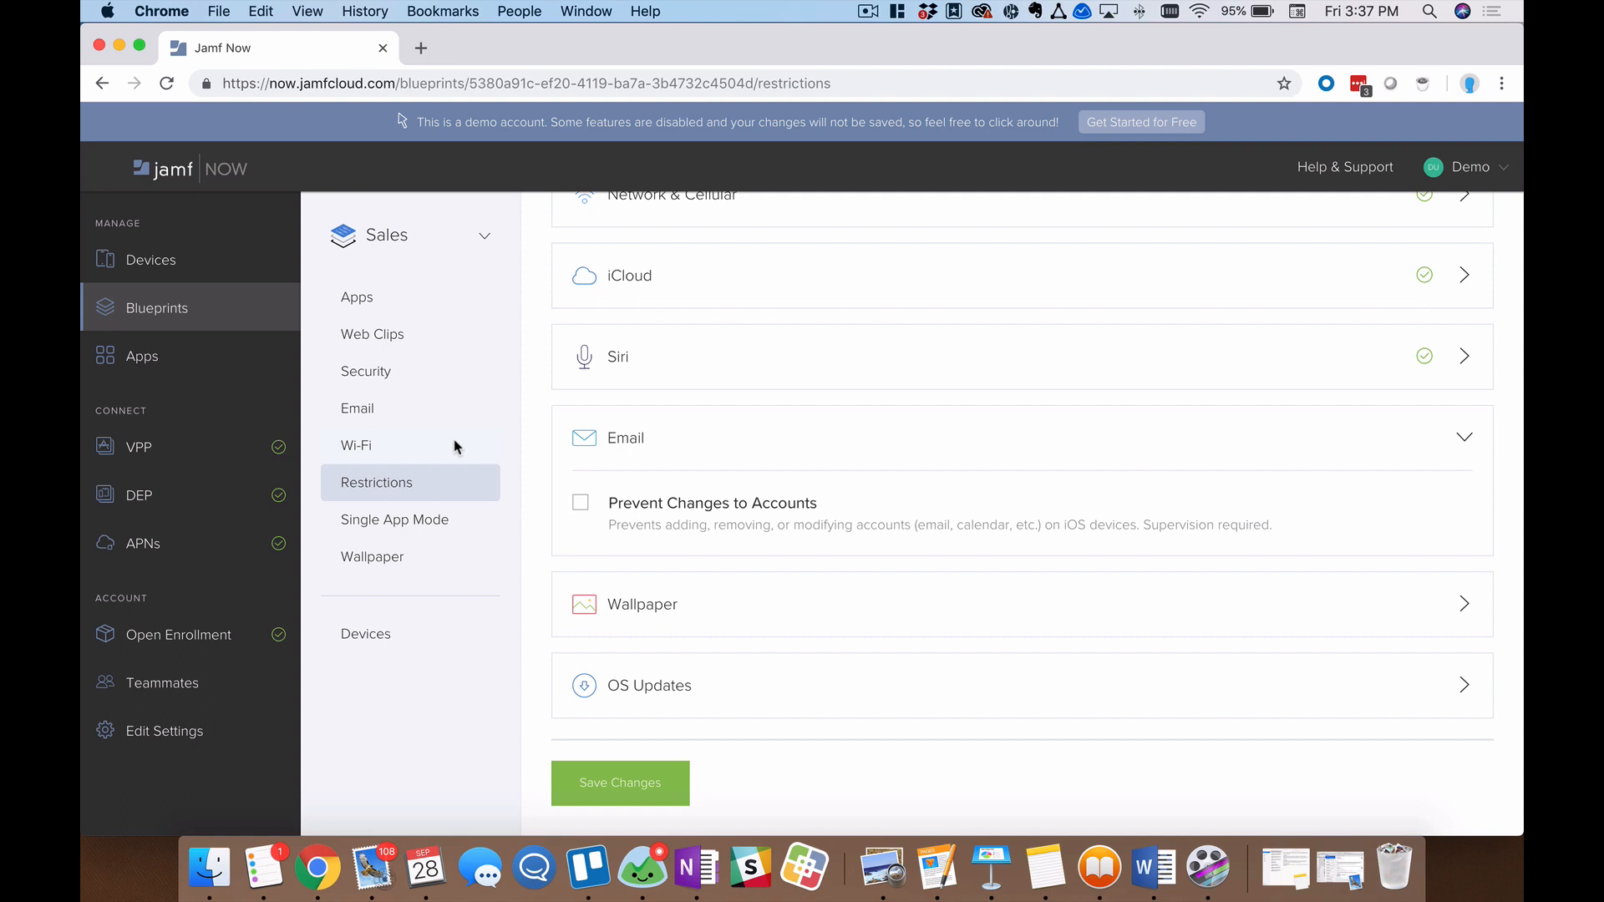
mouse_move(425, 418)
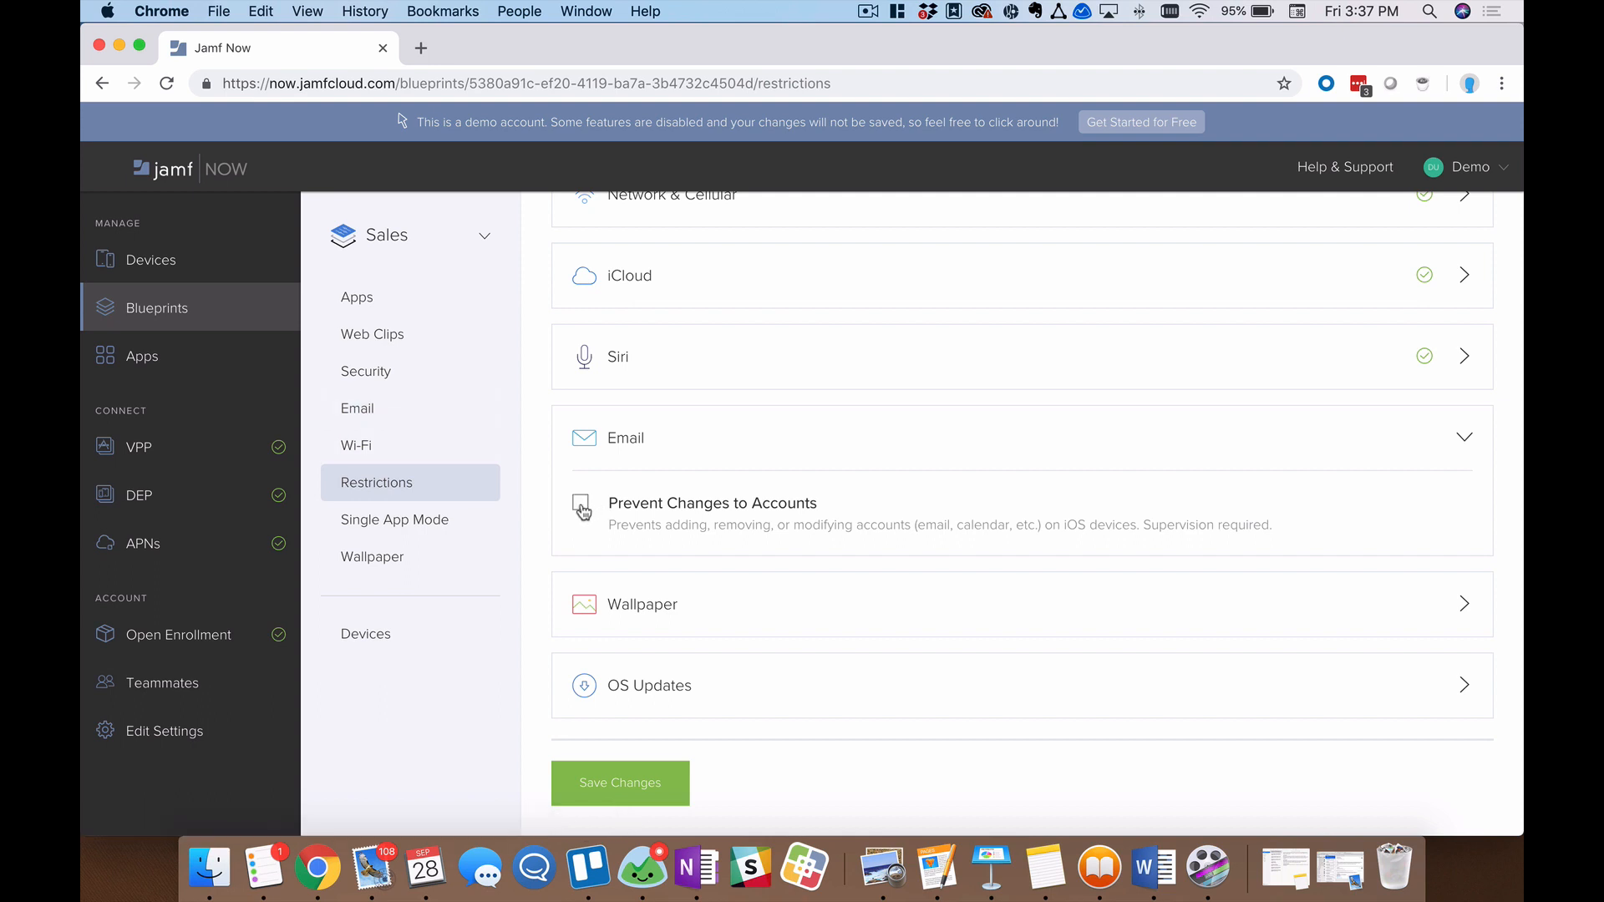
Under Email restrictions, prevent users from changing email accounts
click(583, 503)
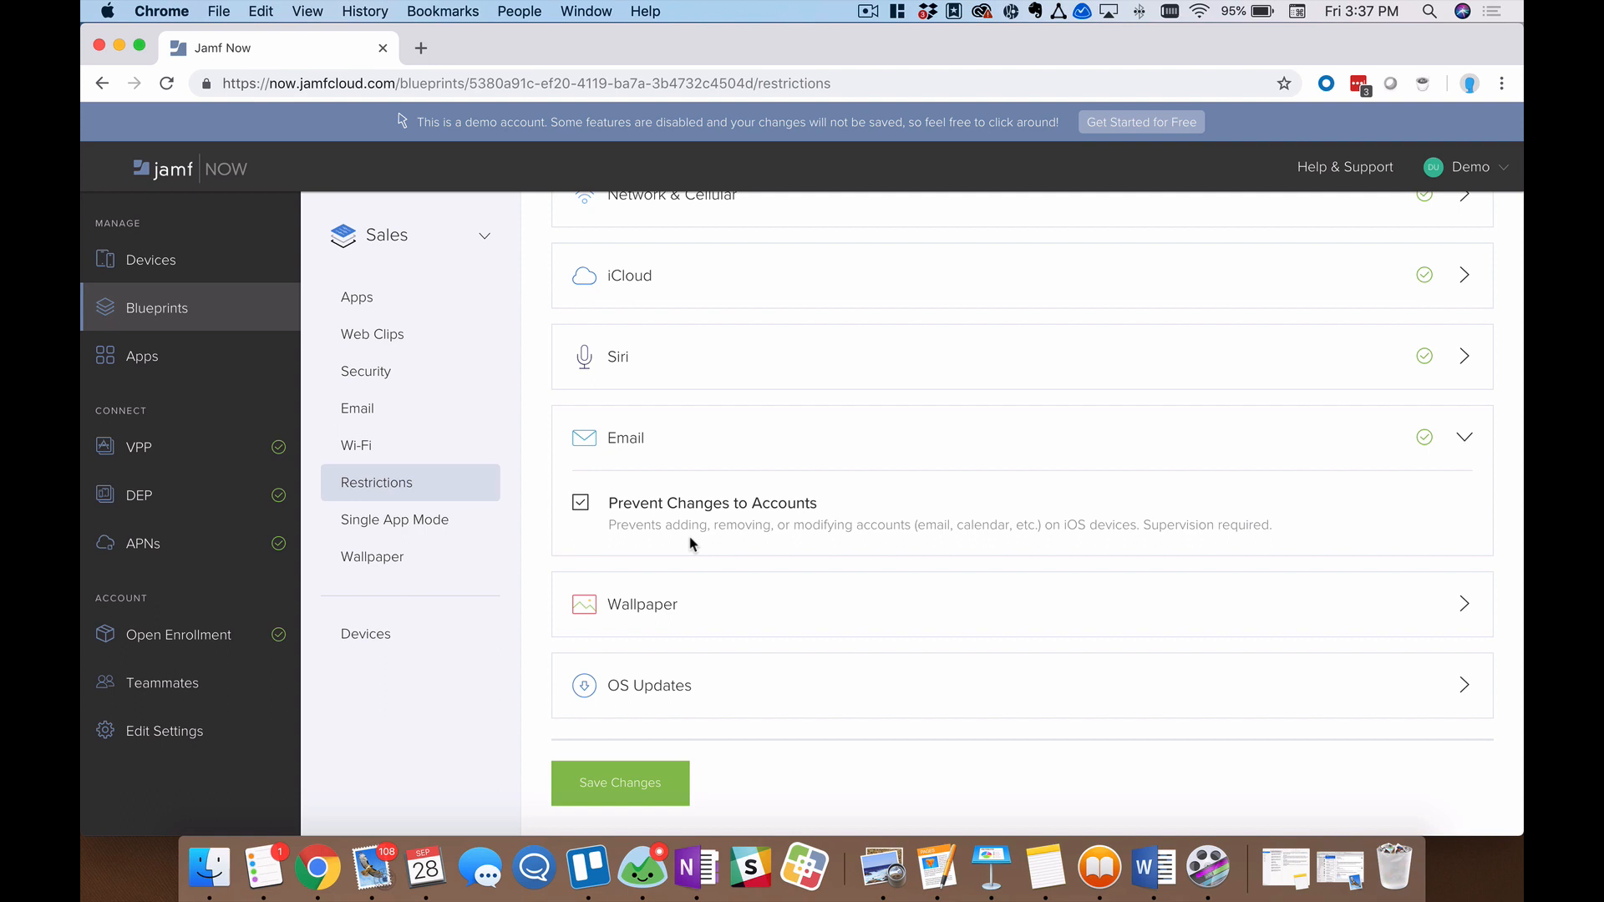
mouse_move(699, 497)
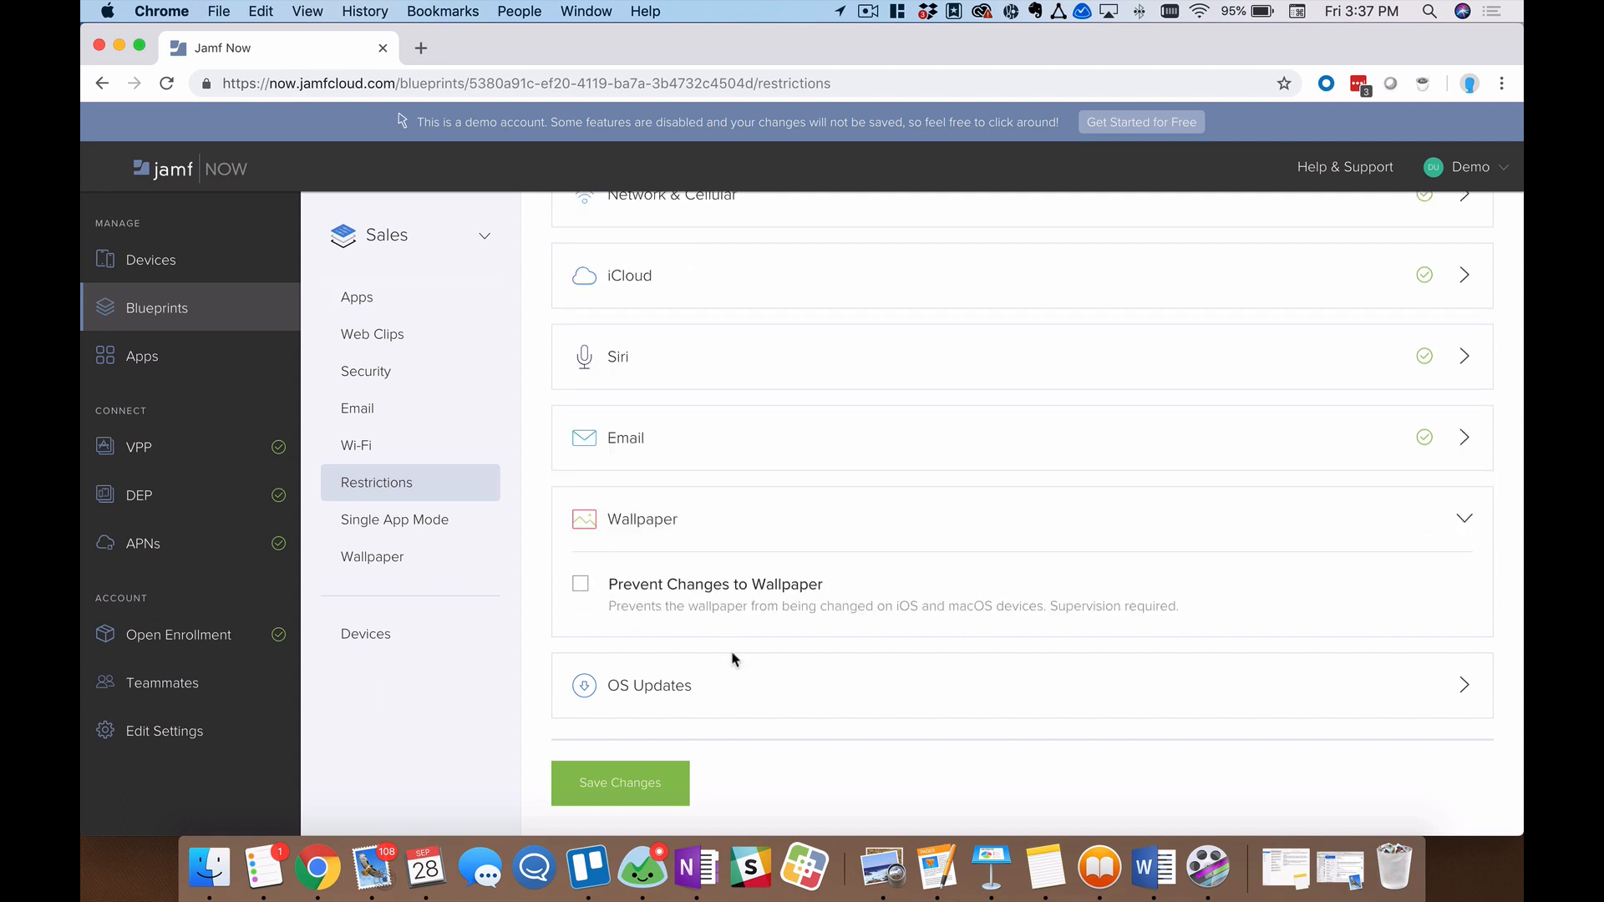
mouse_move(768, 642)
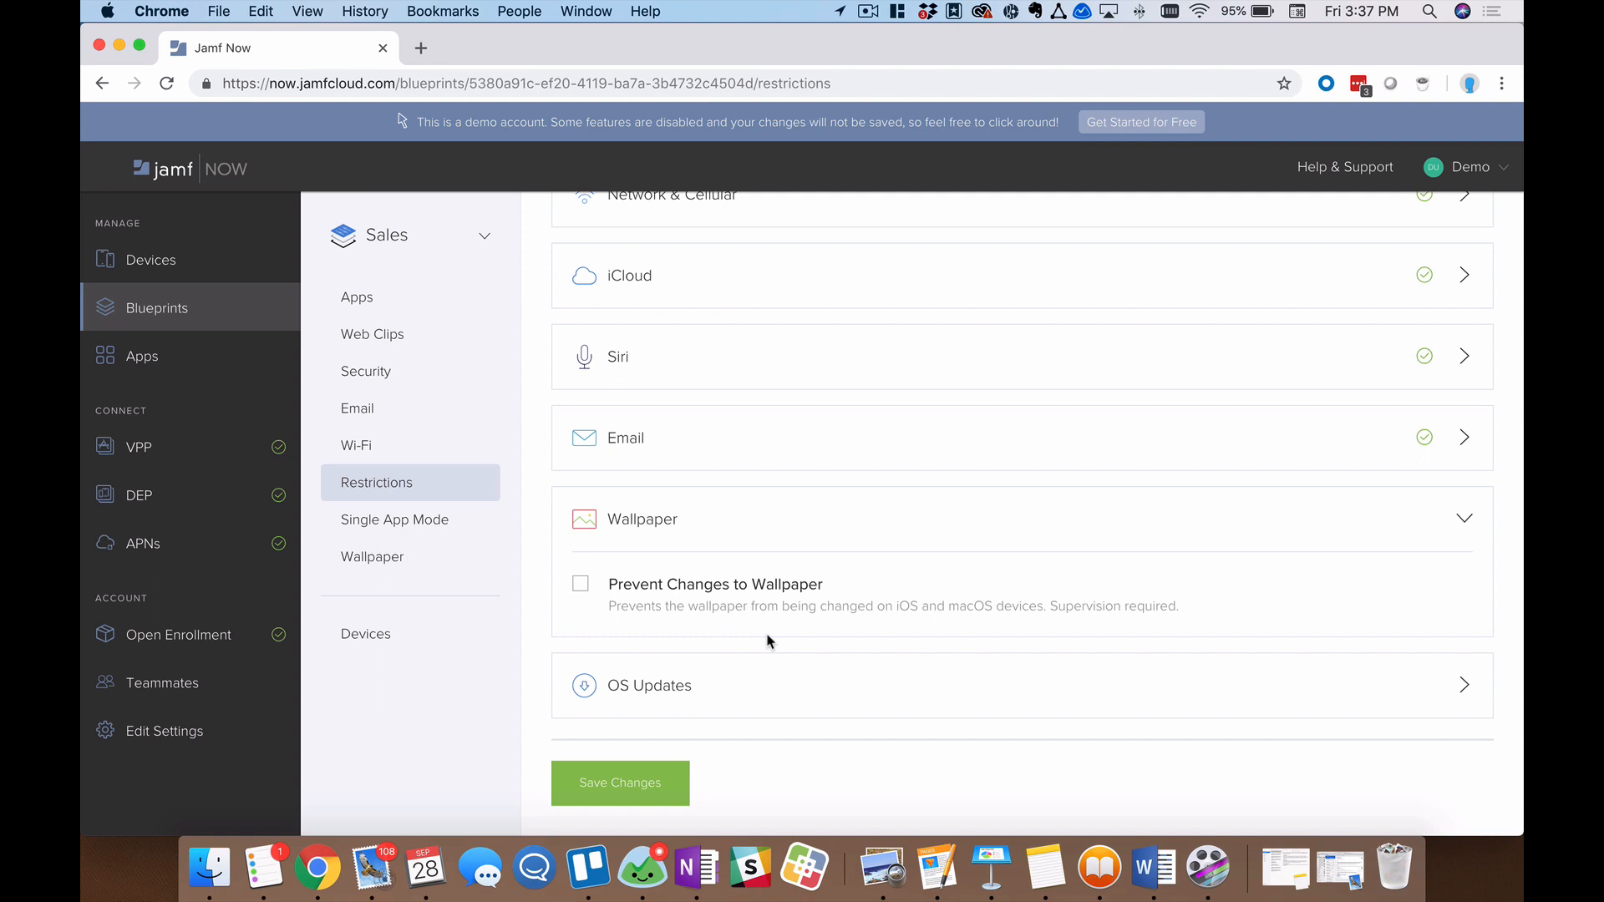
mouse_move(363, 562)
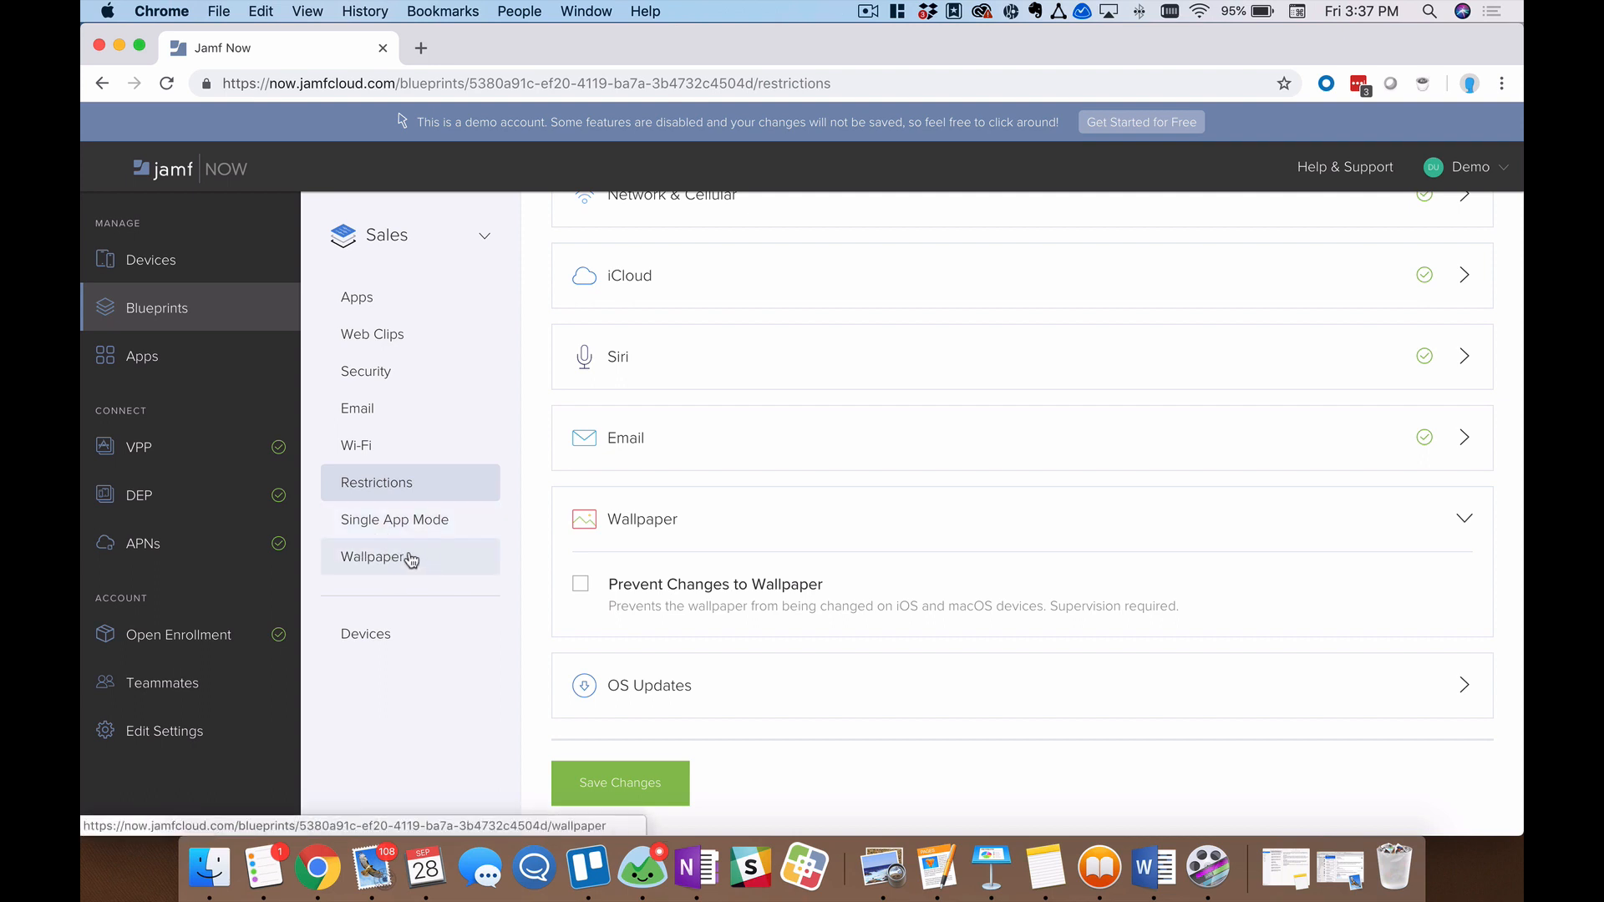
mouse_move(591, 591)
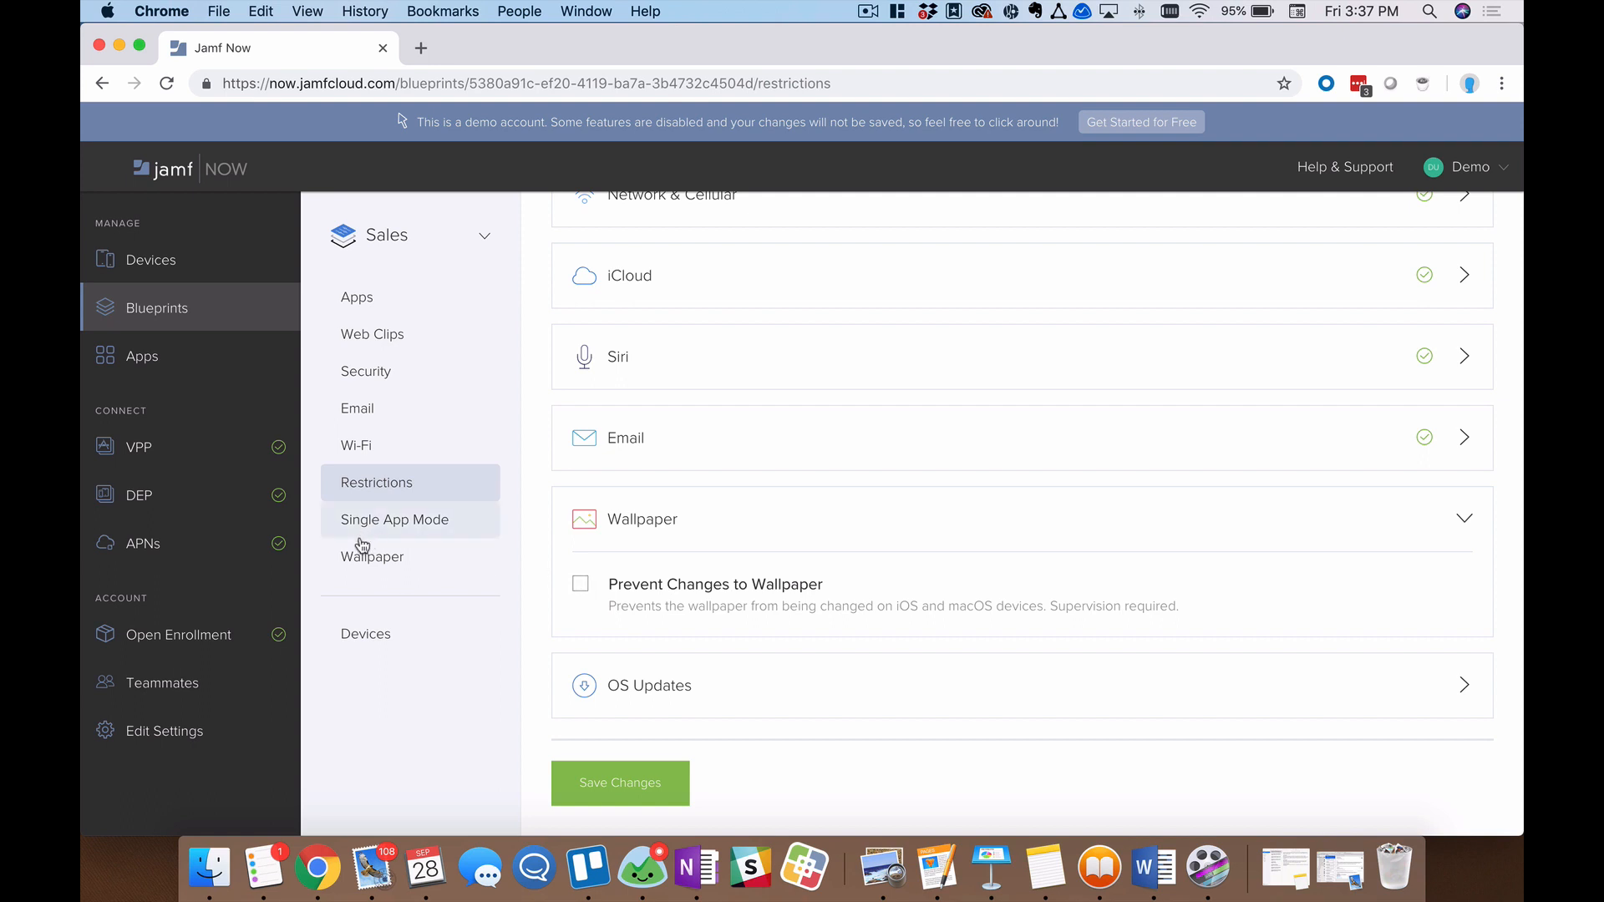
mouse_move(431, 566)
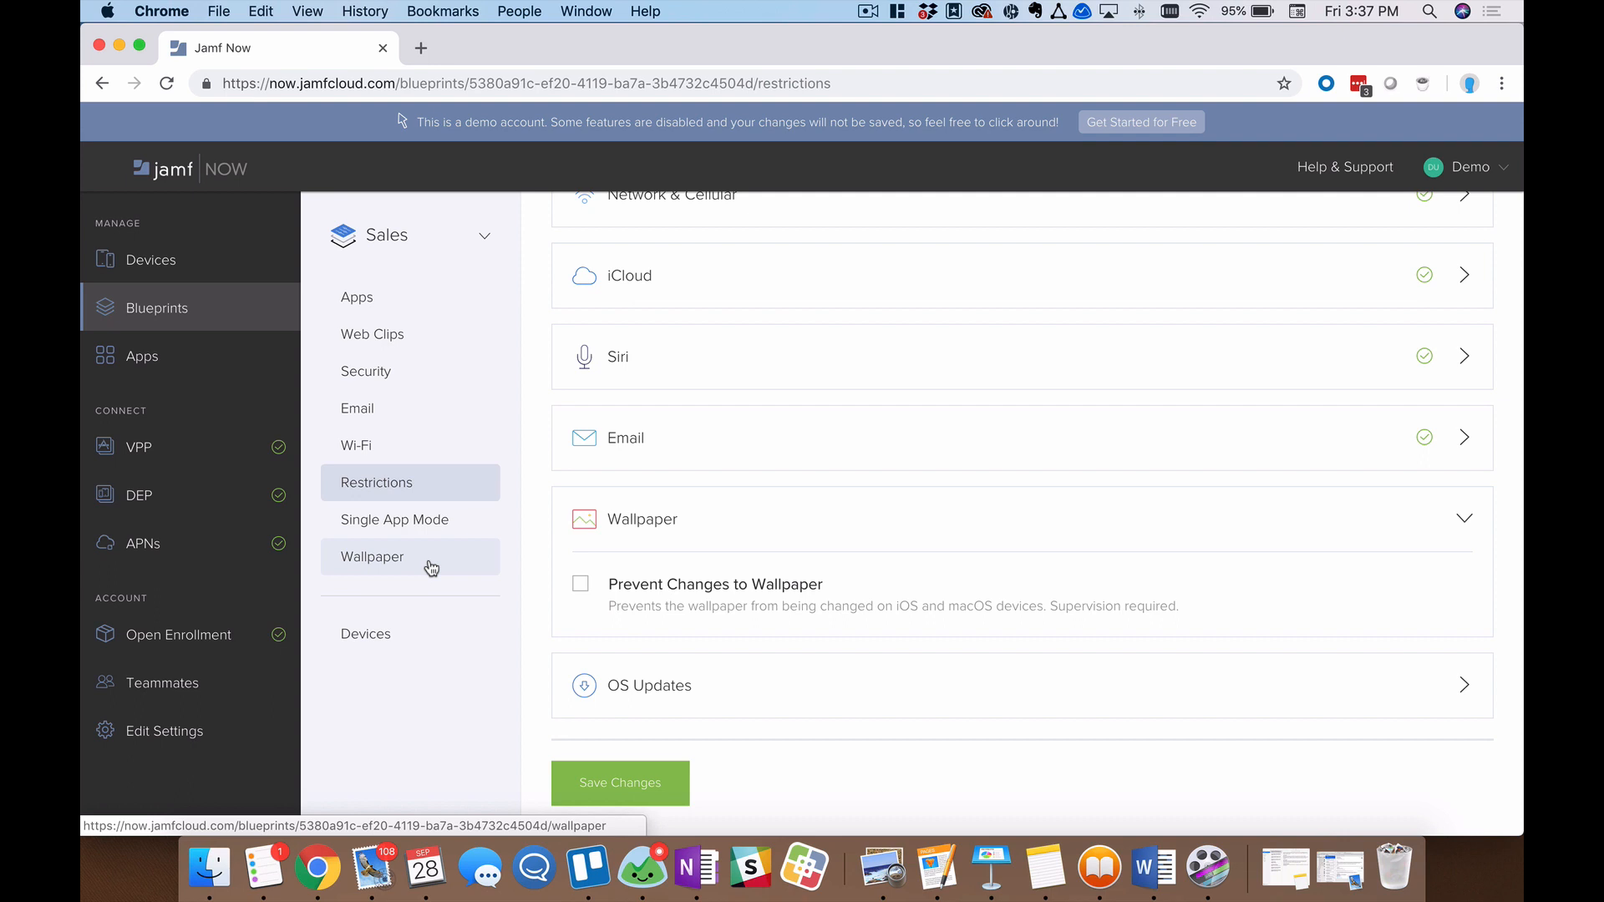
mouse_move(525, 565)
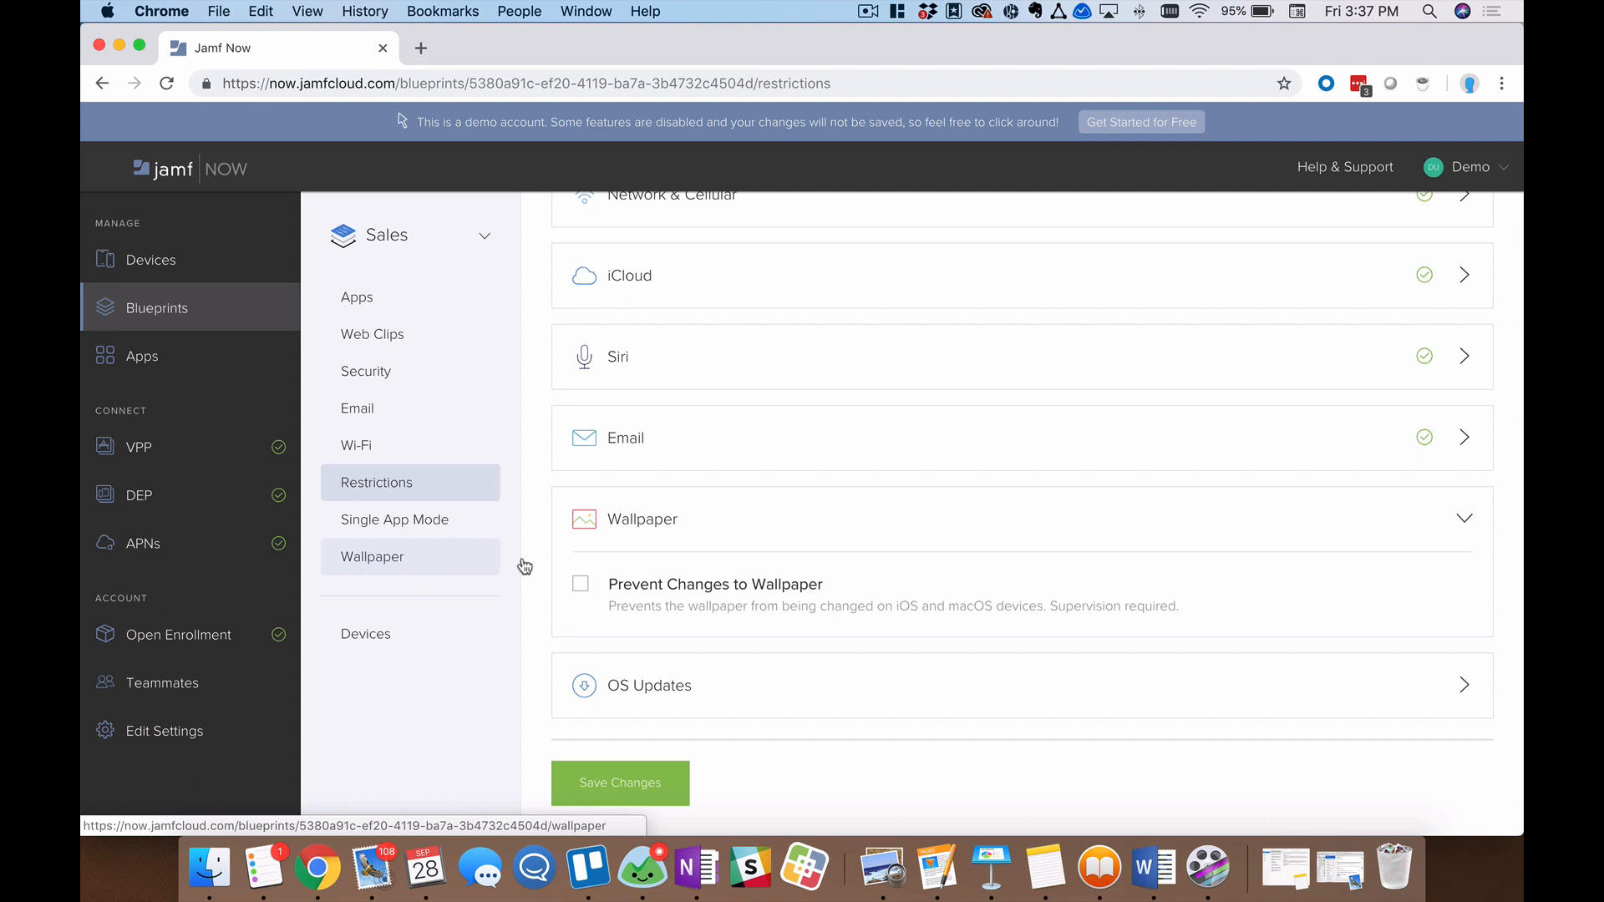
Under OS Updates restrictions, enable Delay OS Updates and keep the 30-day delay
click(1463, 518)
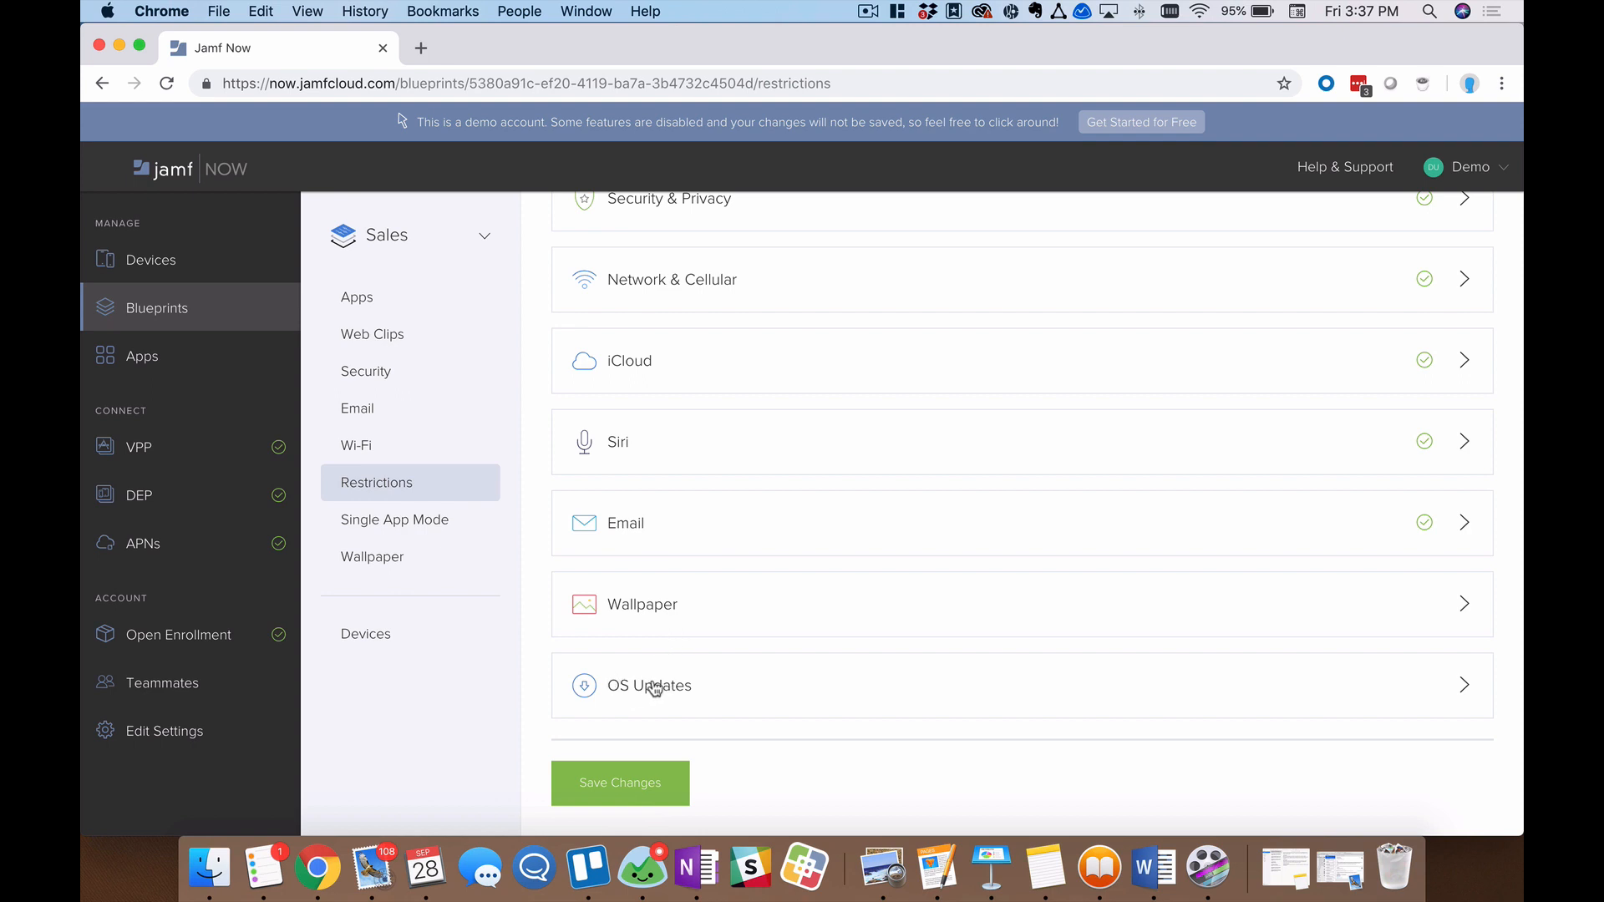
mouse_move(668, 695)
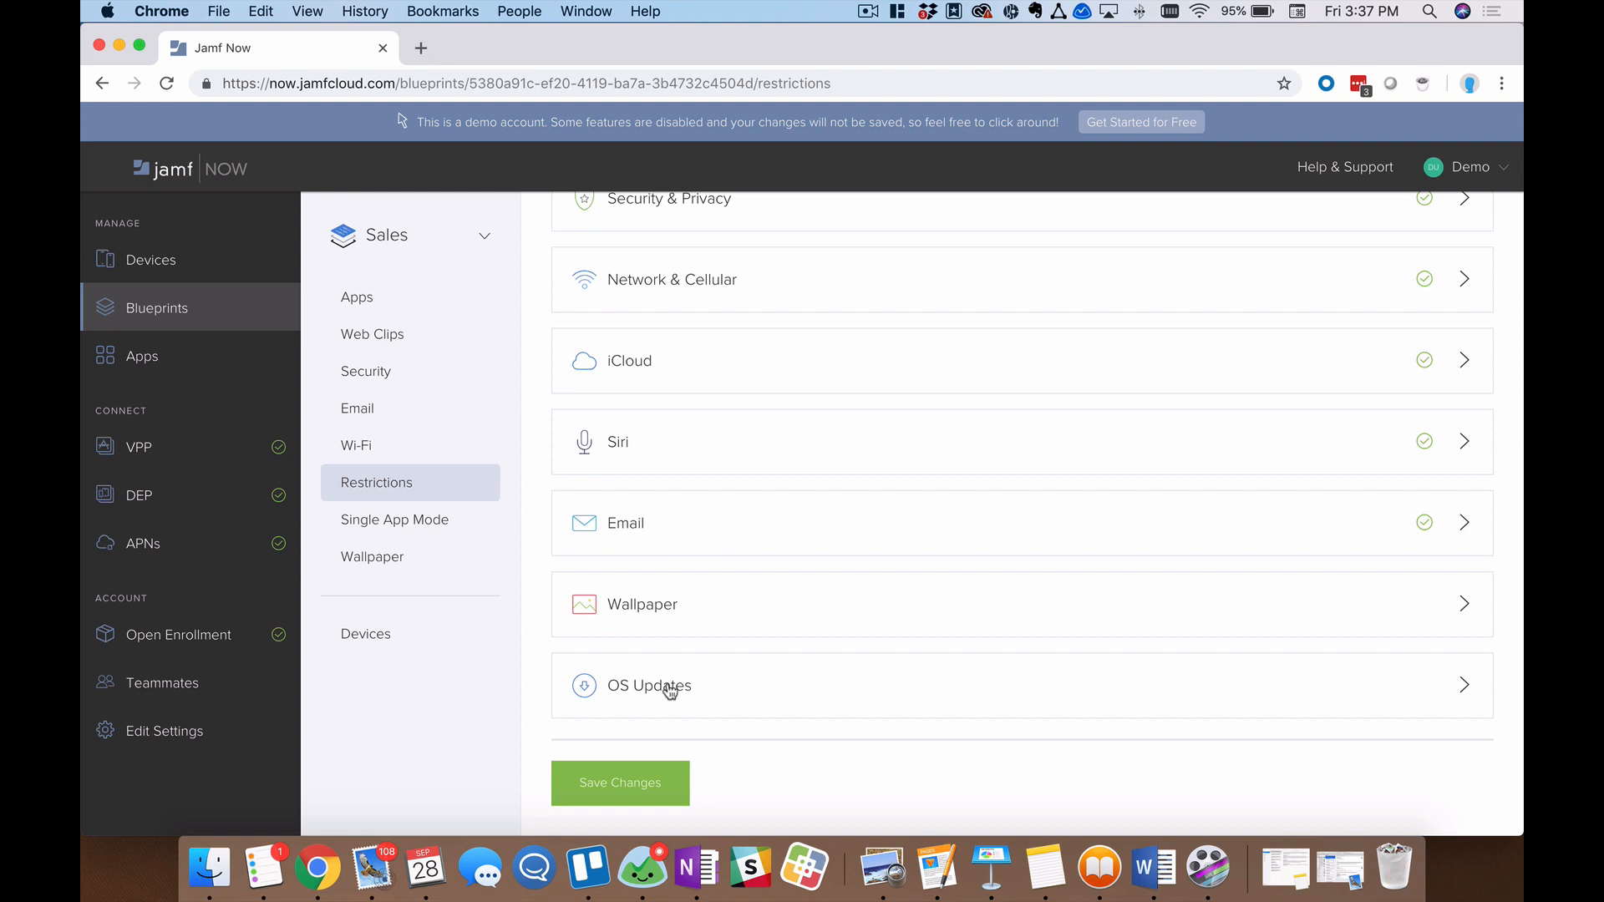
click(669, 691)
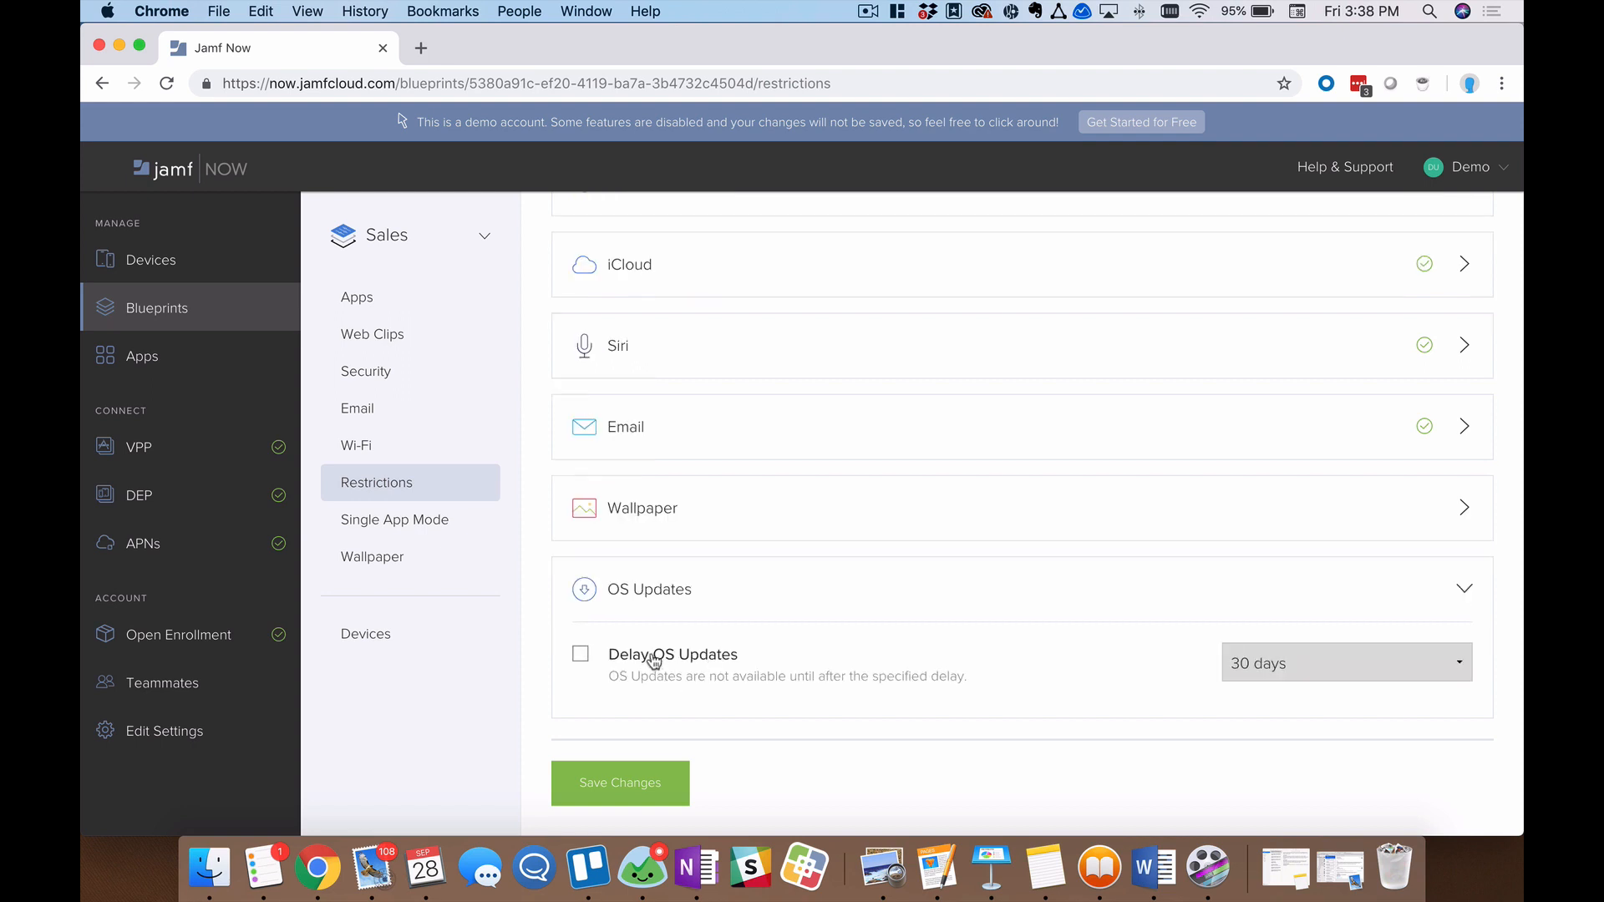
click(580, 655)
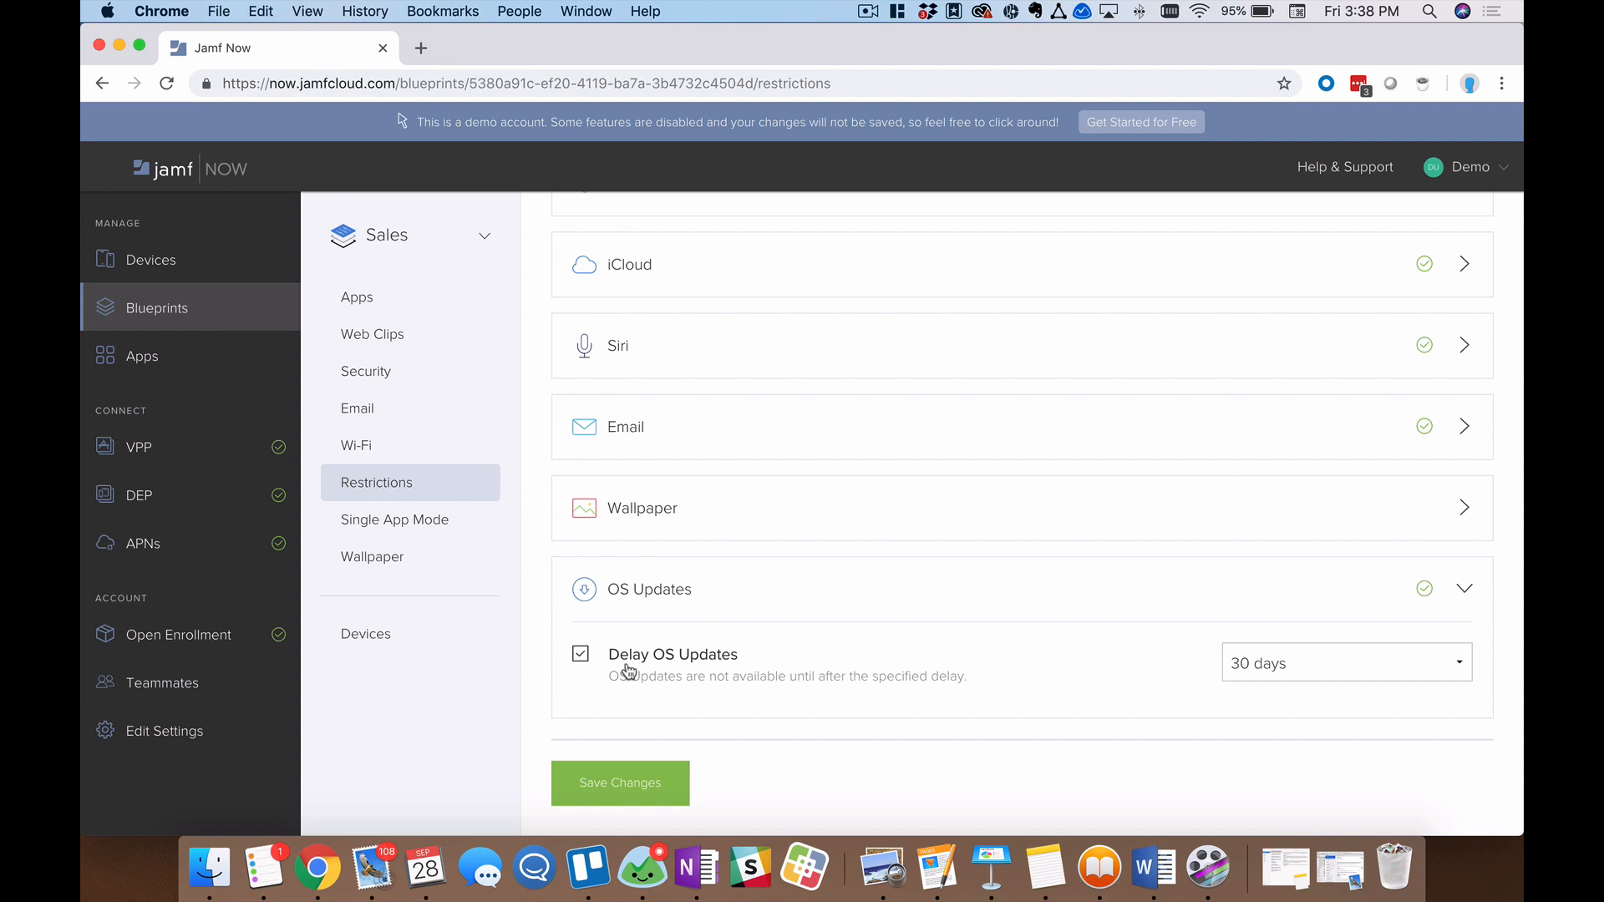
mouse_move(658, 669)
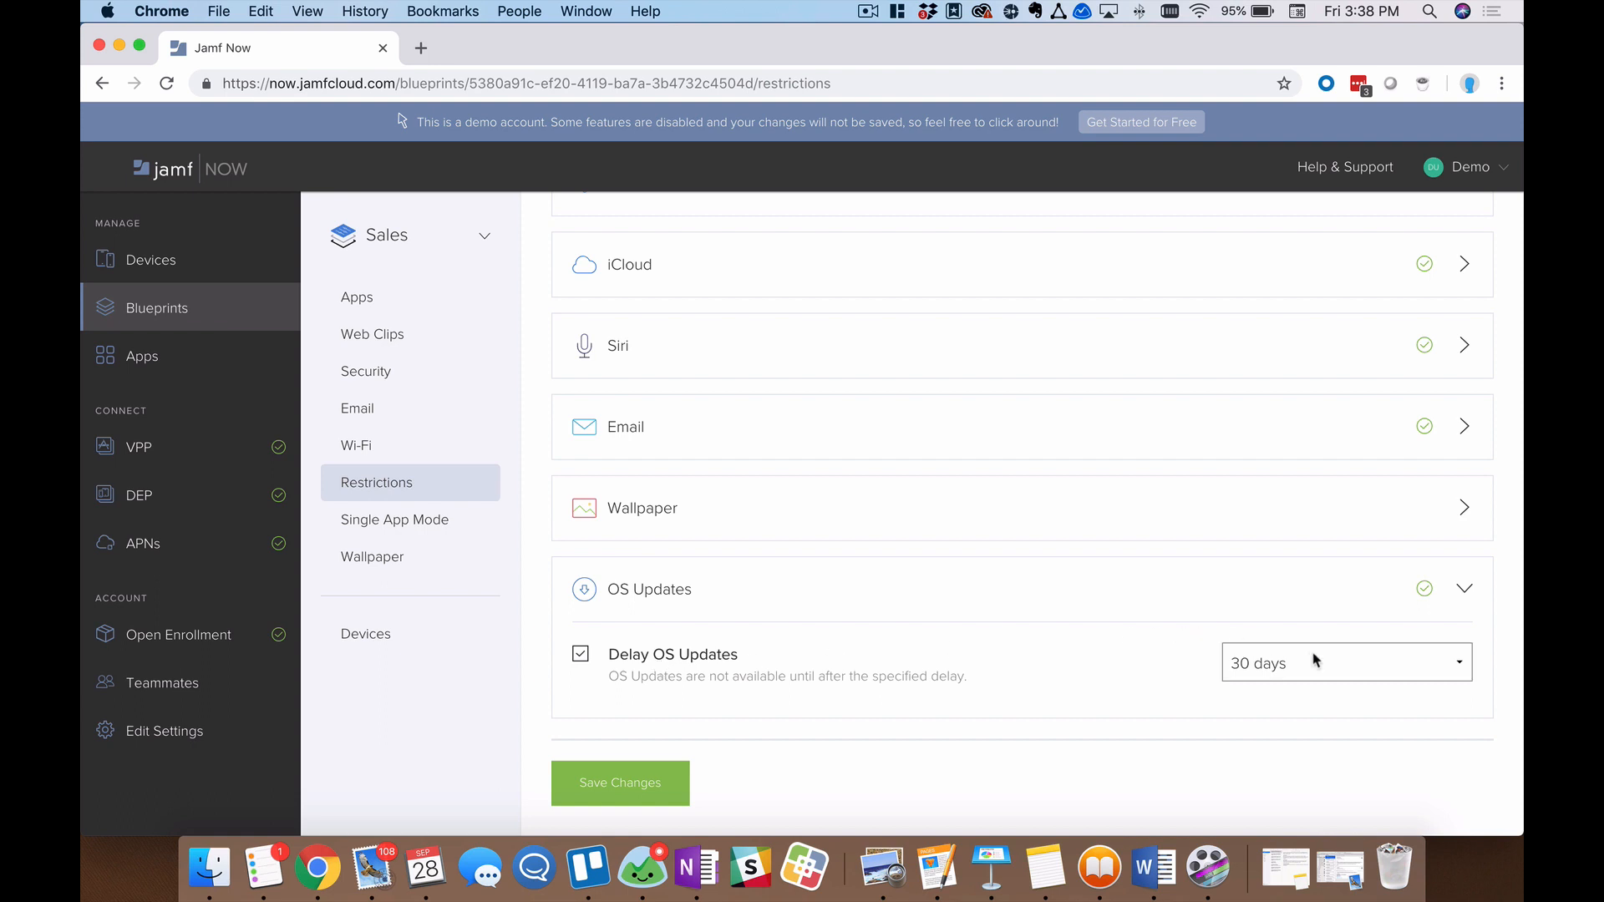
click(1345, 661)
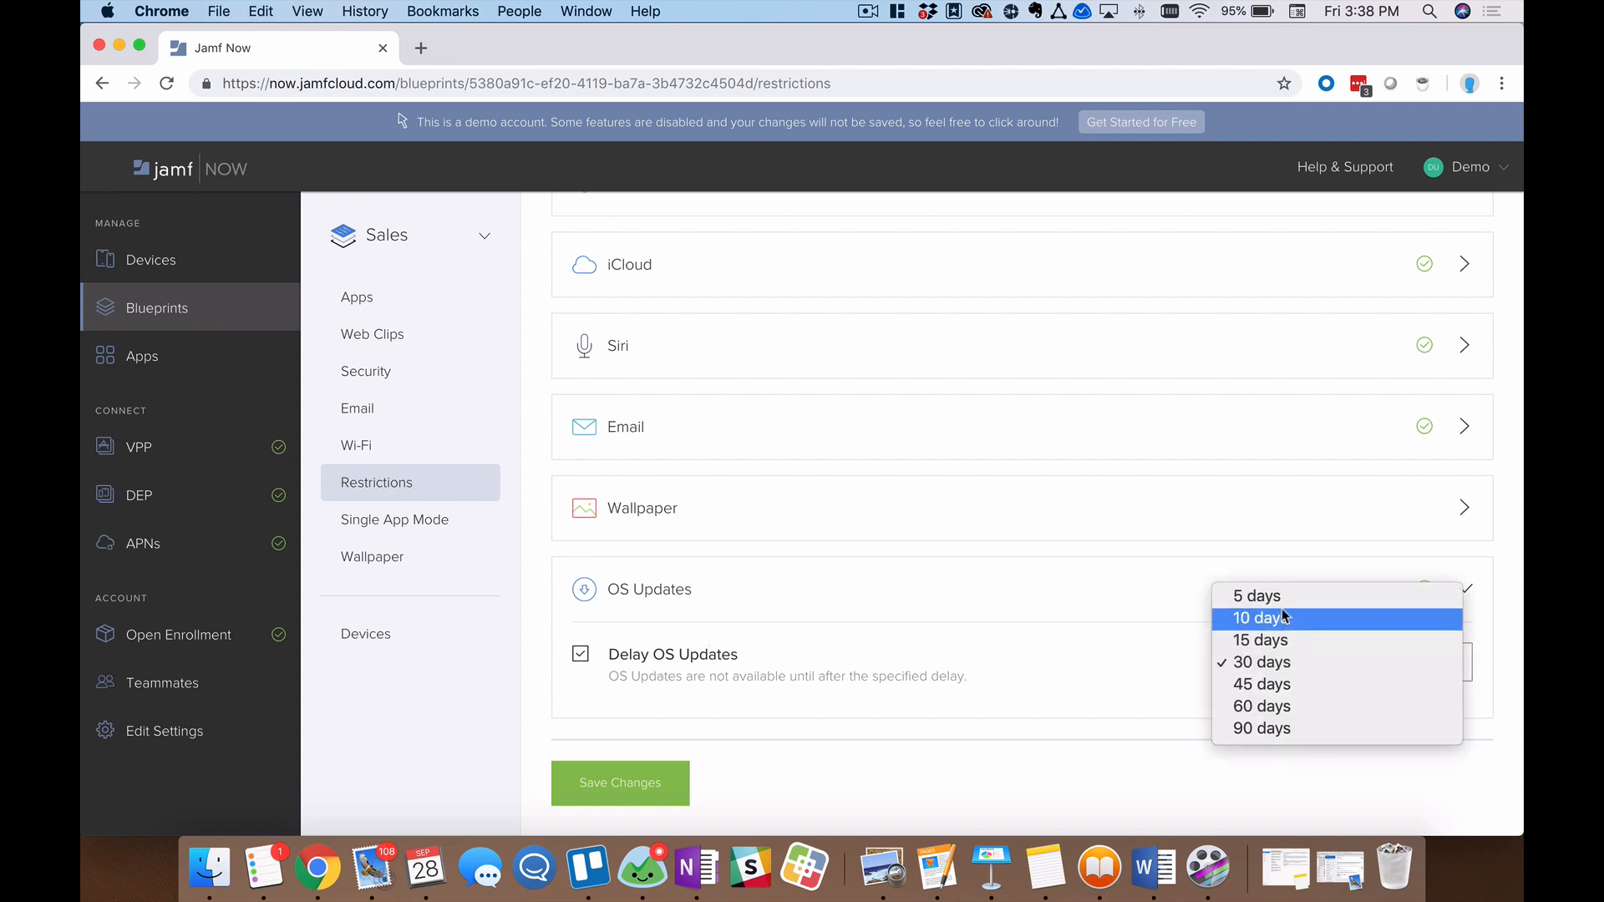
mouse_move(1306, 733)
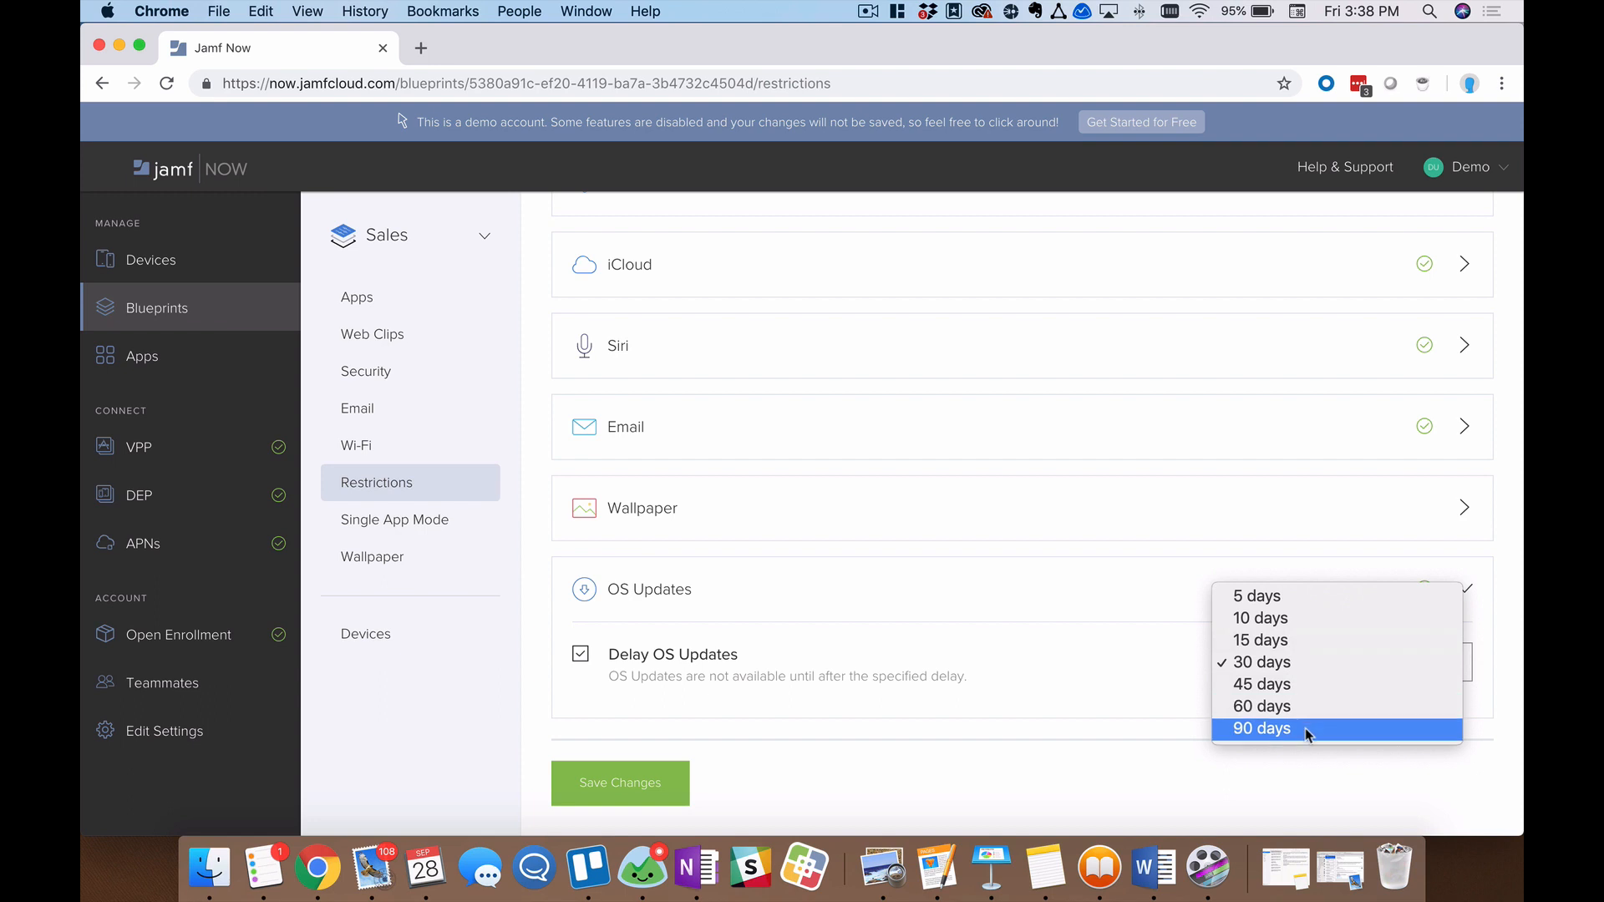
mouse_move(1261, 685)
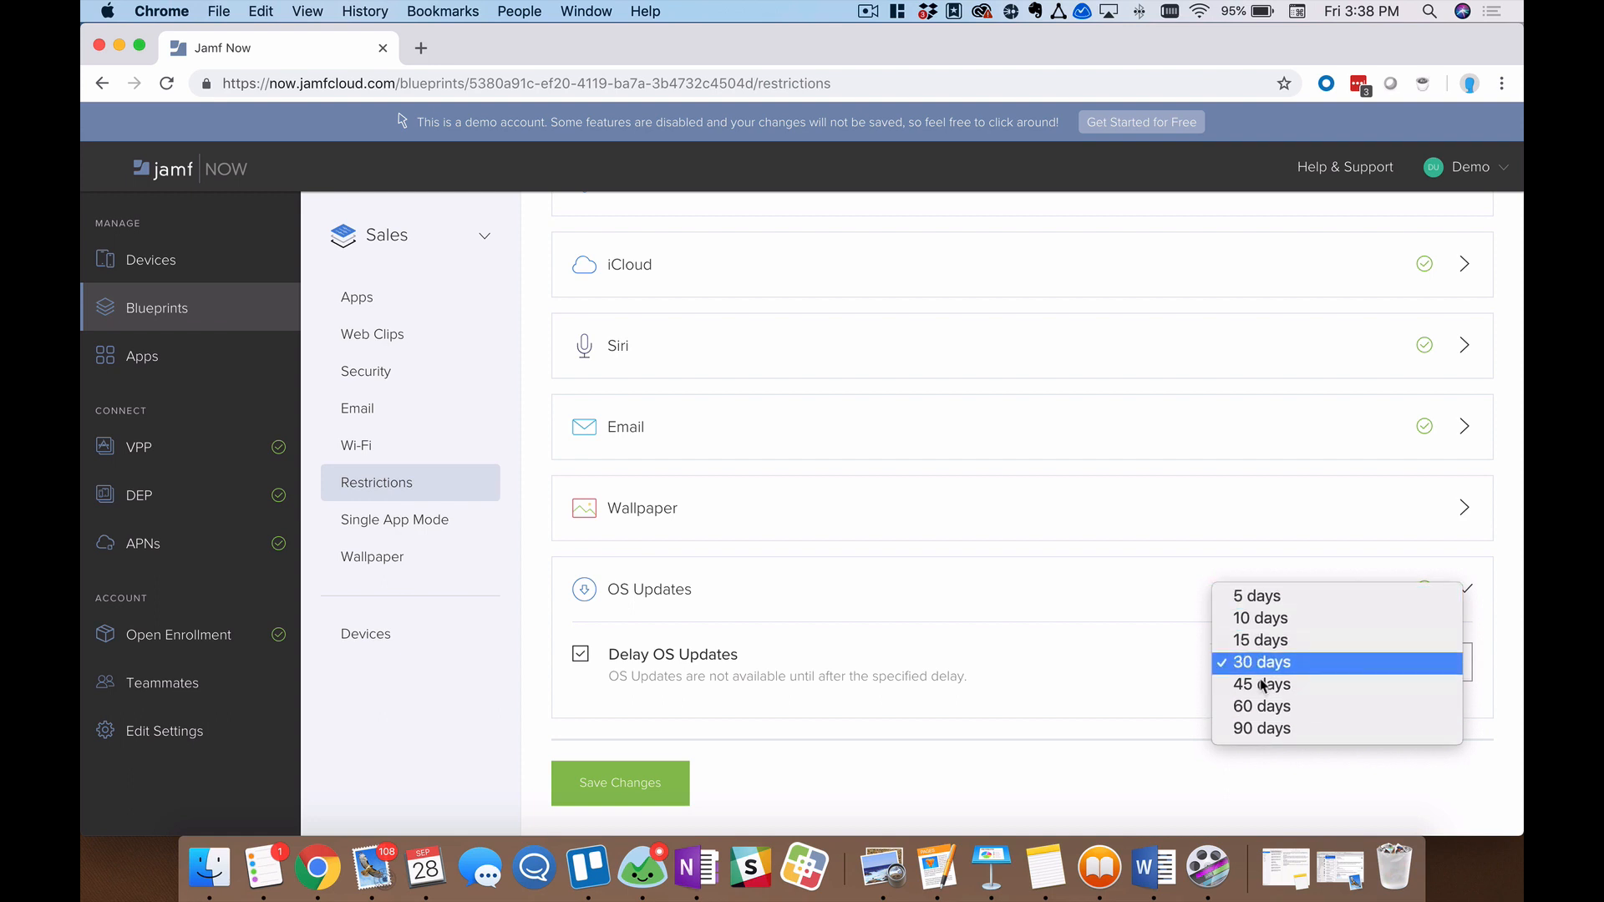
mouse_move(1289, 665)
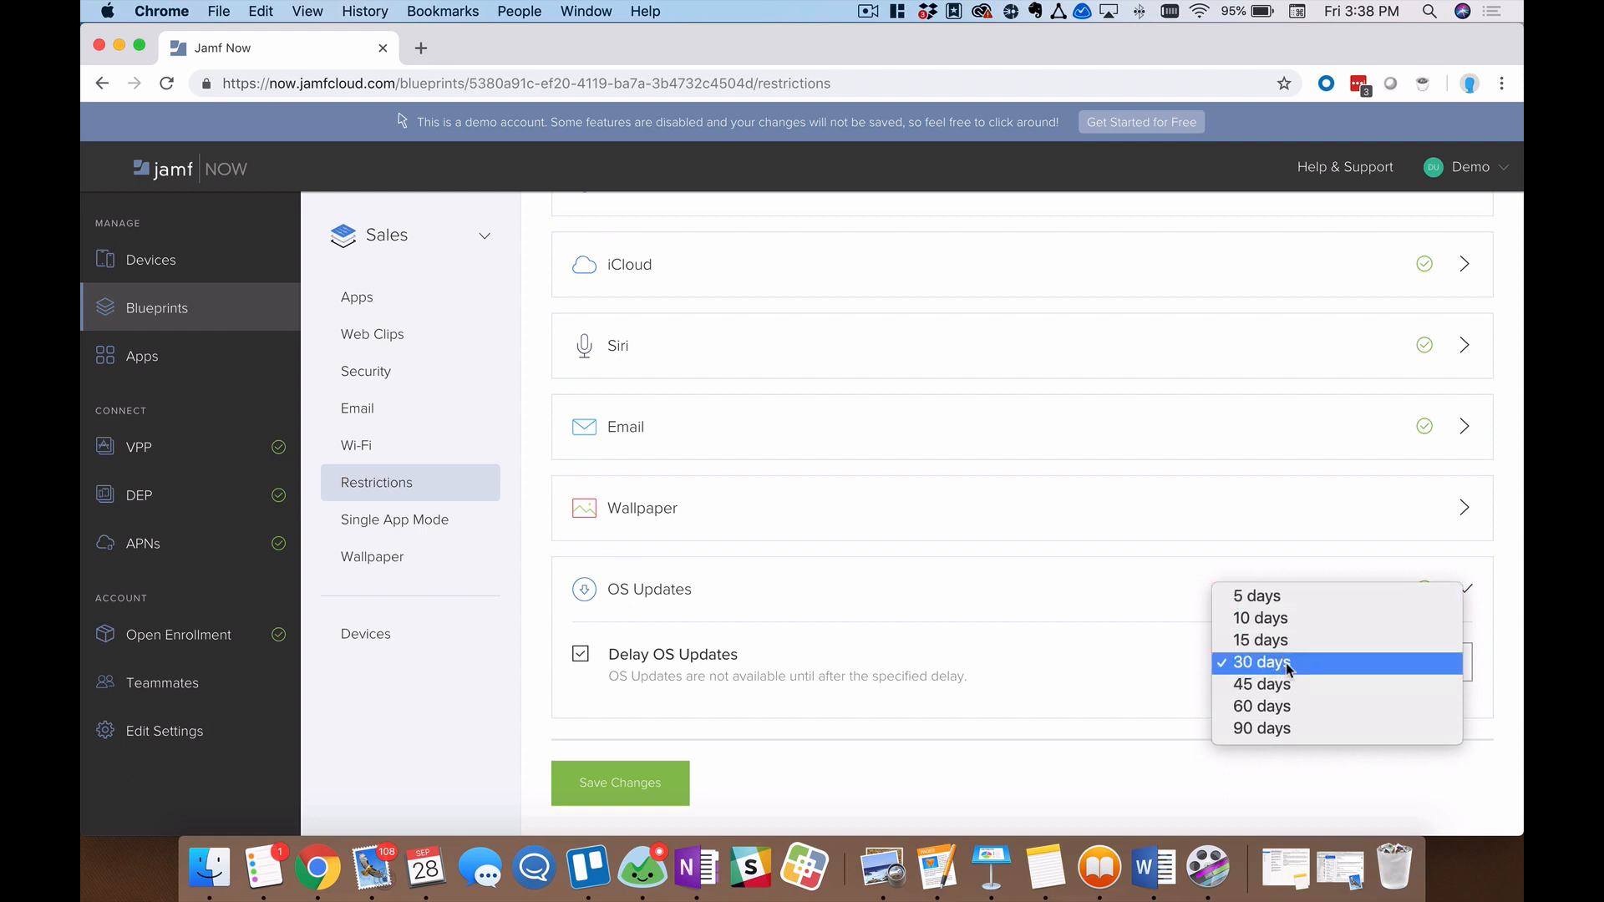
mouse_move(1028, 667)
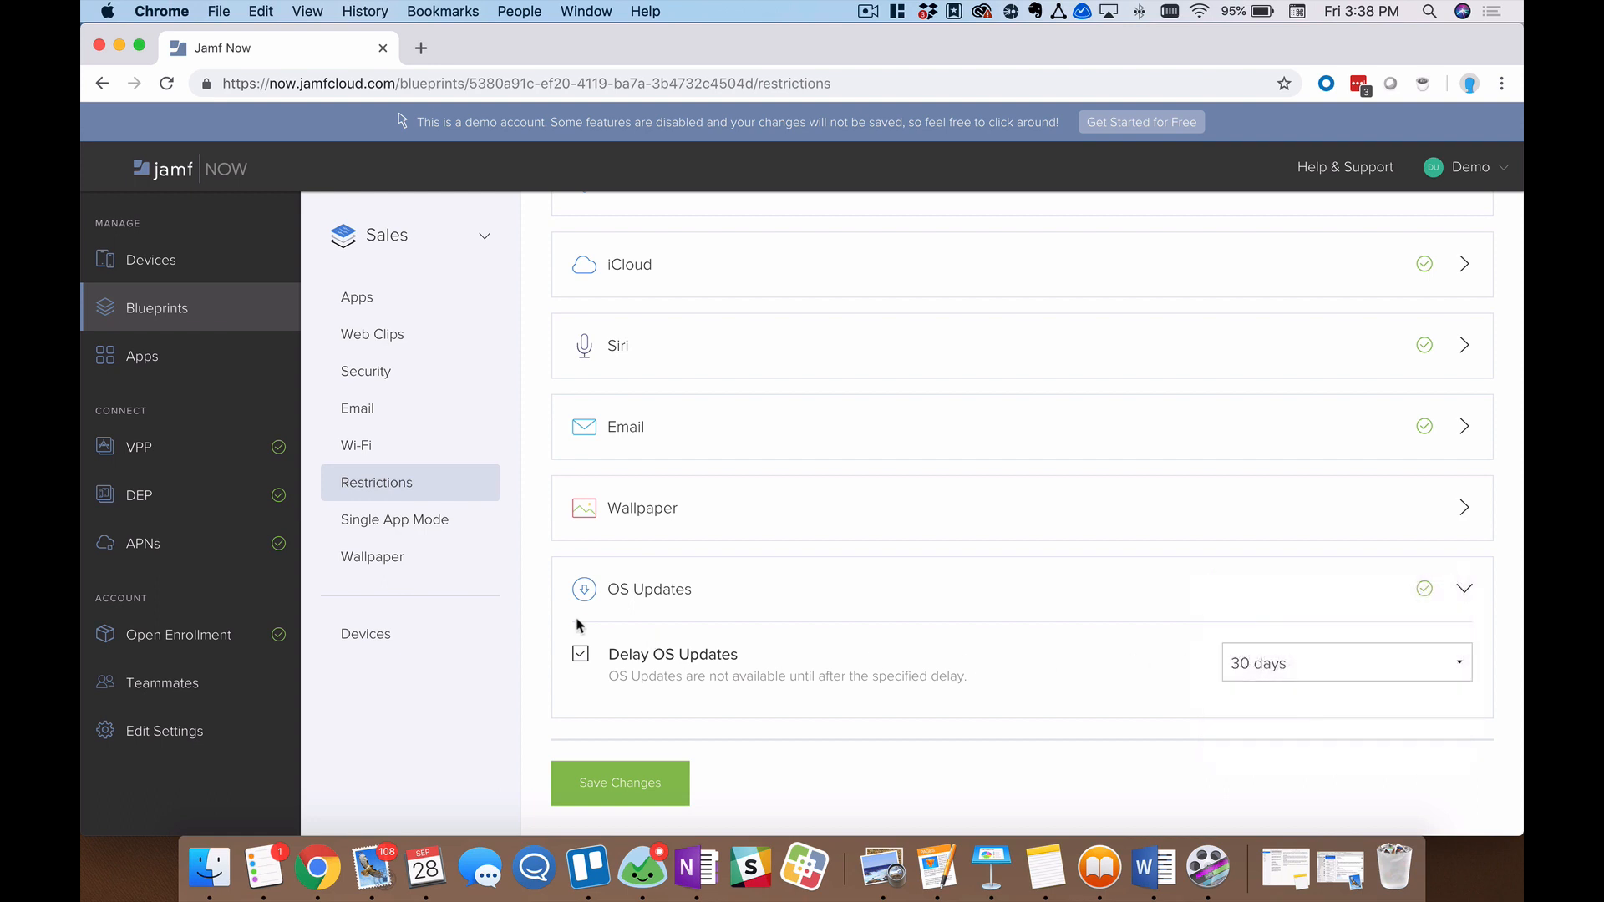
mouse_move(426, 483)
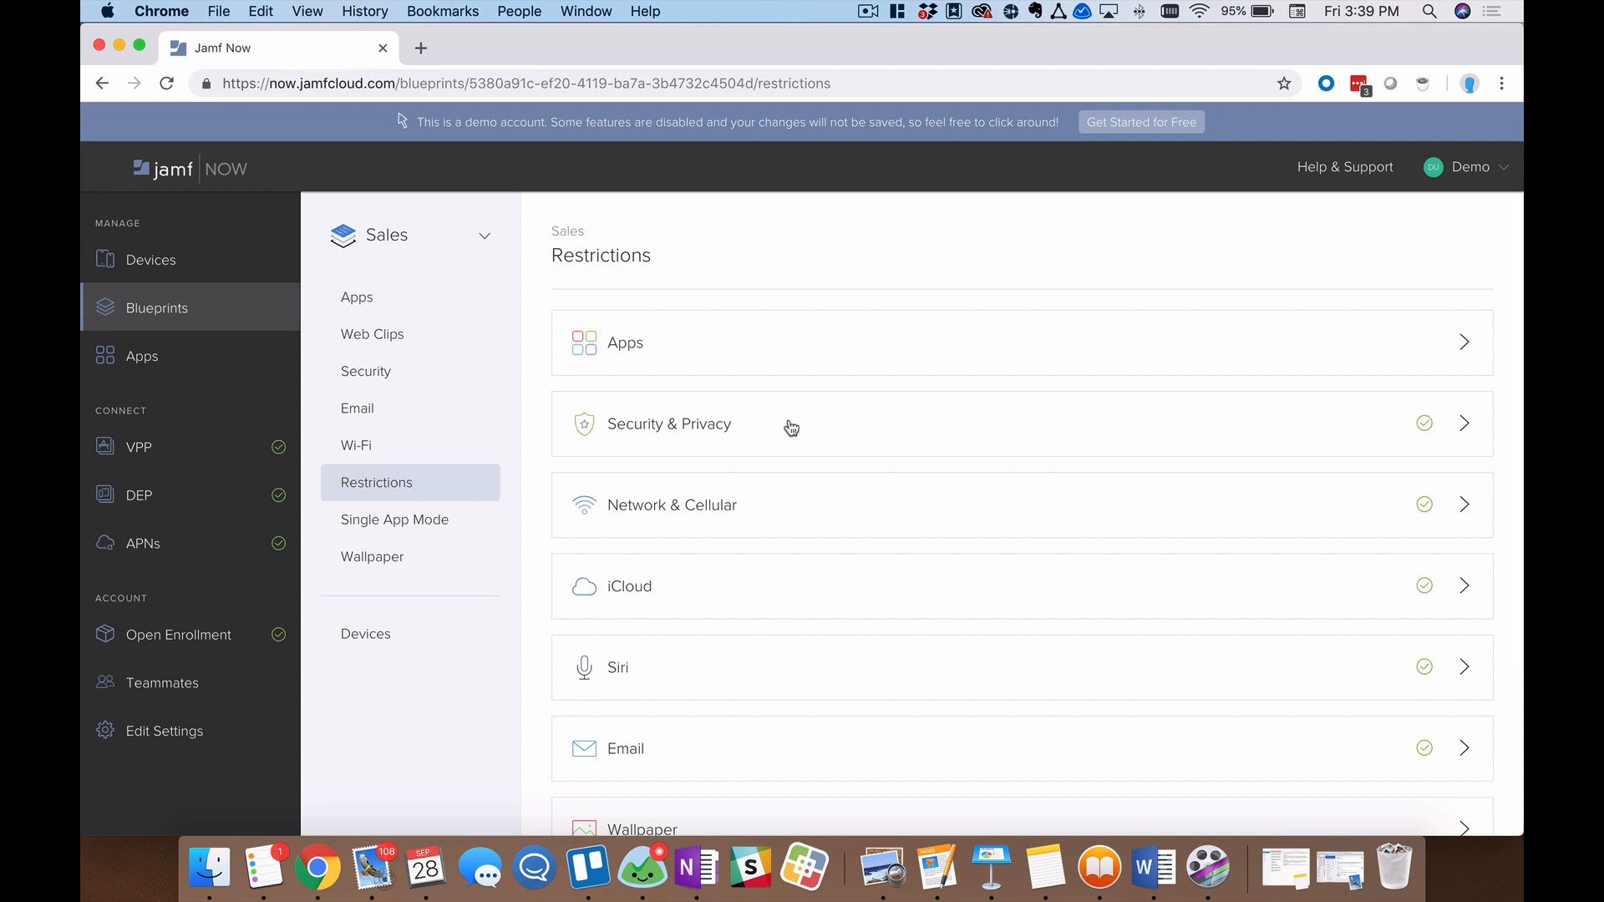
Set the Single App Mode app to Box for iPhone and iPad
click(395, 519)
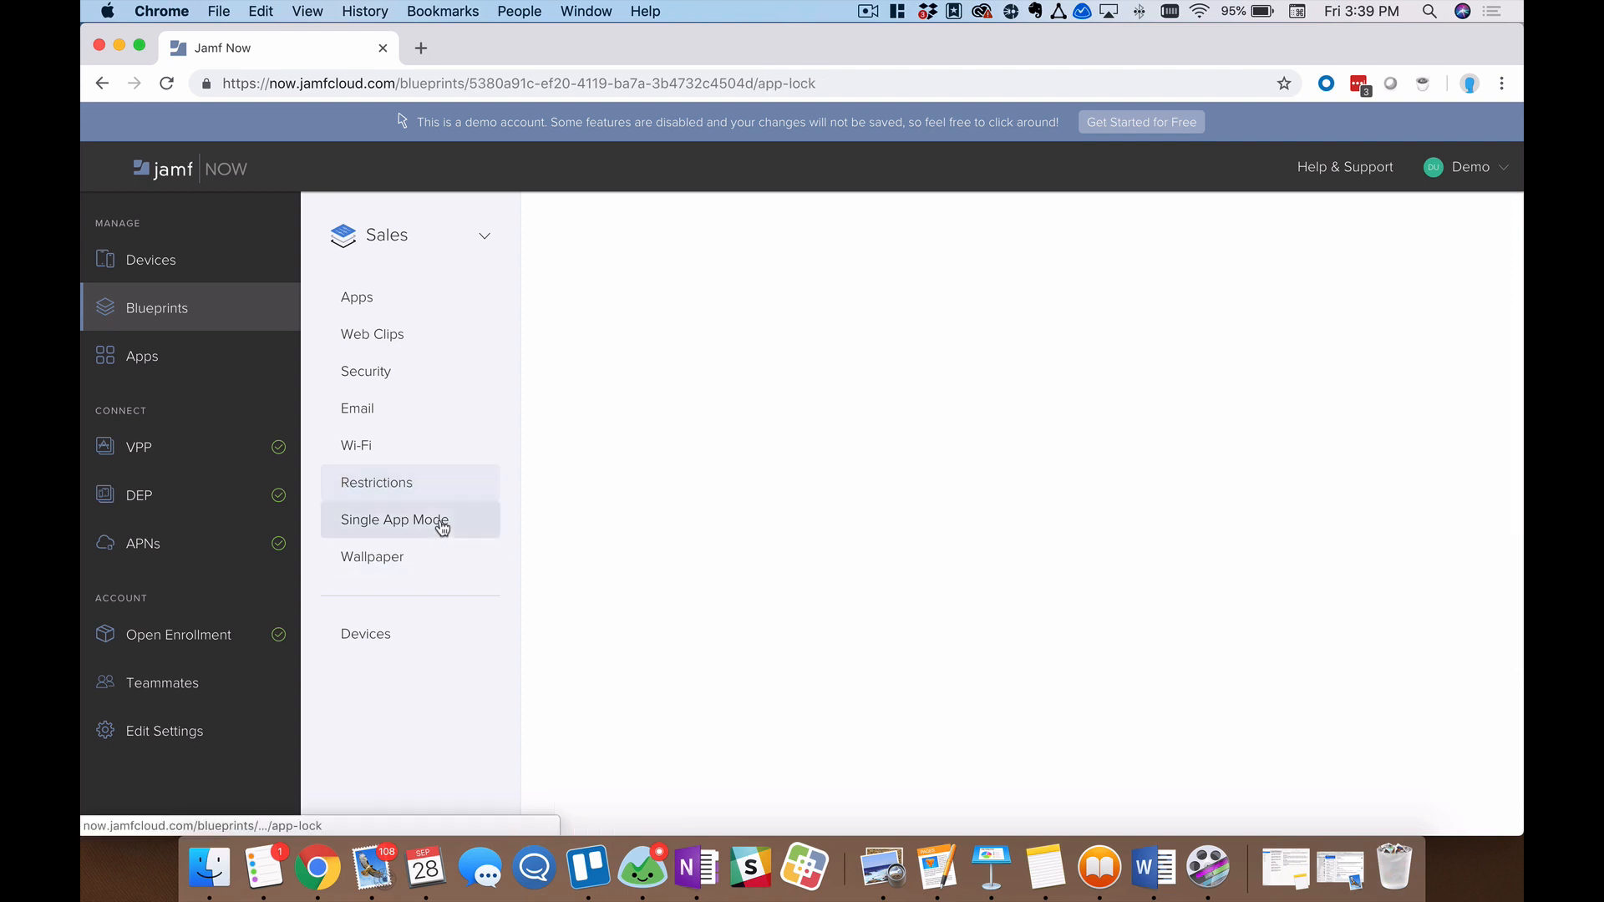
click(394, 520)
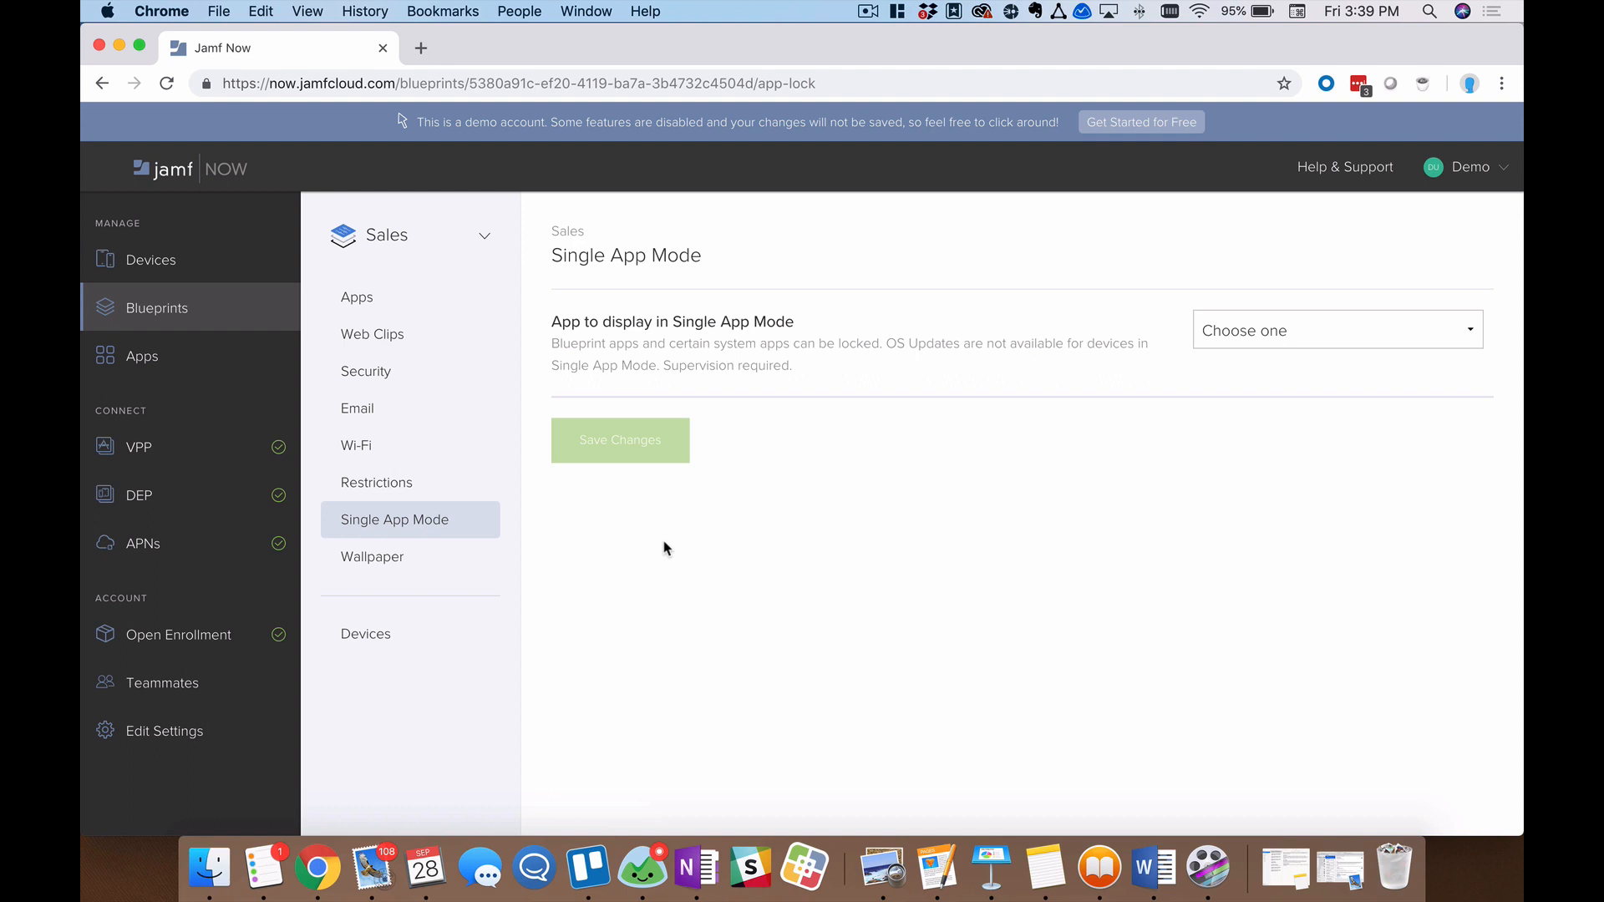
mouse_move(301, 641)
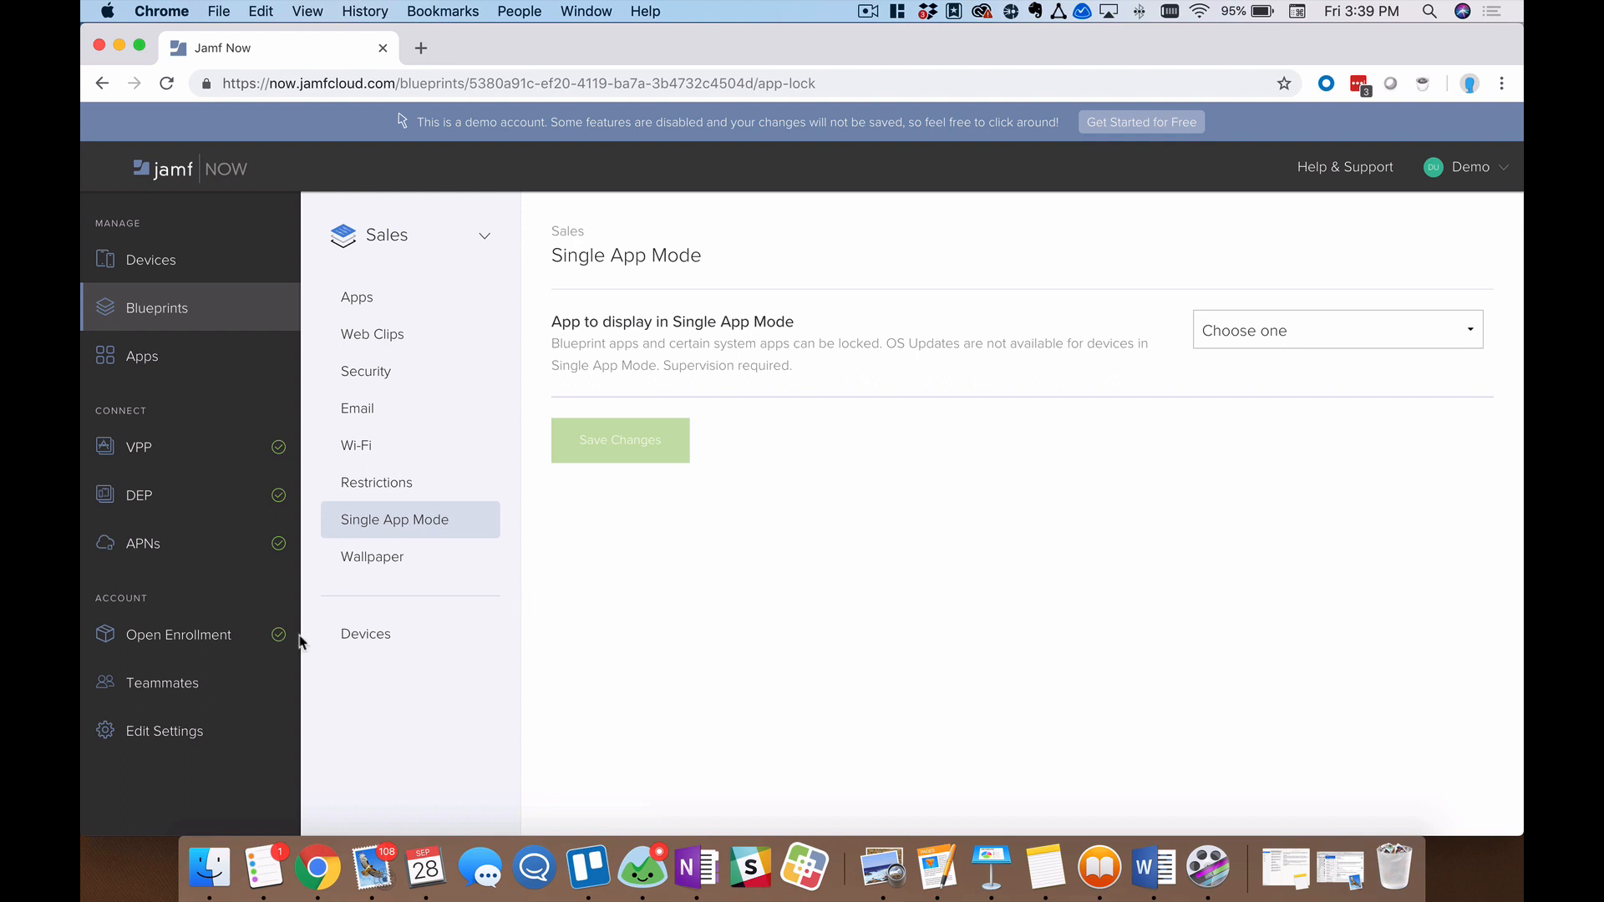
mouse_move(431, 674)
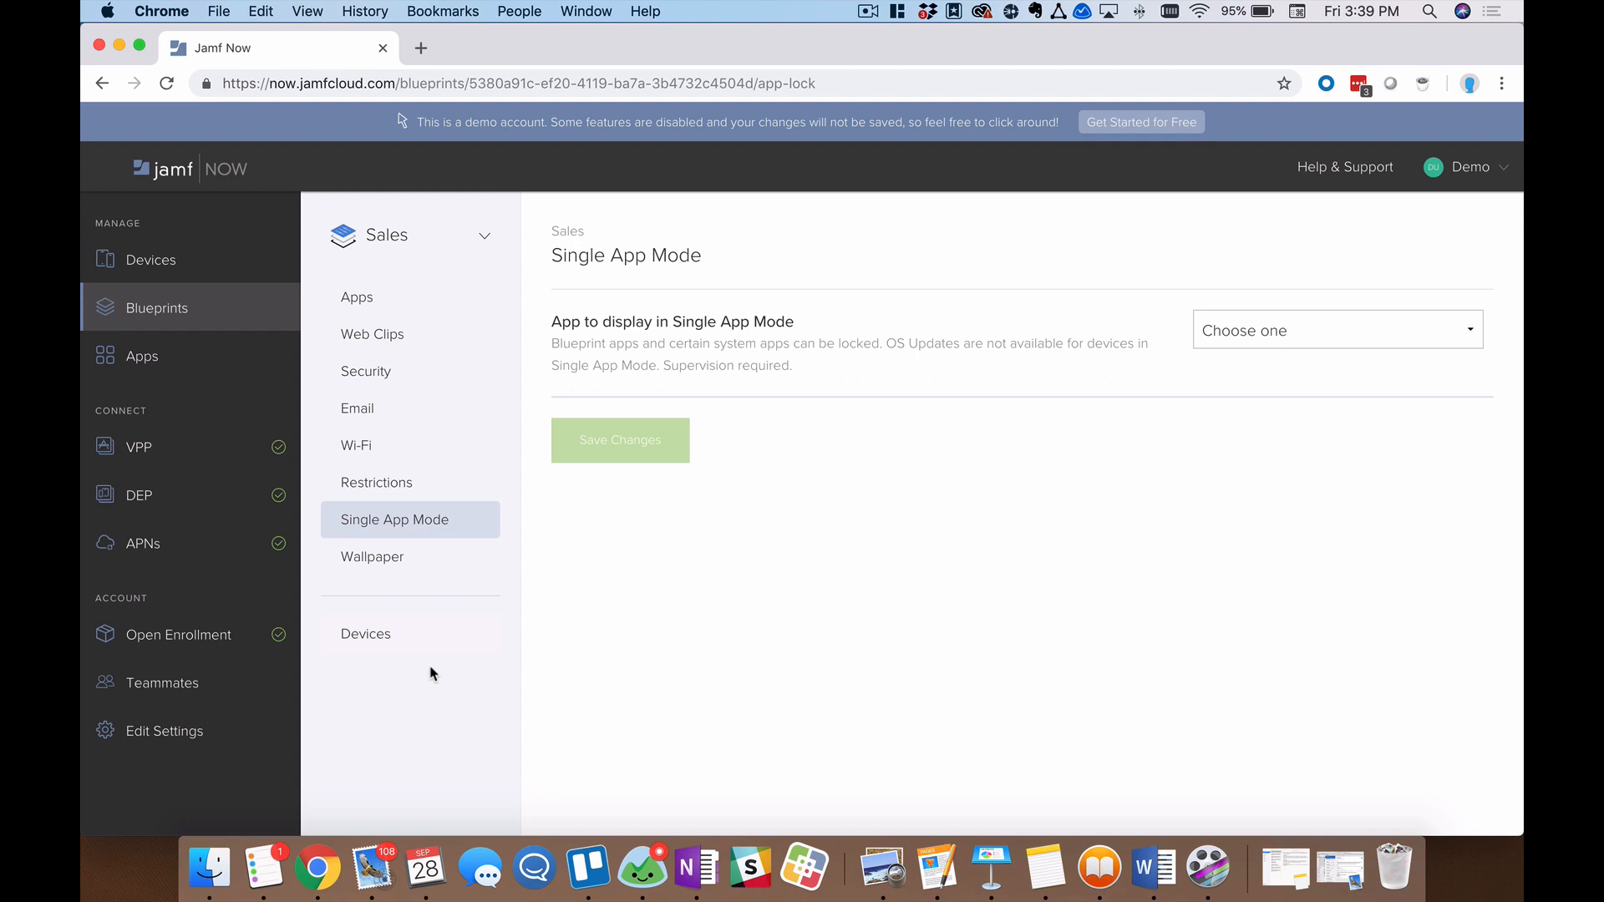
mouse_move(1124, 491)
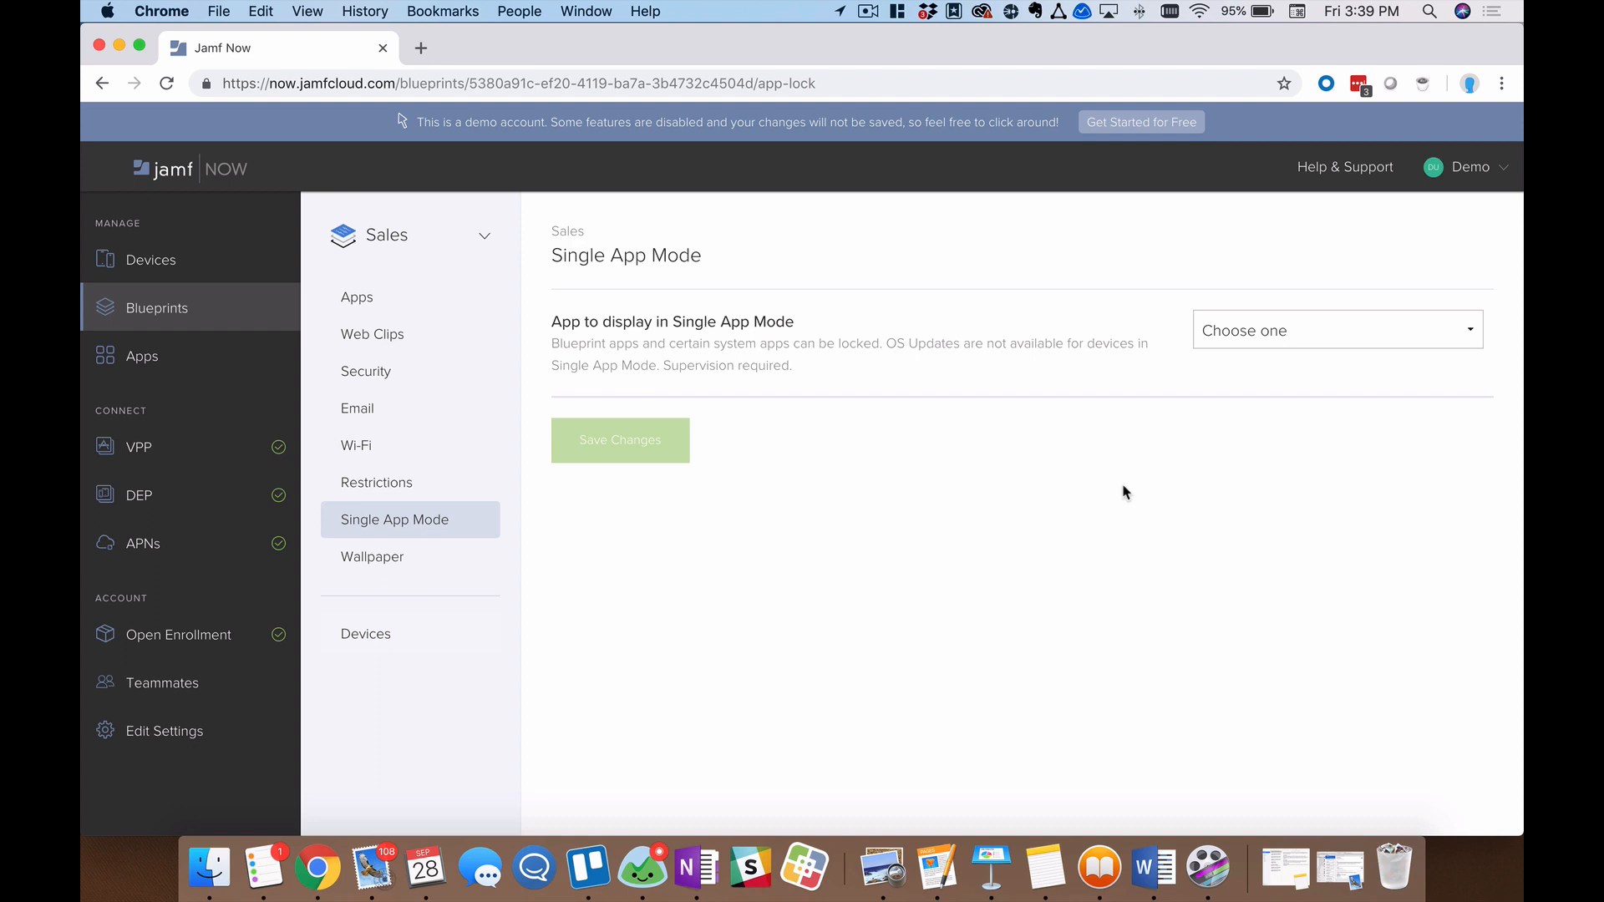
click(1337, 329)
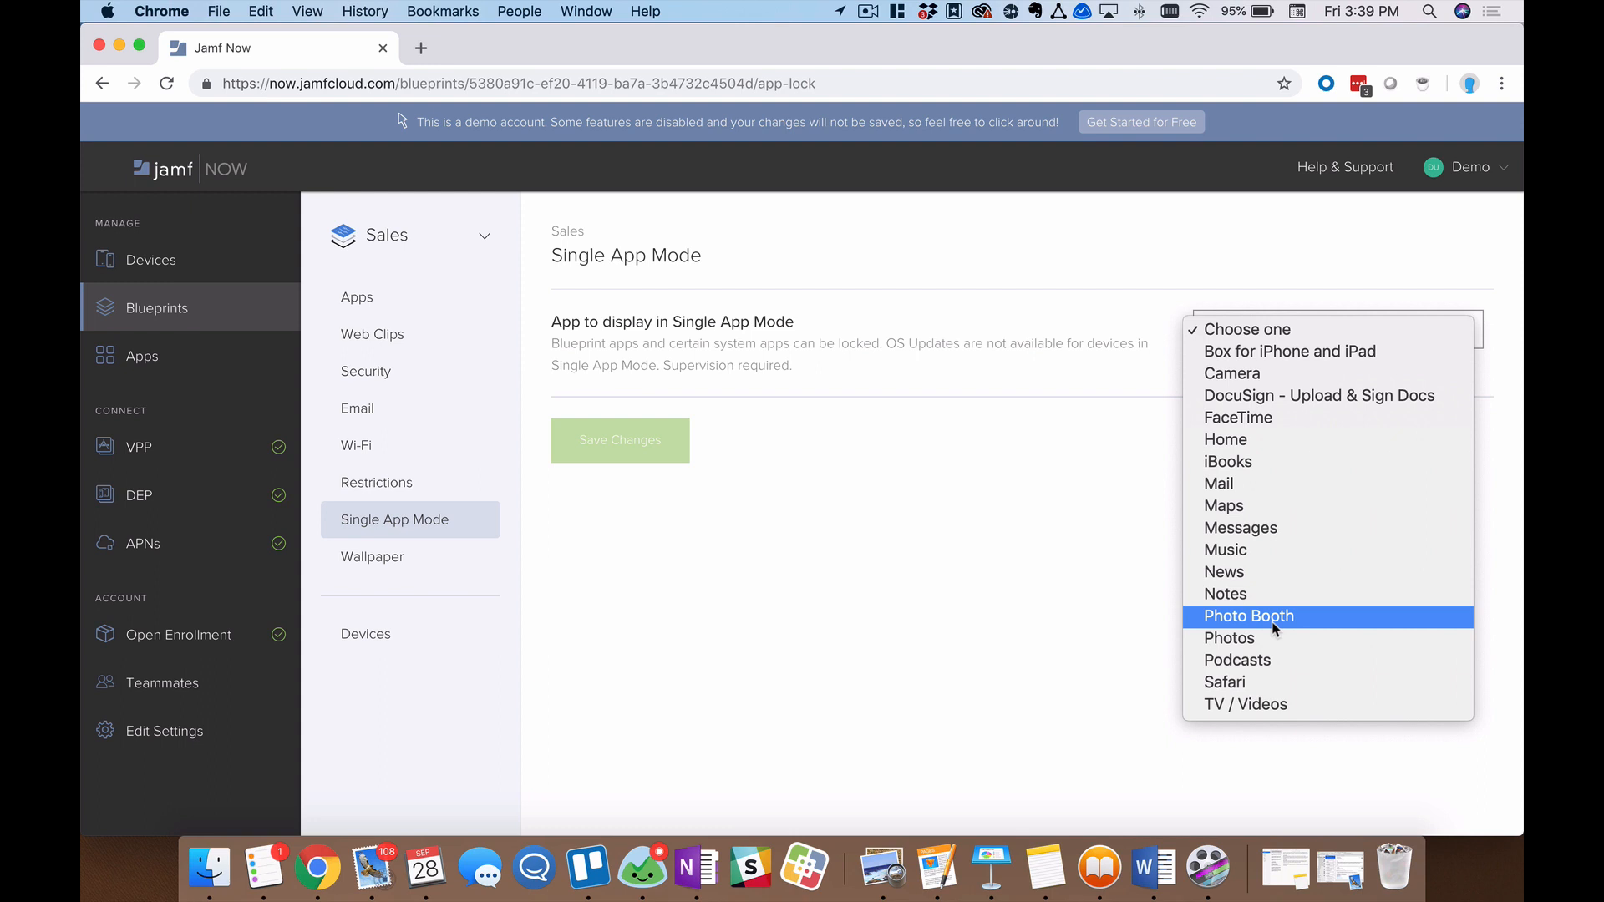
mouse_move(1290, 485)
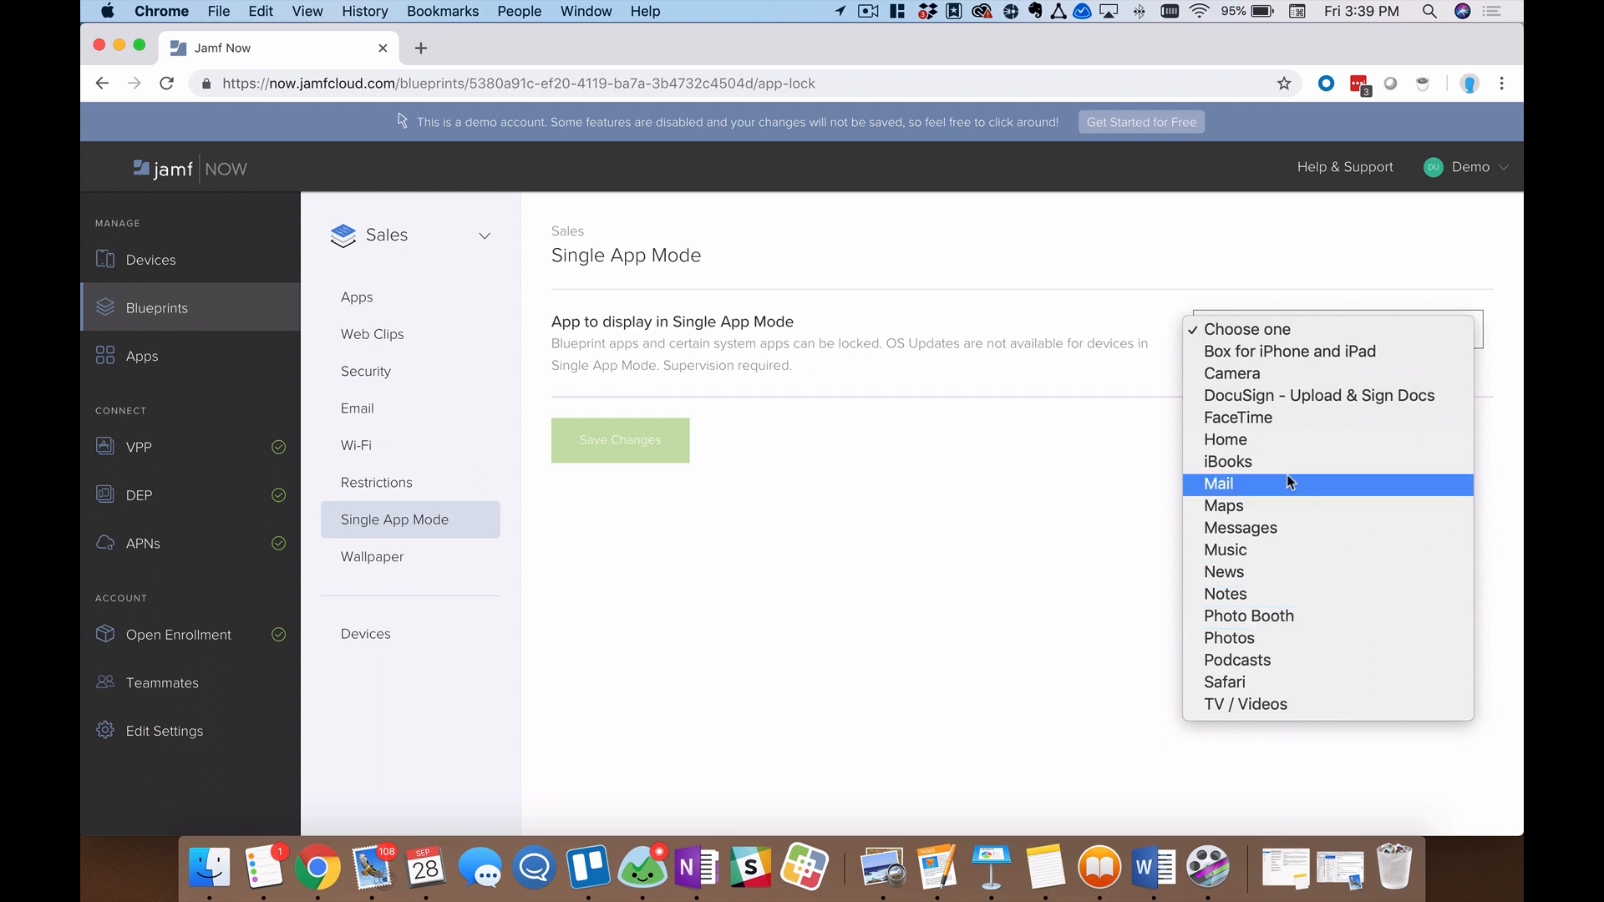
mouse_move(1283, 643)
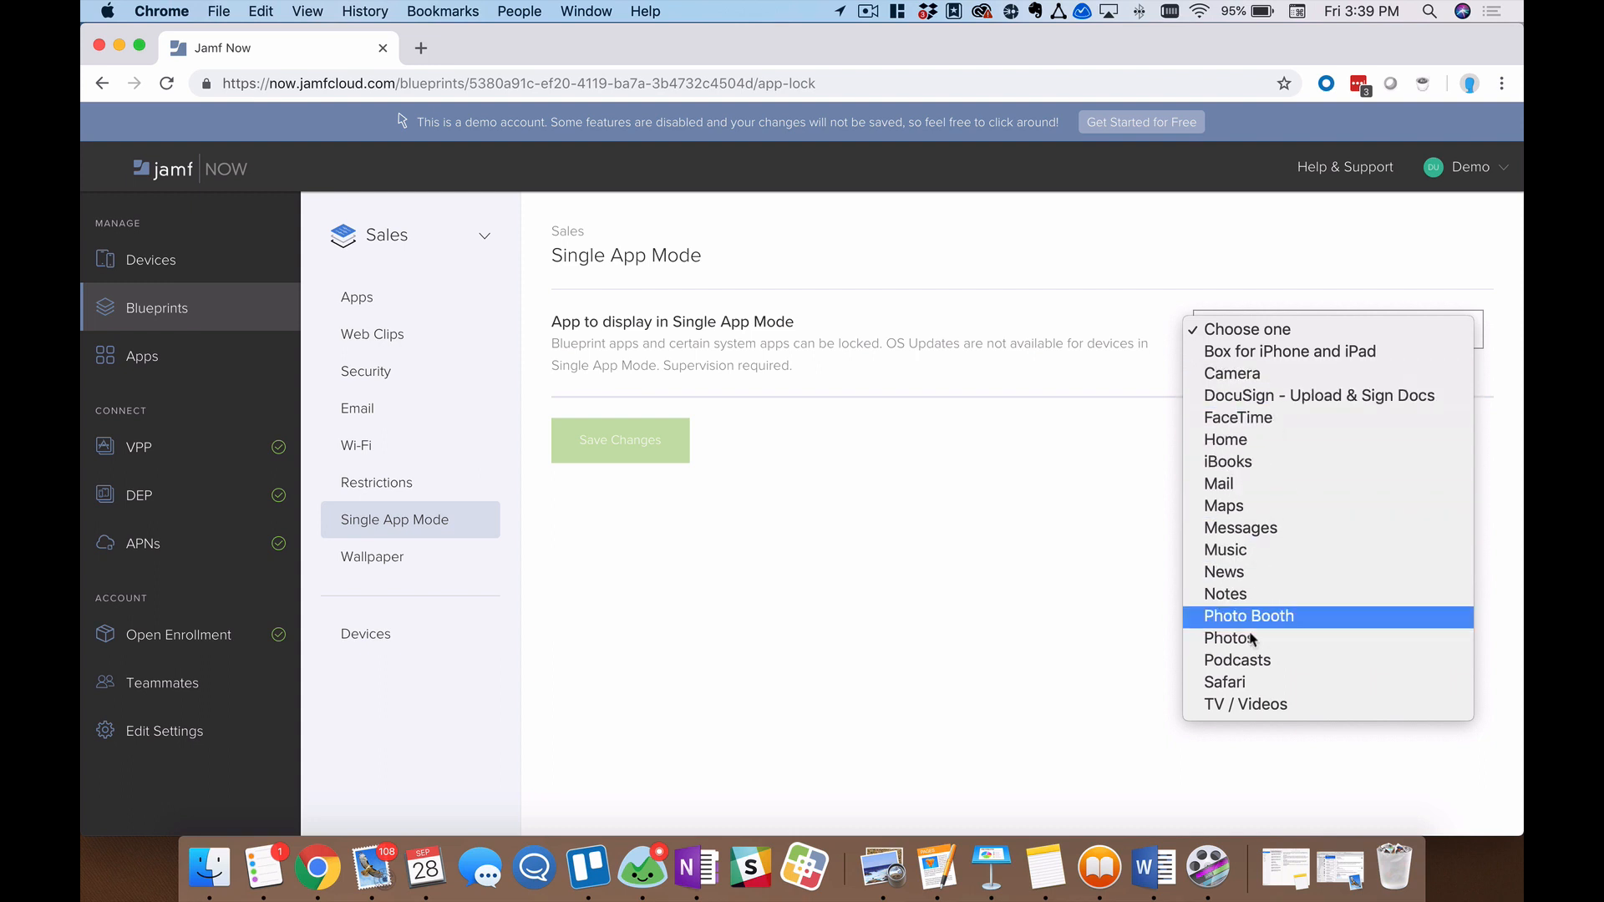
mouse_move(1297, 364)
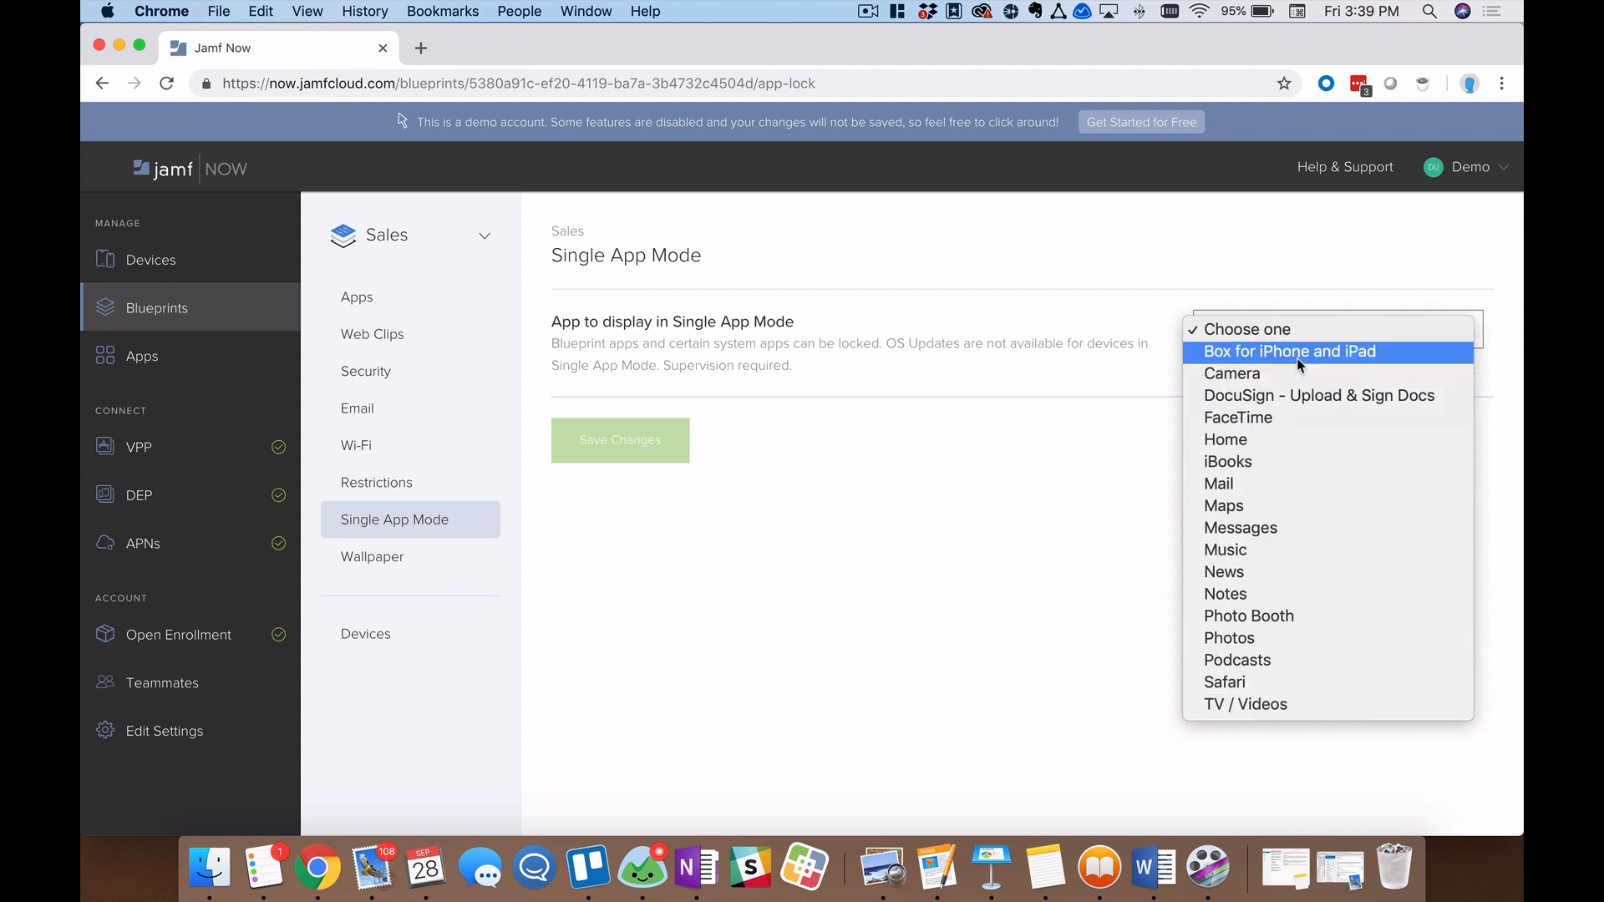
click(1290, 351)
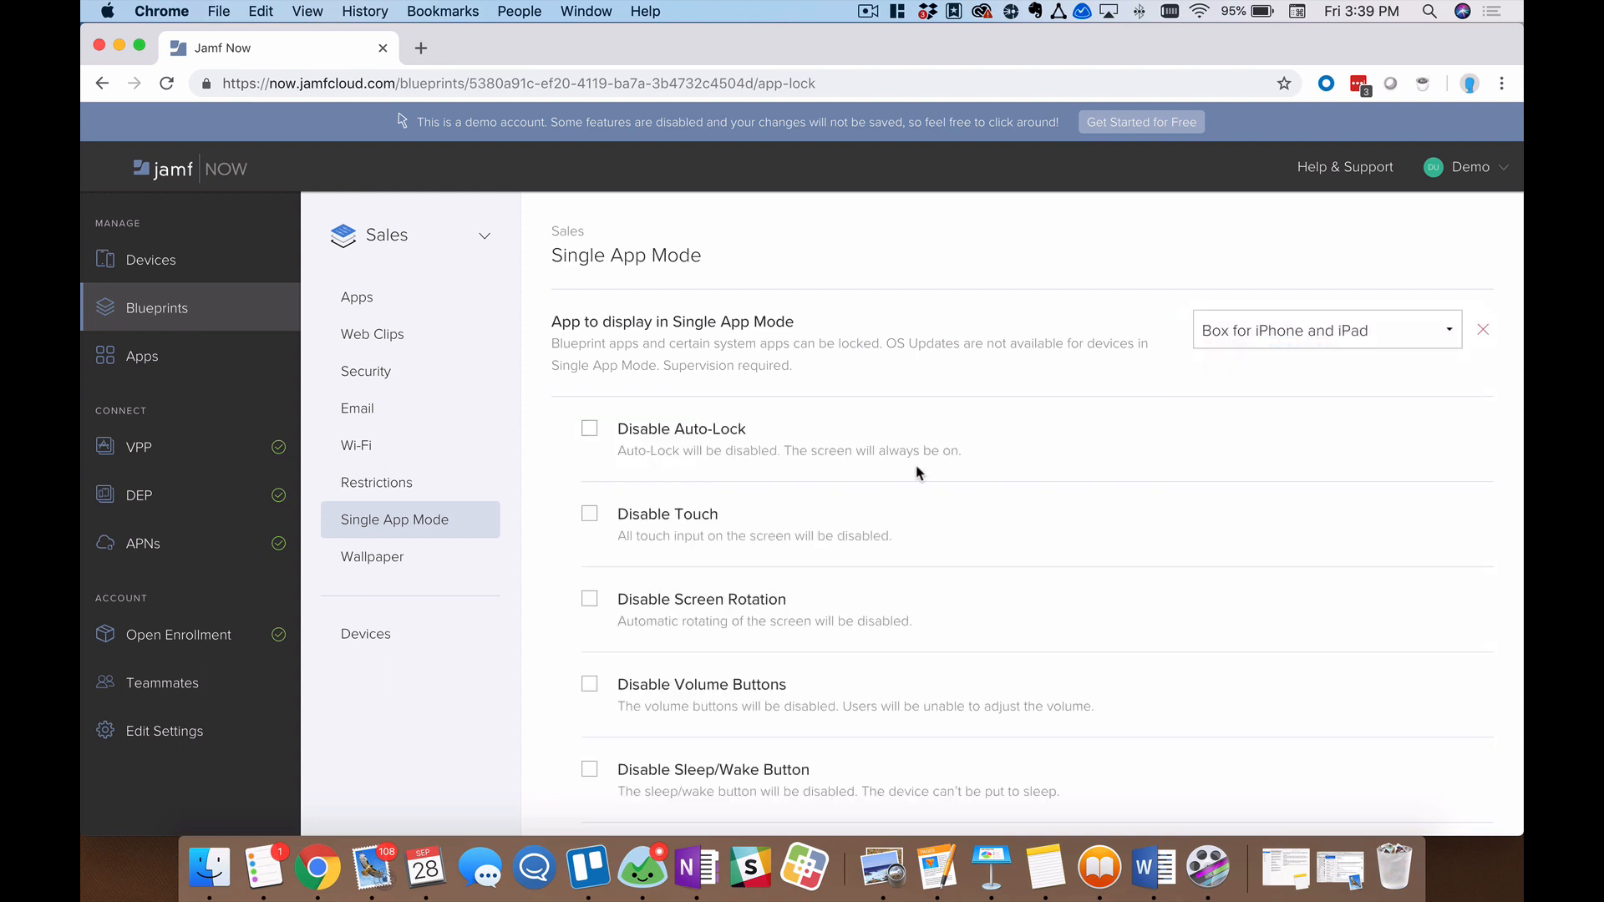
mouse_move(1135, 304)
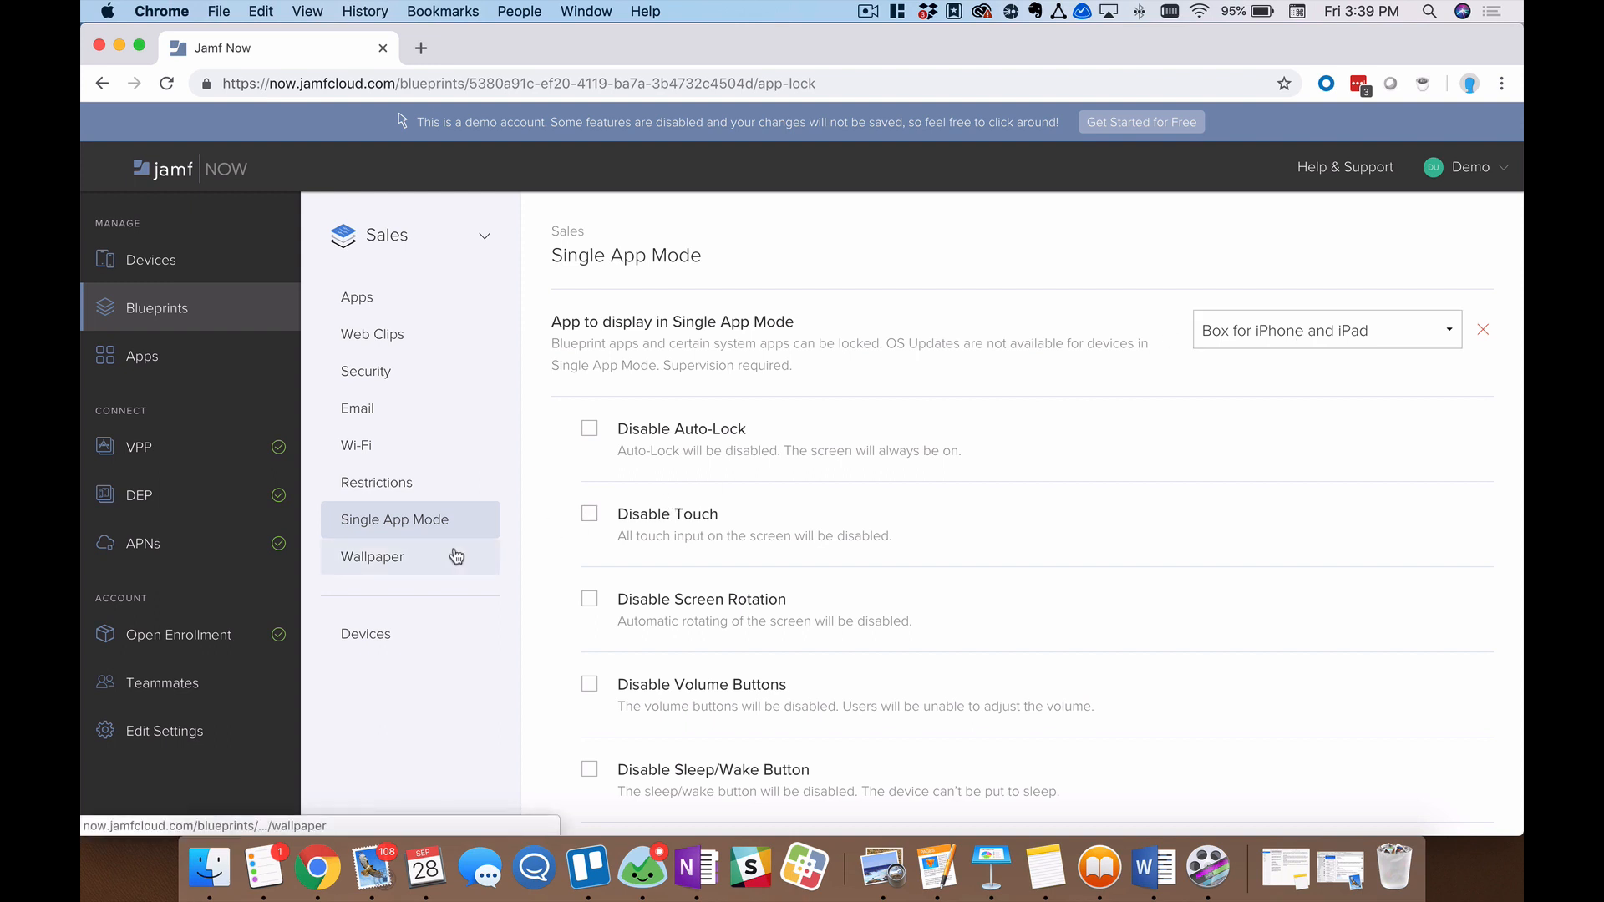
View the blueprint's home and lock screen wallpaper upload areas
click(371, 556)
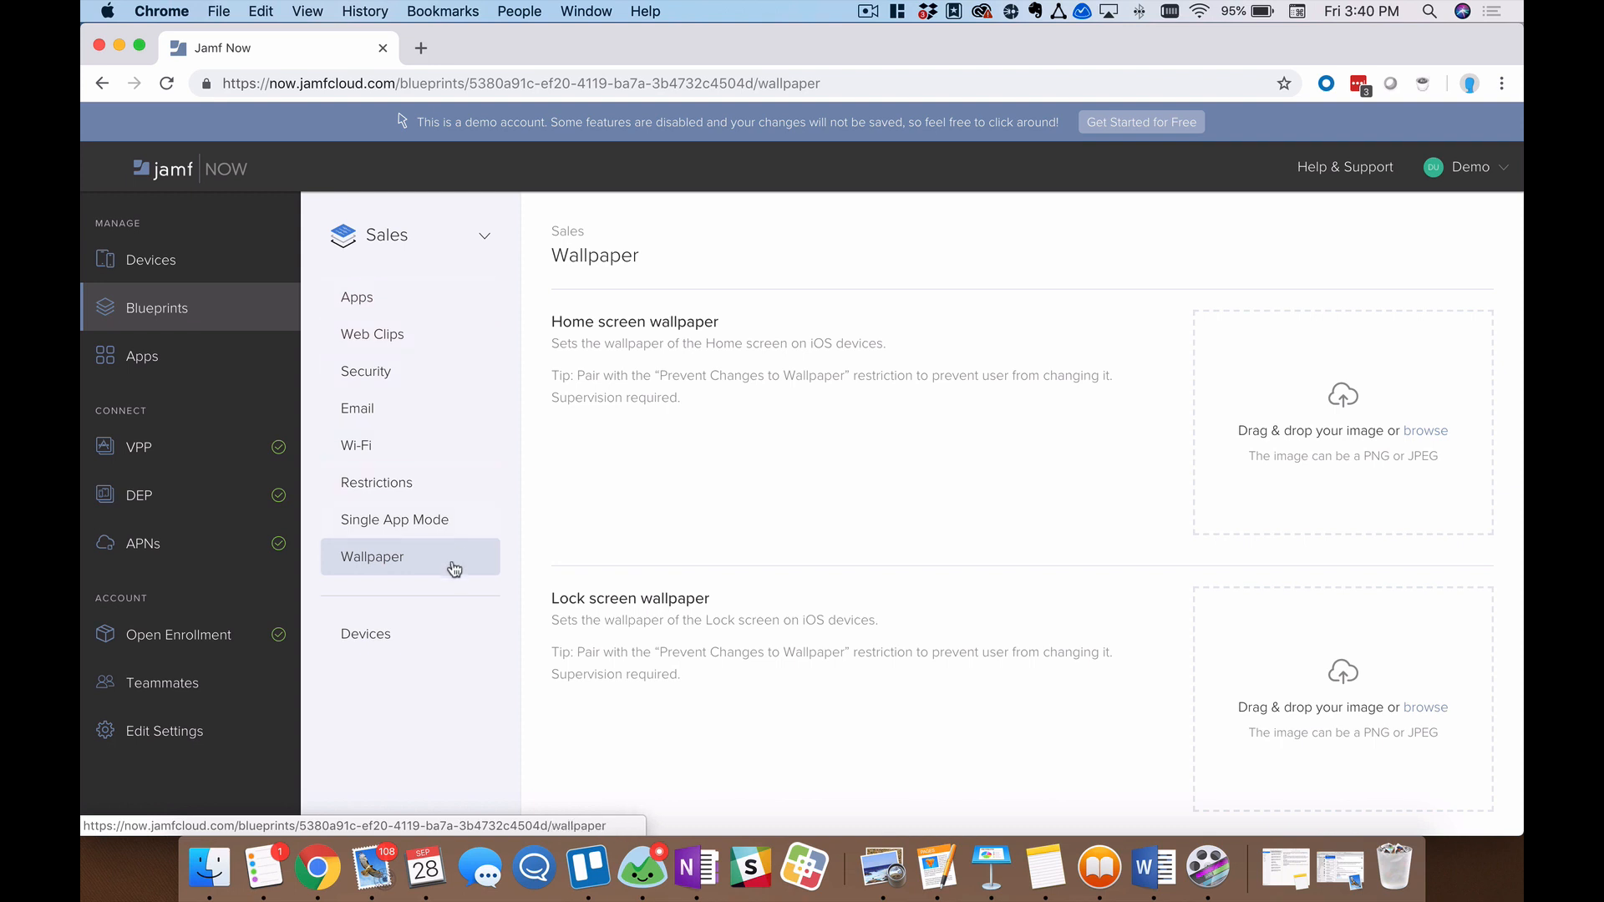
mouse_move(755, 508)
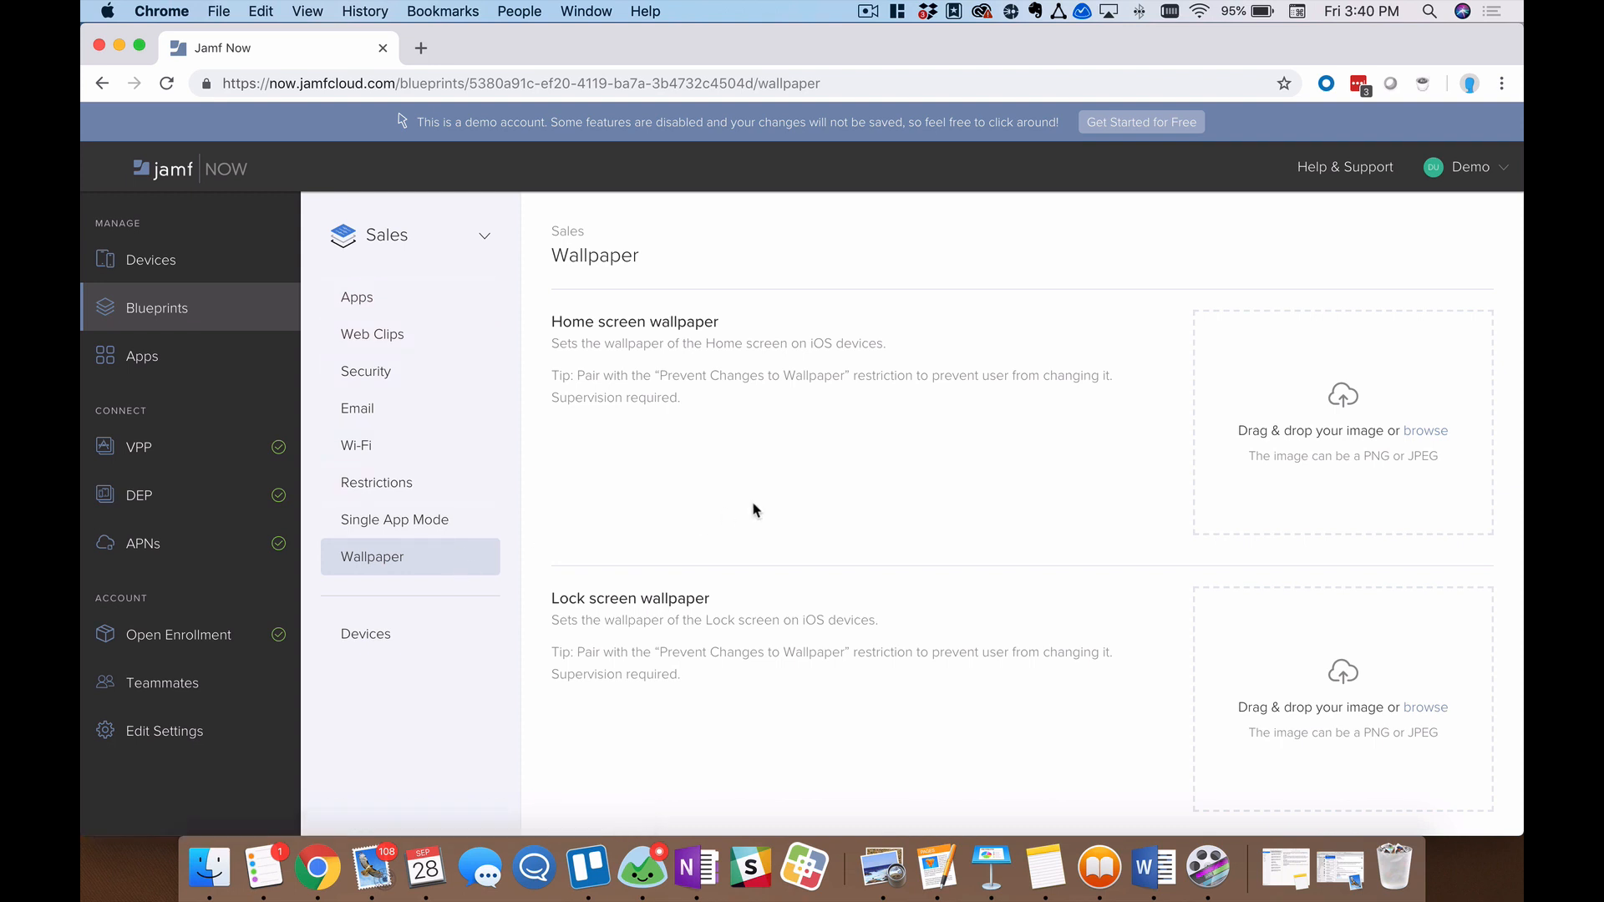
mouse_move(1070, 499)
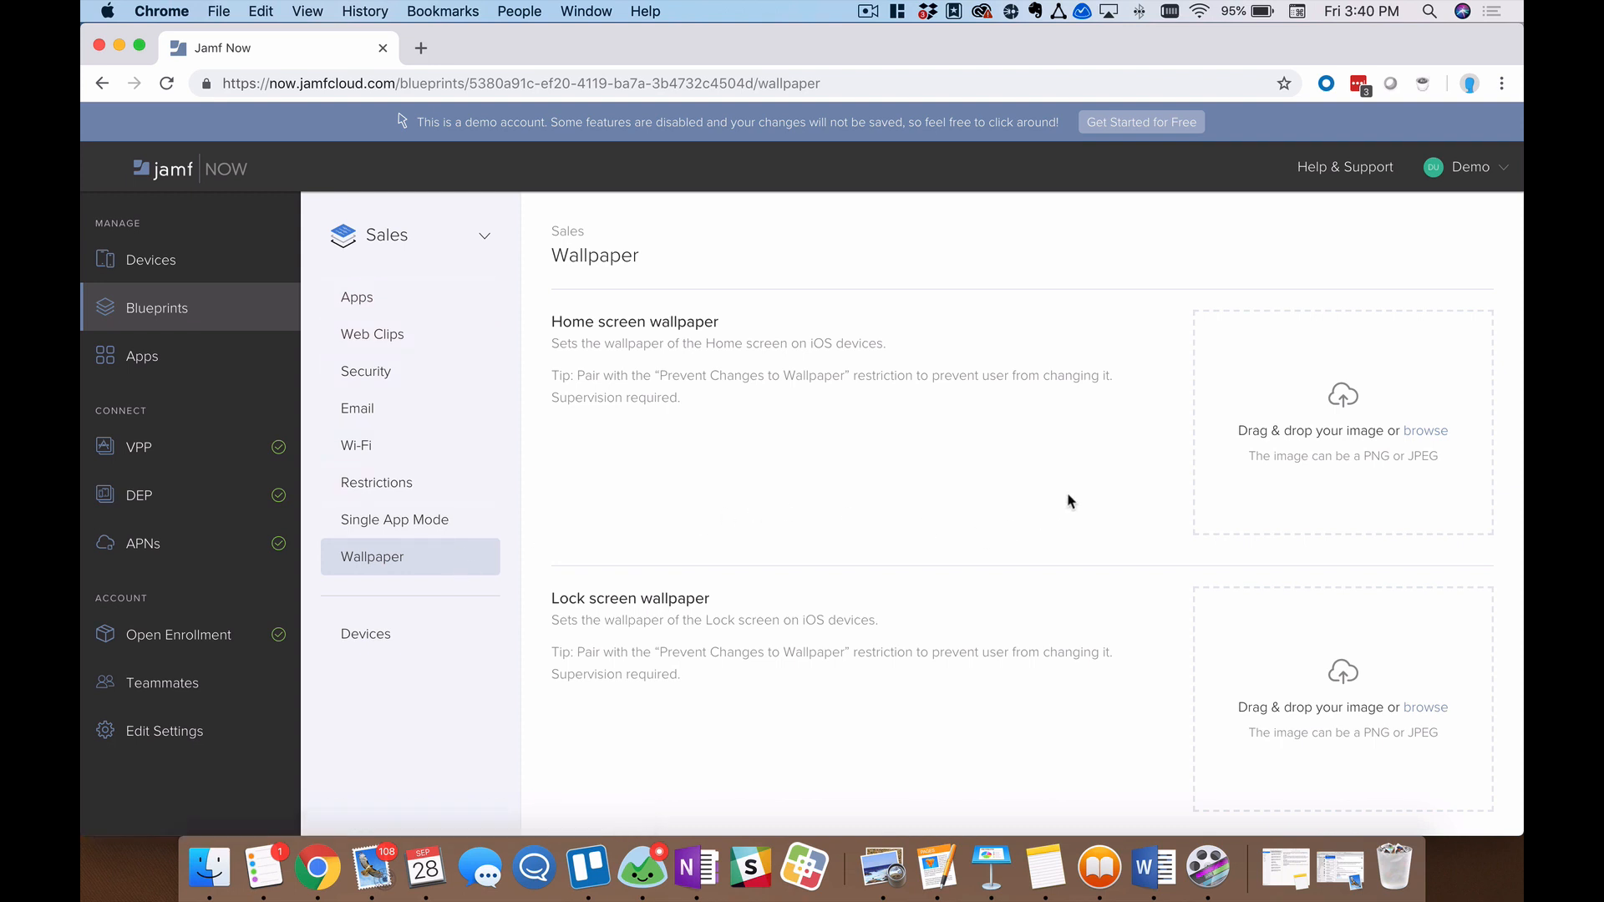
mouse_move(1313, 495)
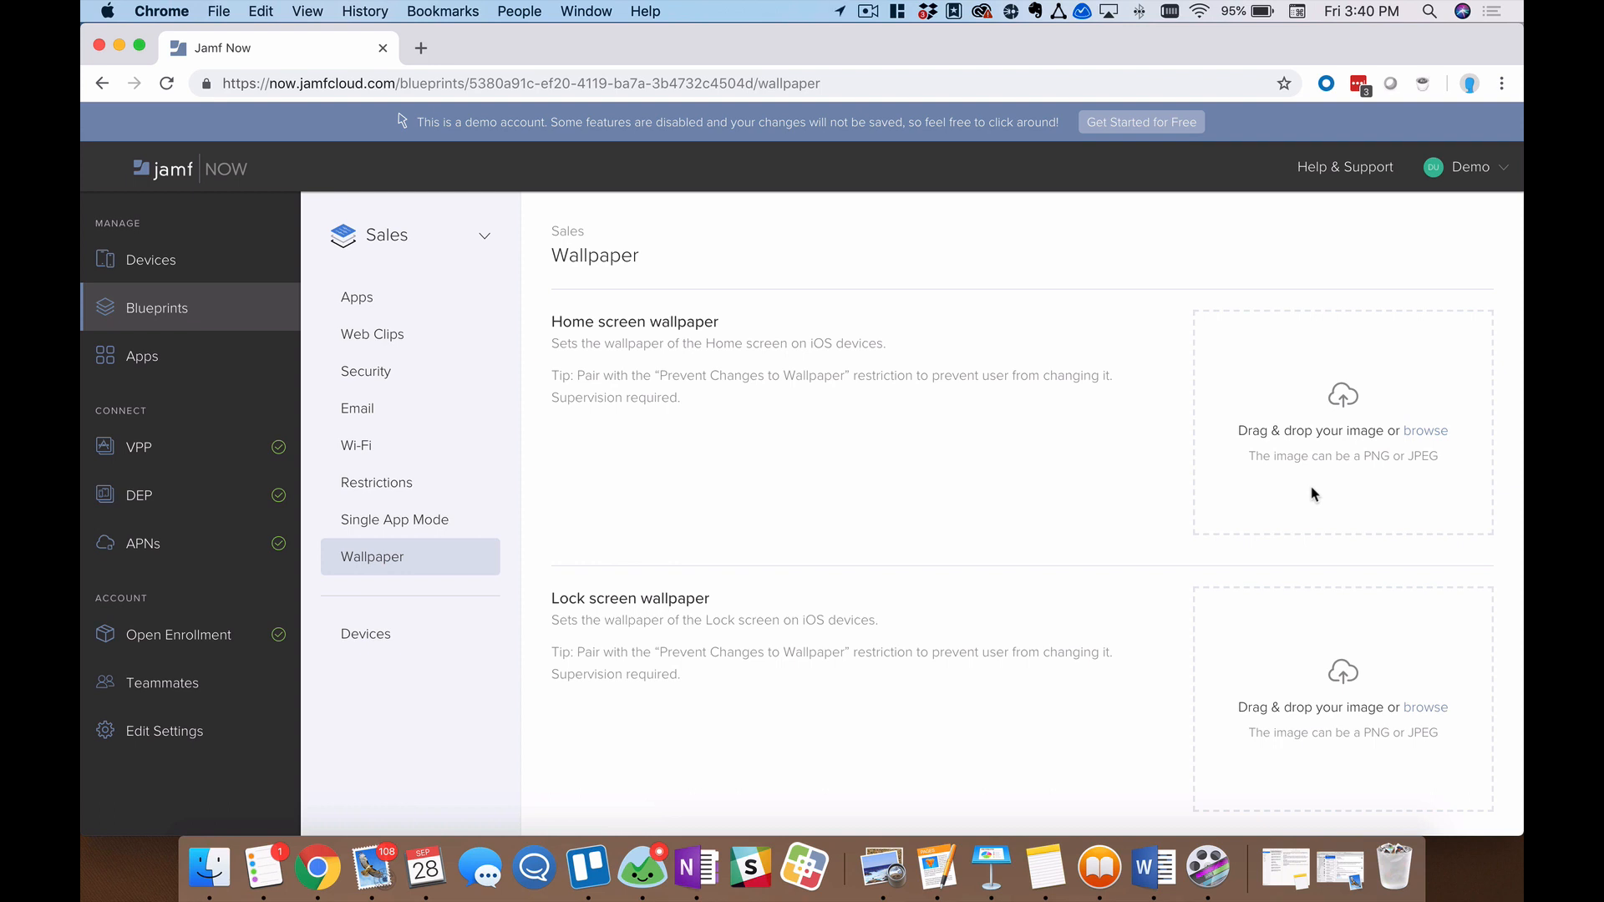
mouse_move(1298, 493)
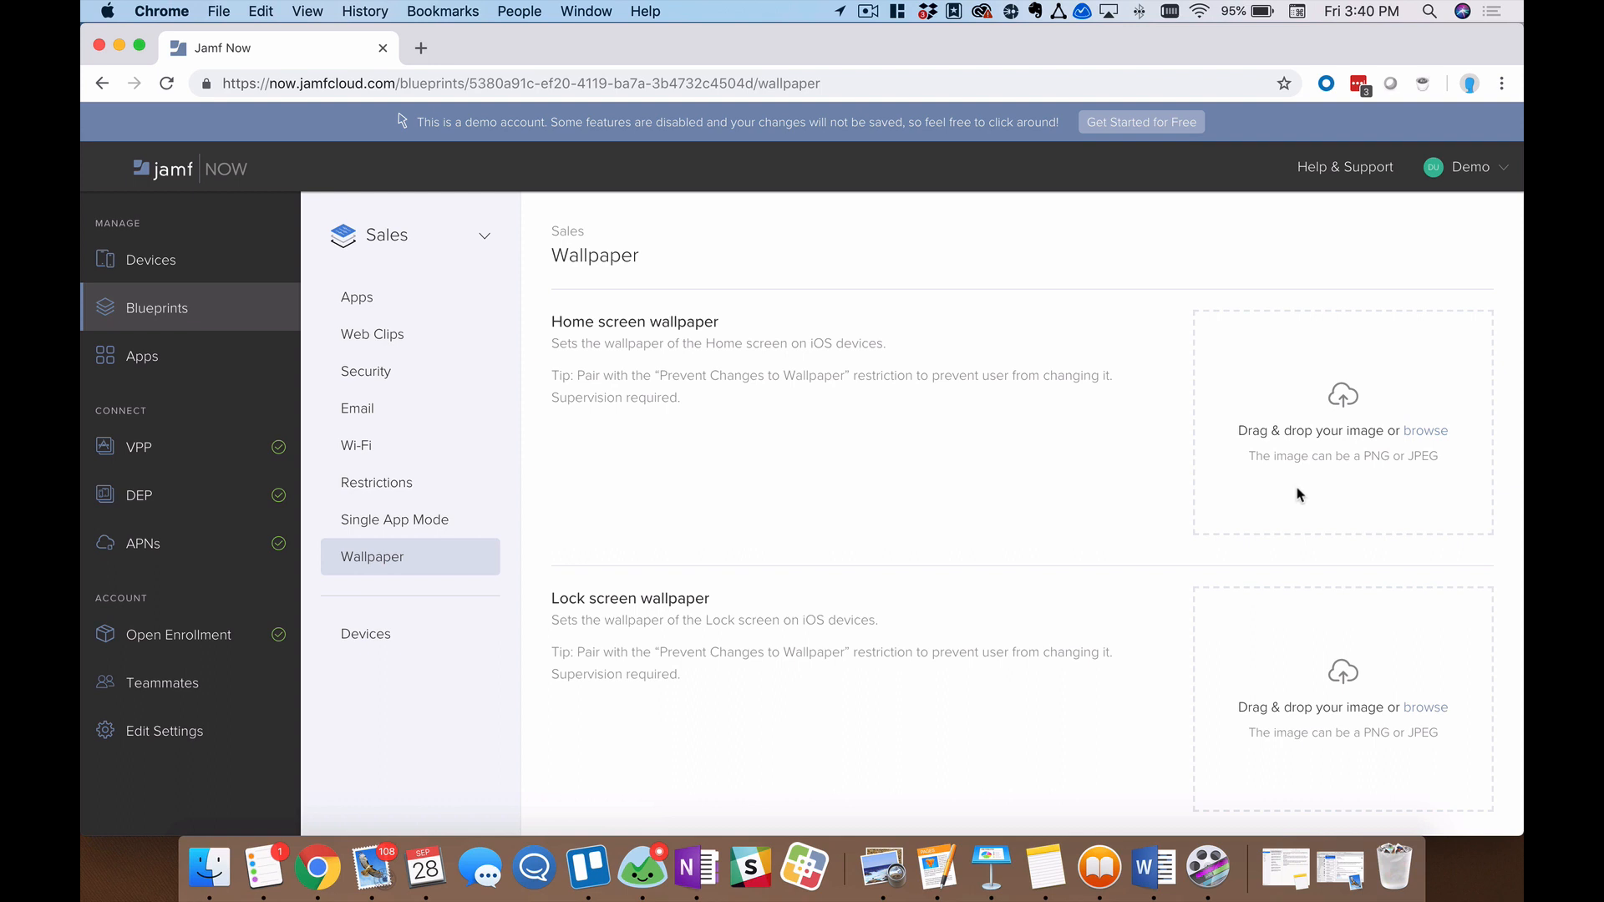
mouse_move(1195, 677)
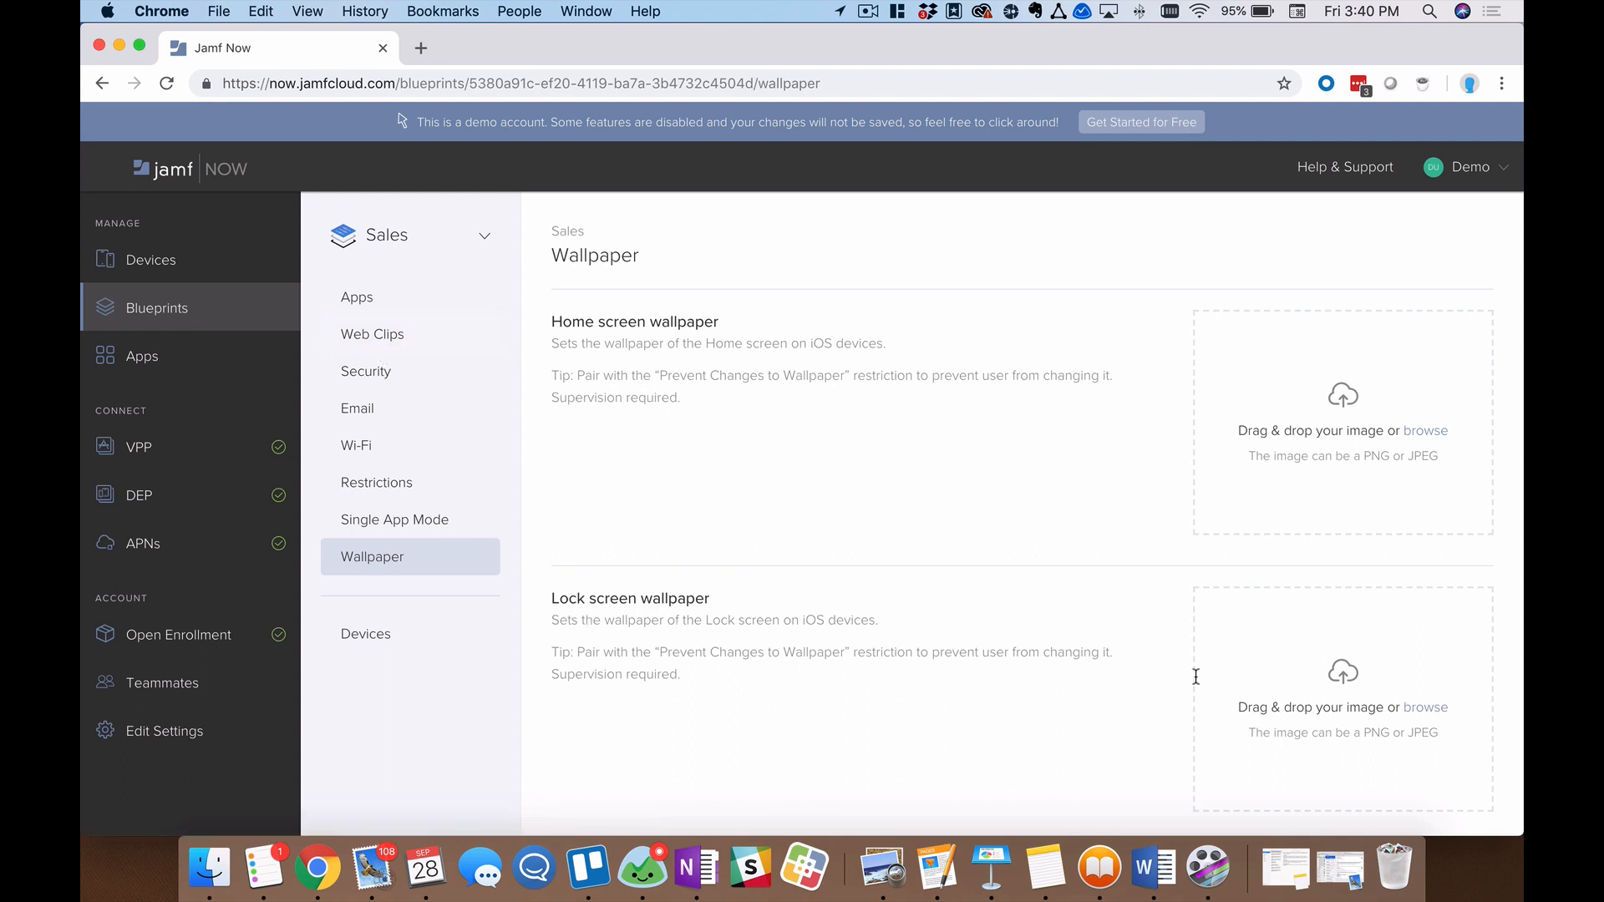
mouse_move(1287, 732)
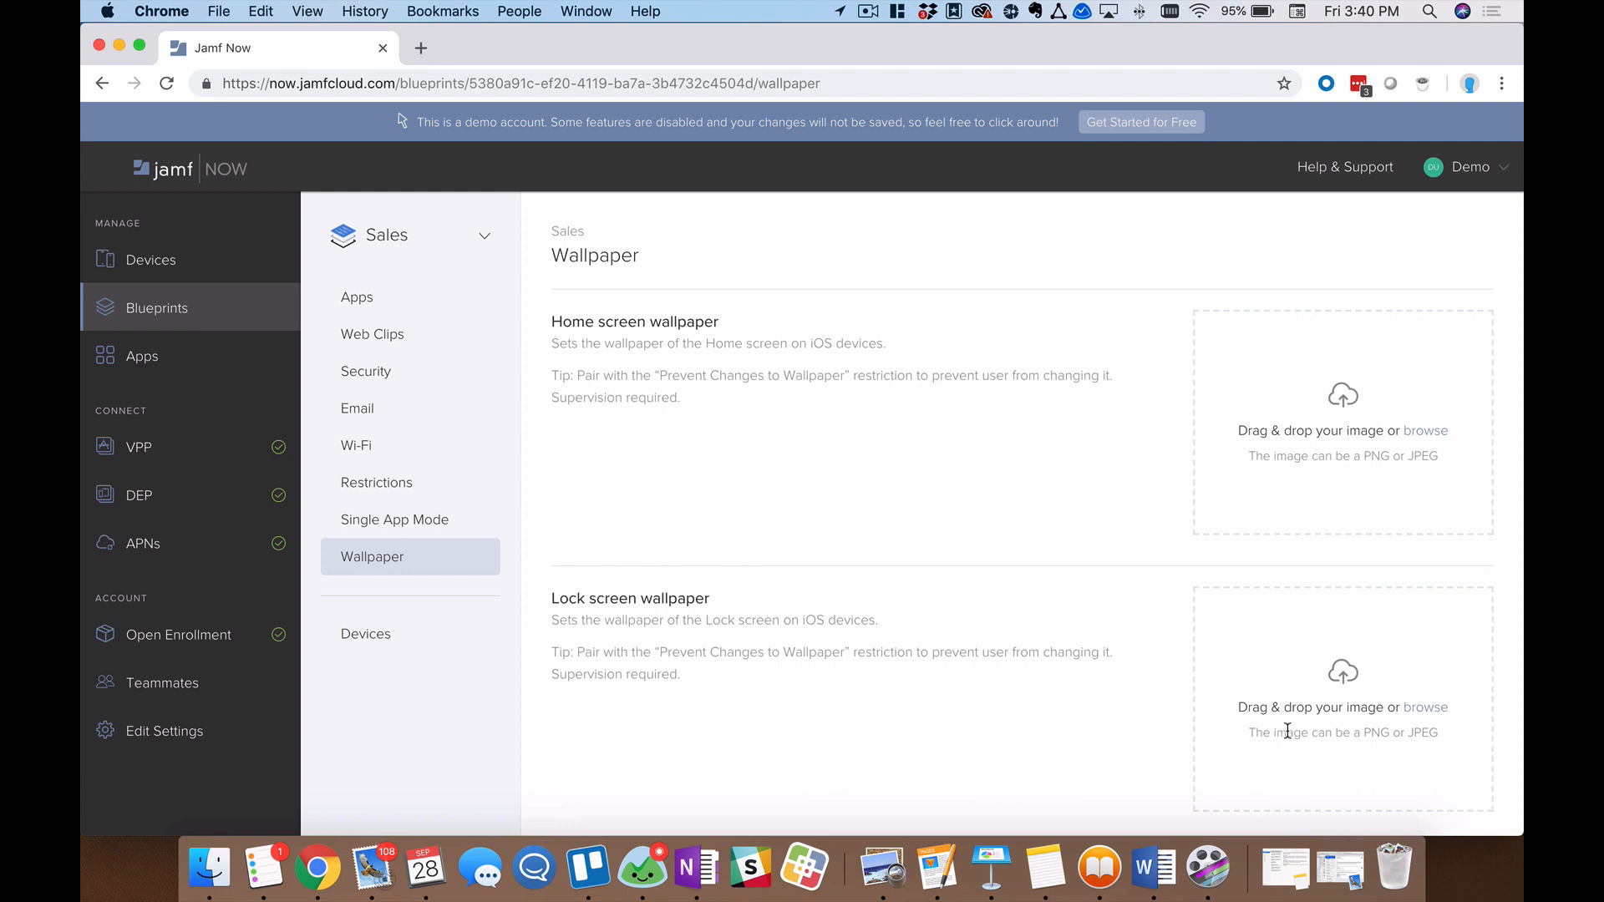
mouse_move(411, 638)
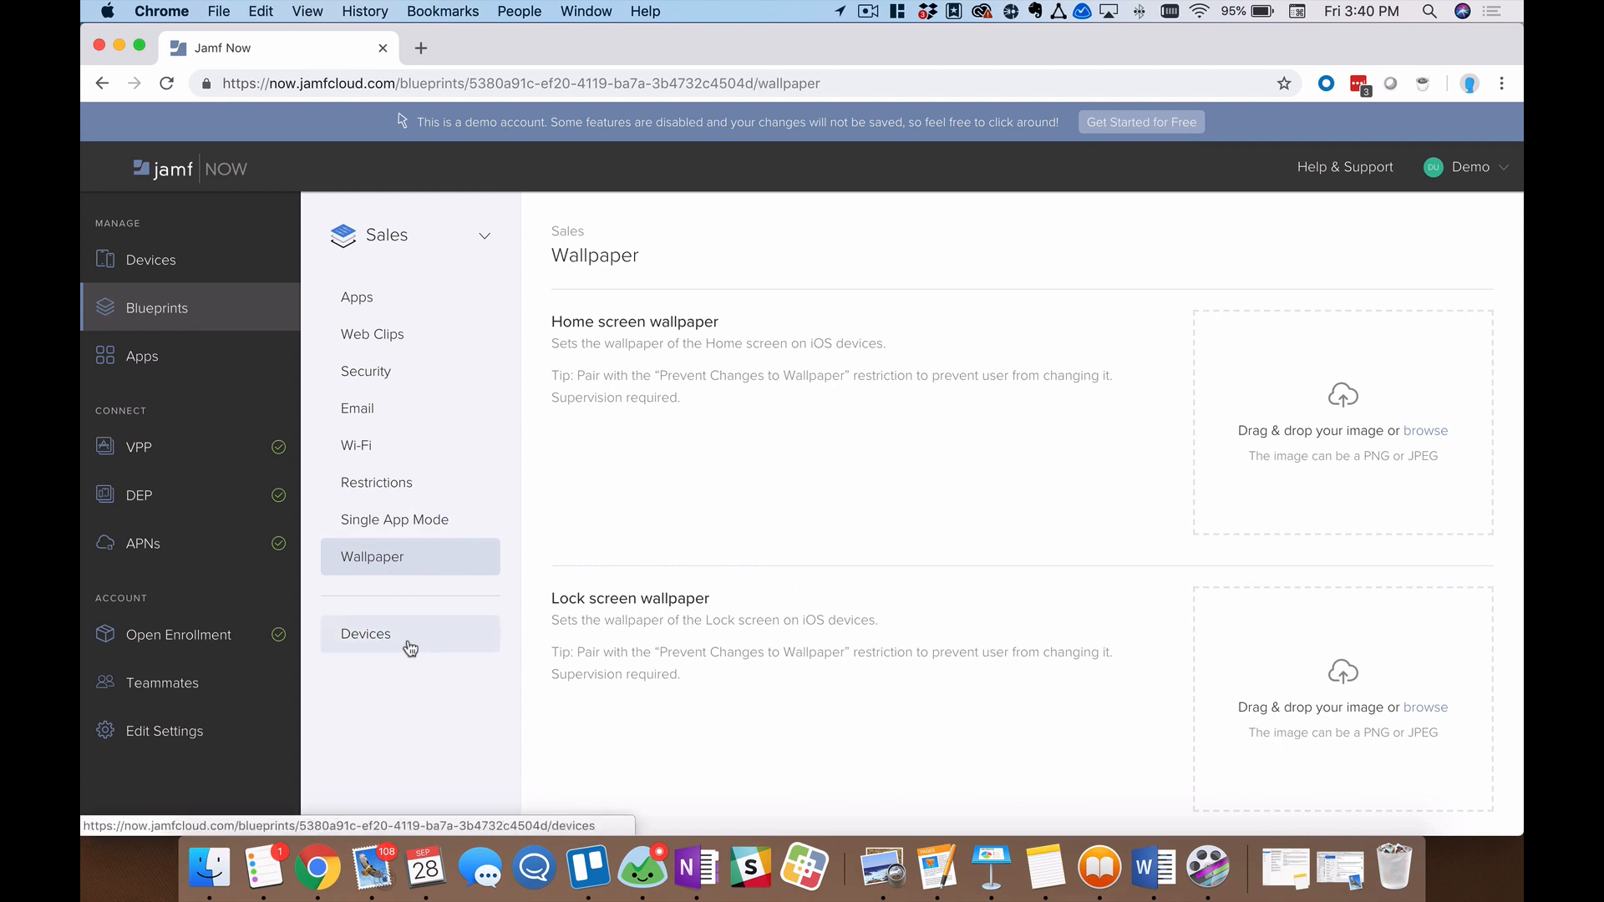
View the Sales blueprint's device list and begin adding devices to it
click(366, 635)
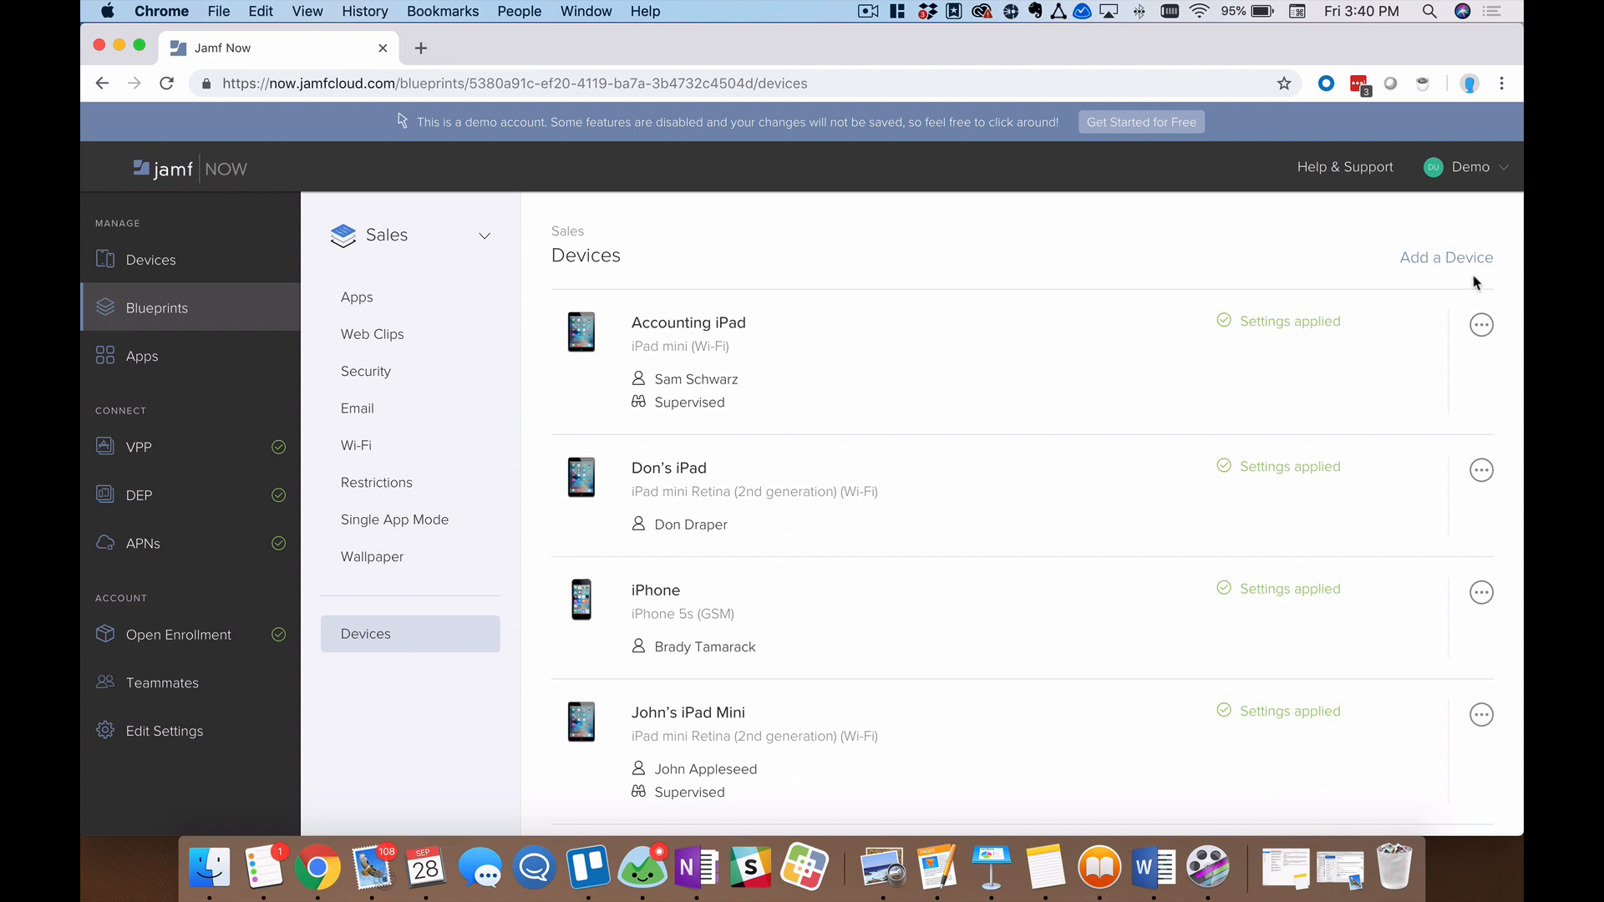
mouse_move(1447, 266)
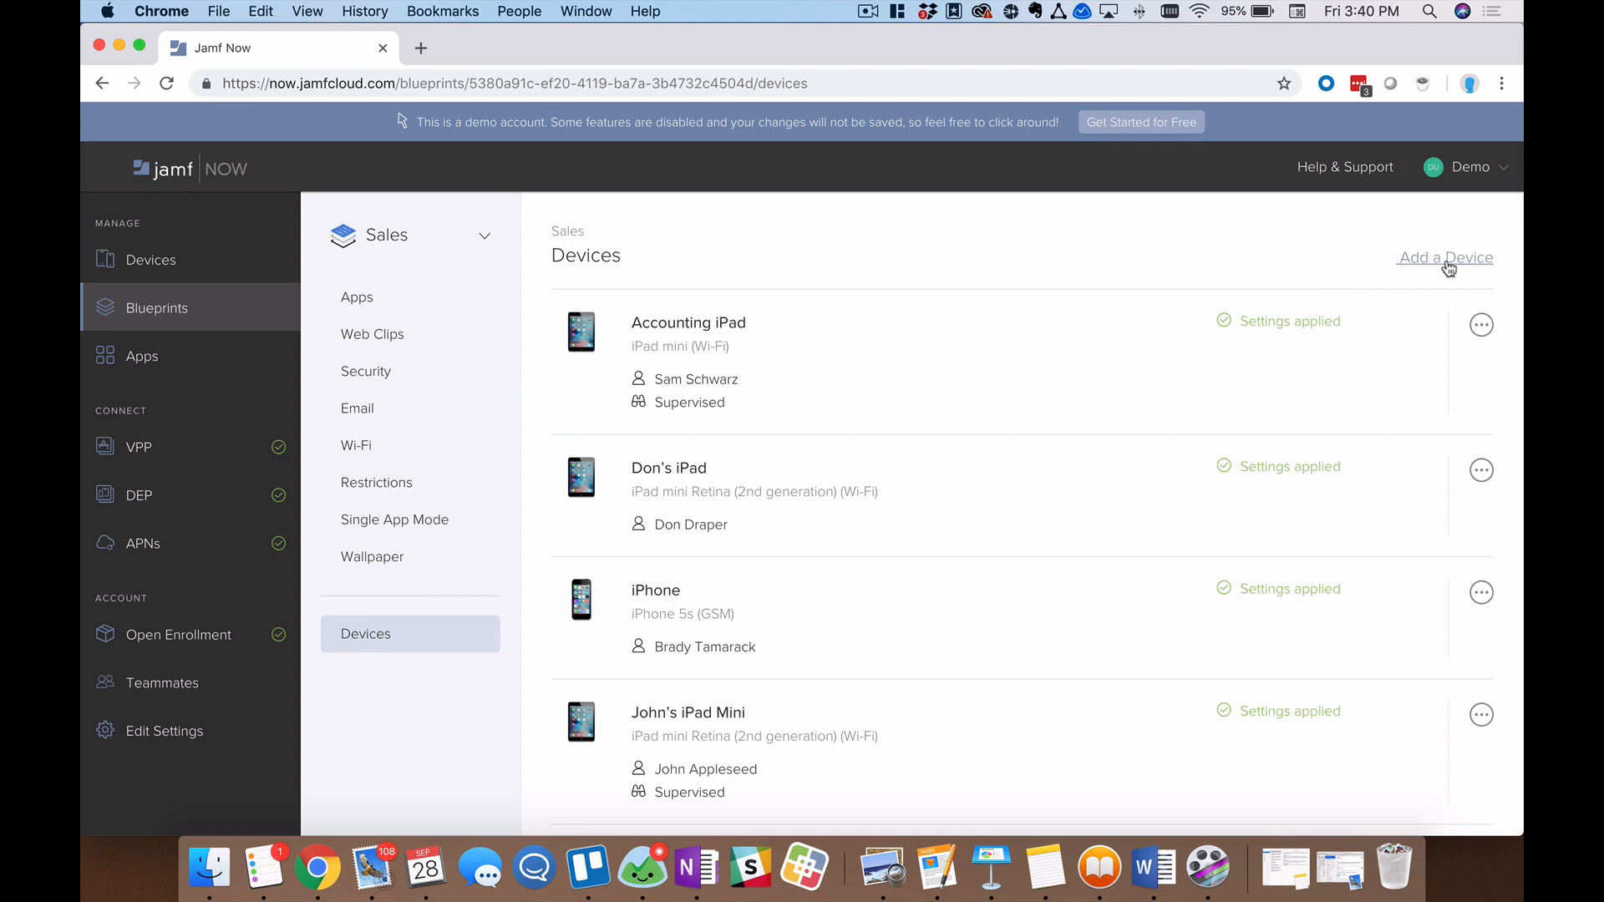
click(1444, 257)
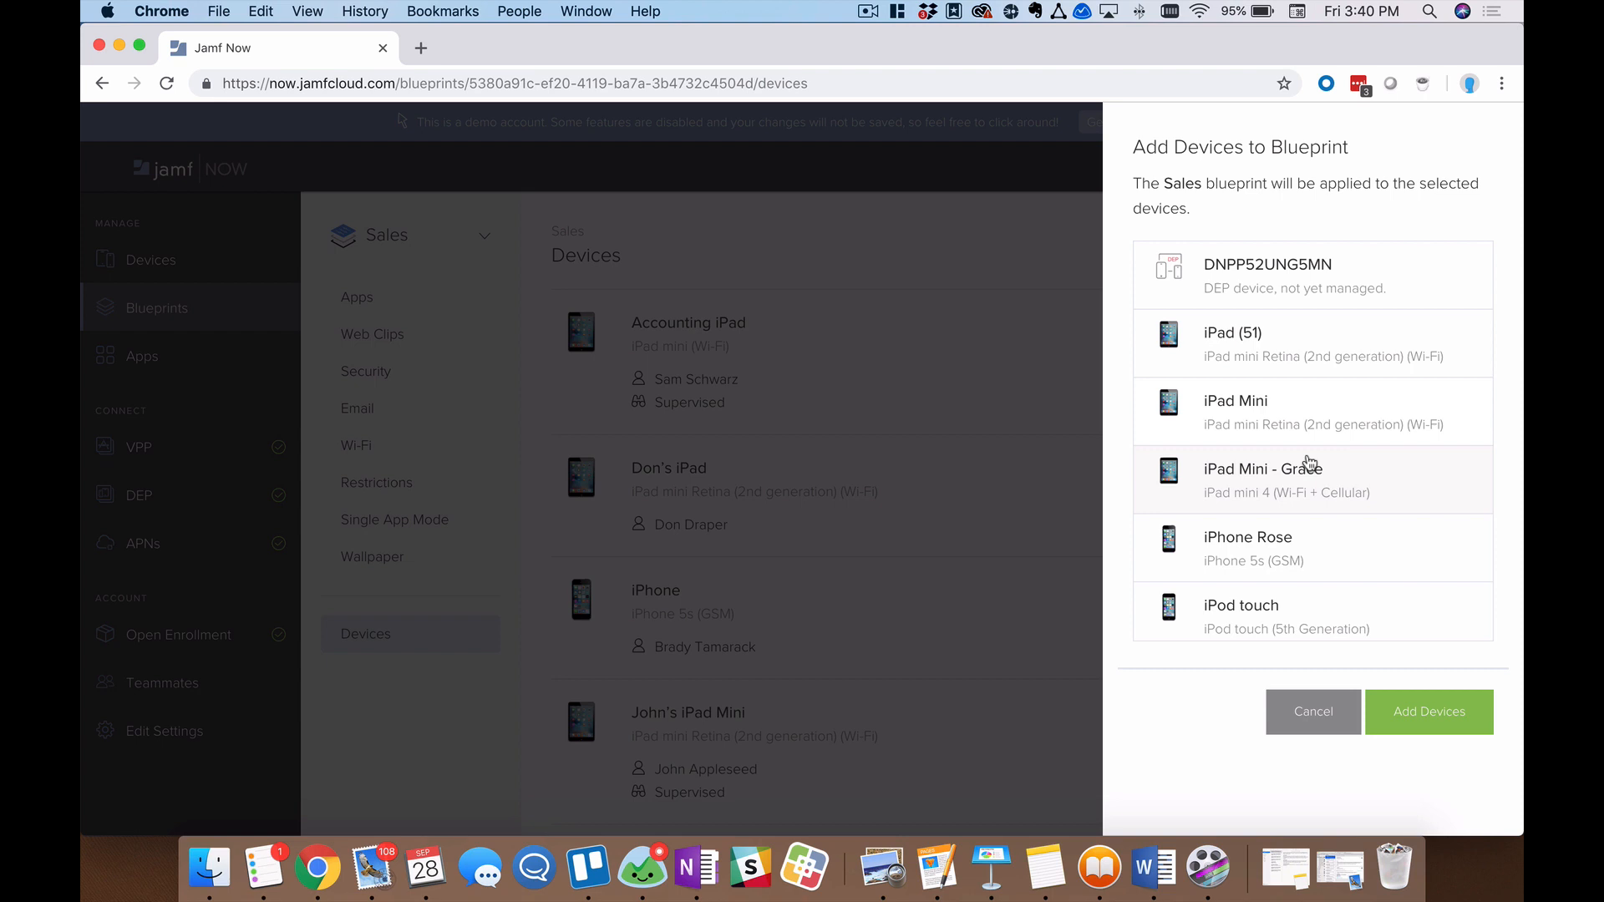
mouse_move(1330, 440)
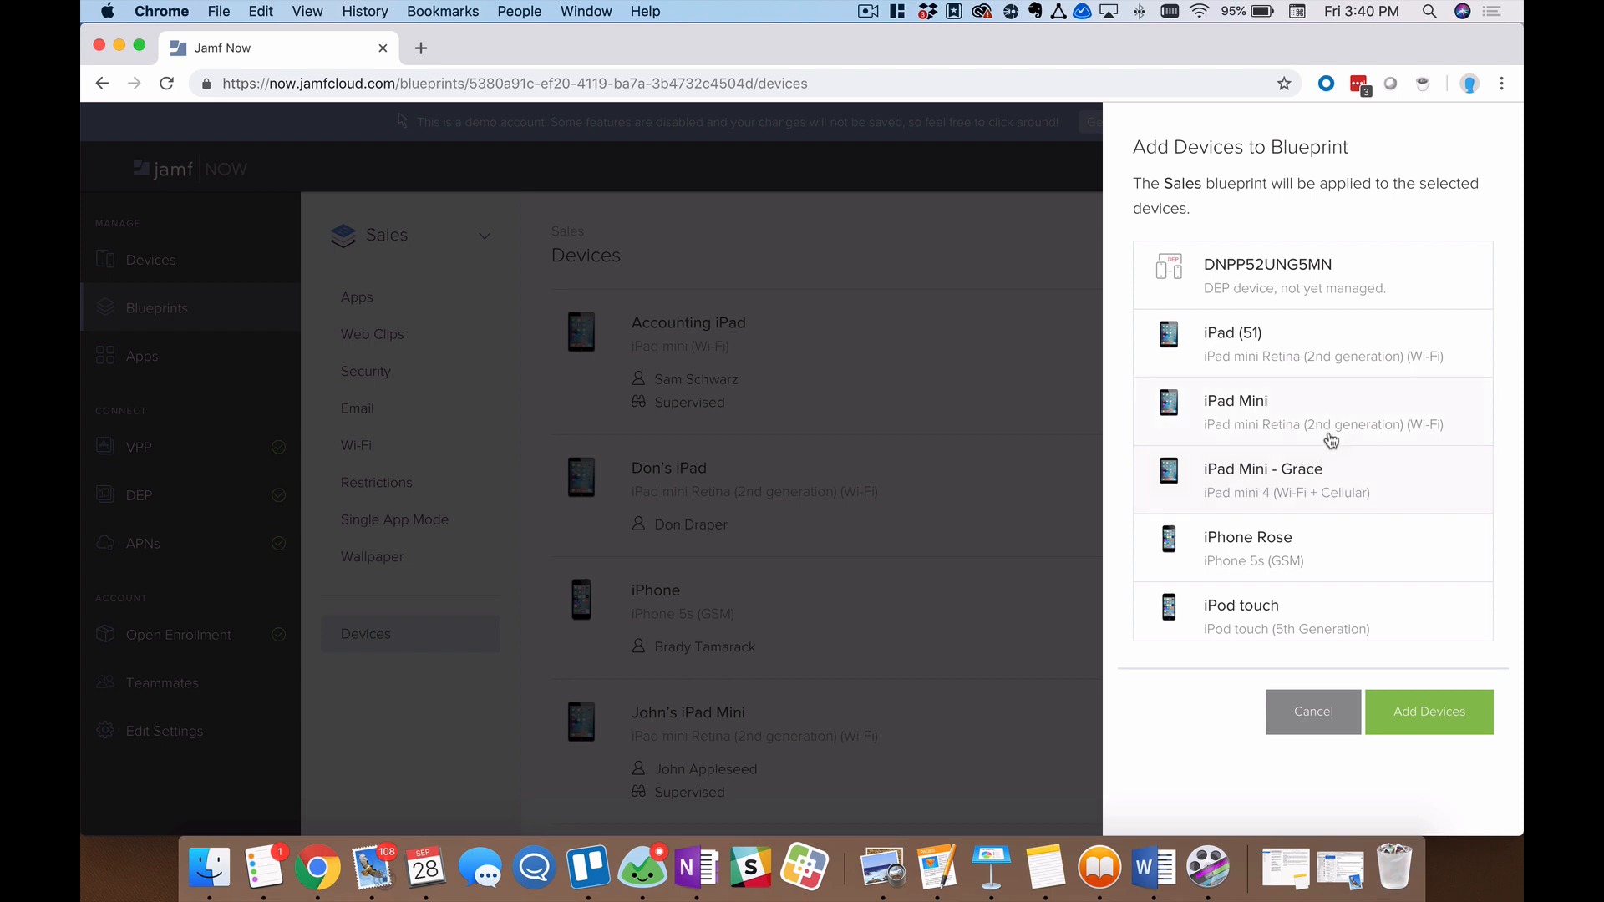
mouse_move(1344, 428)
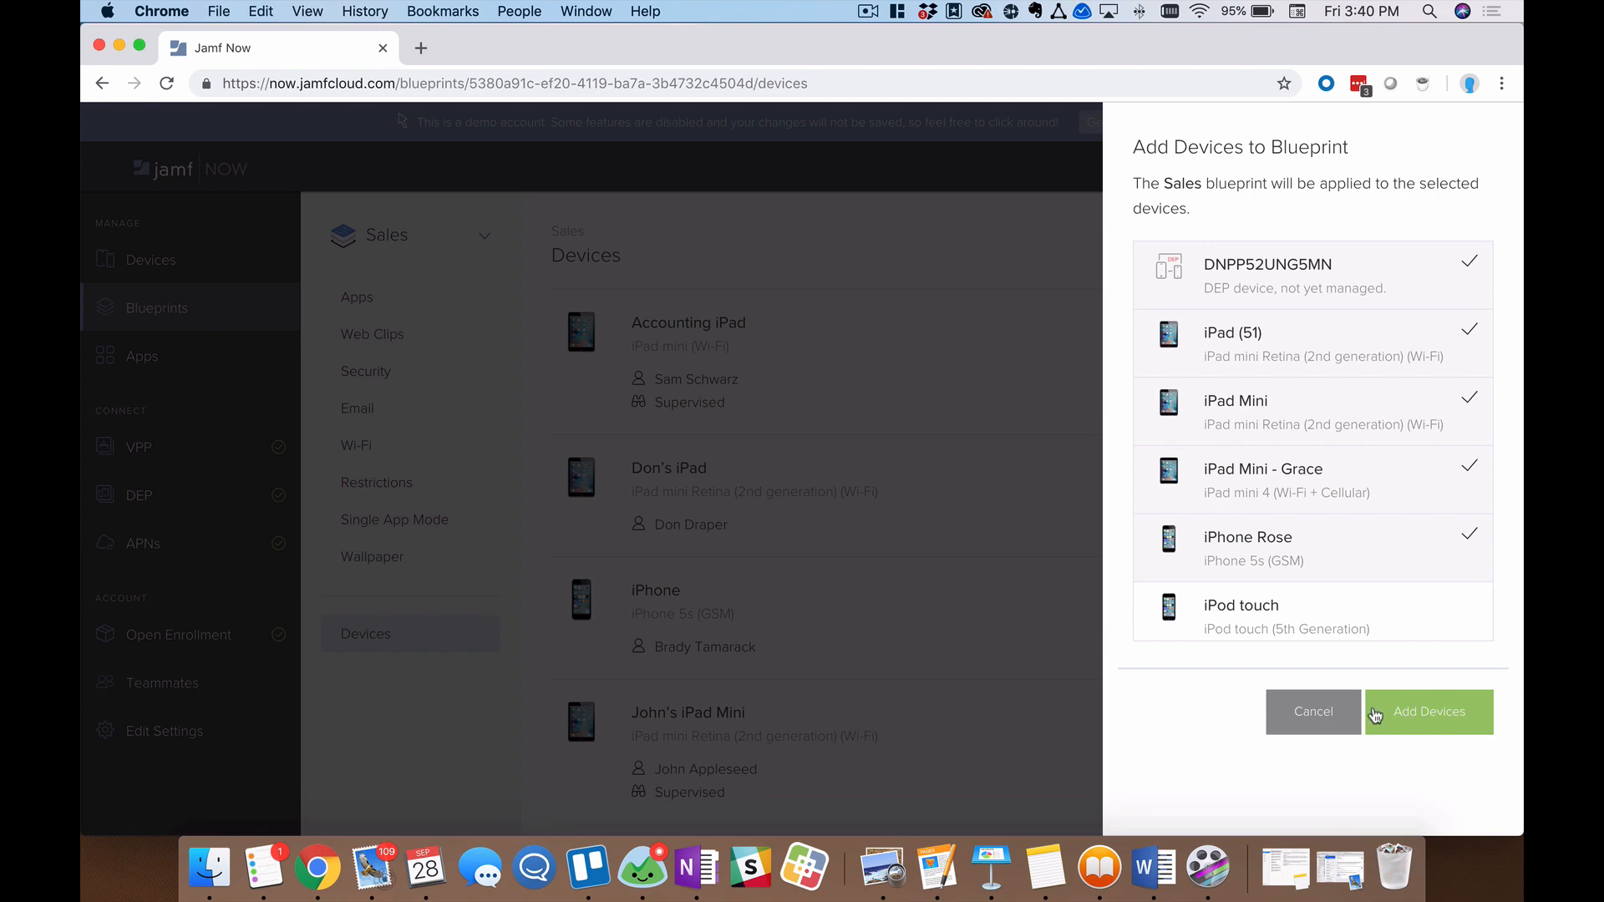
mouse_move(1323, 718)
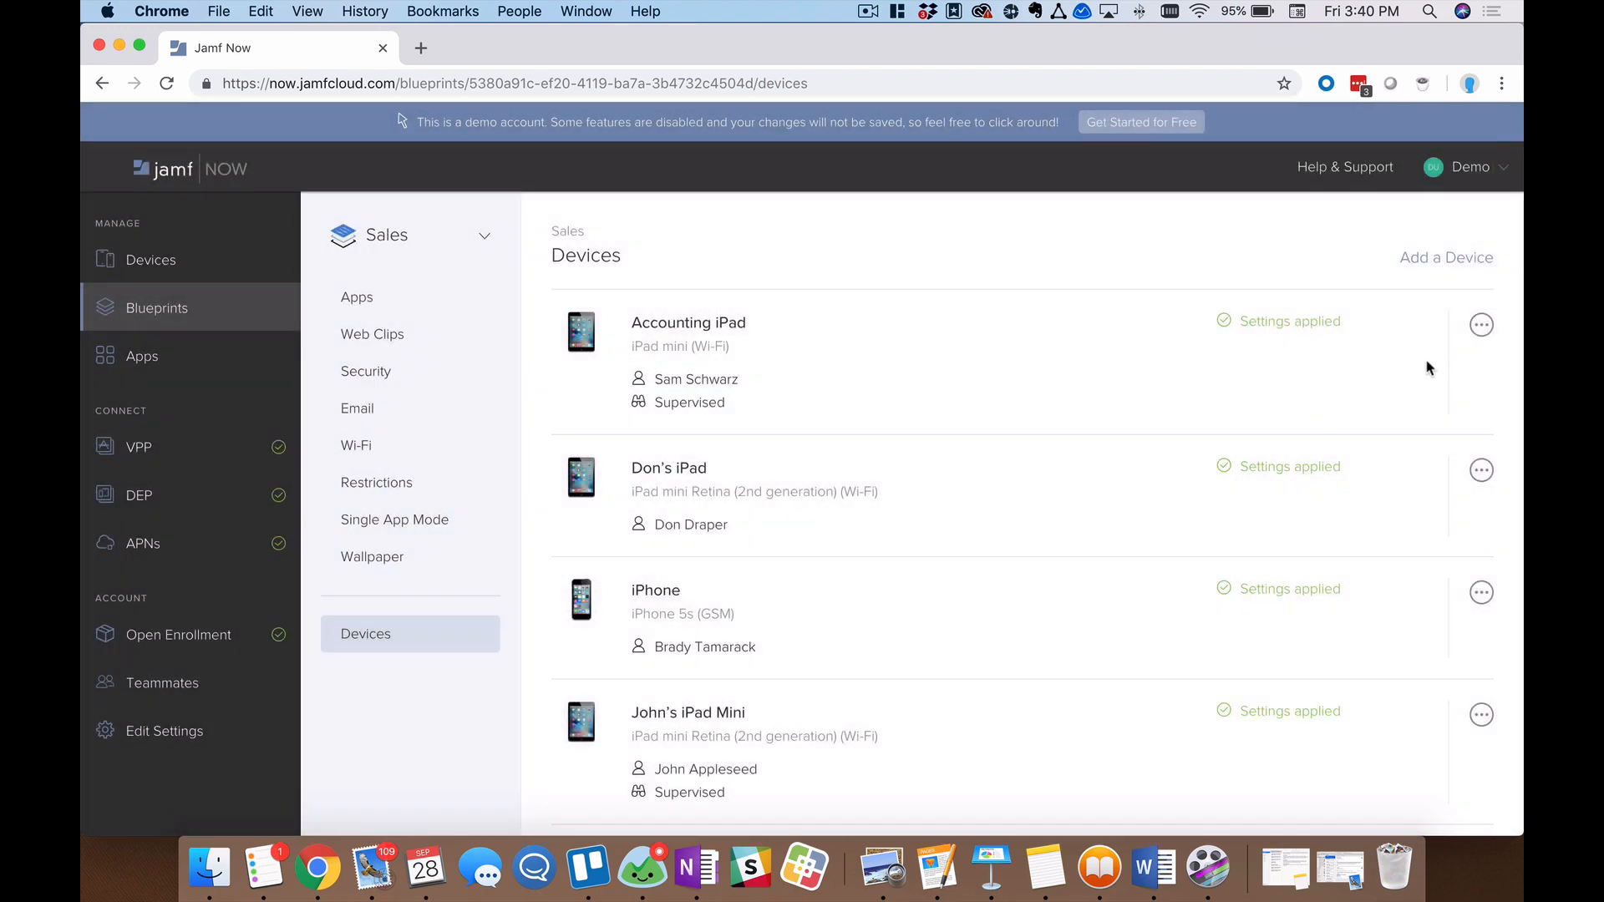
click(1480, 324)
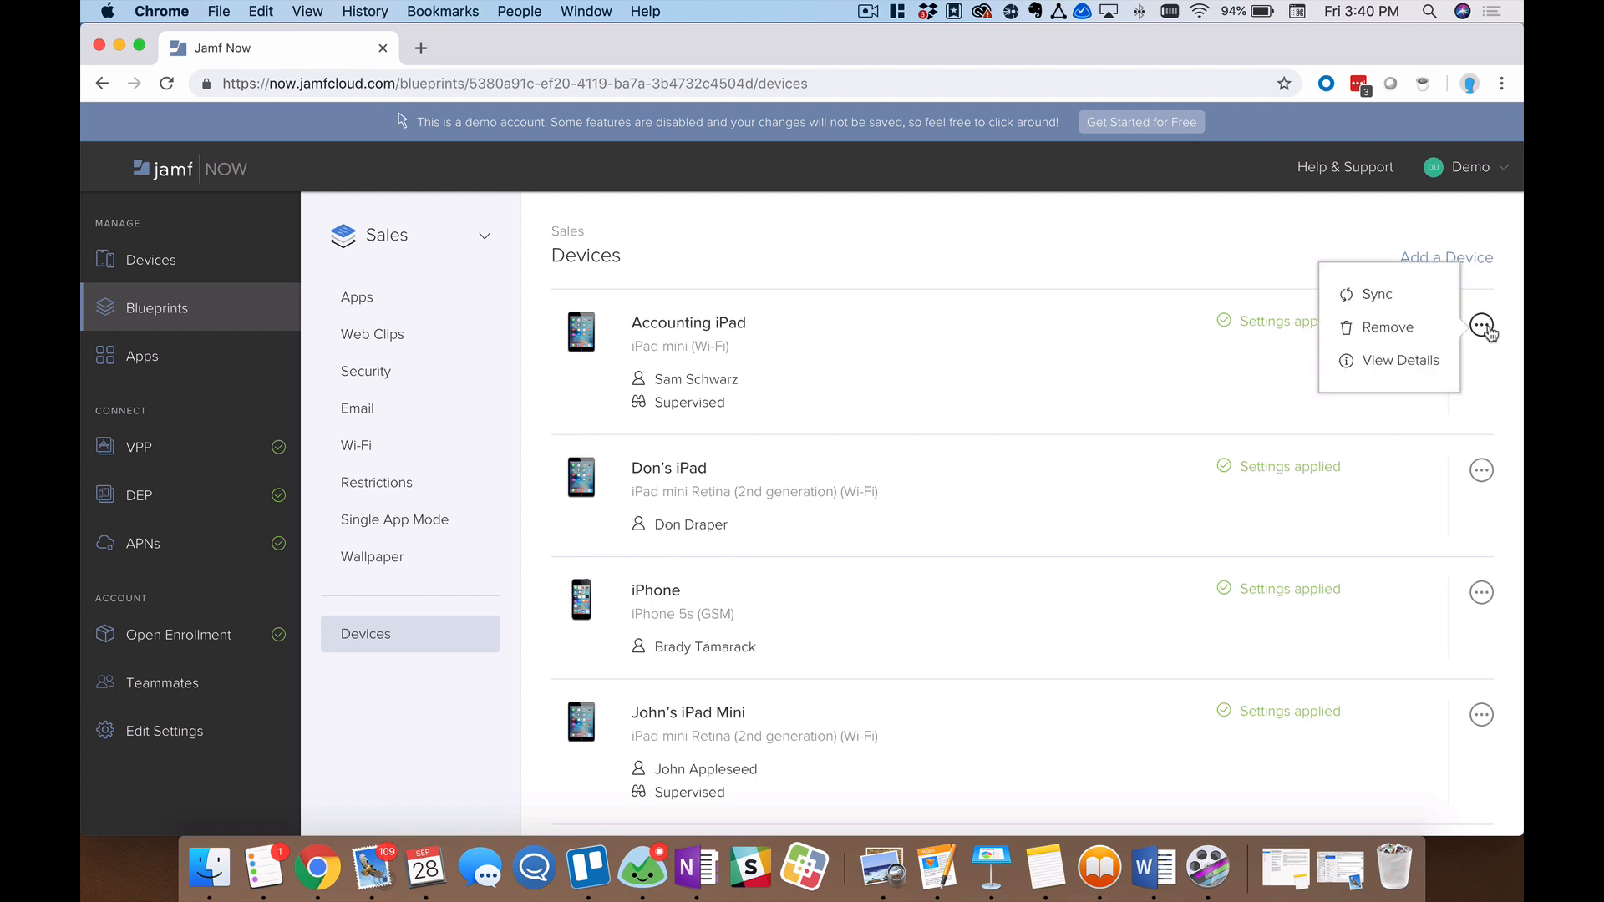
mouse_move(1400, 338)
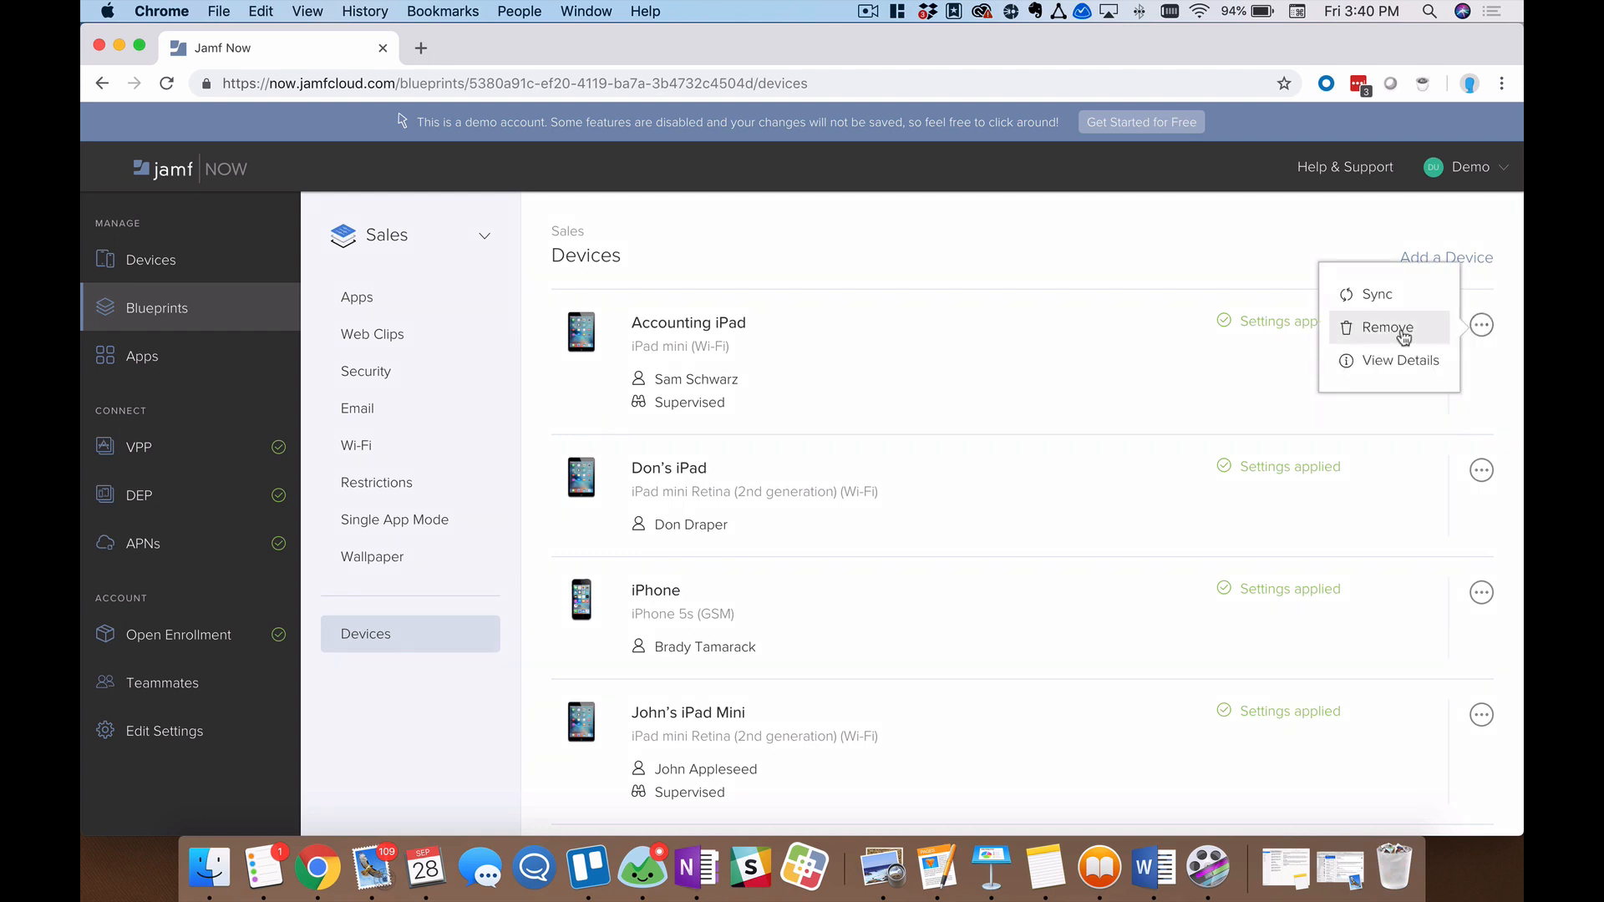
click(1084, 335)
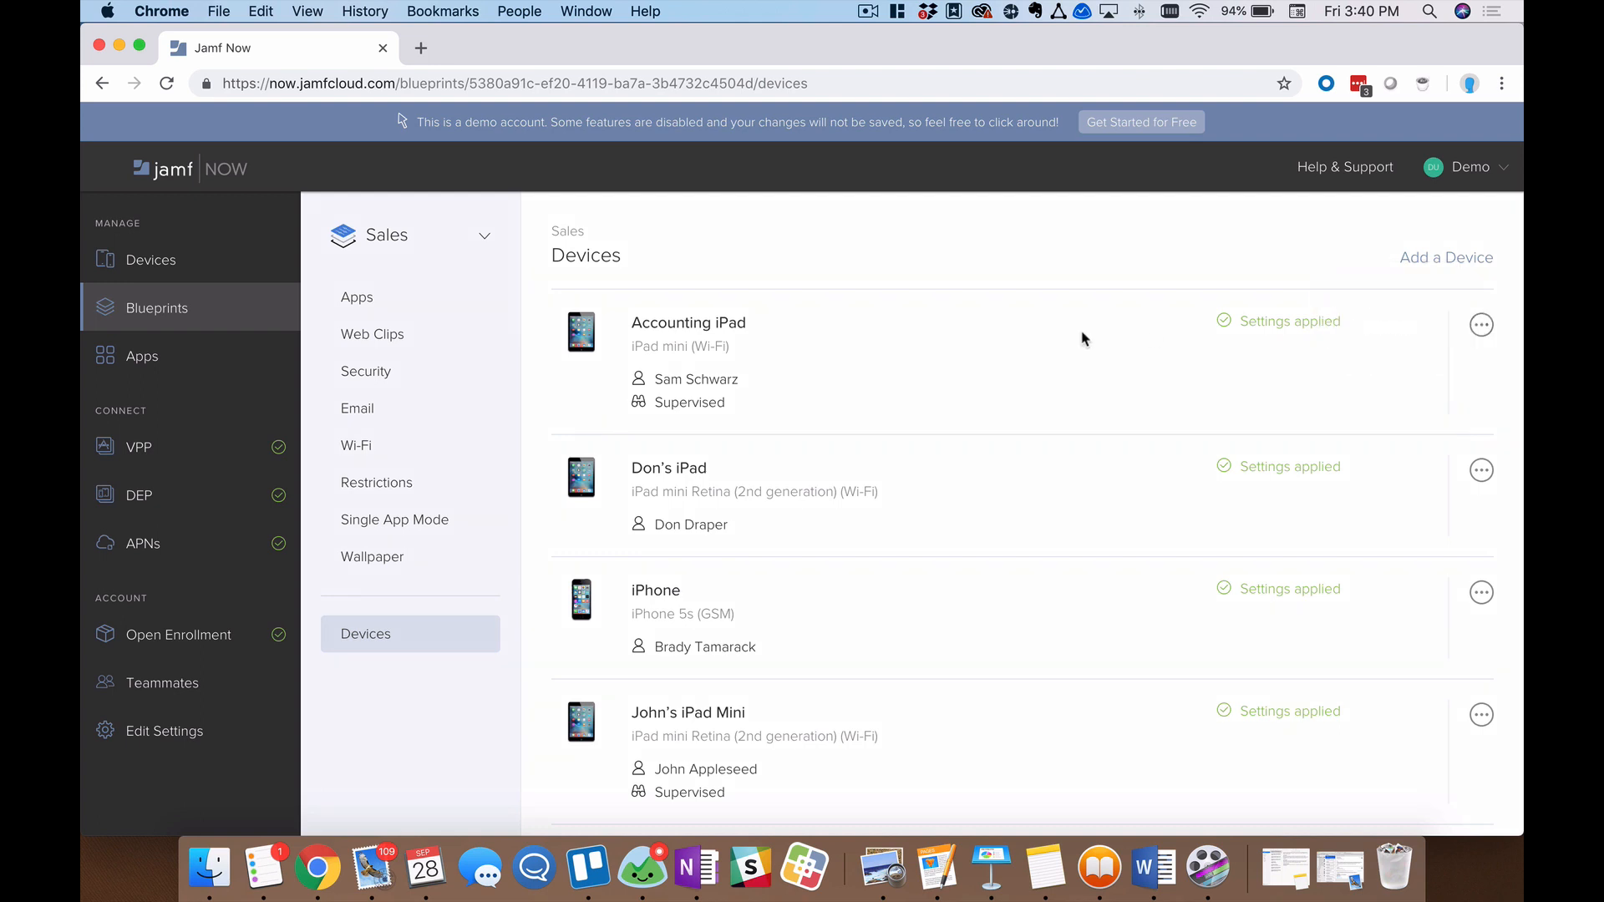